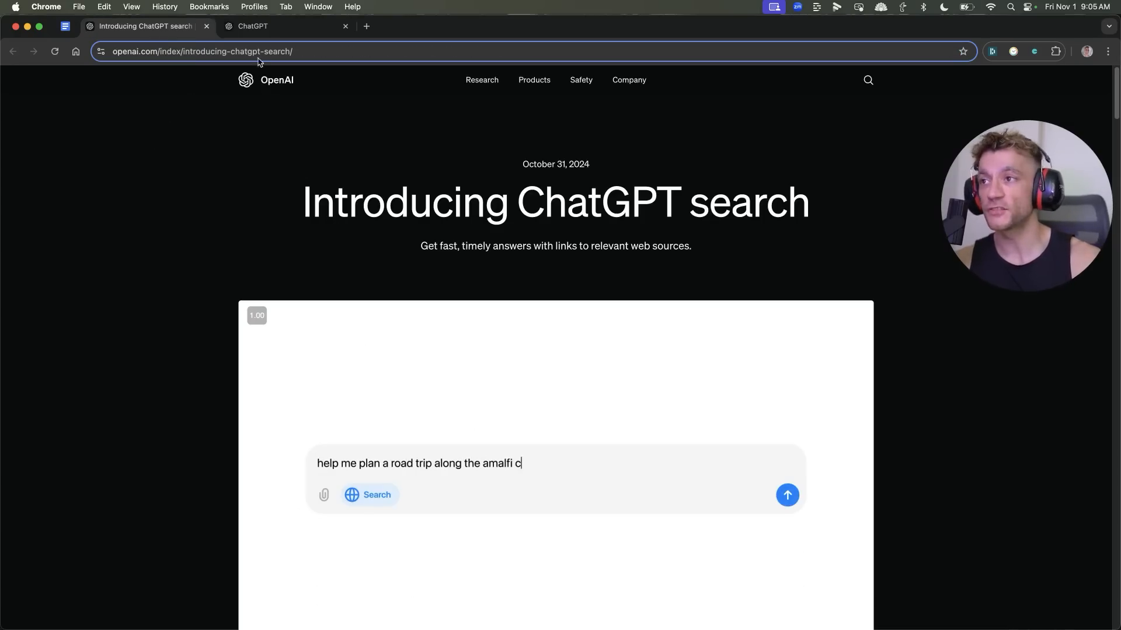
- Scroll up and down through the open page's content
left_click(786, 495)
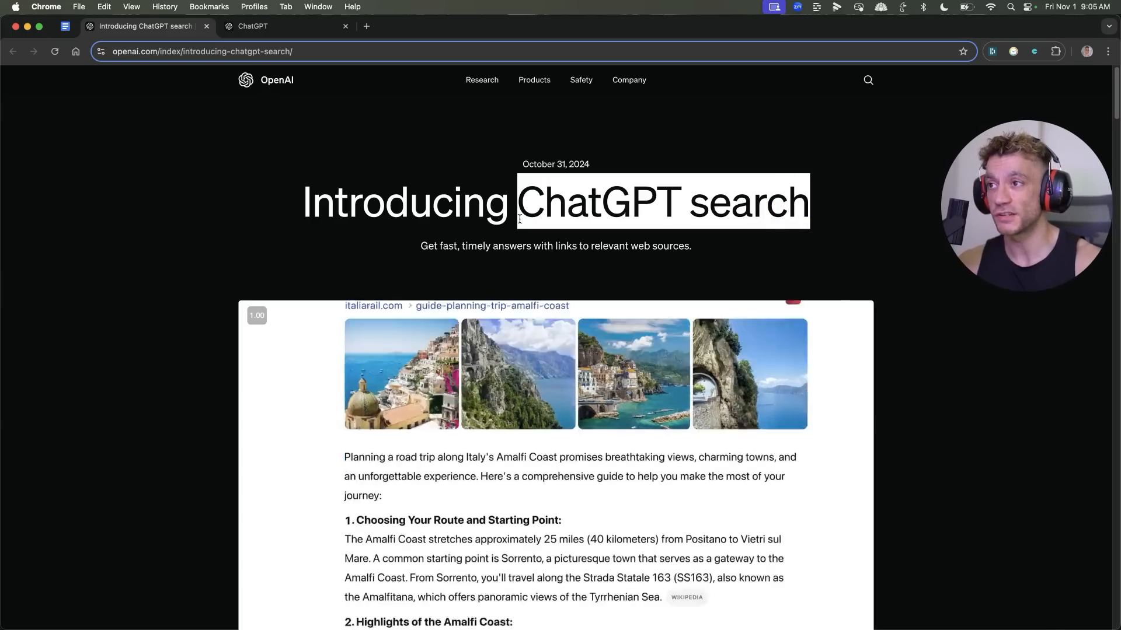
scroll("down", 3)
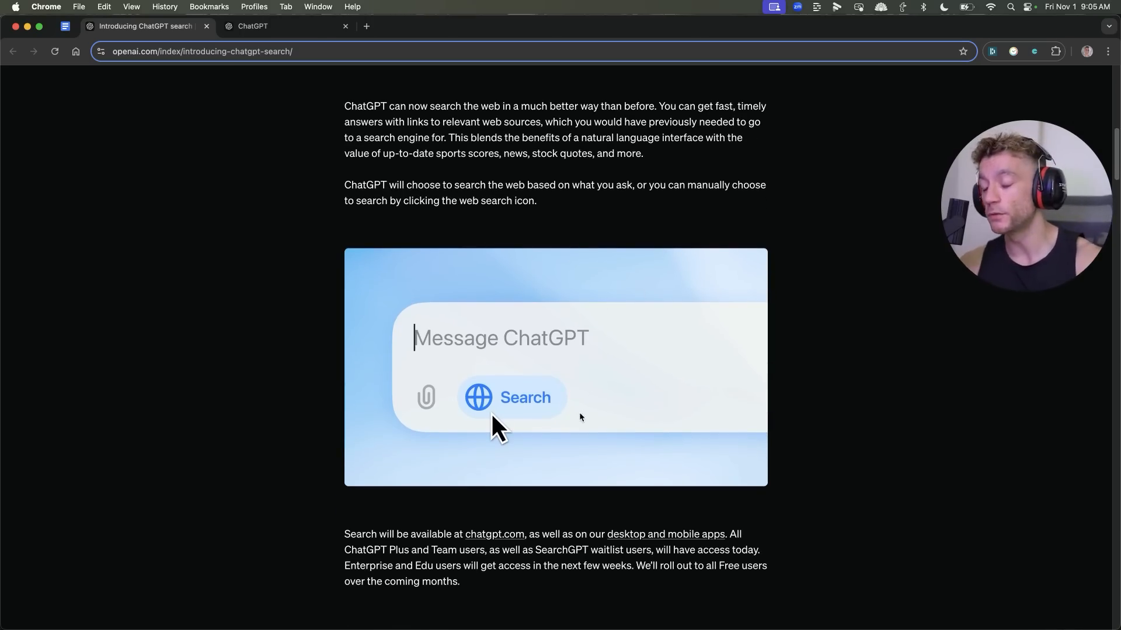
scroll("down", 3)
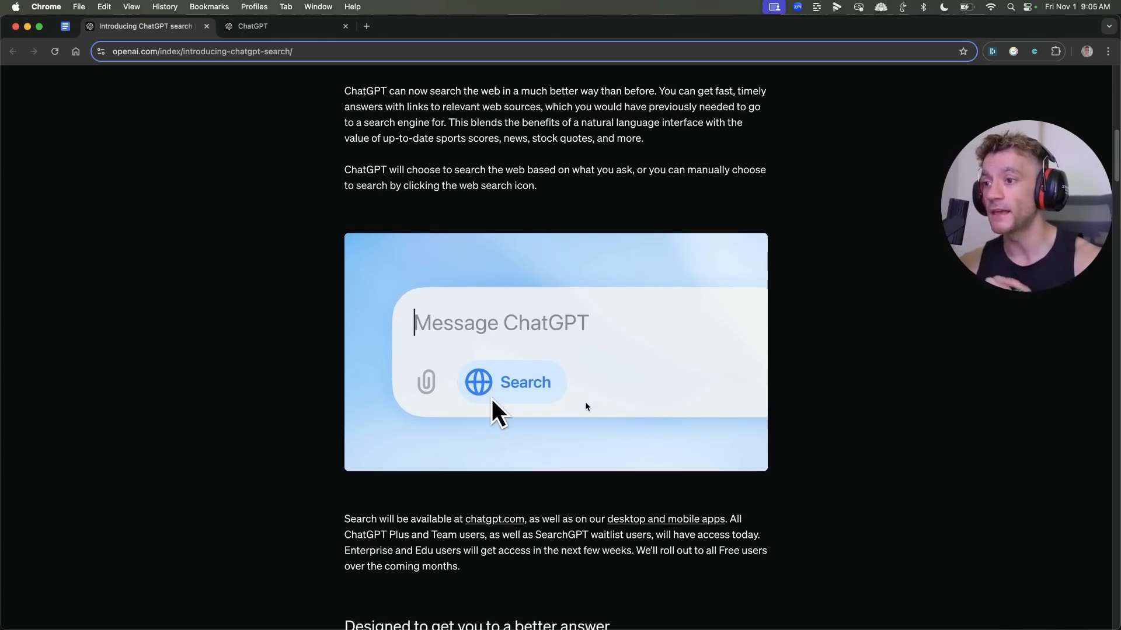
scroll("down", 3)
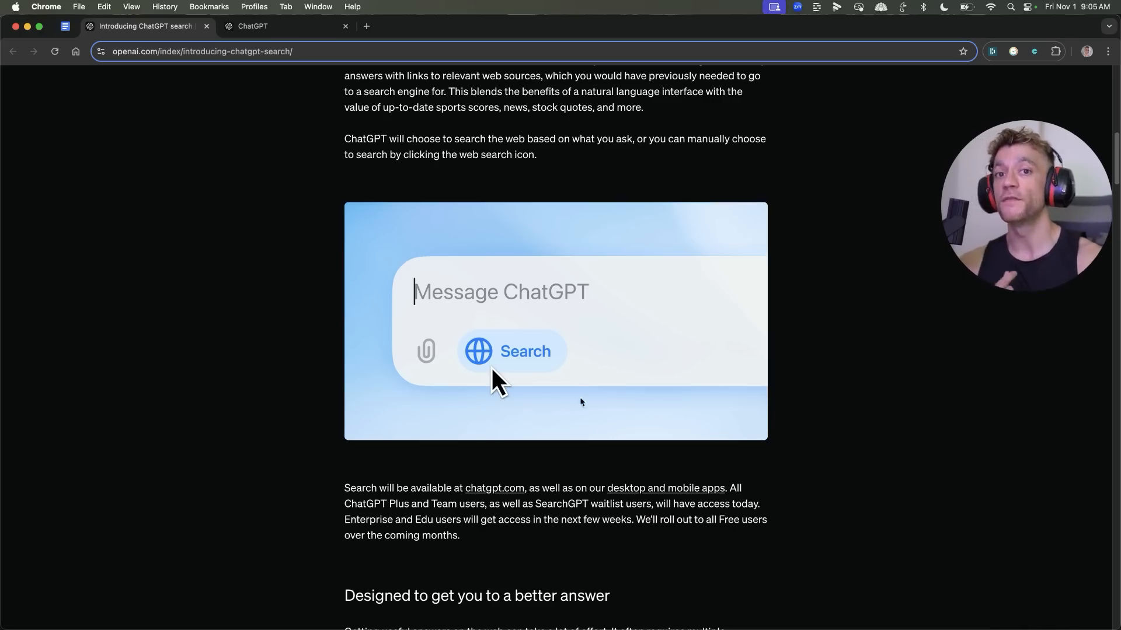
scroll("down", 3)
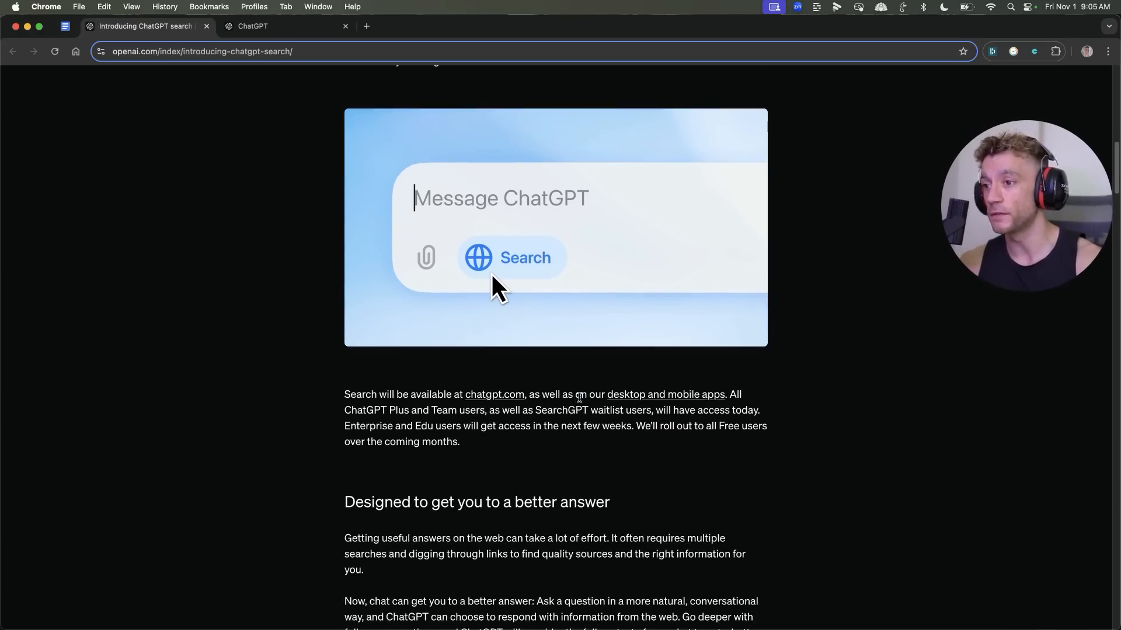
scroll("down", 3)
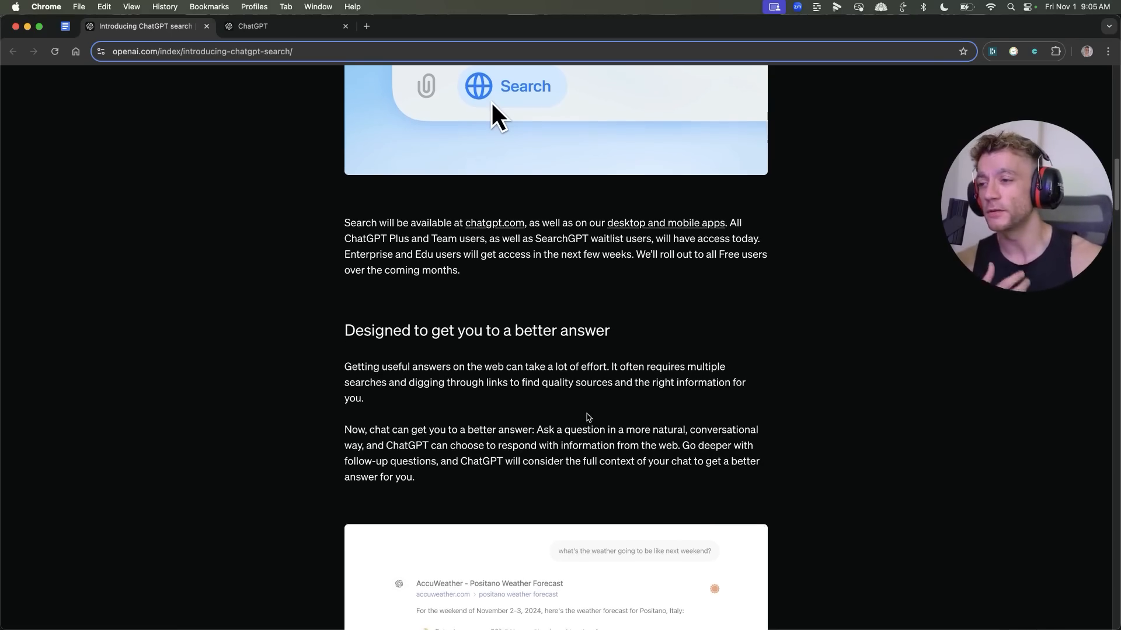
scroll("down", 3)
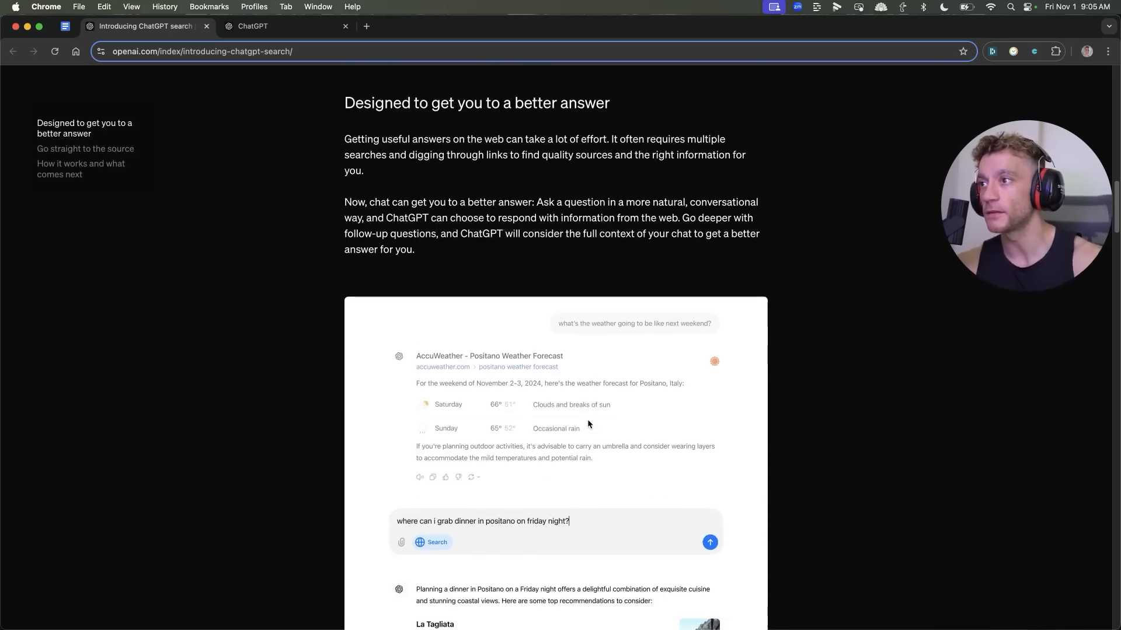
scroll("down", 3)
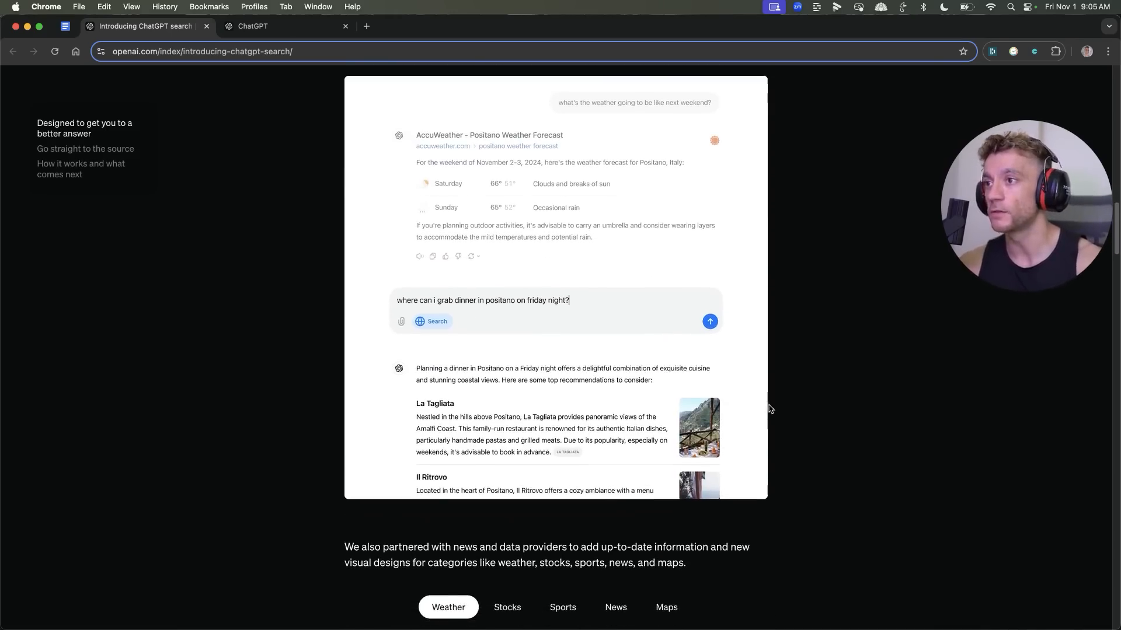
scroll("down", 3)
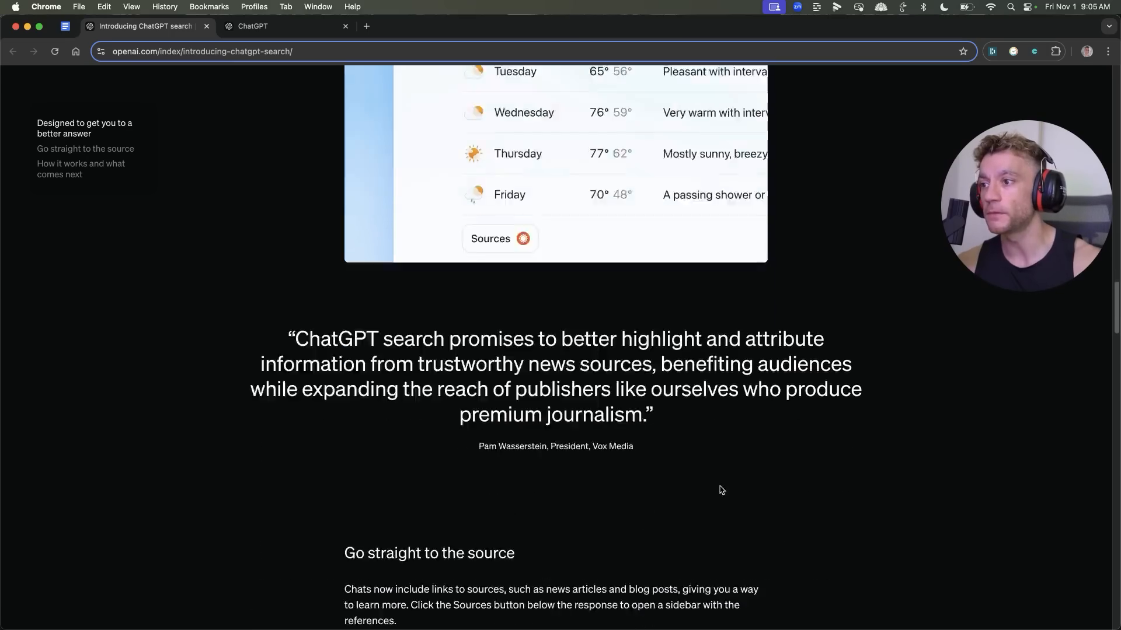
scroll("up", 3)
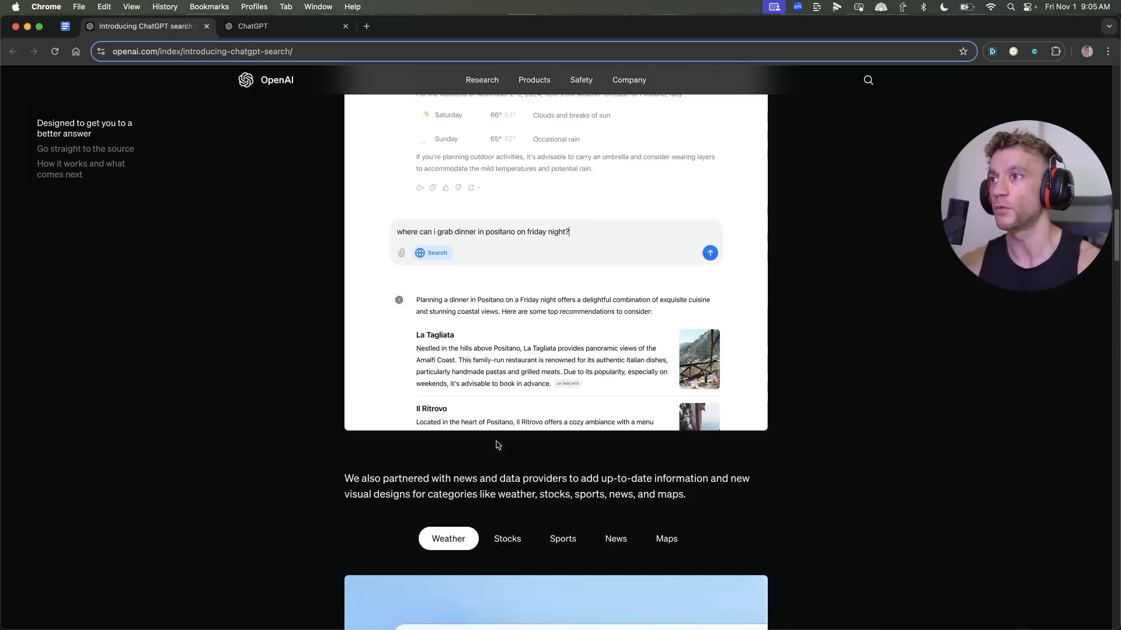
scroll("up", 3)
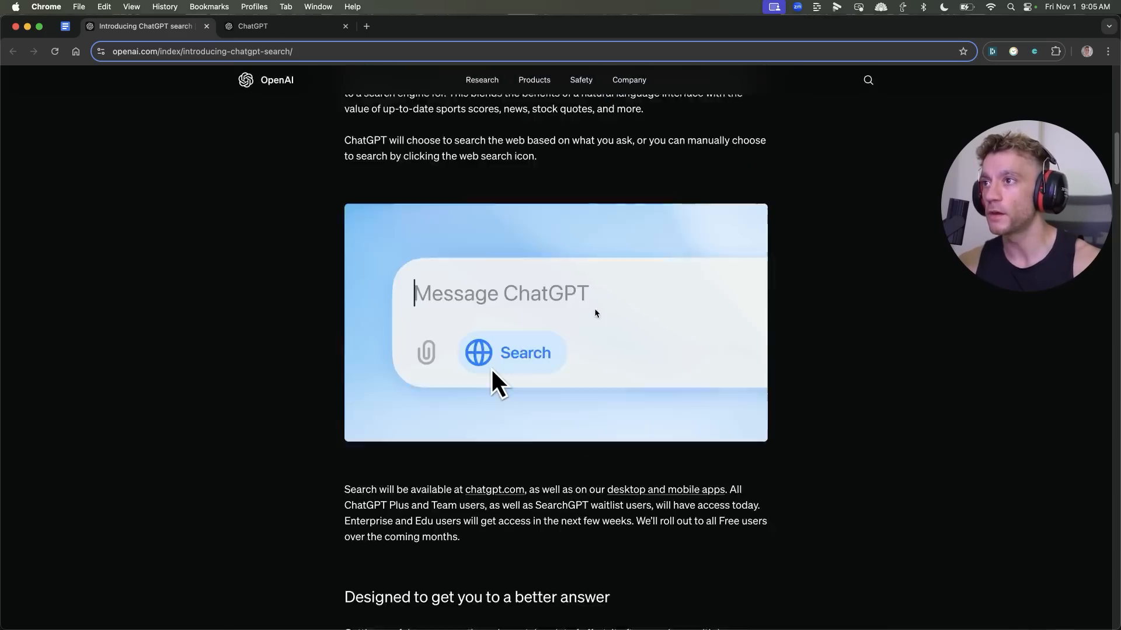
scroll("up", 3)
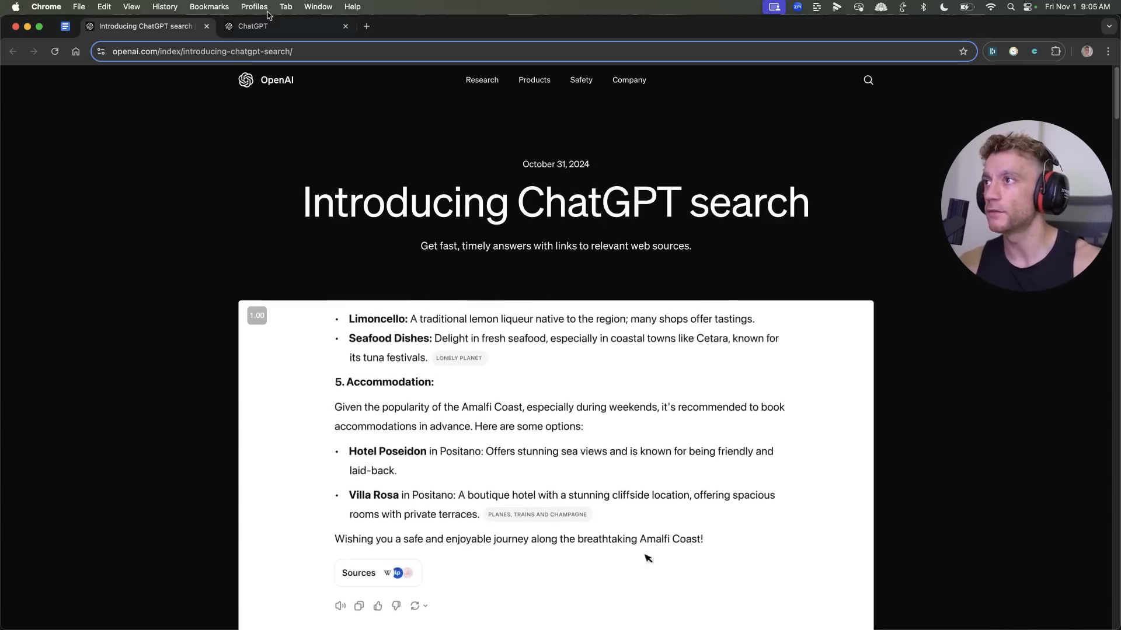
scroll("down", 3)
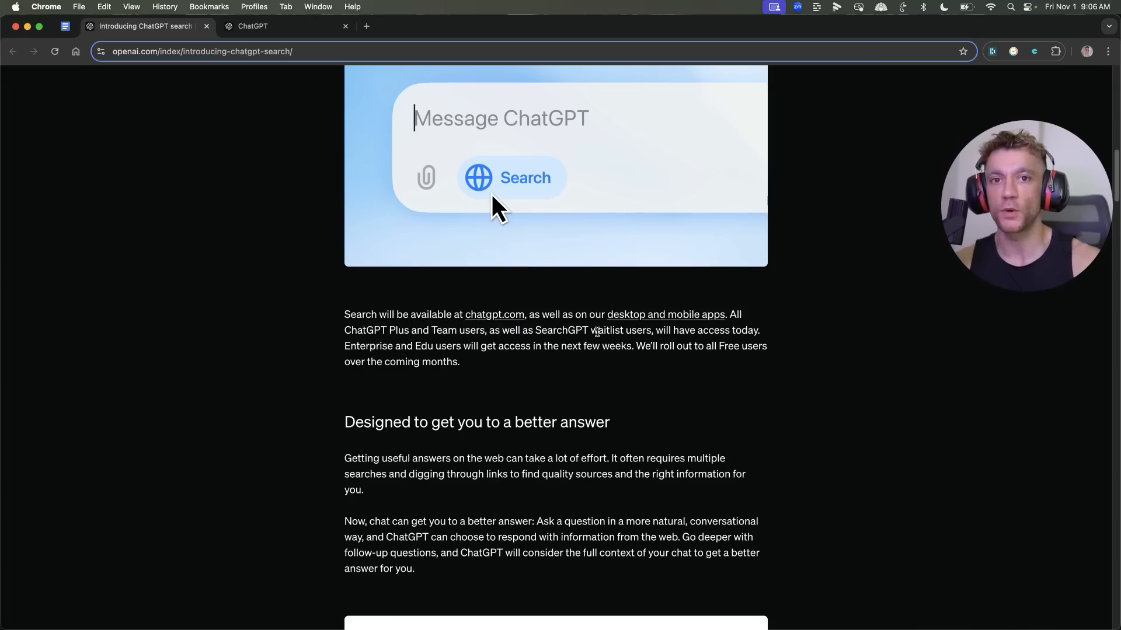
mouse_move(327, 311)
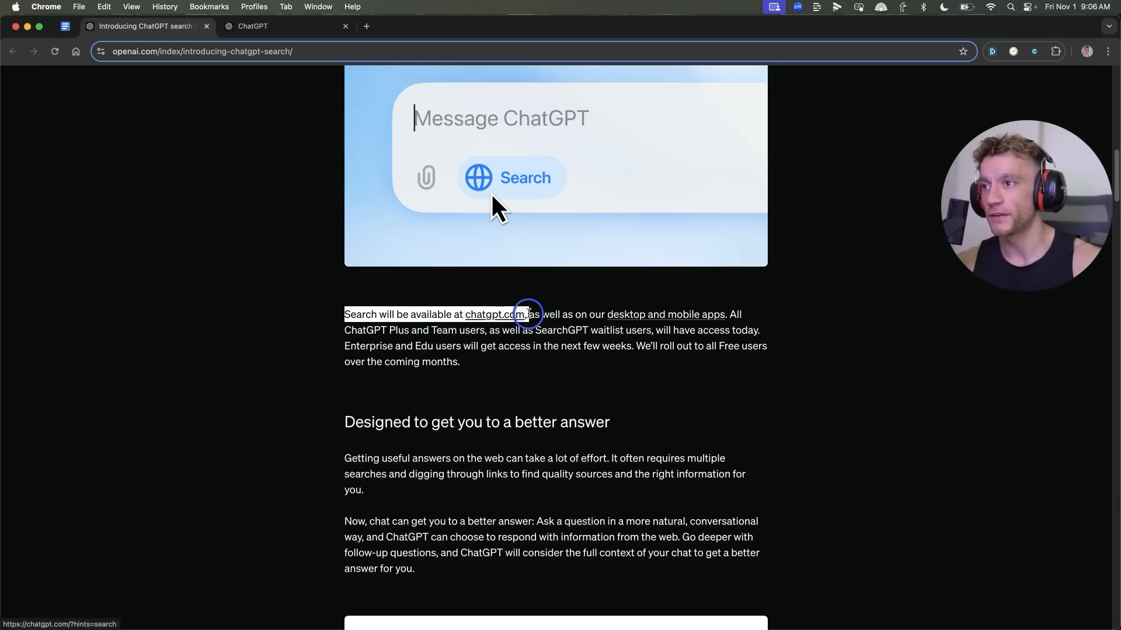
mouse_move(719, 314)
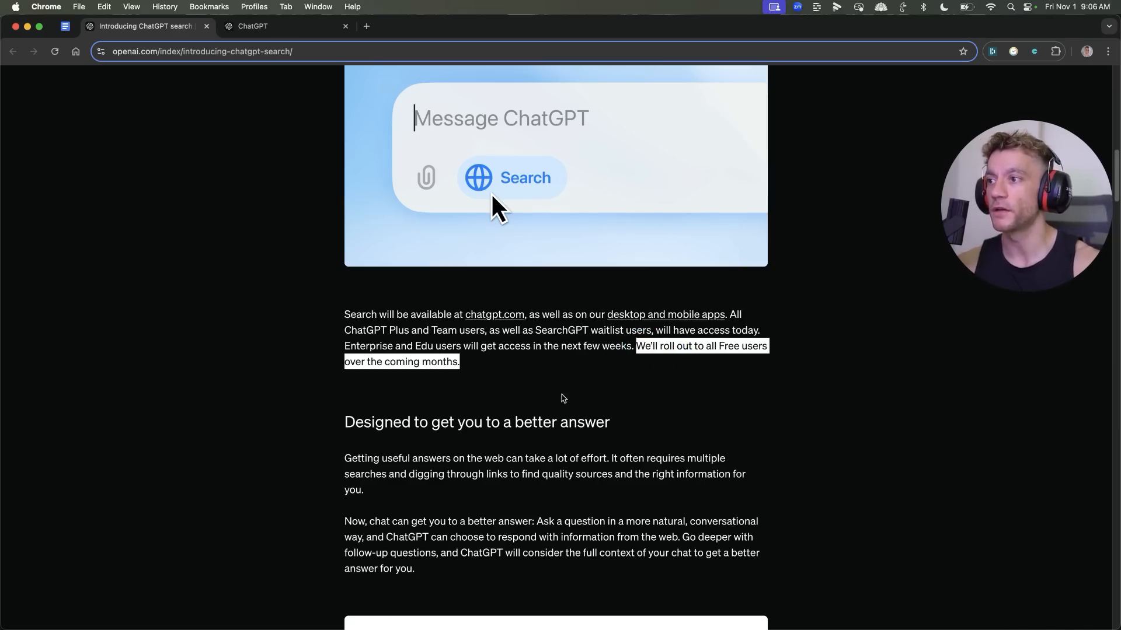
mouse_move(524, 471)
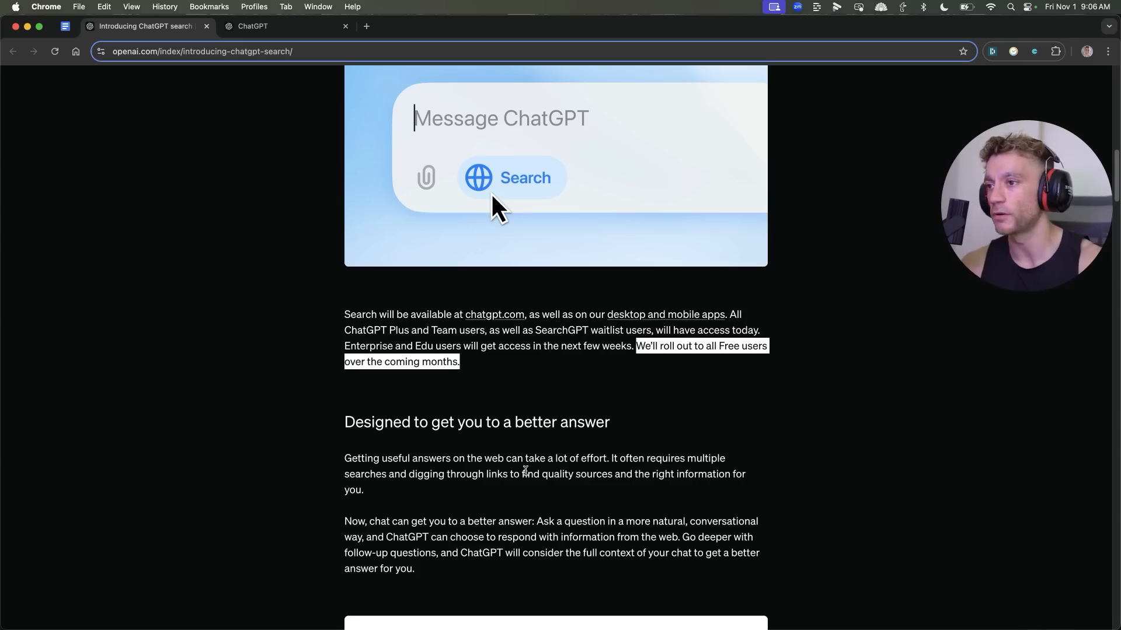
scroll("down", 3)
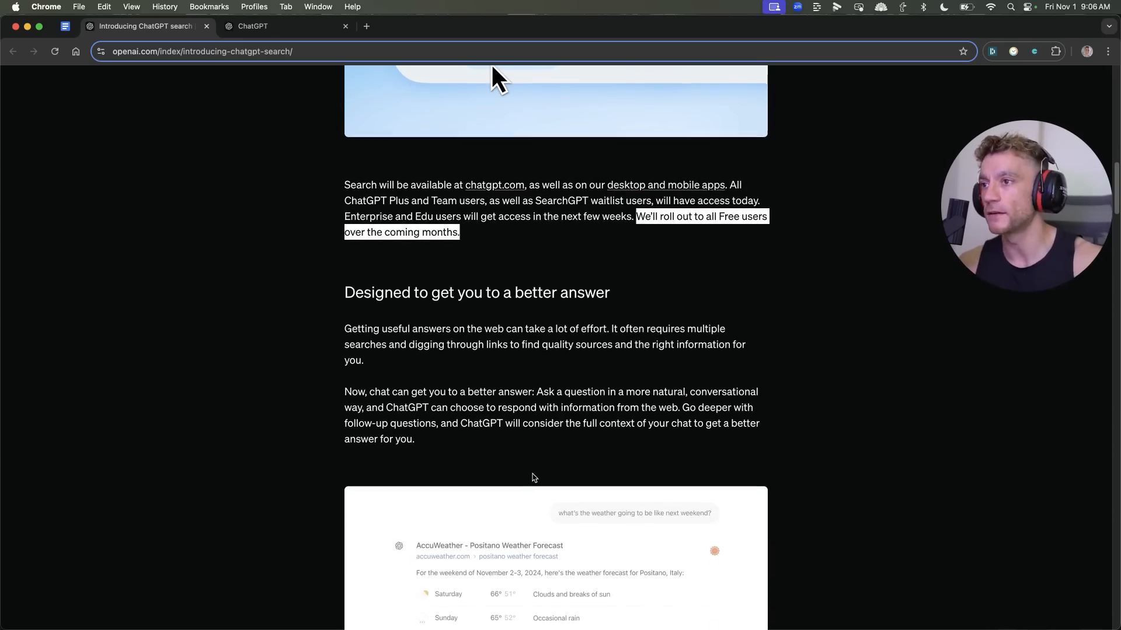
scroll("down", 3)
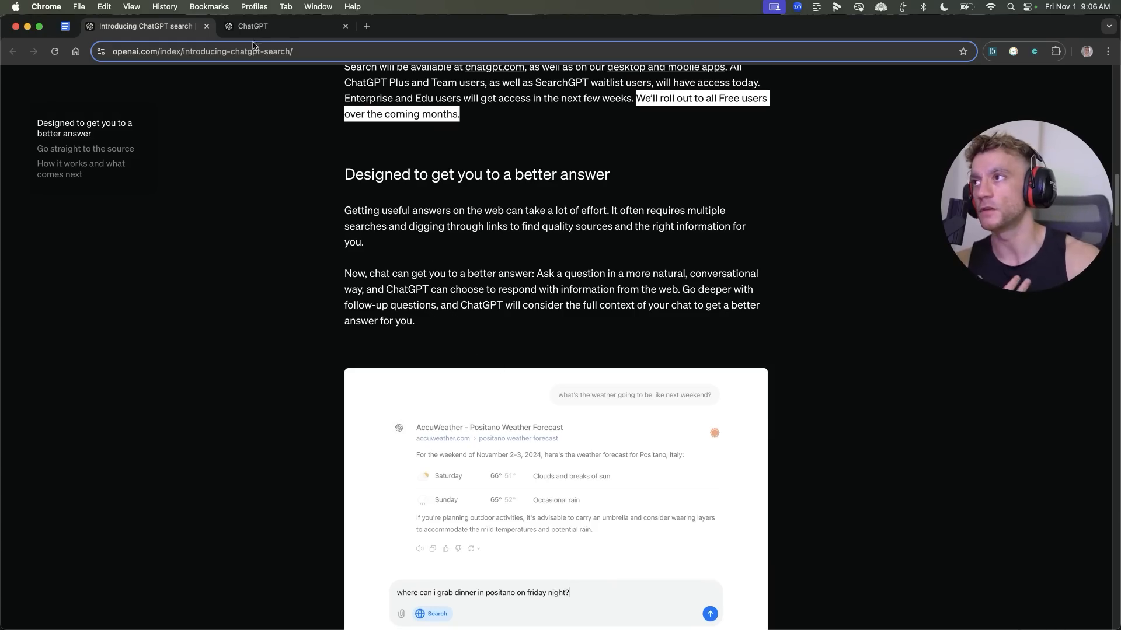
- Switch to the ChatGPT tab and turn on web search for the next message
scroll("down", 3)
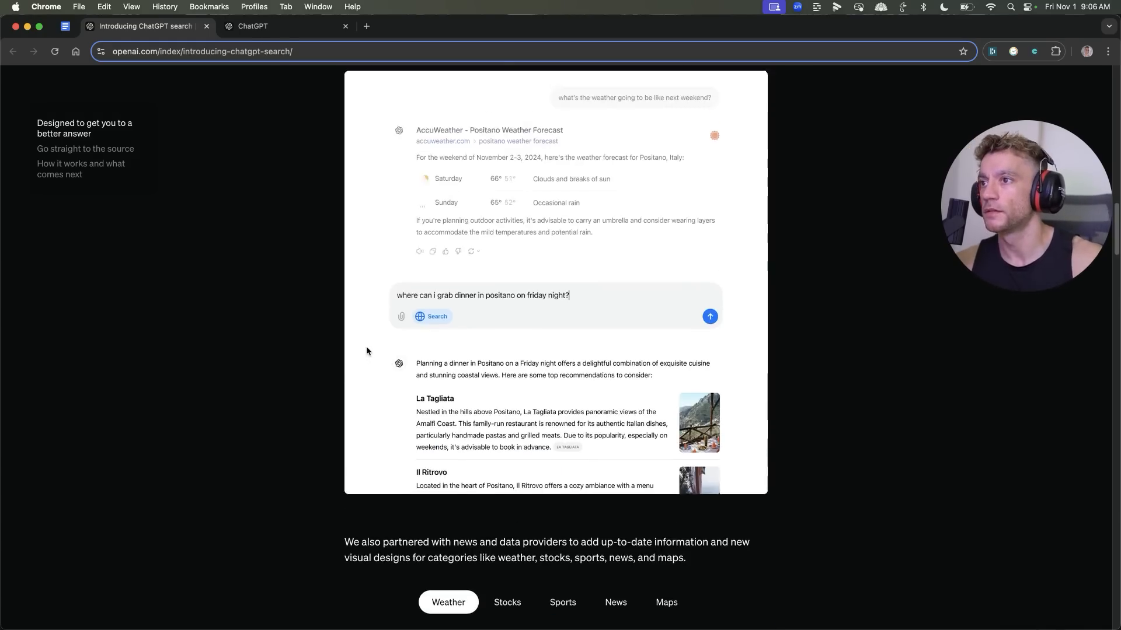
left_click(252, 26)
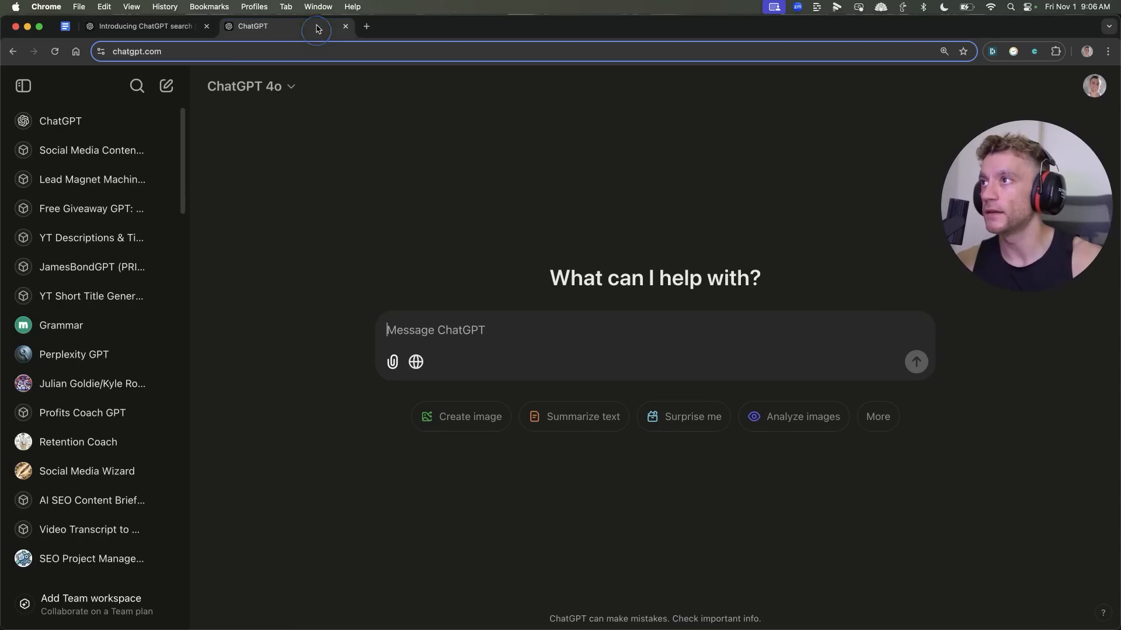
mouse_move(415, 362)
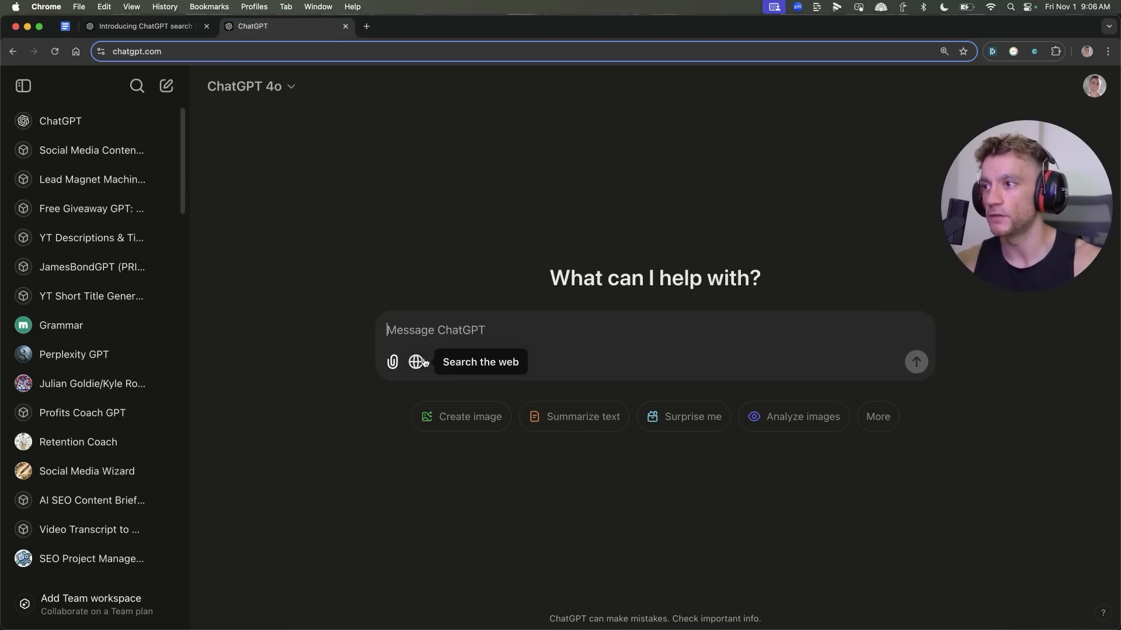
left_click(416, 362)
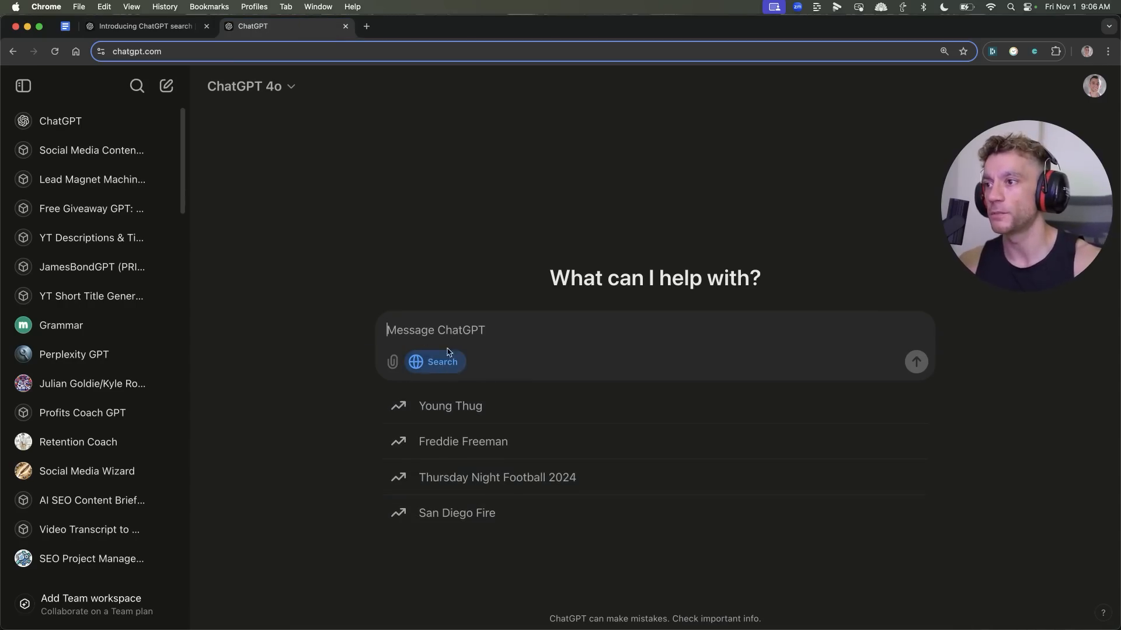
mouse_move(450, 405)
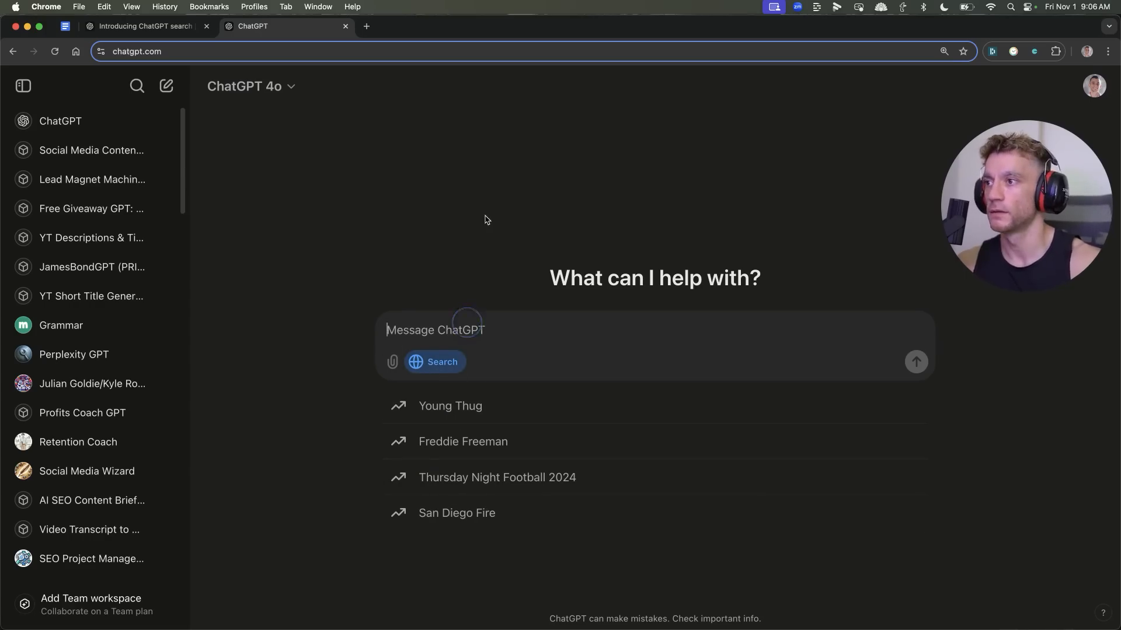
type("google so")
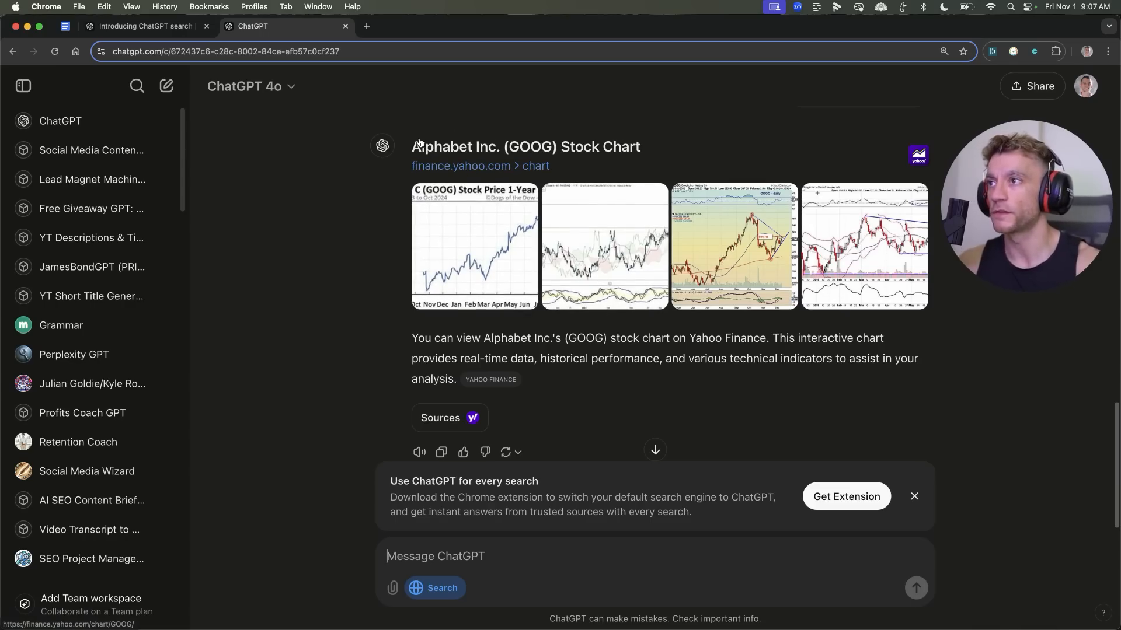
mouse_move(605, 221)
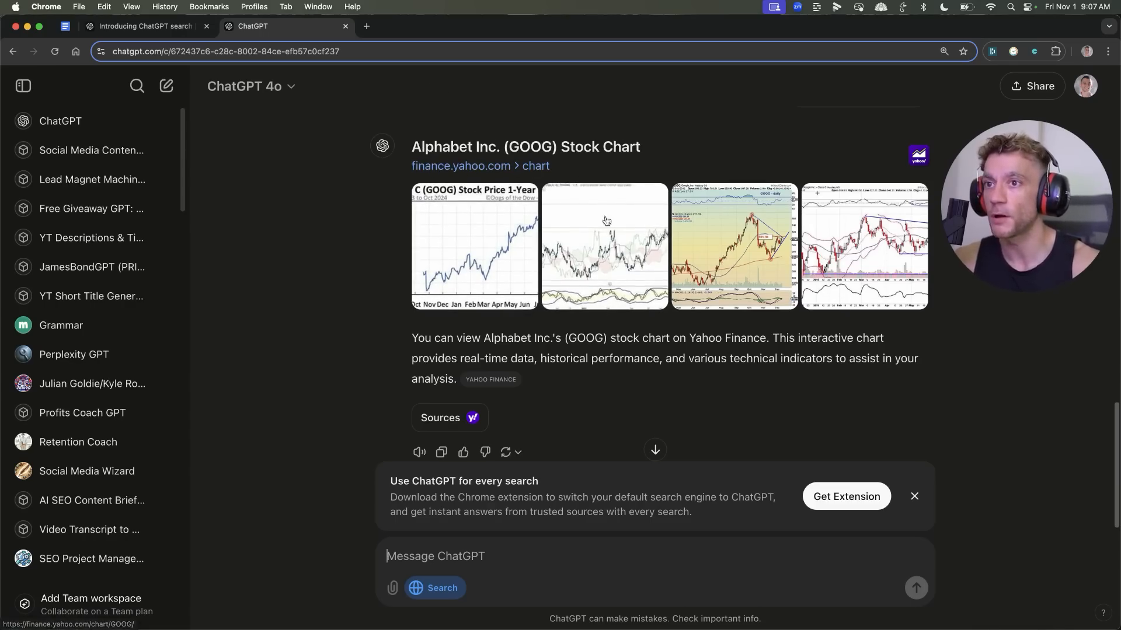
mouse_move(516, 124)
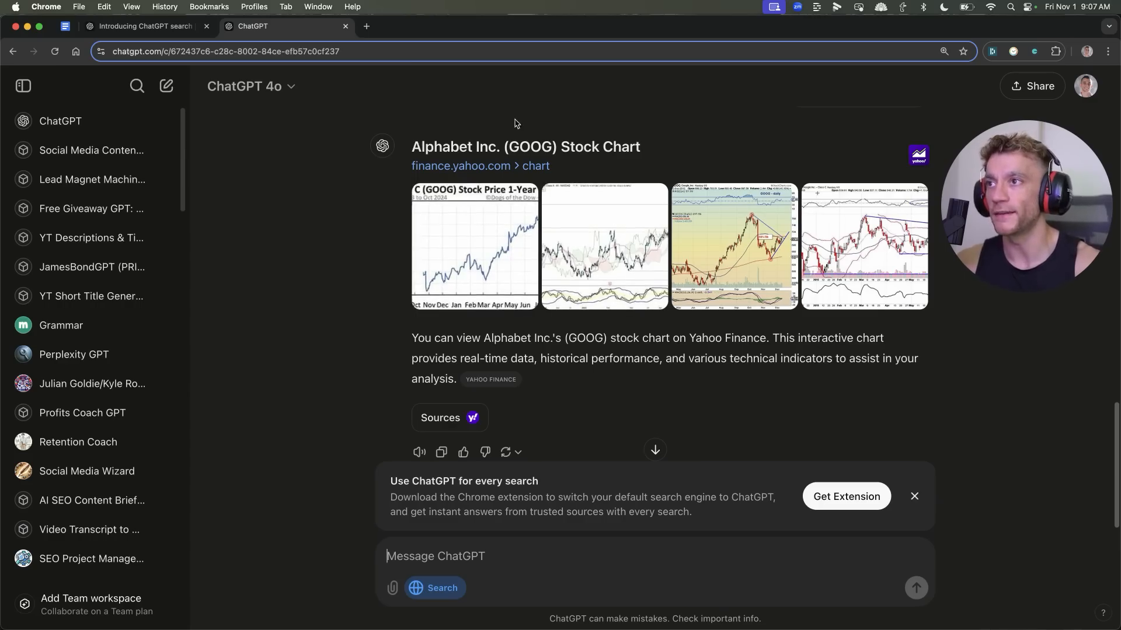
mouse_move(520, 439)
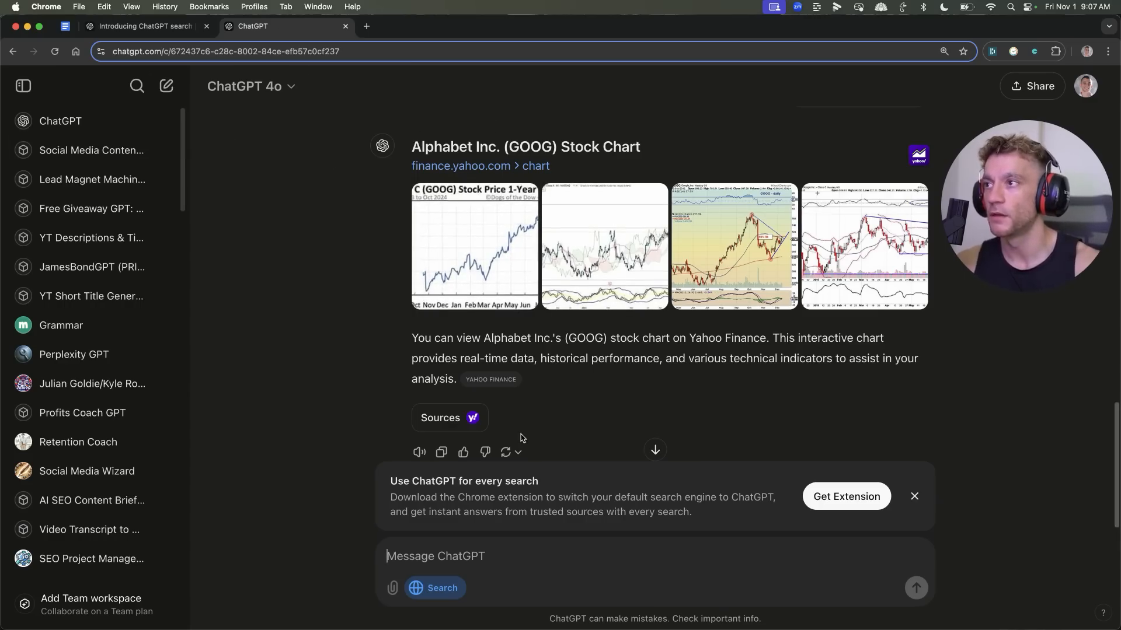
mouse_move(829, 245)
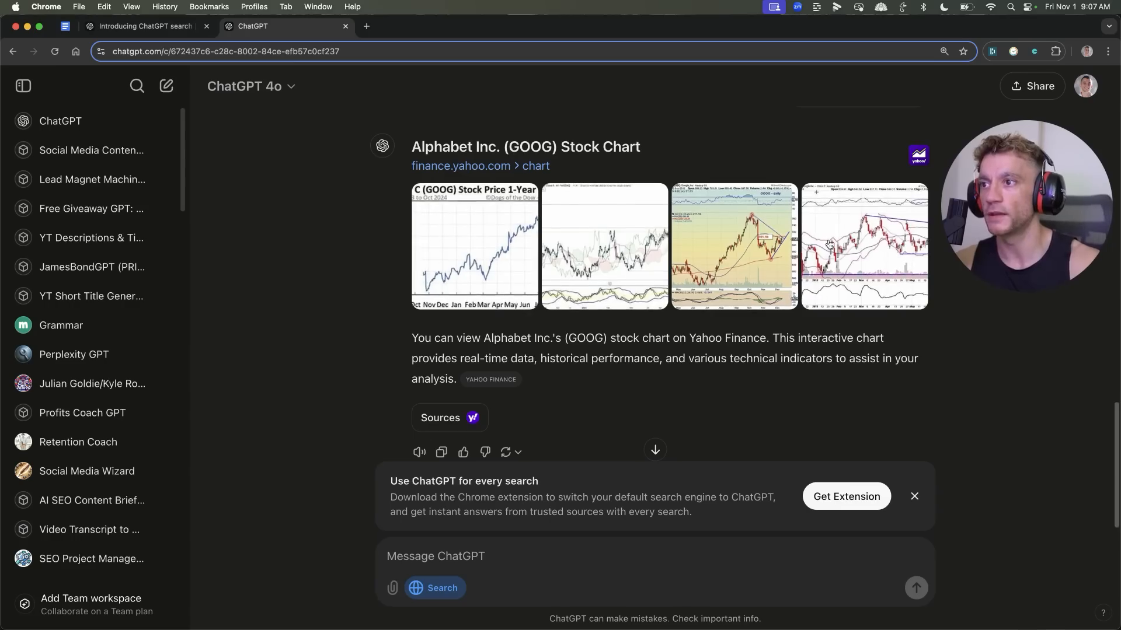
scroll("up", 3)
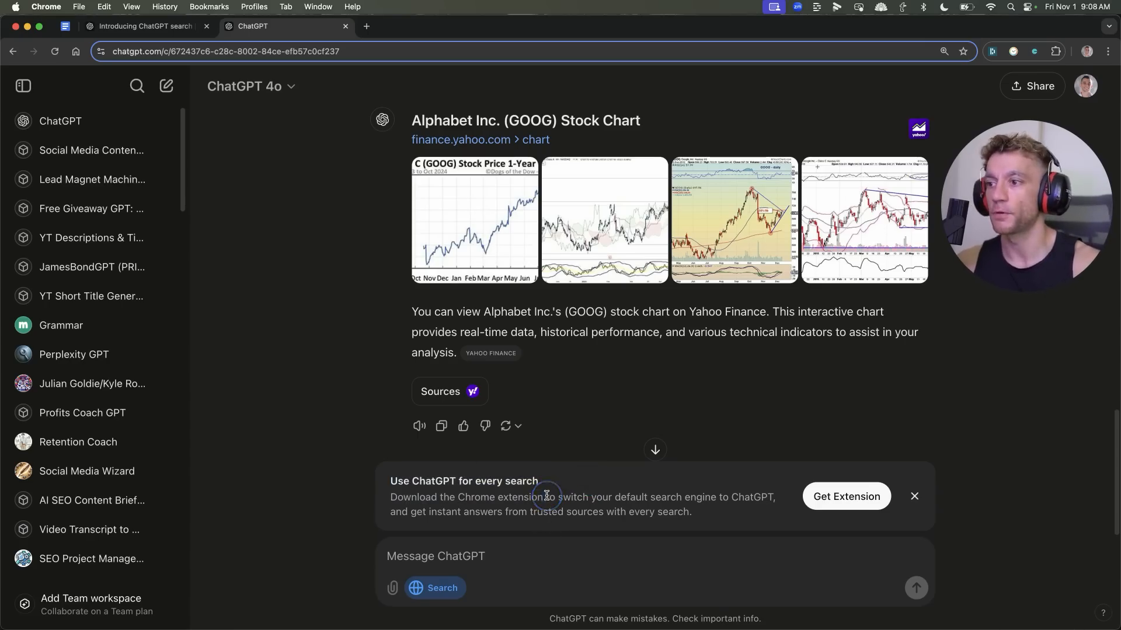
mouse_move(458, 496)
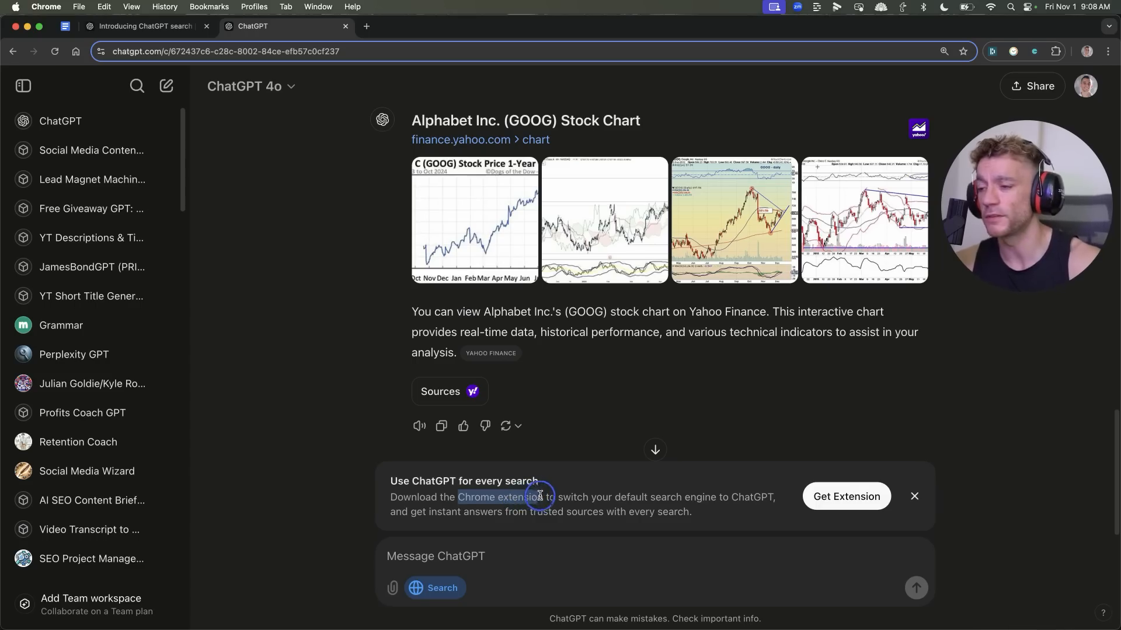
mouse_move(549, 497)
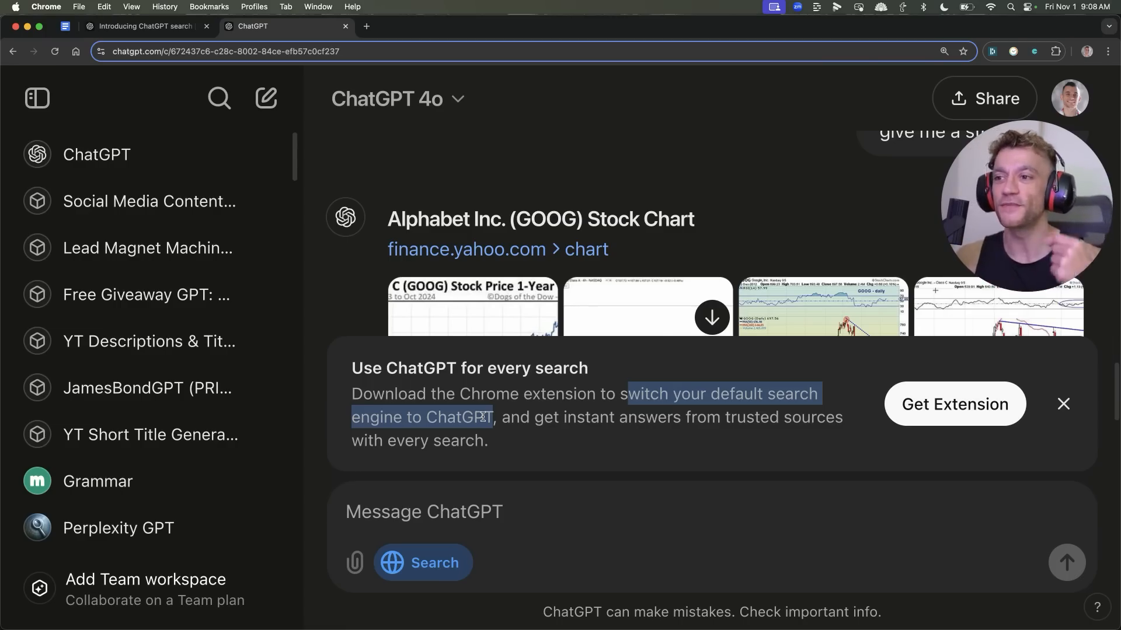
- Open the ChatGPT search extension's Chrome Web Store listing and add it to Chrome
left_click(953, 404)
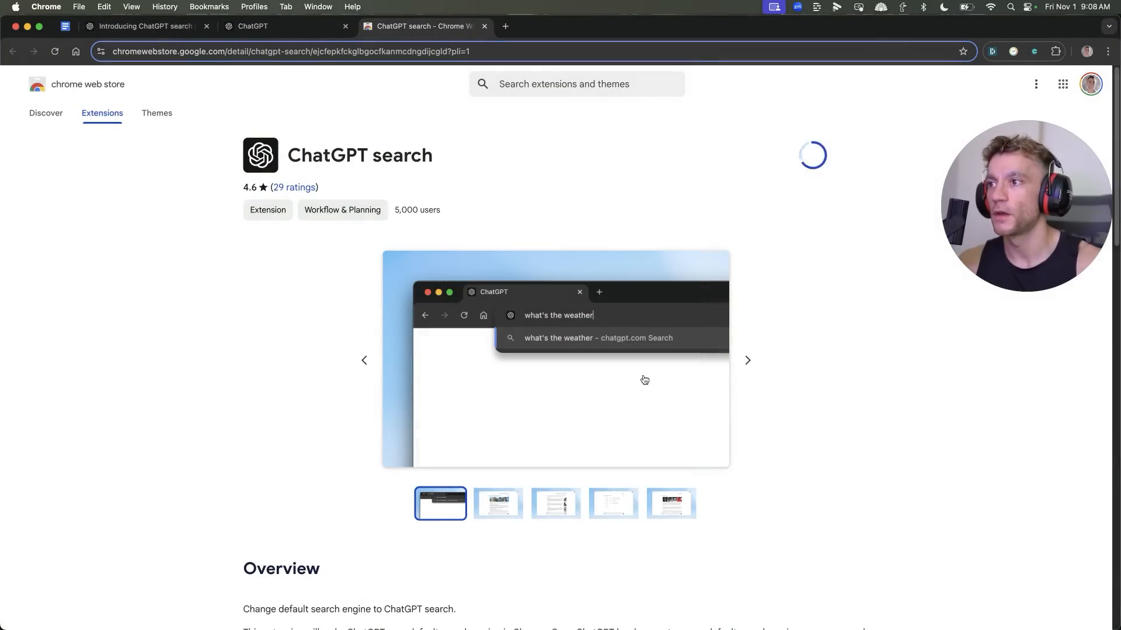
left_click(812, 156)
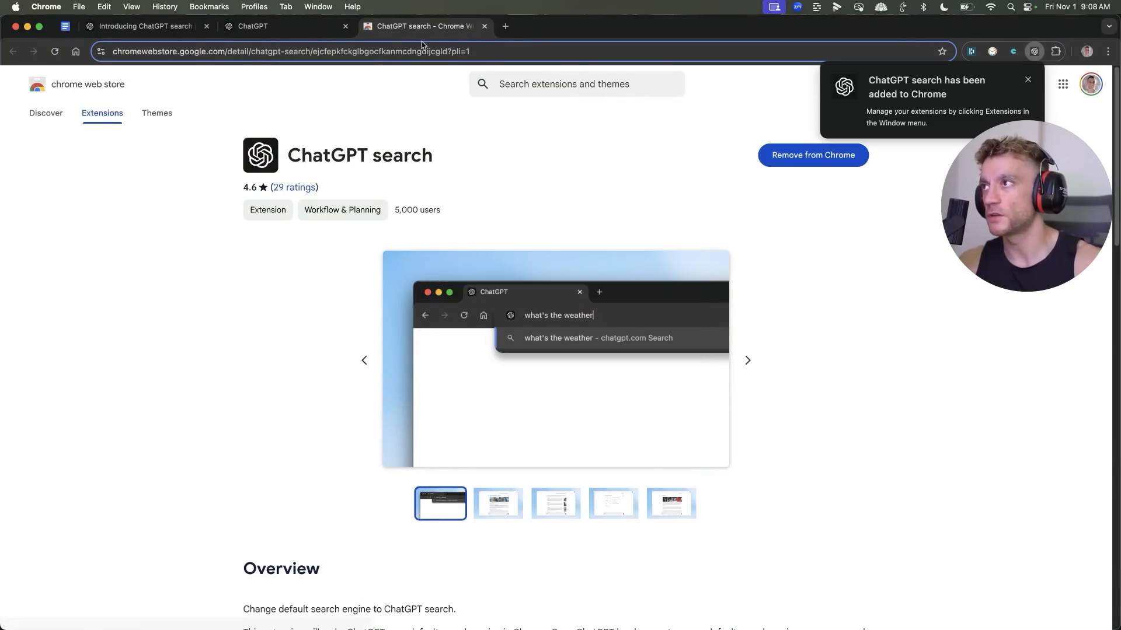
mouse_move(739, 399)
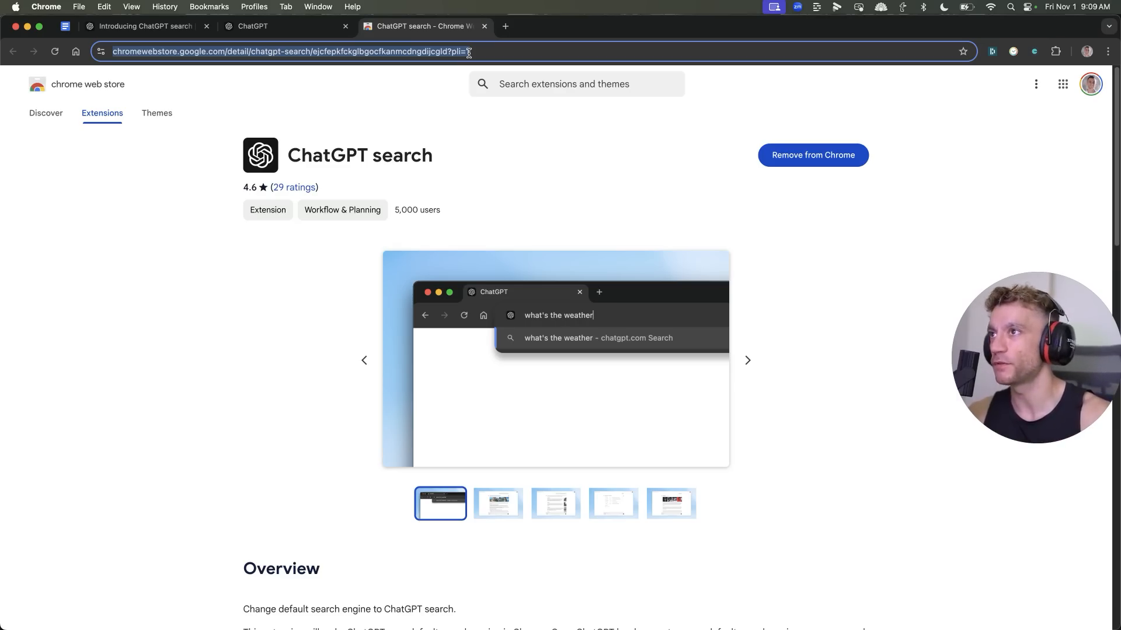
- Search 'find me a restaurant in bangkok' and scroll ChatGPT's mapped restaurant list, including Le Du
type("find me a restaurant in bang")
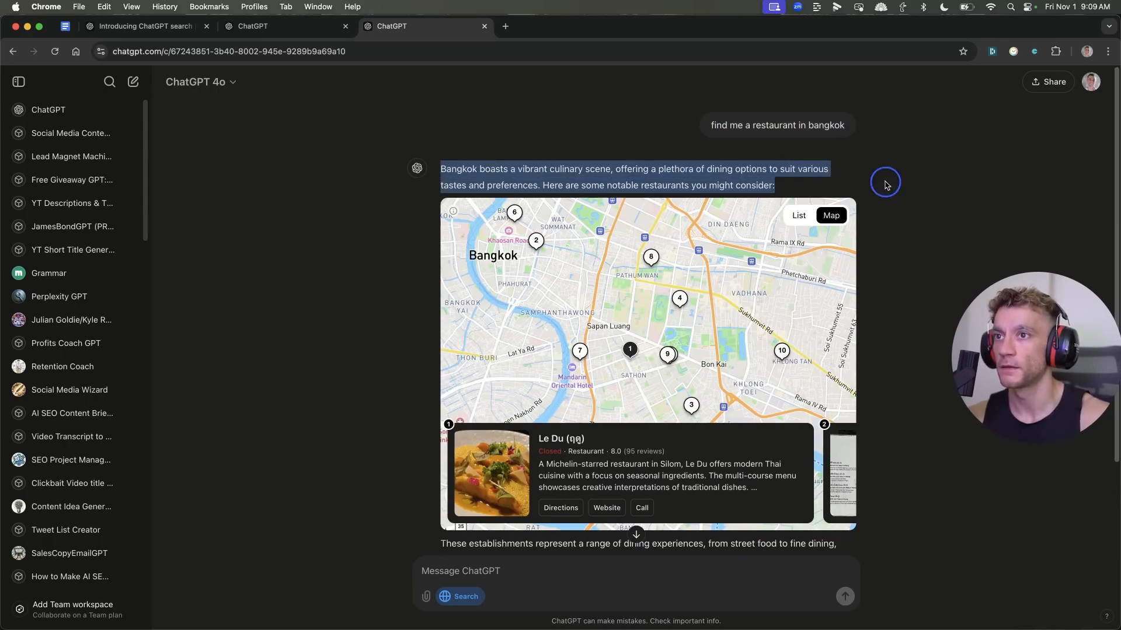
mouse_move(630, 336)
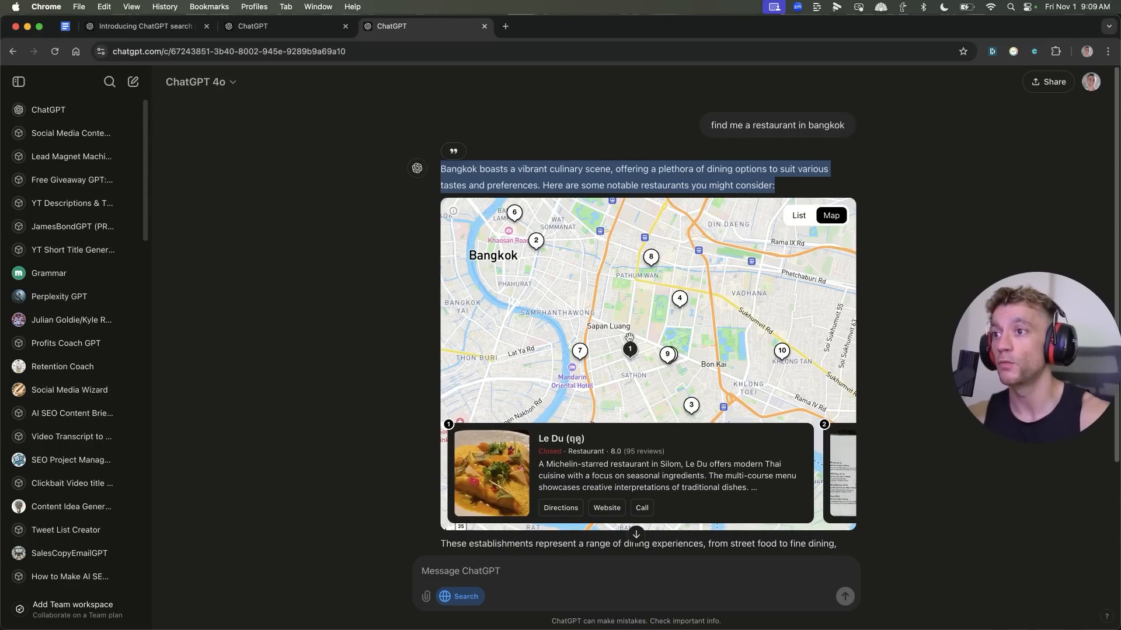
mouse_move(582, 365)
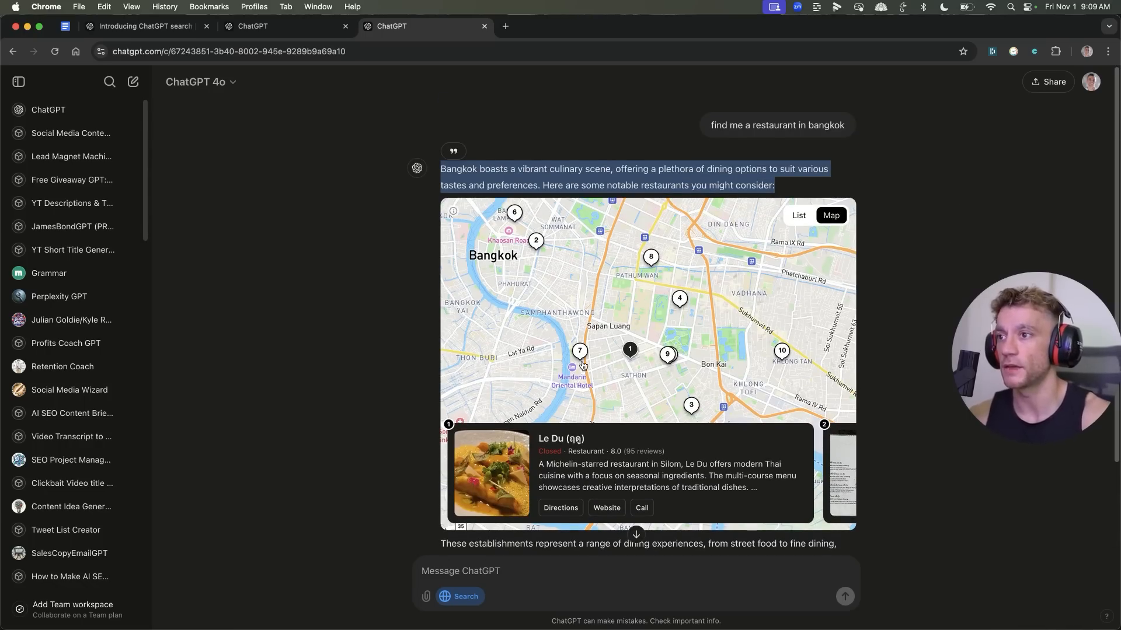
mouse_move(556, 311)
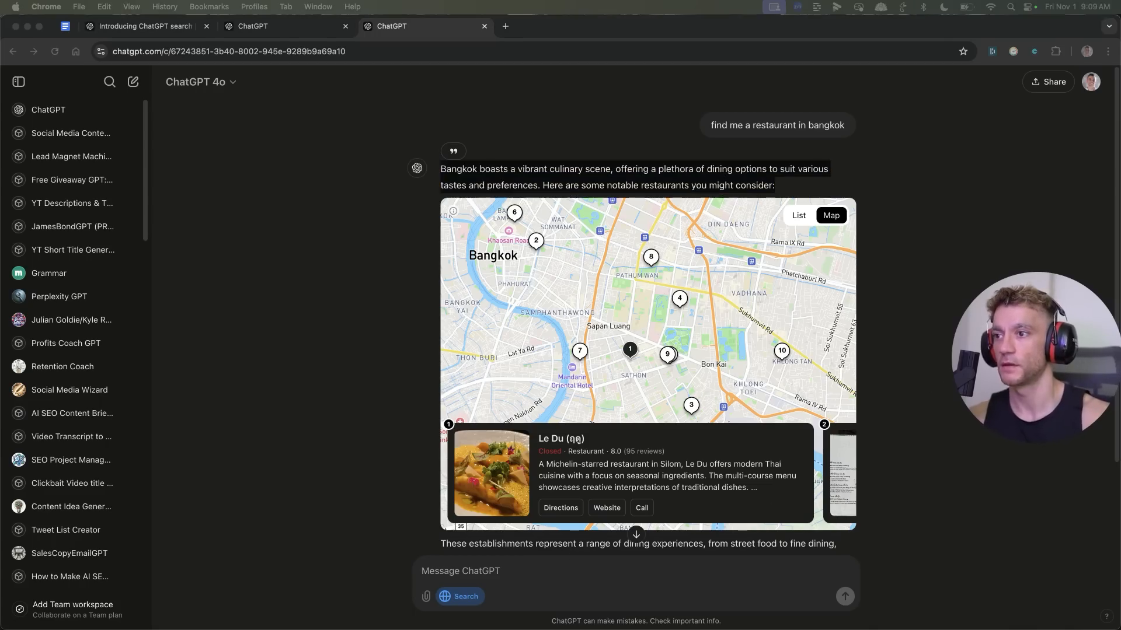
mouse_move(886, 275)
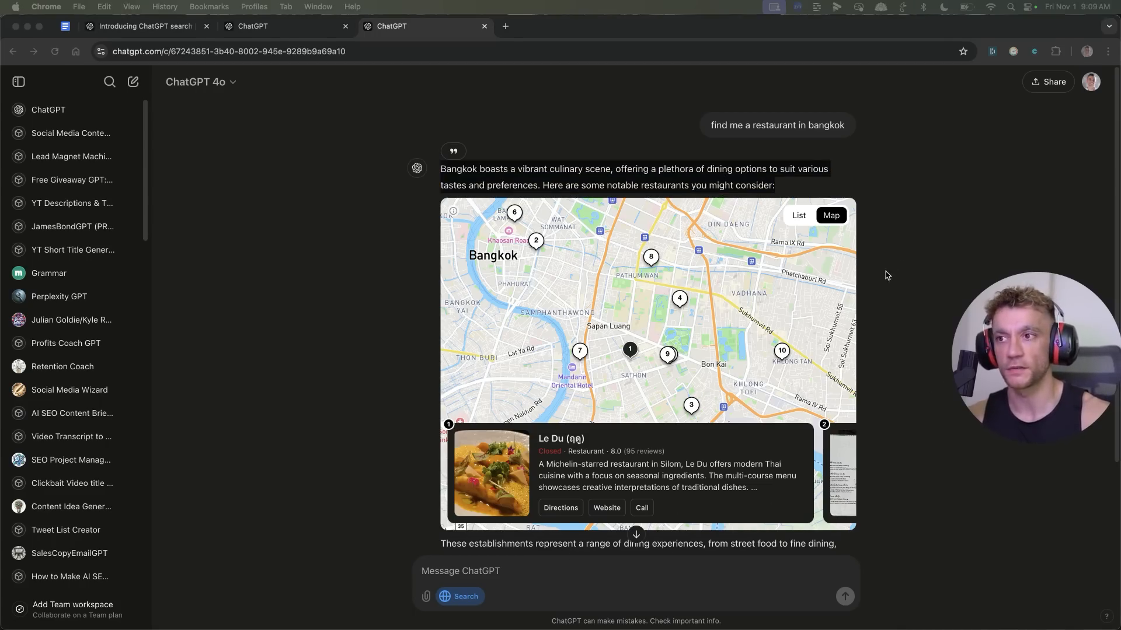
scroll("down", 3)
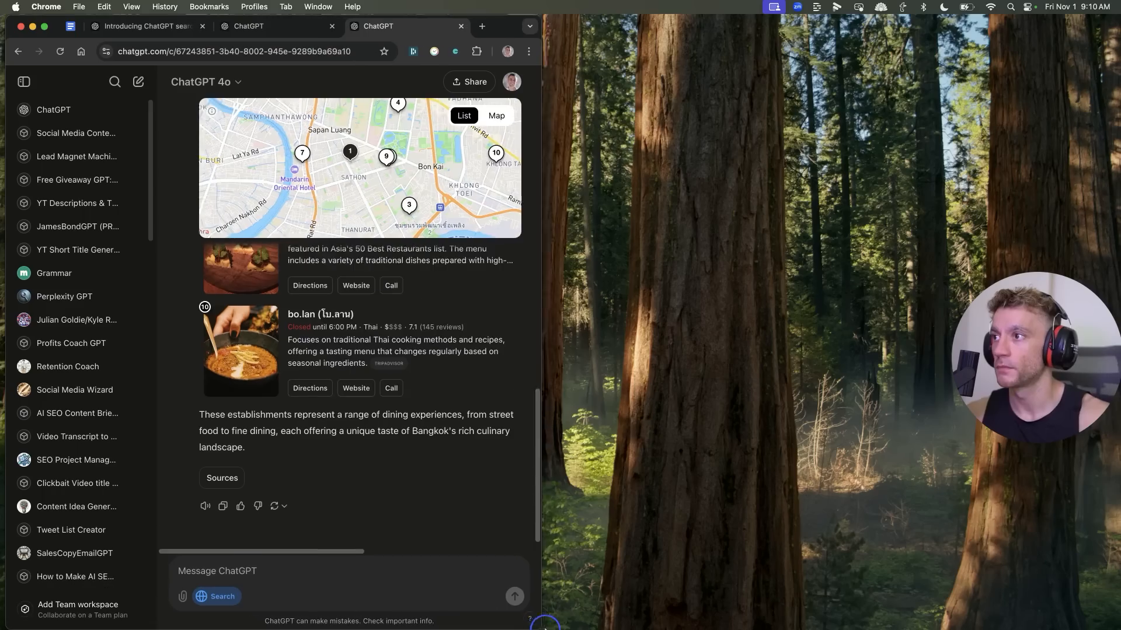
scroll("up", 3)
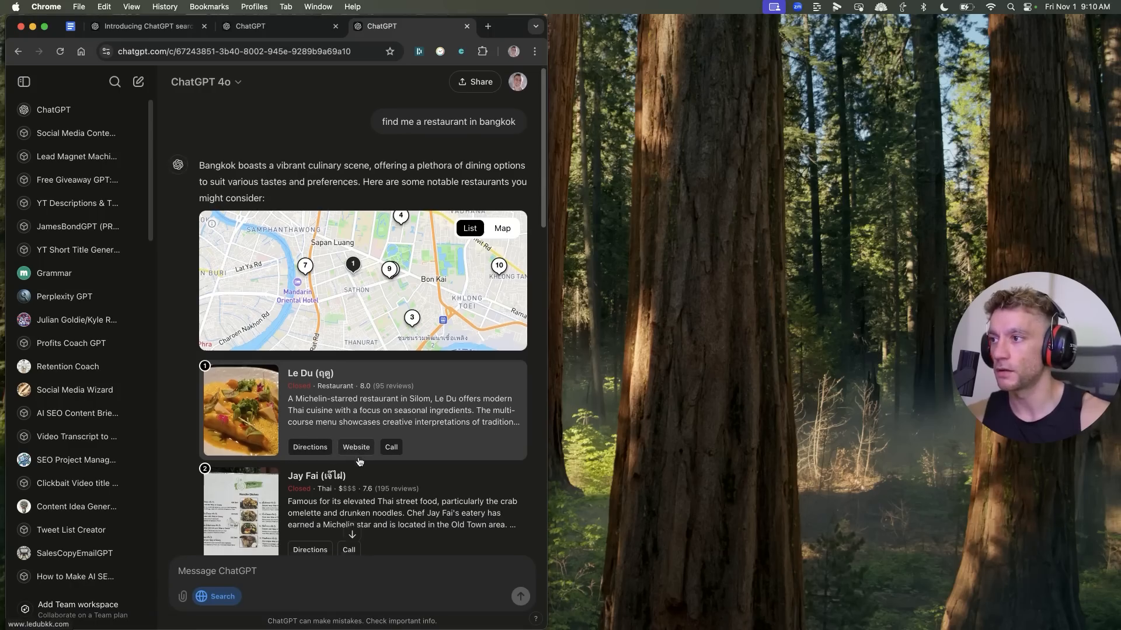
scroll("down", 3)
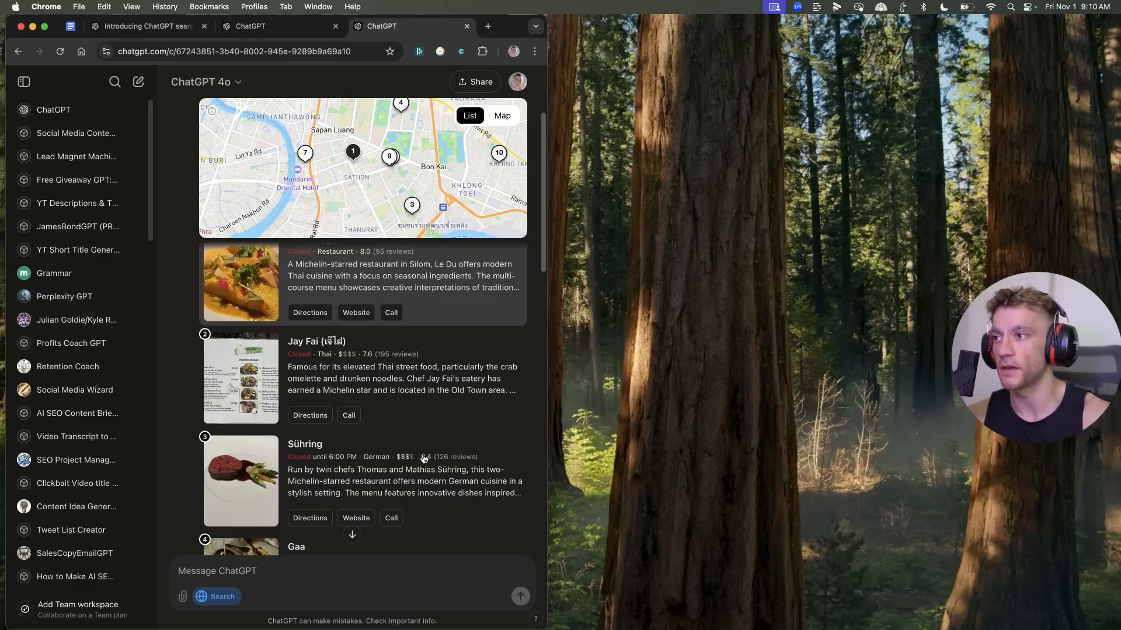
scroll("up", 3)
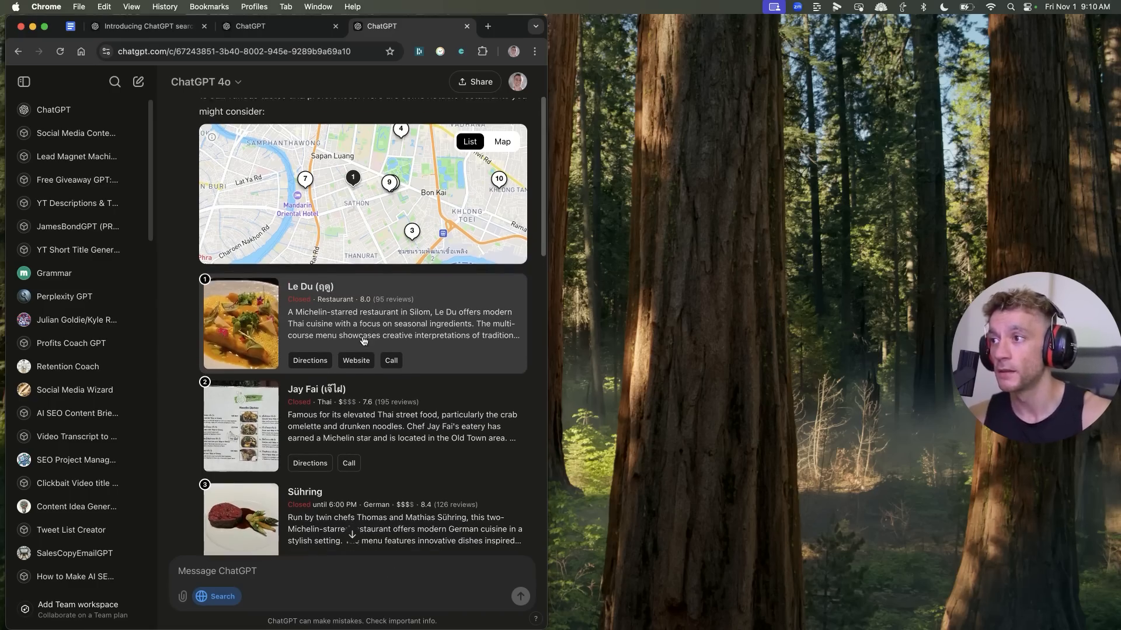
scroll("up", 3)
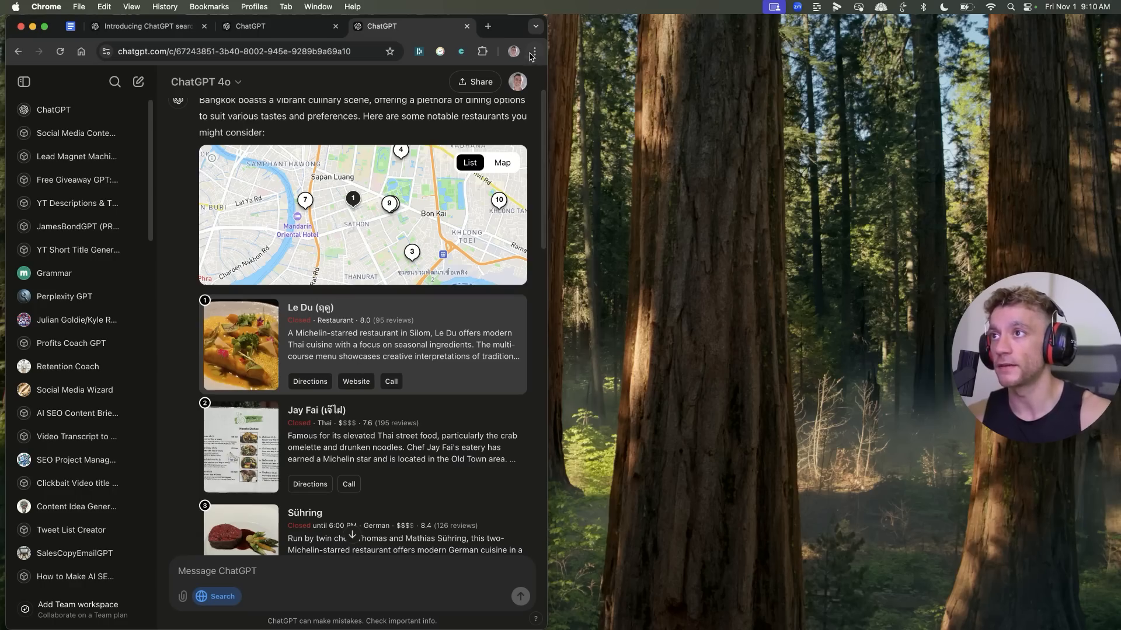
scroll("up", 3)
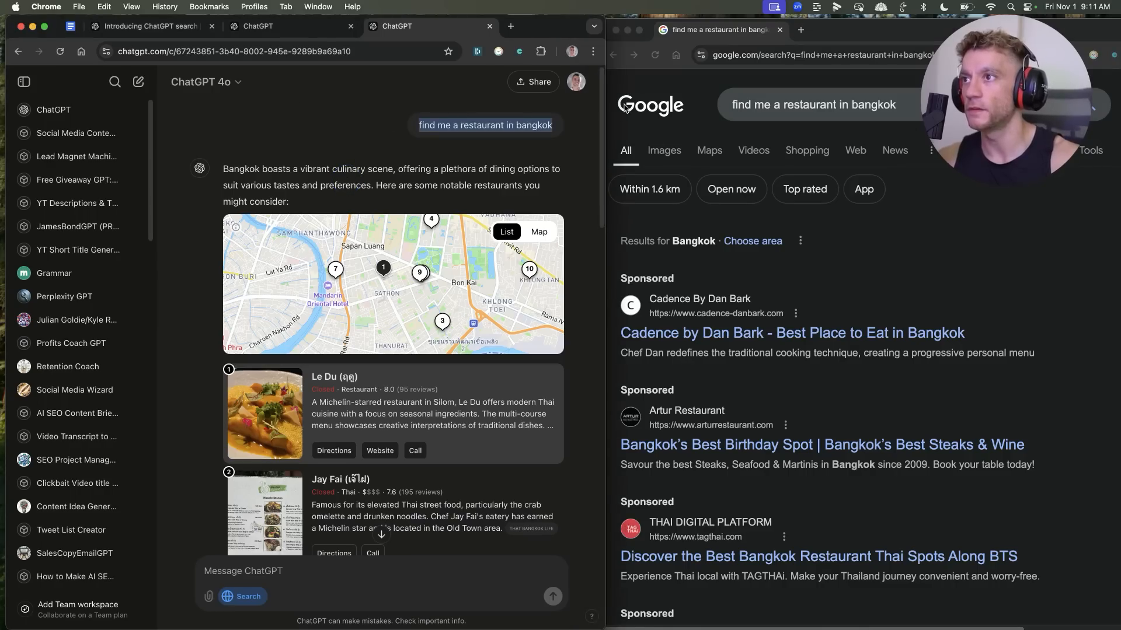
mouse_move(322, 160)
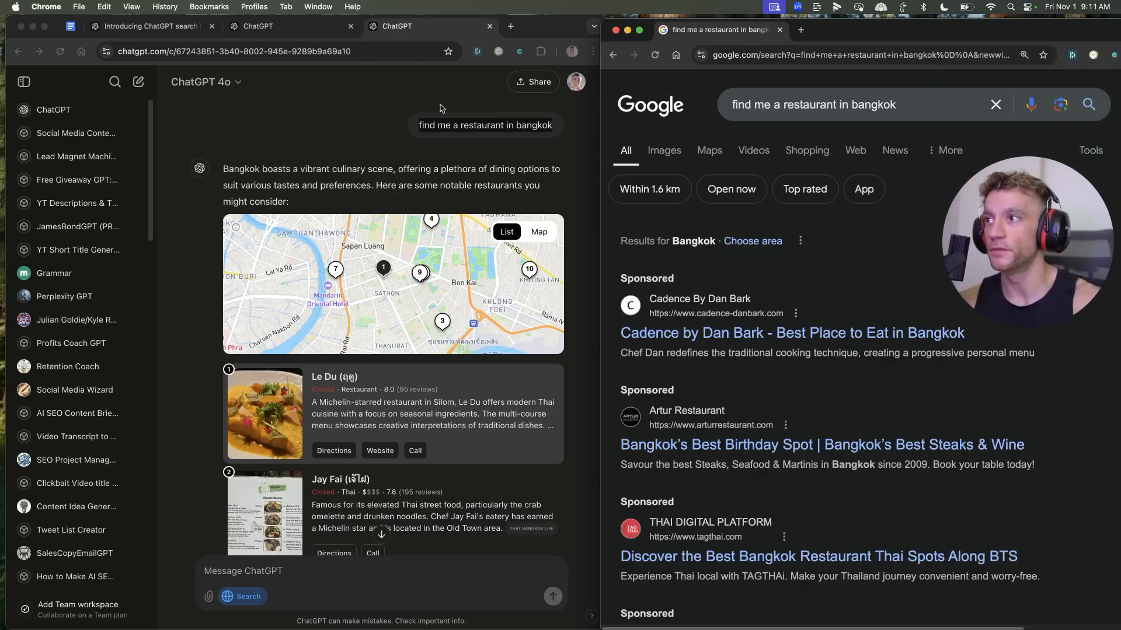
mouse_move(385, 190)
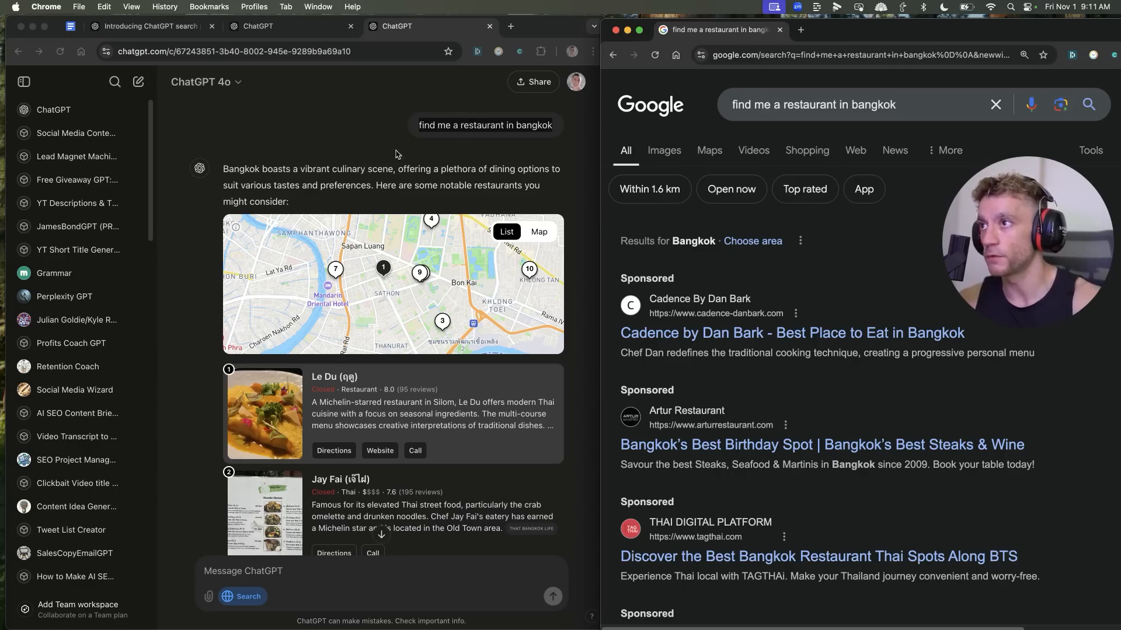
mouse_move(463, 159)
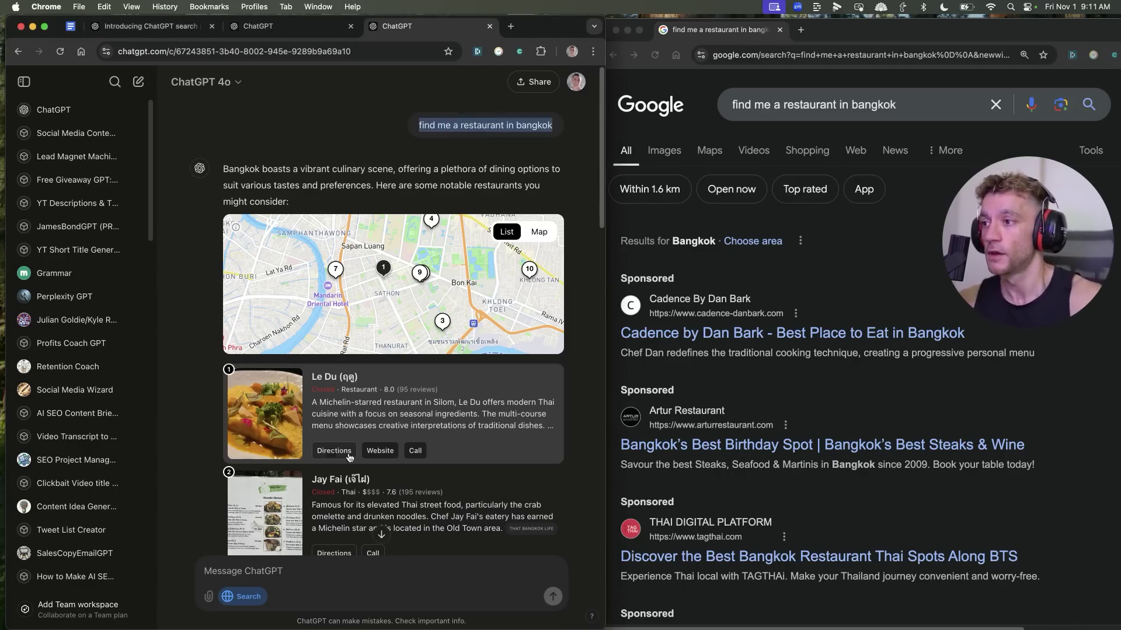
- Scroll down Google's mostly sponsored Bangkok restaurant results beside ChatGPT's answer
scroll("down", 3)
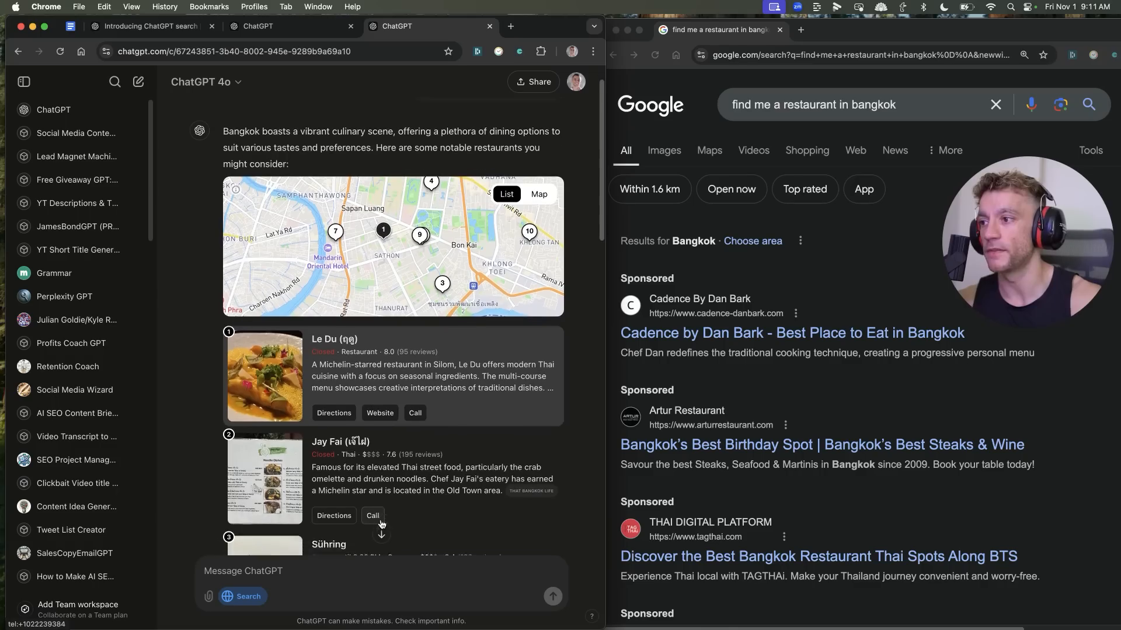
scroll("down", 3)
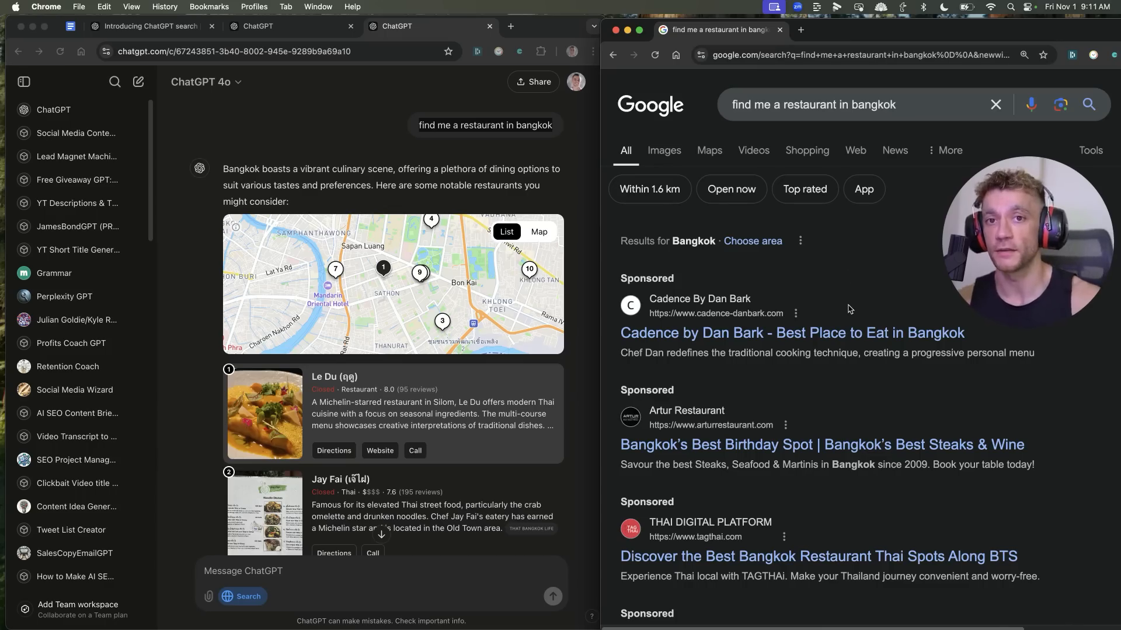
mouse_move(774, 293)
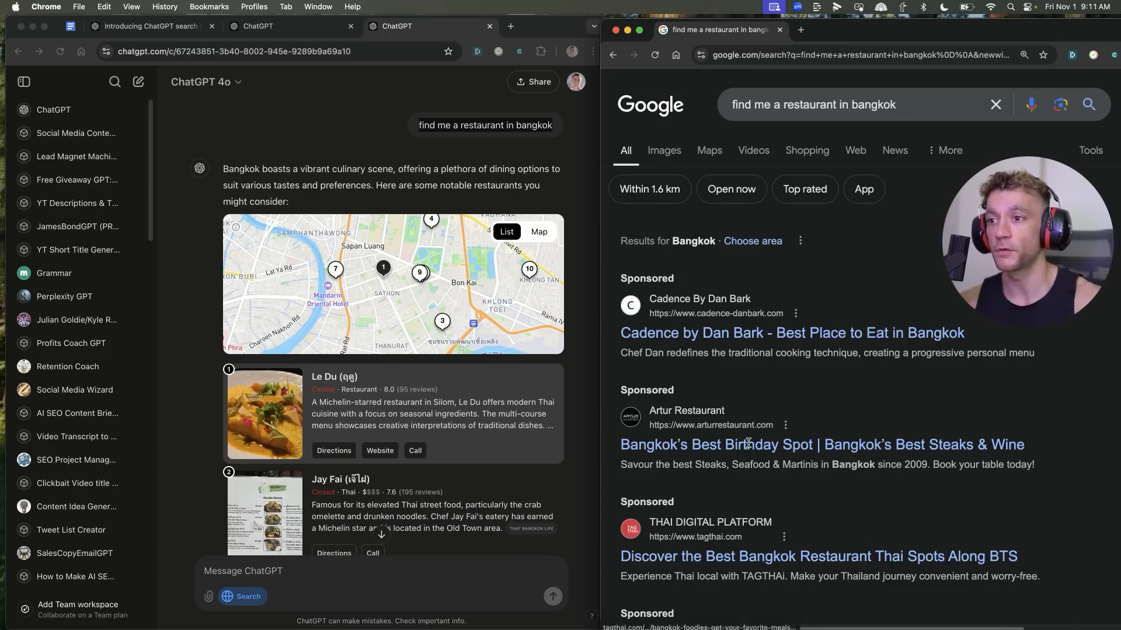
- Scroll Google's Bangkok restaurant results to Amritsr Restaurant's place details
scroll("down", 3)
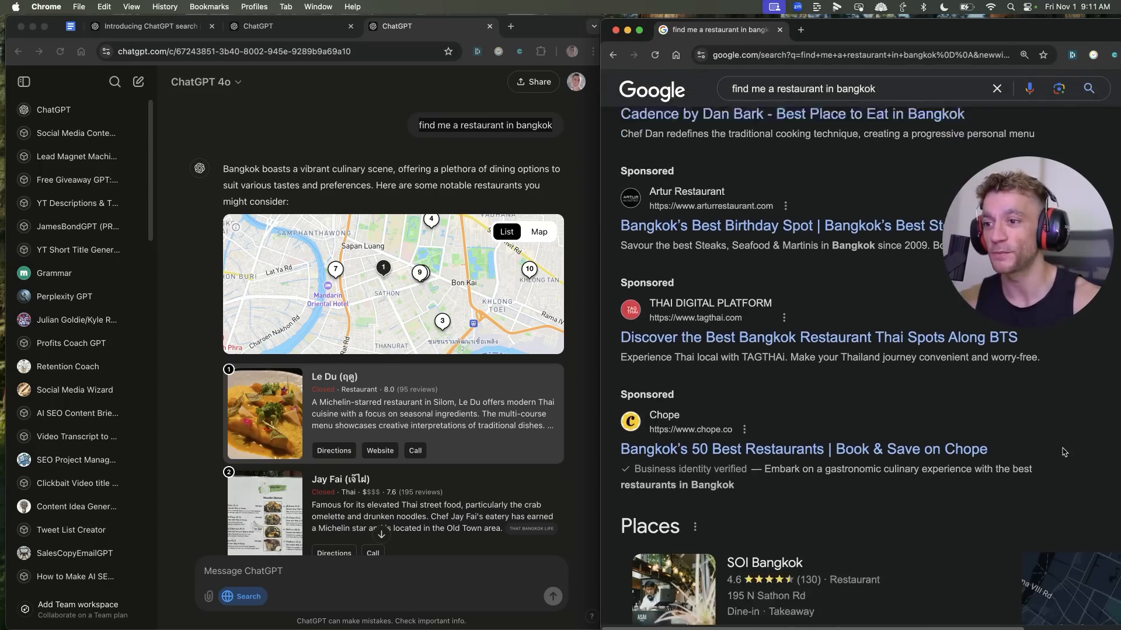
scroll("down", 3)
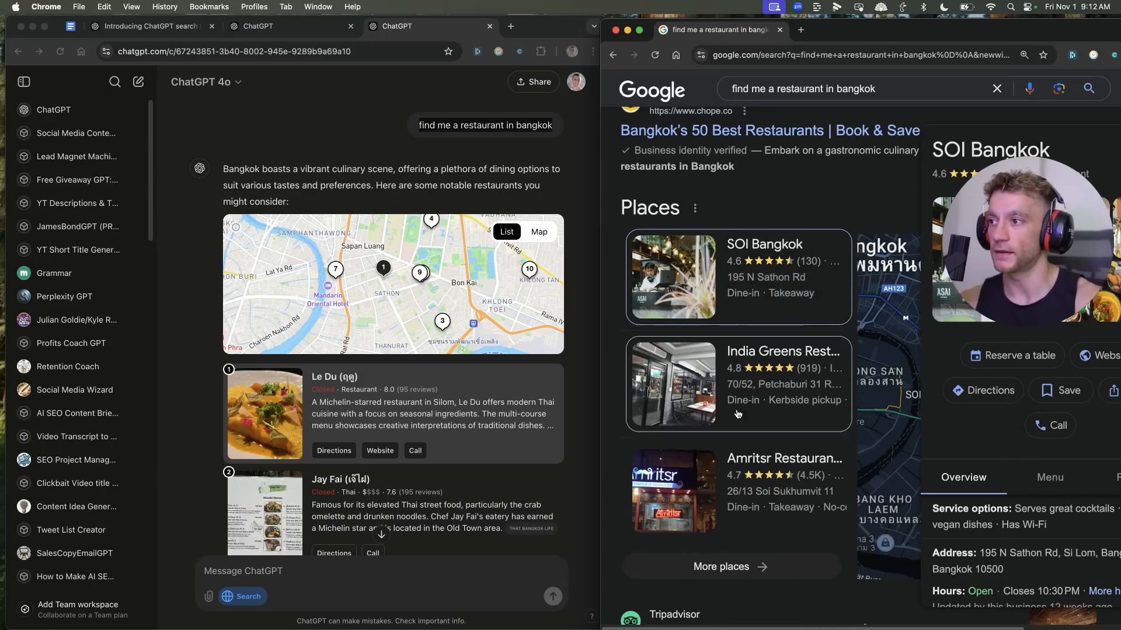
scroll("up", 3)
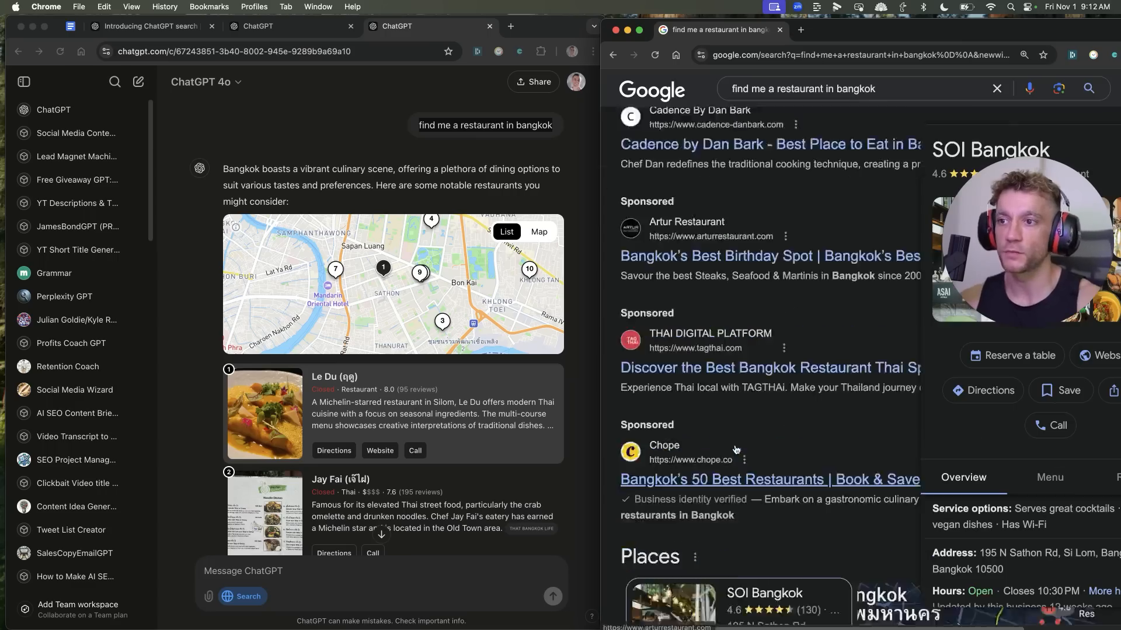
scroll("down", 3)
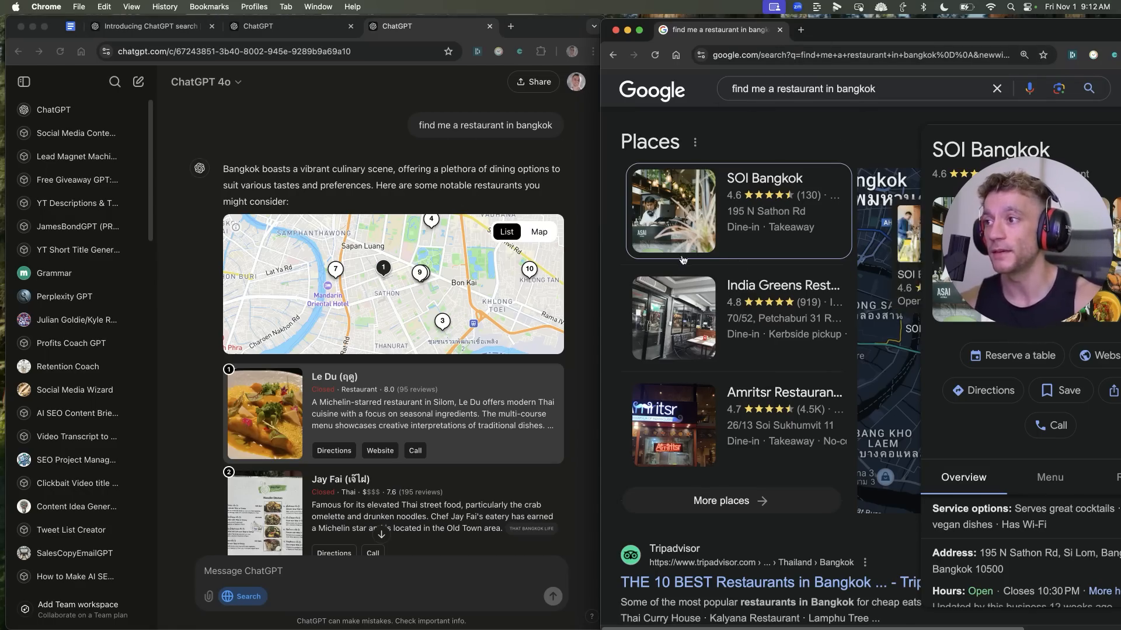
mouse_move(766, 127)
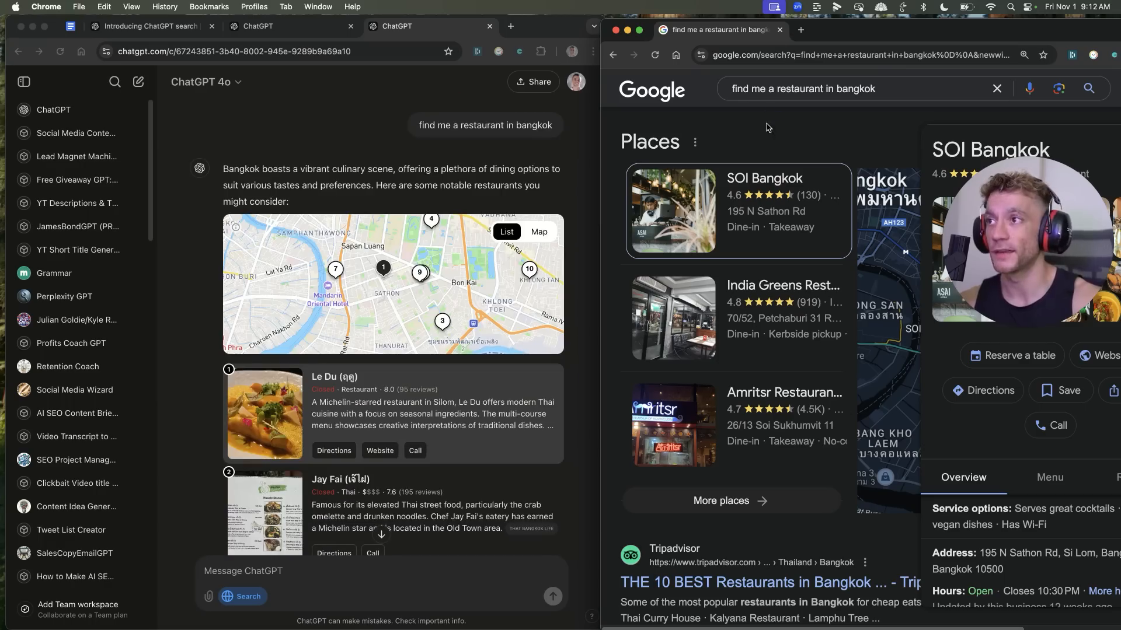
mouse_move(684, 171)
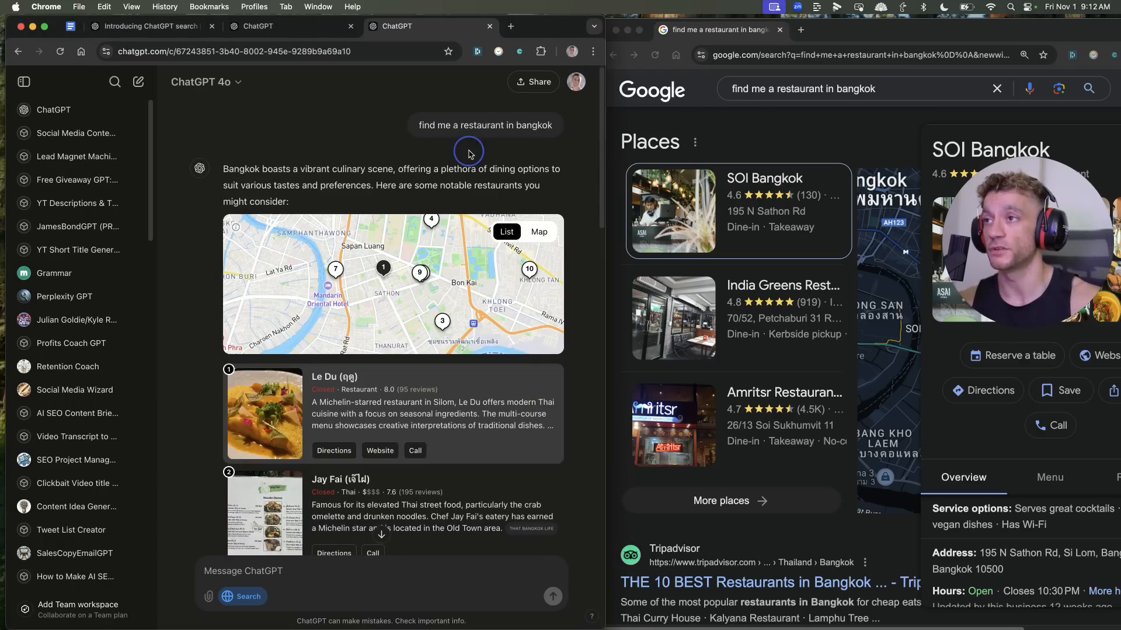
mouse_move(462, 100)
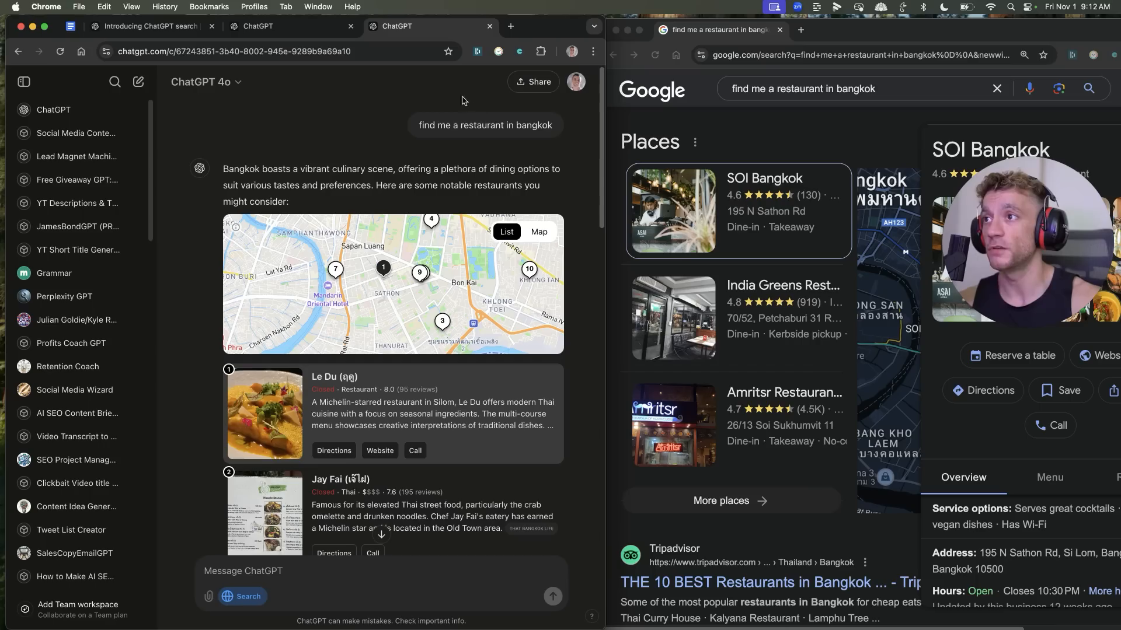
mouse_move(718, 135)
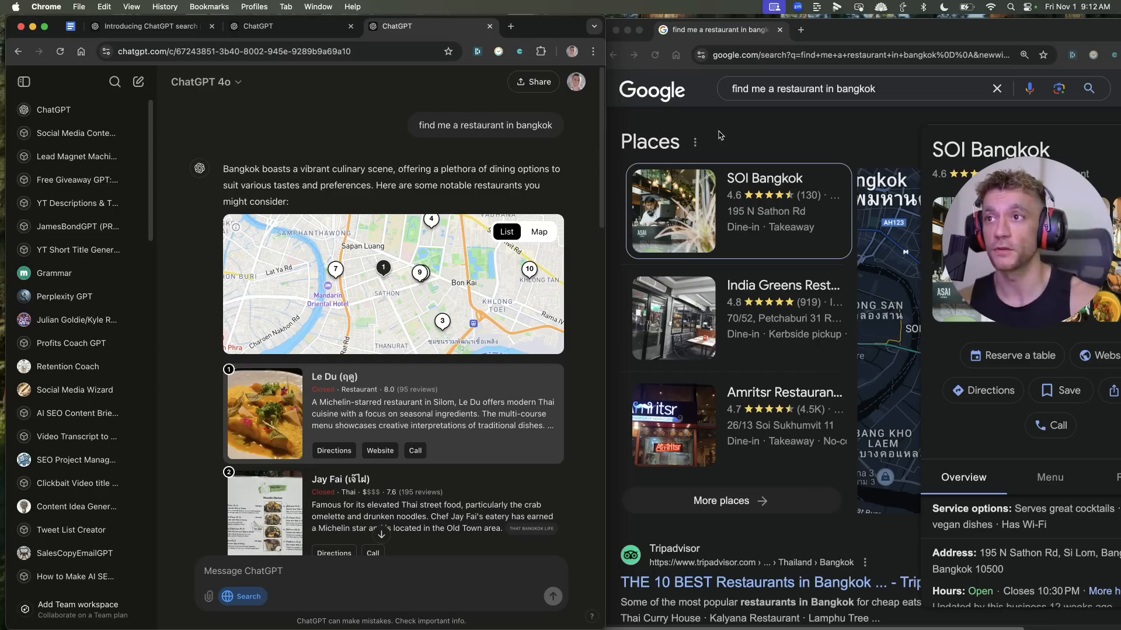
mouse_move(371, 308)
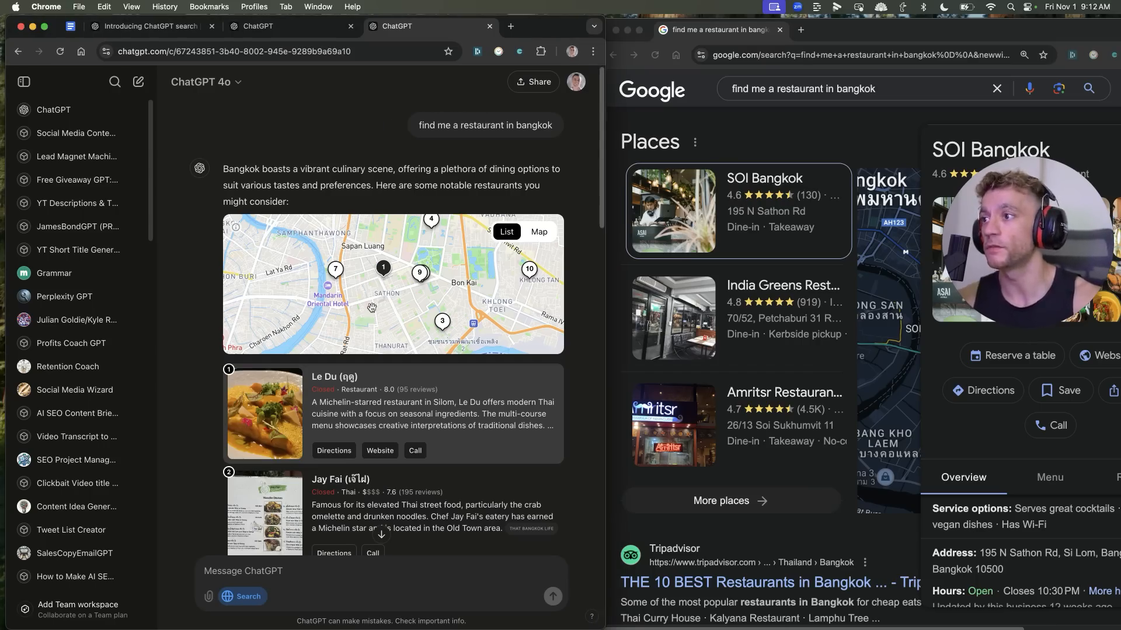
scroll("down", 3)
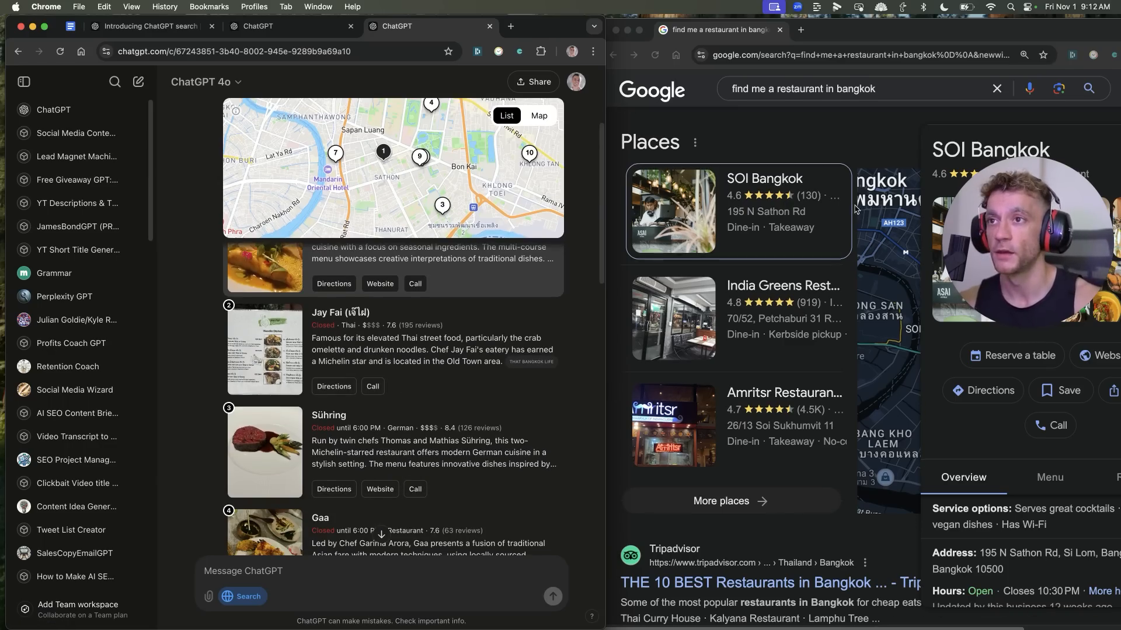
scroll("up", 3)
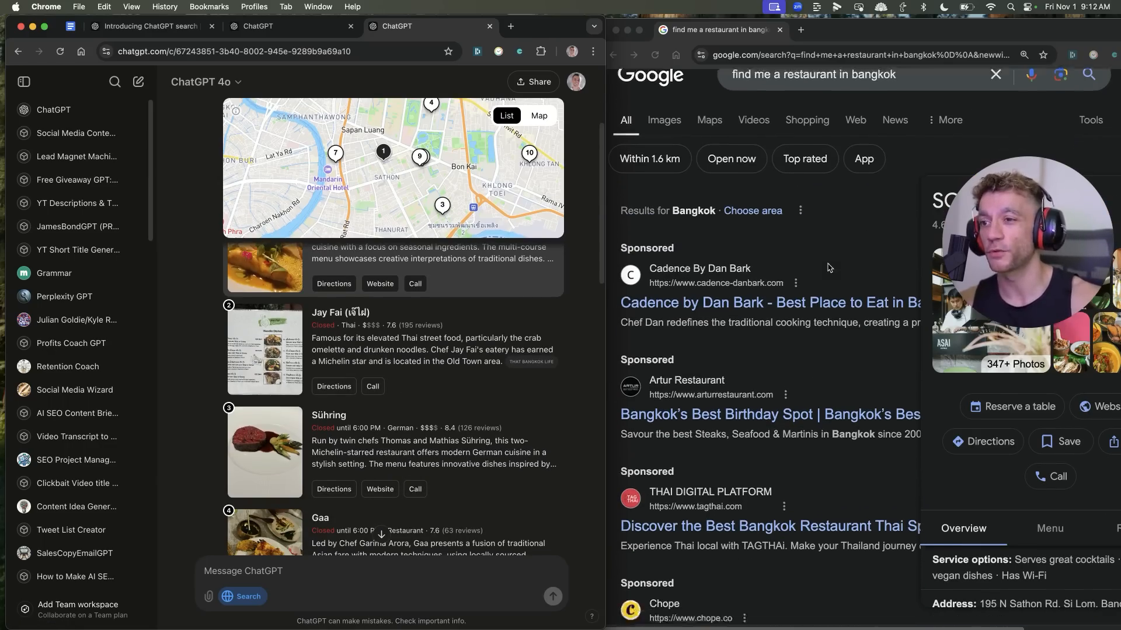
scroll("down", 3)
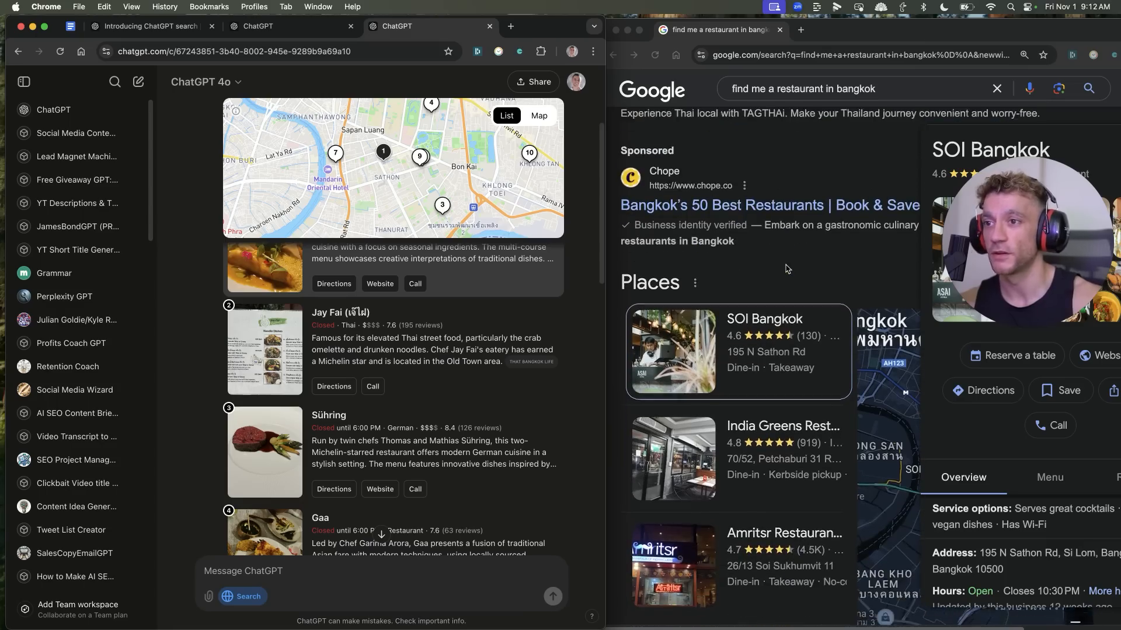
scroll("down", 3)
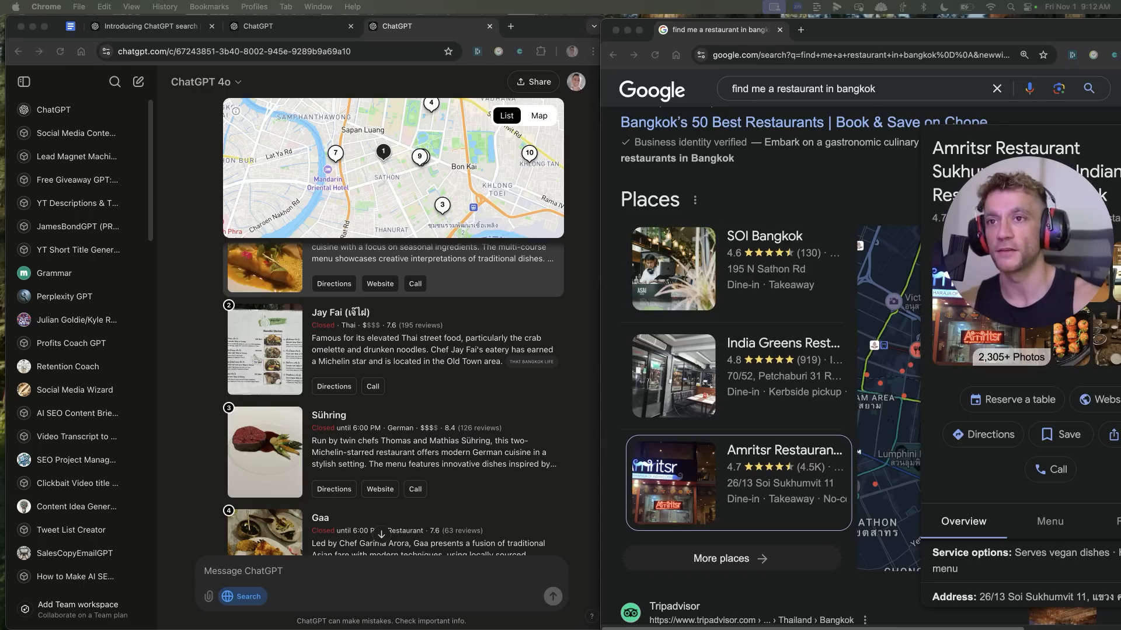
- Open a new tab with a blank Google homepage
left_click(939, 29)
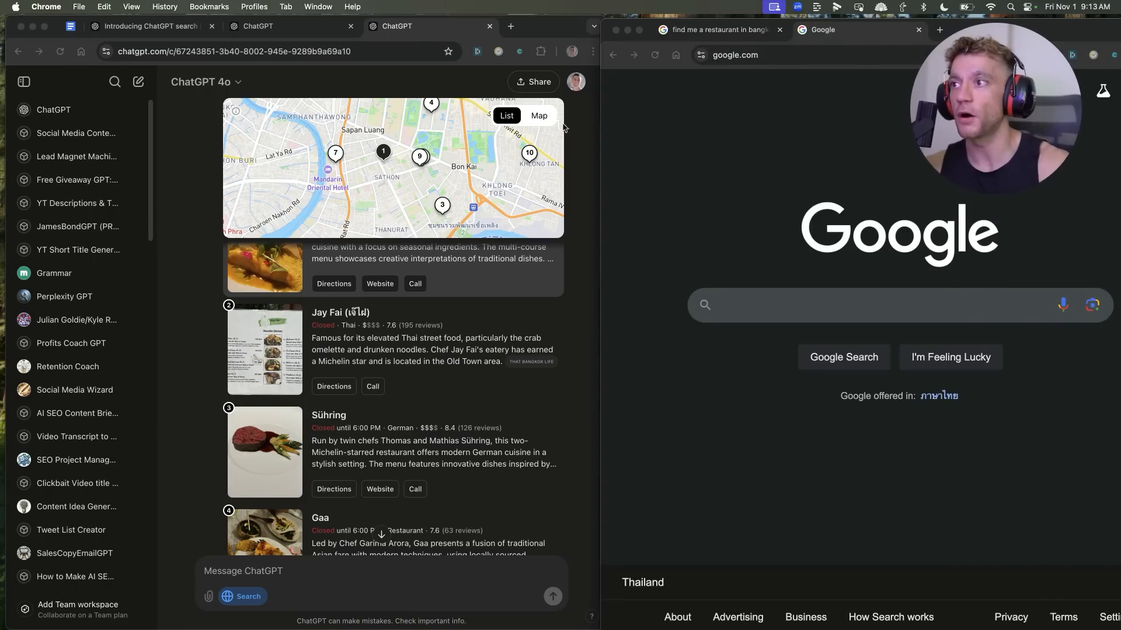
mouse_move(720, 71)
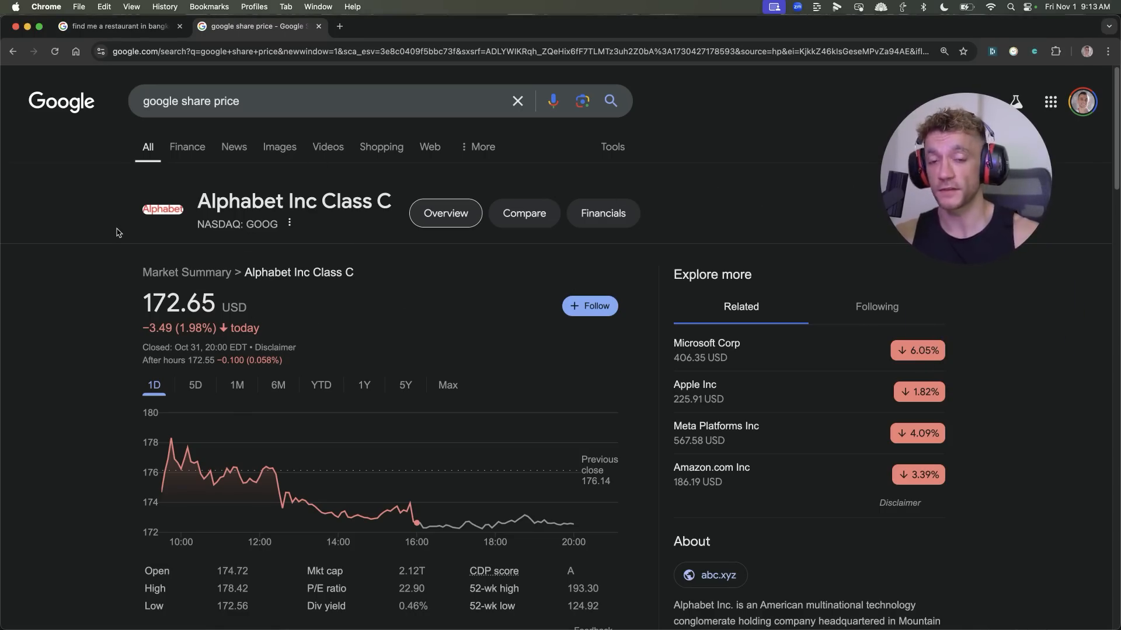
mouse_move(233, 341)
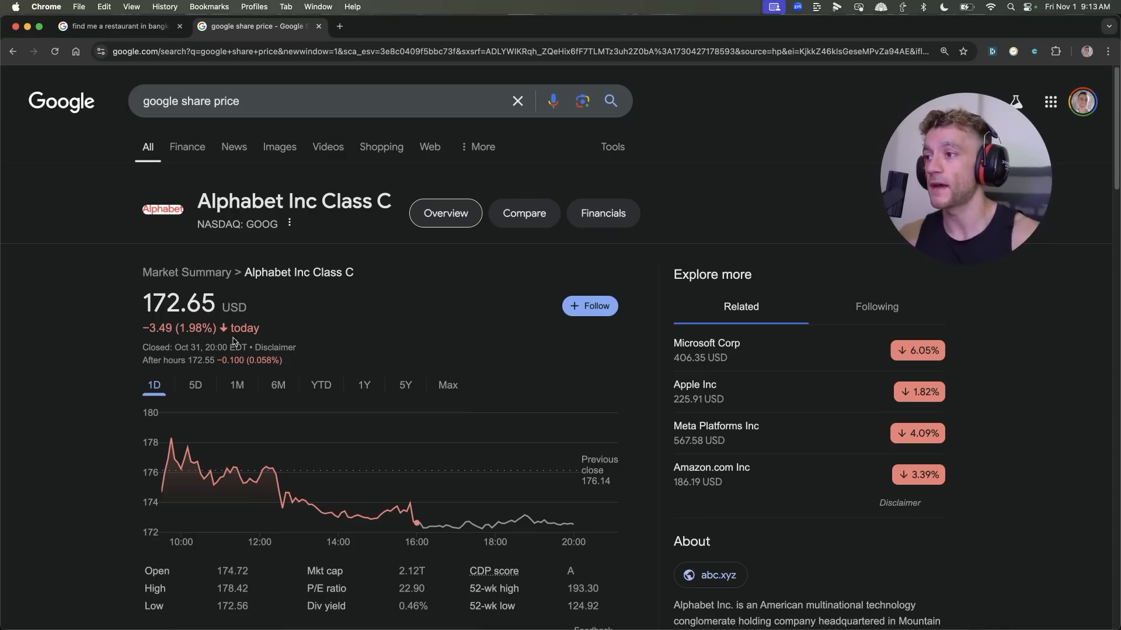
mouse_move(172, 458)
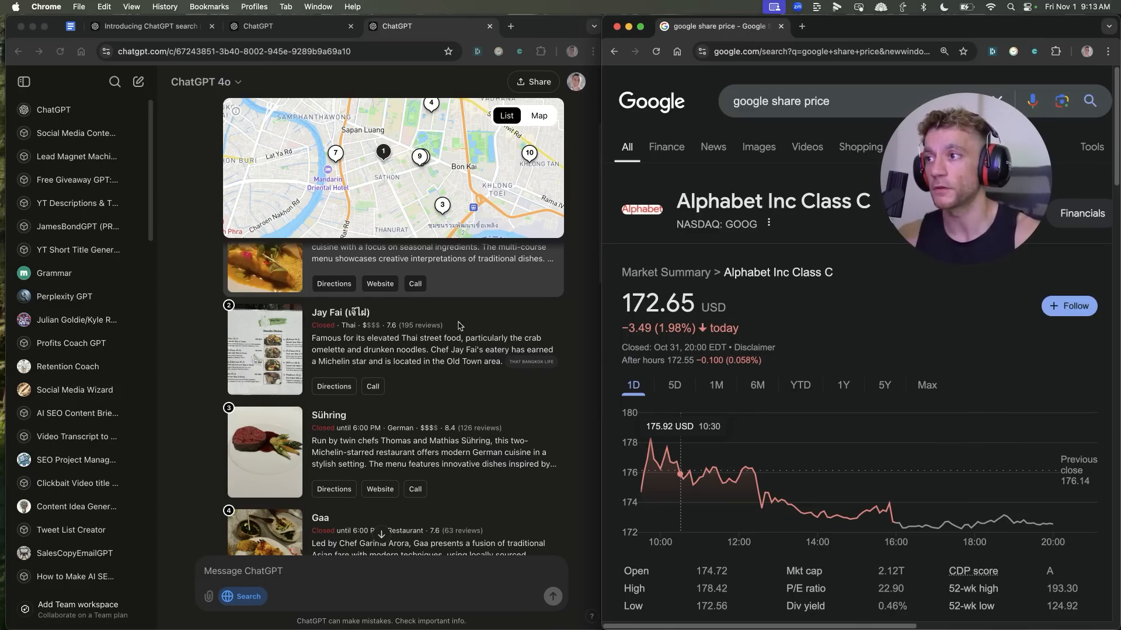
- Scroll ChatGPT's Bangkok restaurant answer back up toward its beginning
scroll("up", 3)
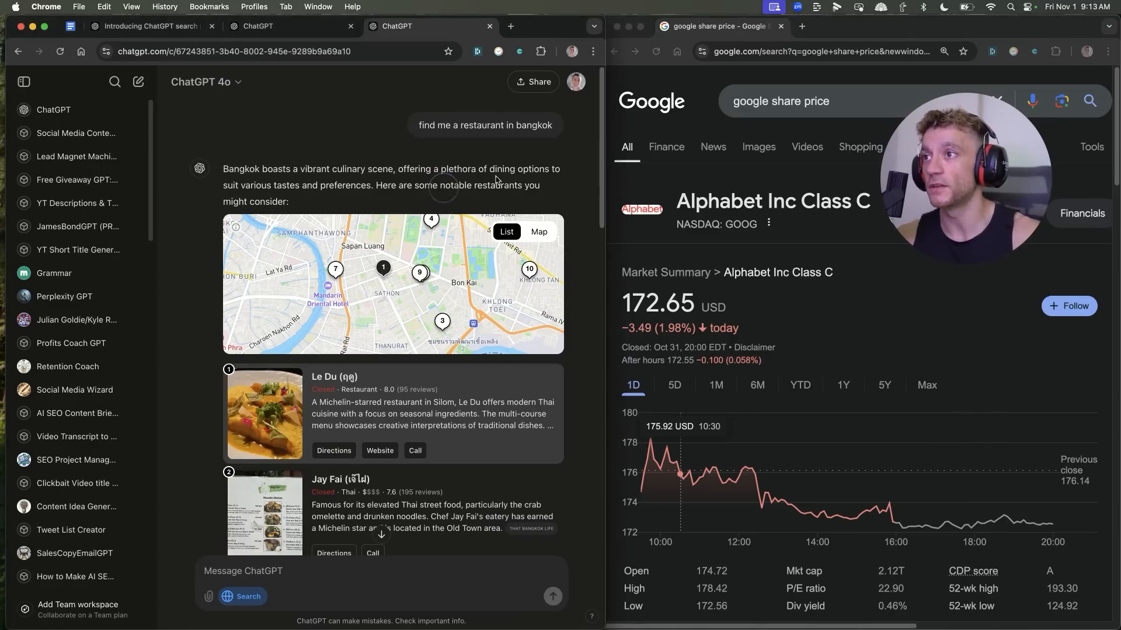
mouse_move(360, 258)
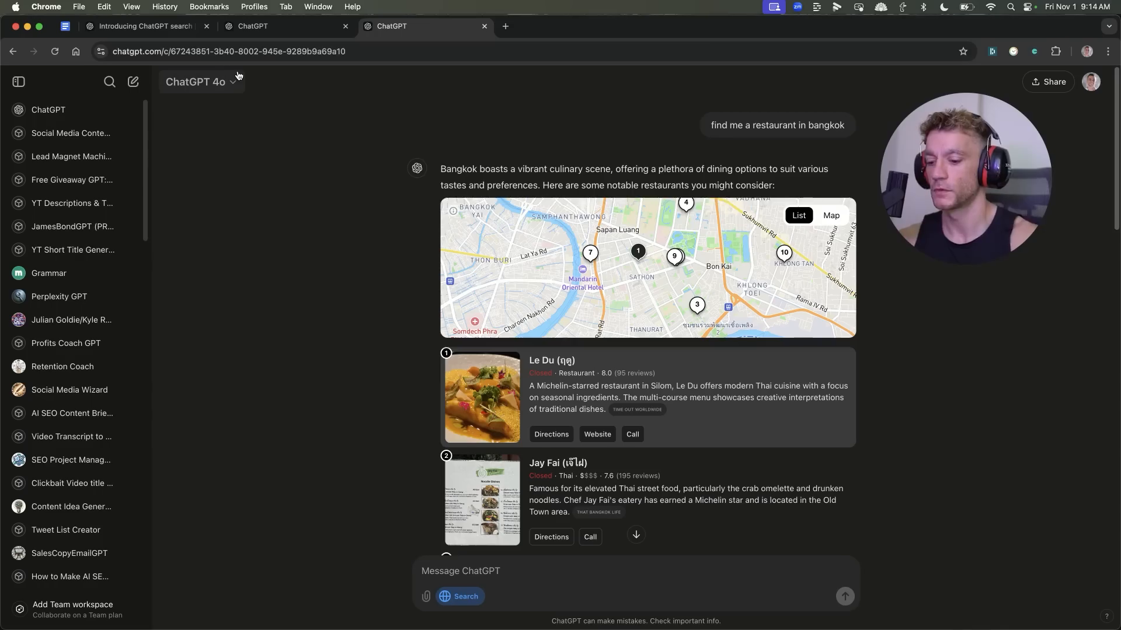
- Start a new web-search chat and send the query 'seo training hinton'
left_click(134, 81)
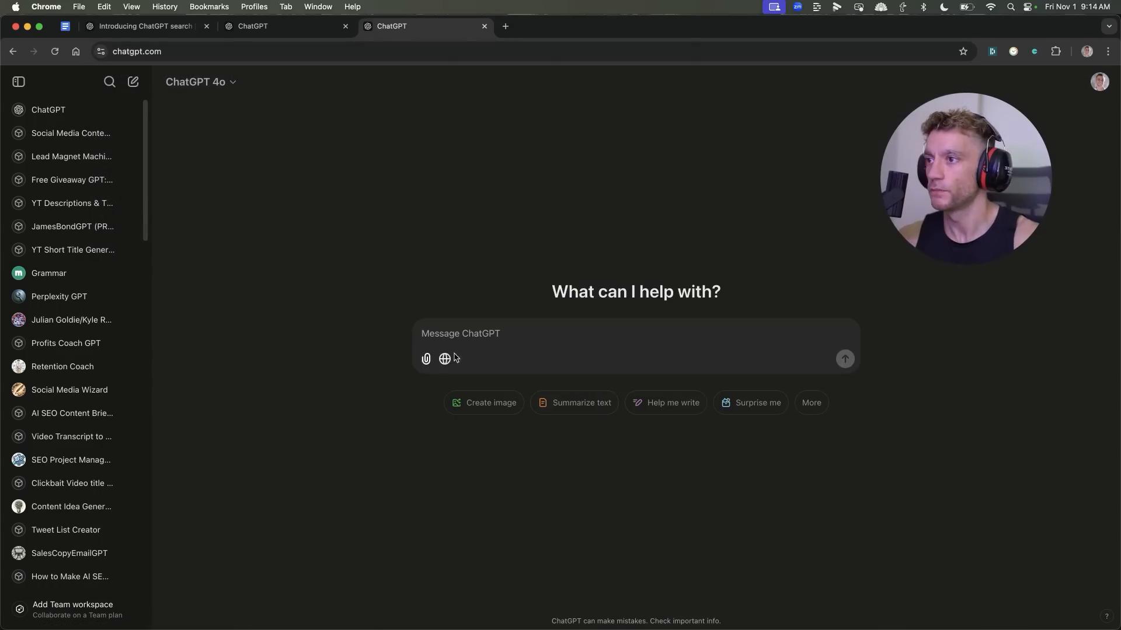
left_click(443, 359)
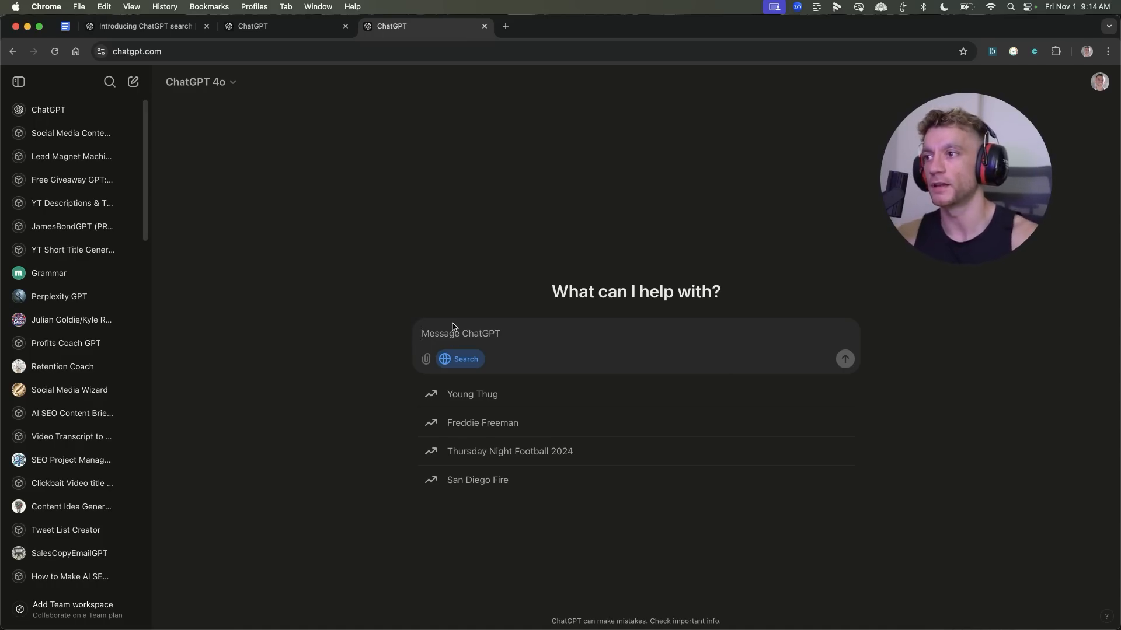
type("seo training hinton")
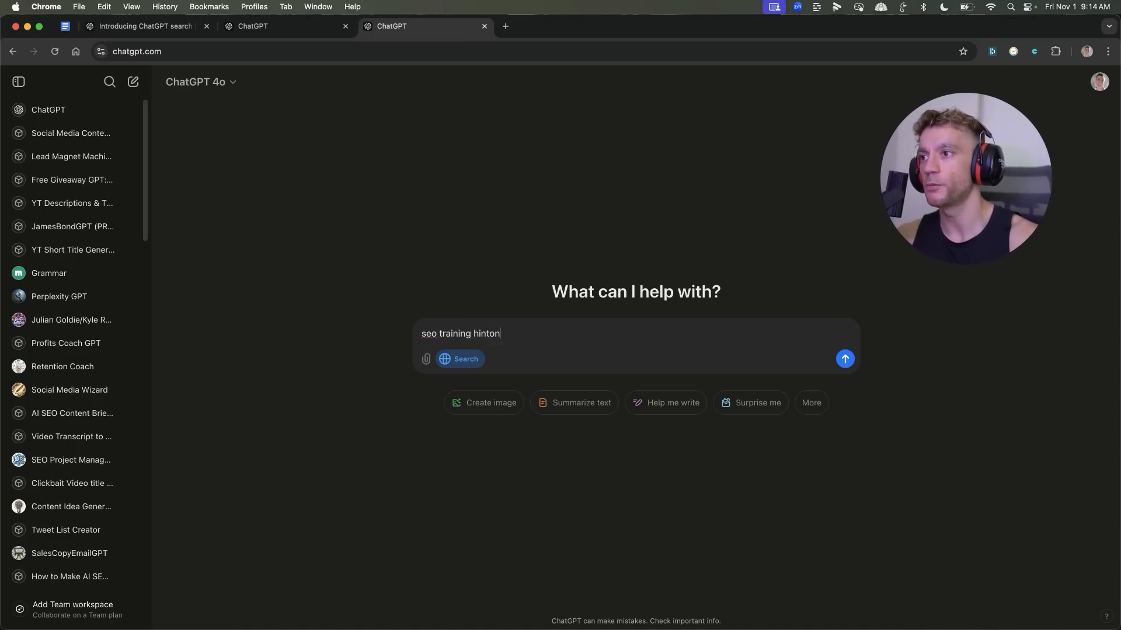
left_click(844, 359)
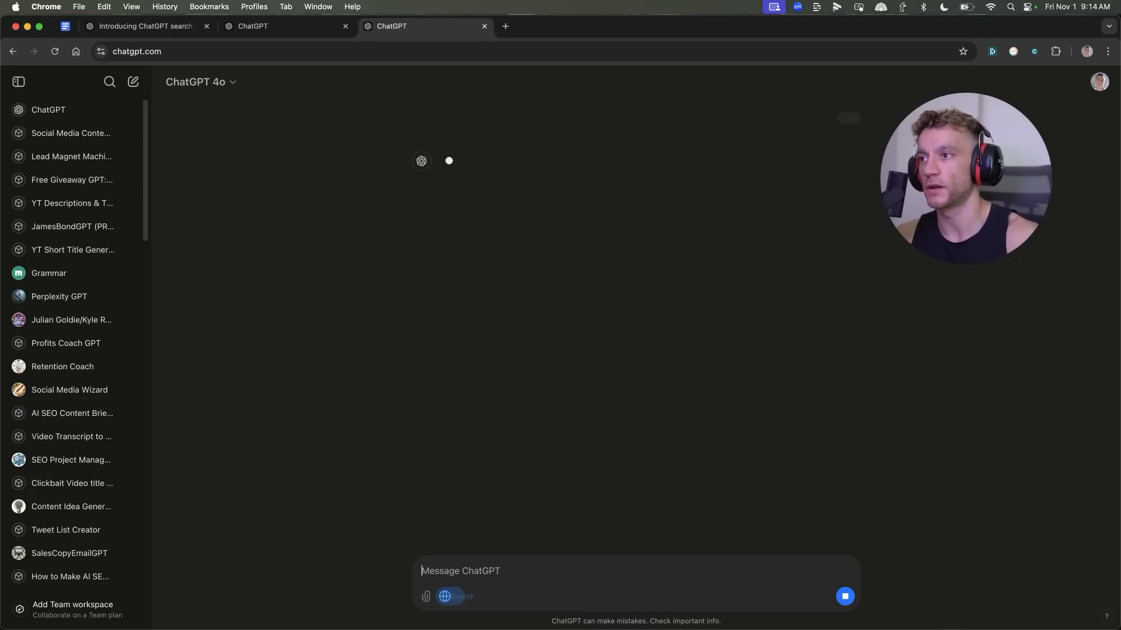
key("Return")
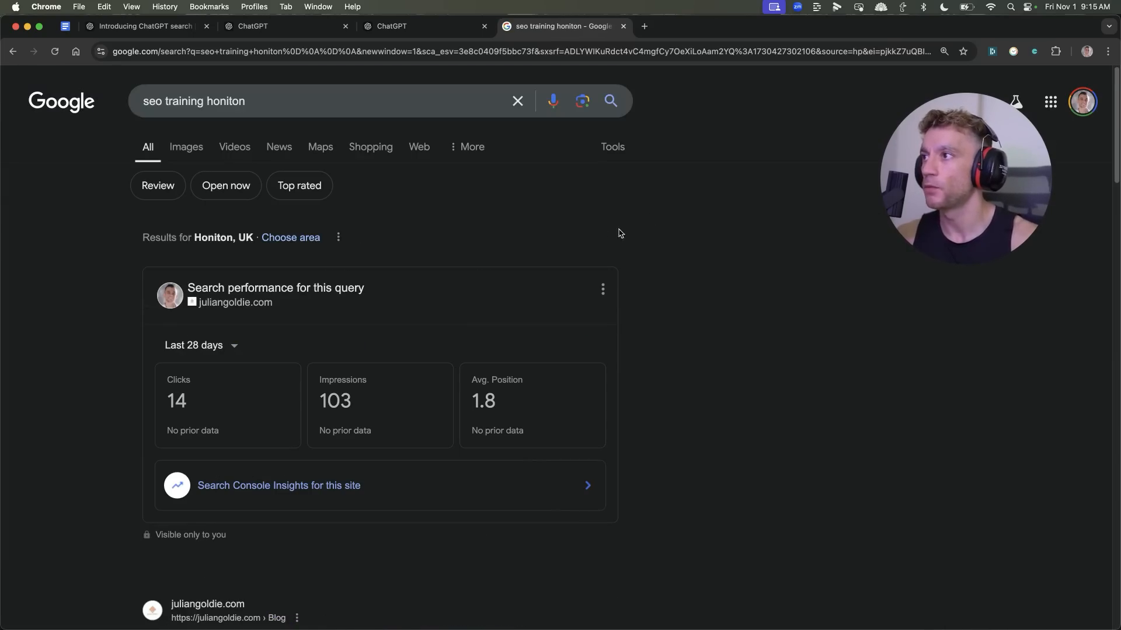
- Browse Google's seo training honiton results, then switch back to the ChatGPT tab
scroll("down", 3)
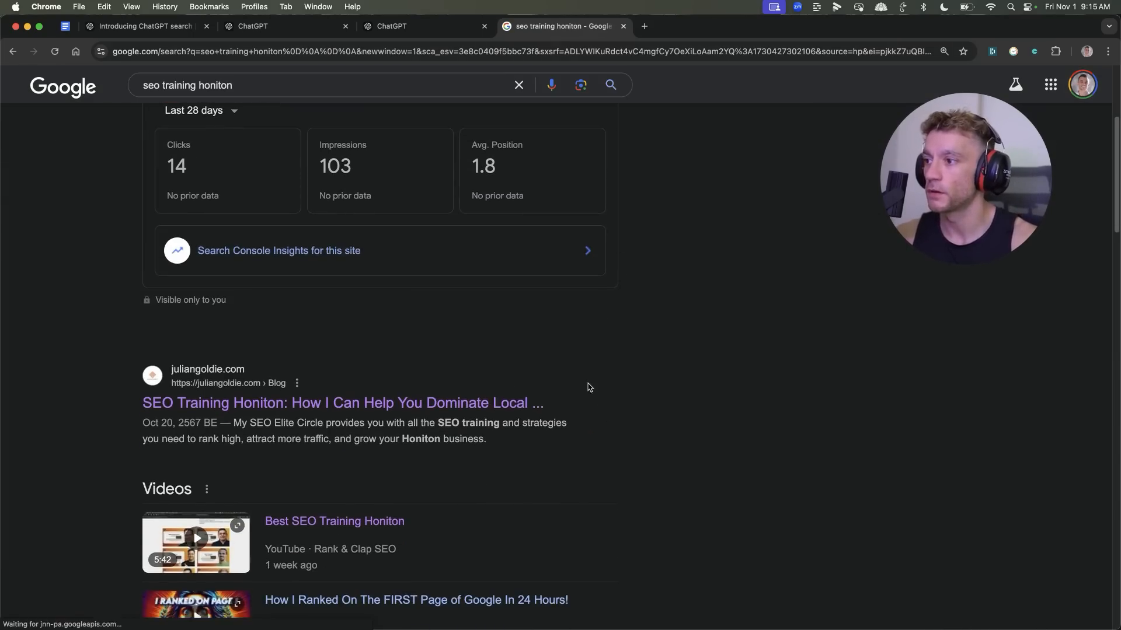
scroll("down", 3)
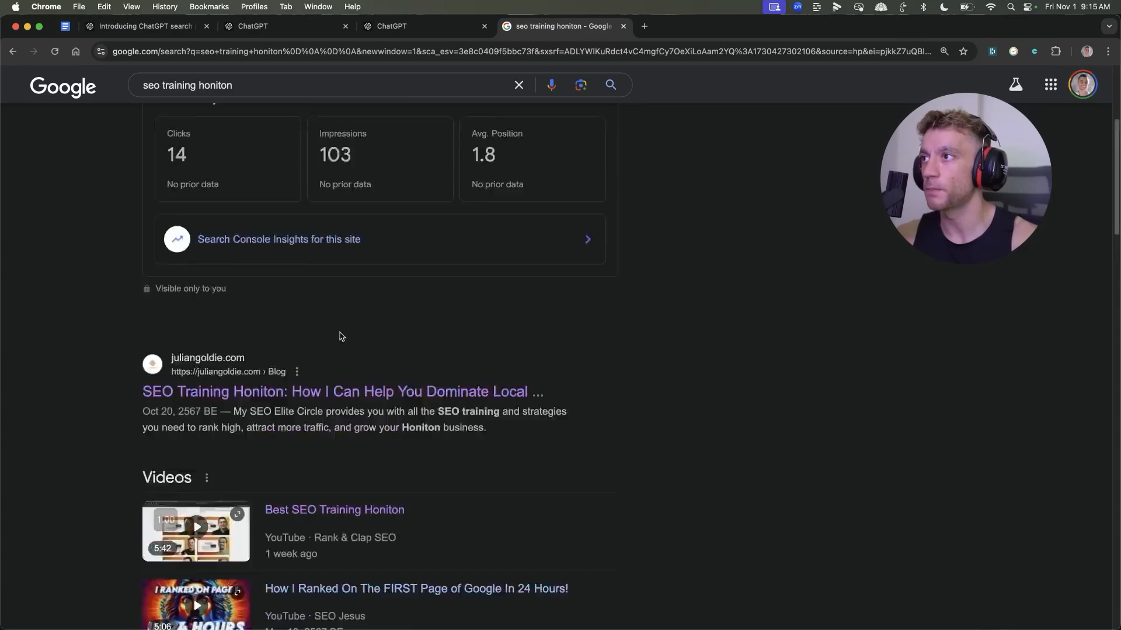
scroll("up", 3)
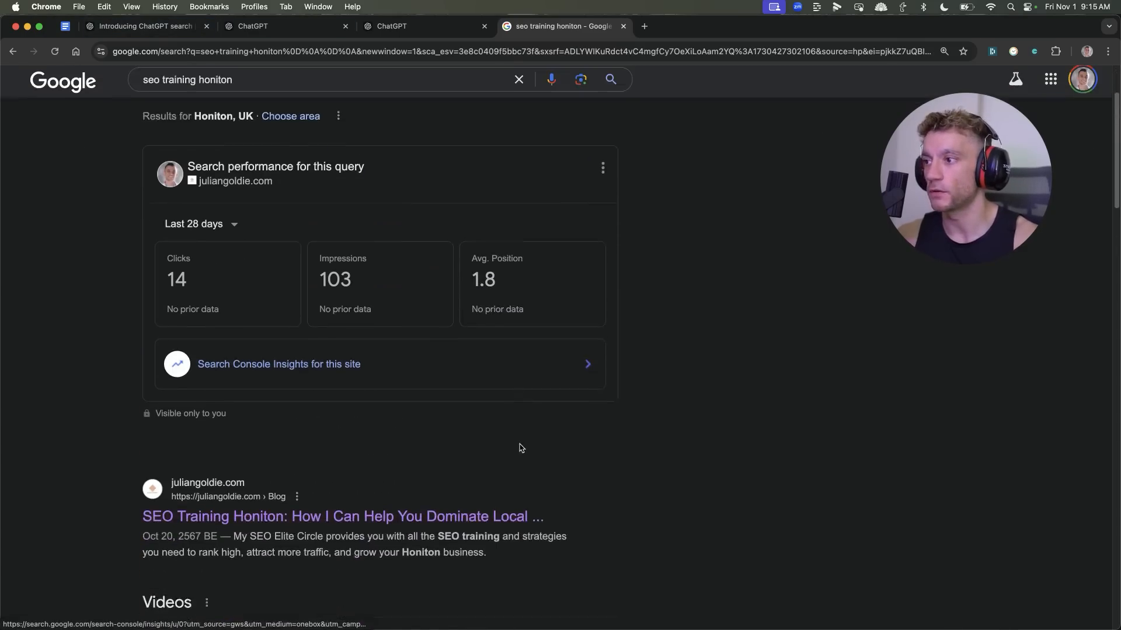
scroll("down", 3)
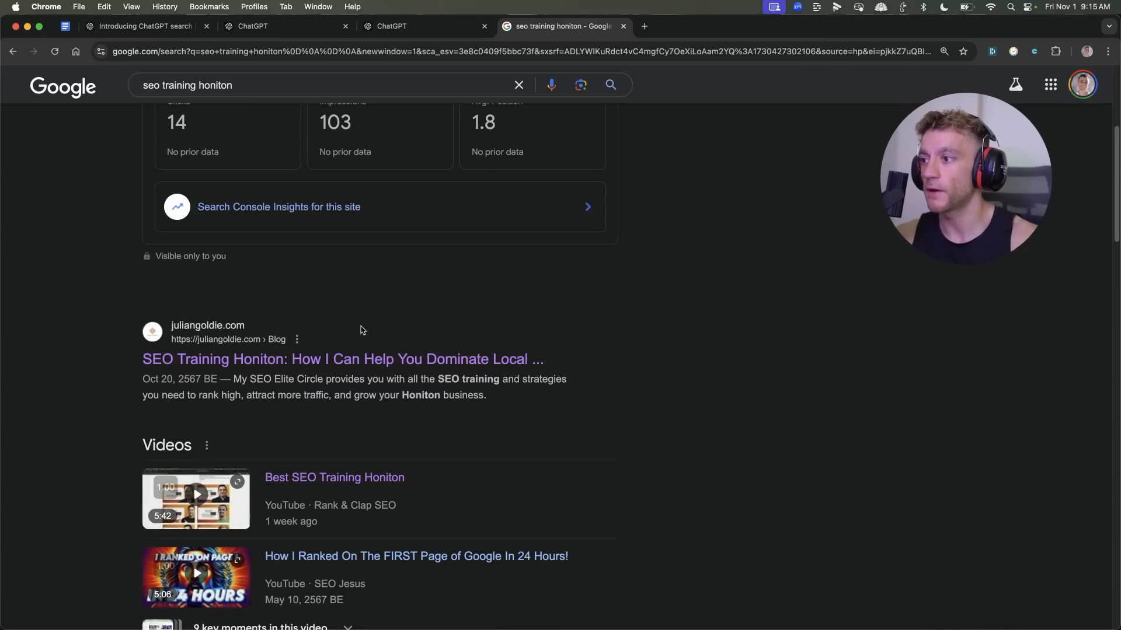
scroll("down", 3)
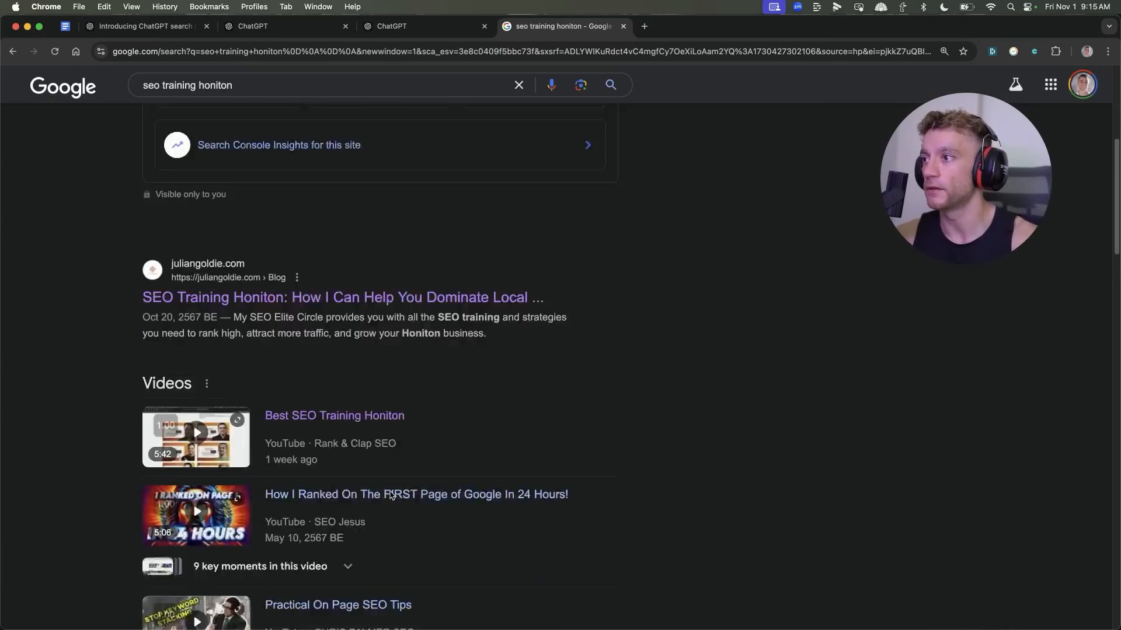
scroll("up", 3)
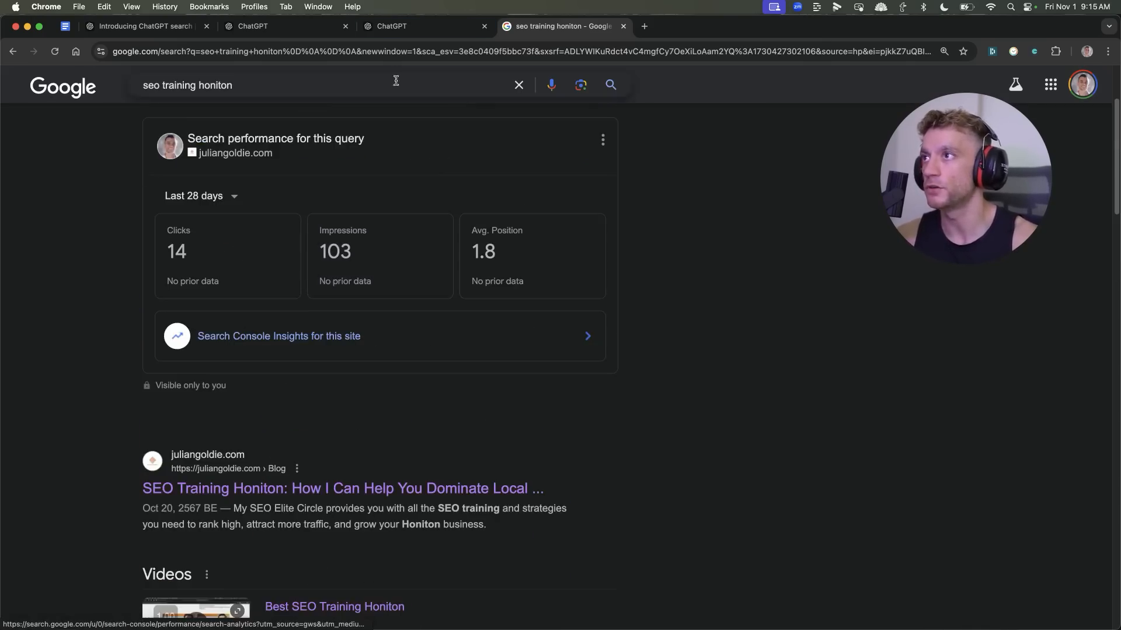
left_click(390, 26)
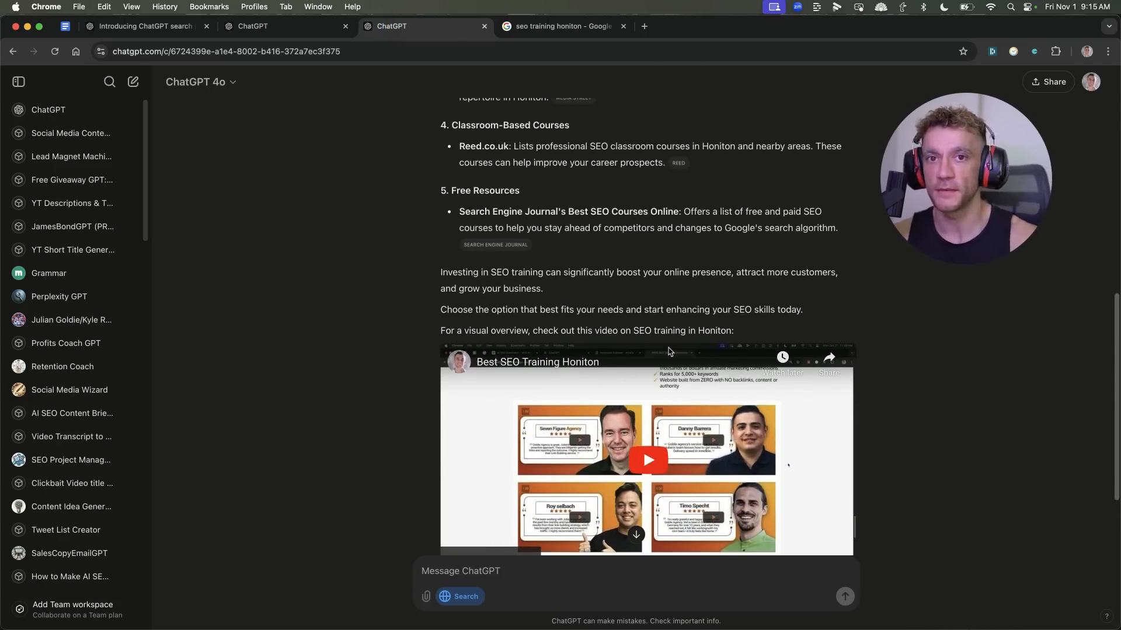
- Open ChatGPT's embedded Best SEO Training Honiton video on YouTube in a new tab
scroll("up", 3)
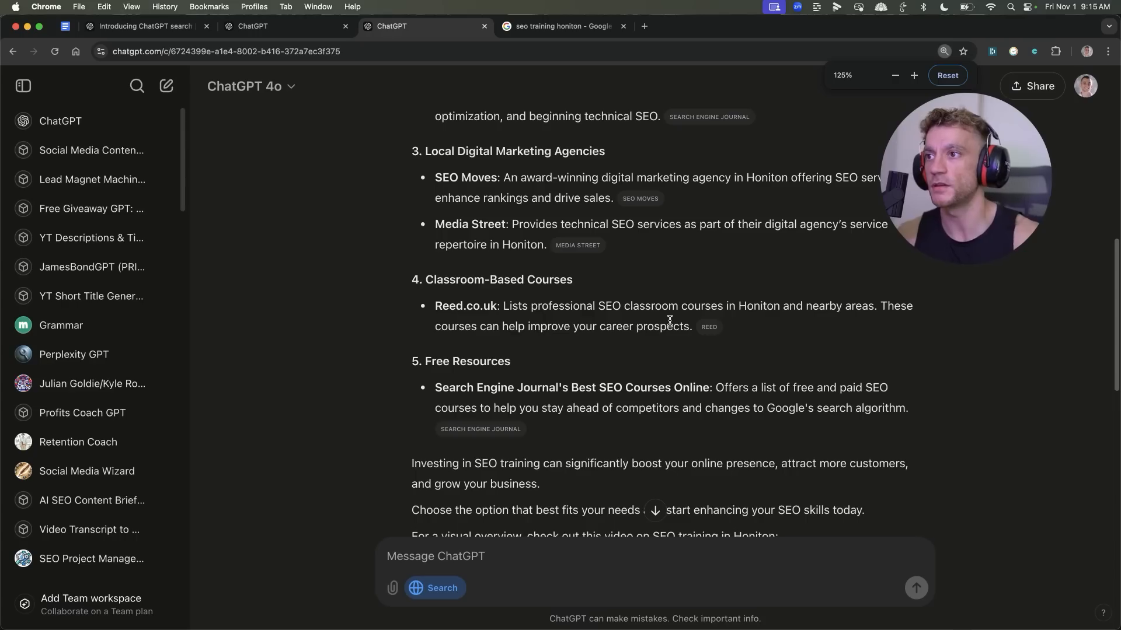
scroll("up", 3)
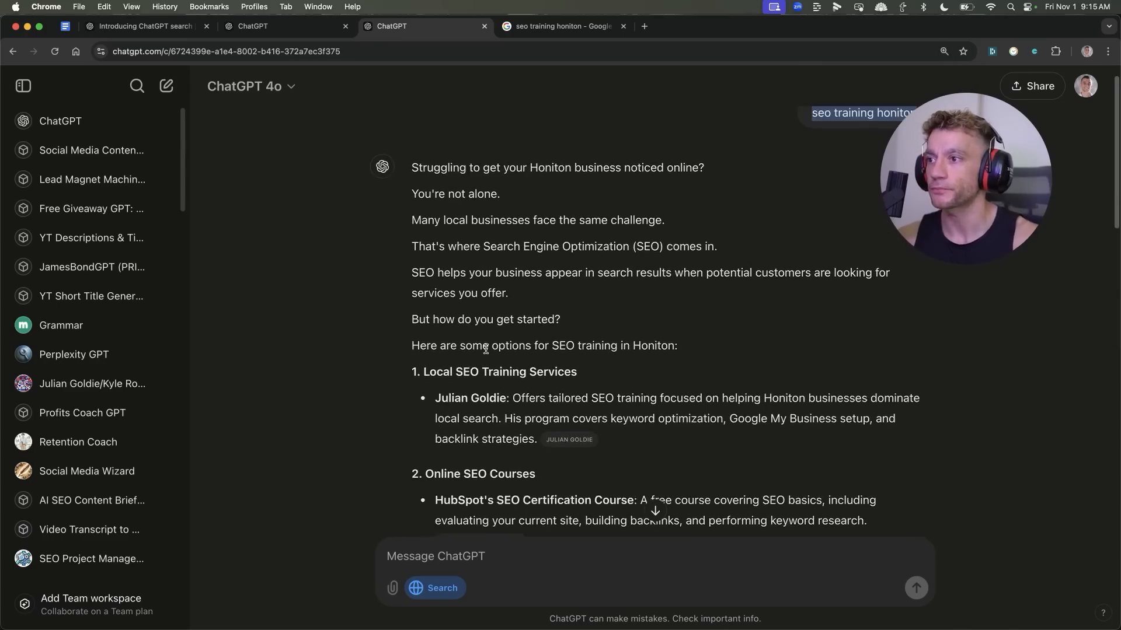
scroll("down", 3)
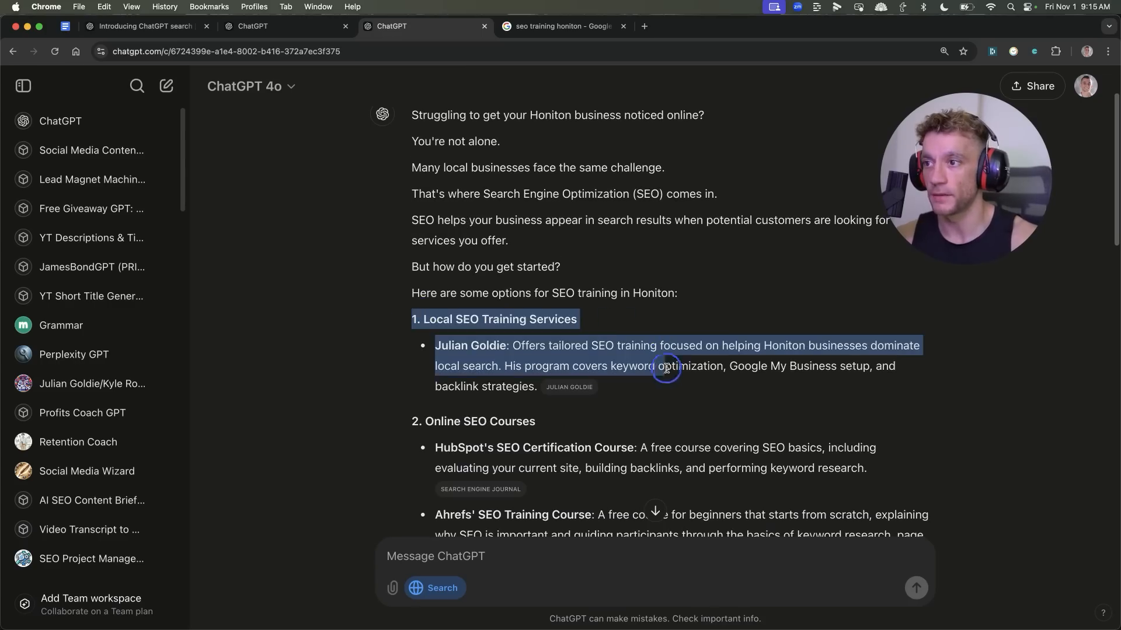
left_click(568, 388)
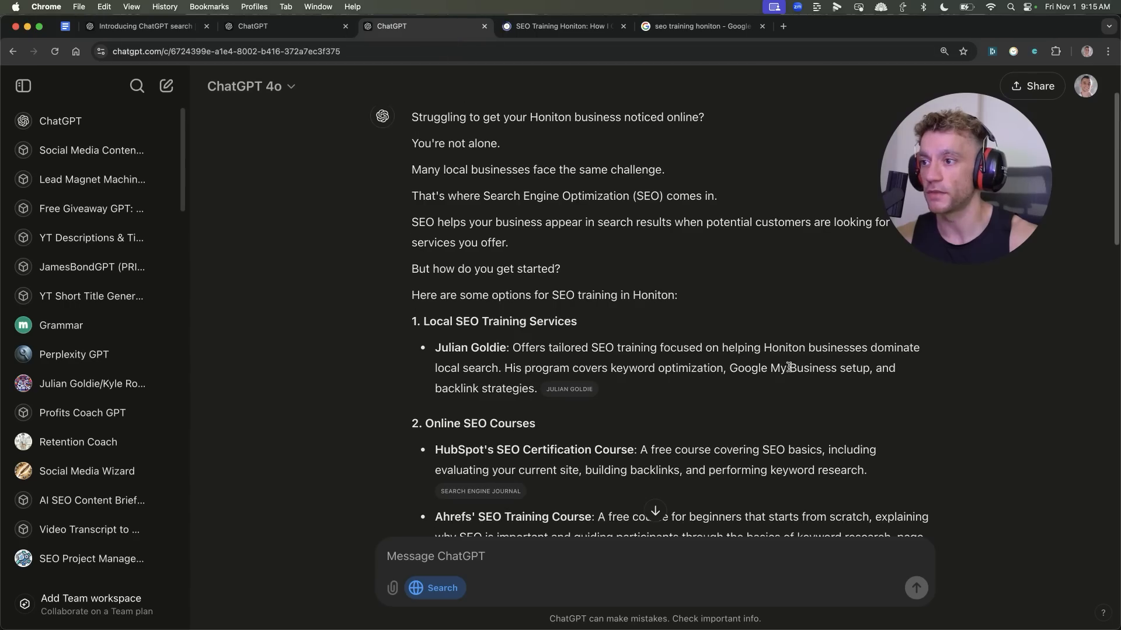
- Scroll back up and view Google's organic results listing Media Street and Trinito
scroll("down", 3)
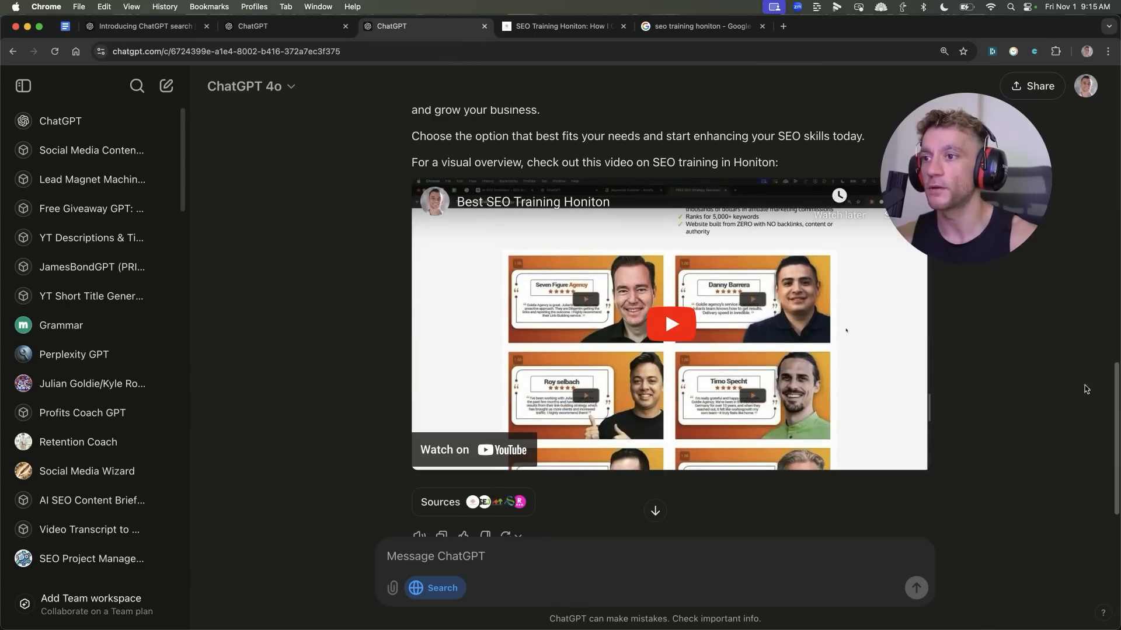
mouse_move(658, 373)
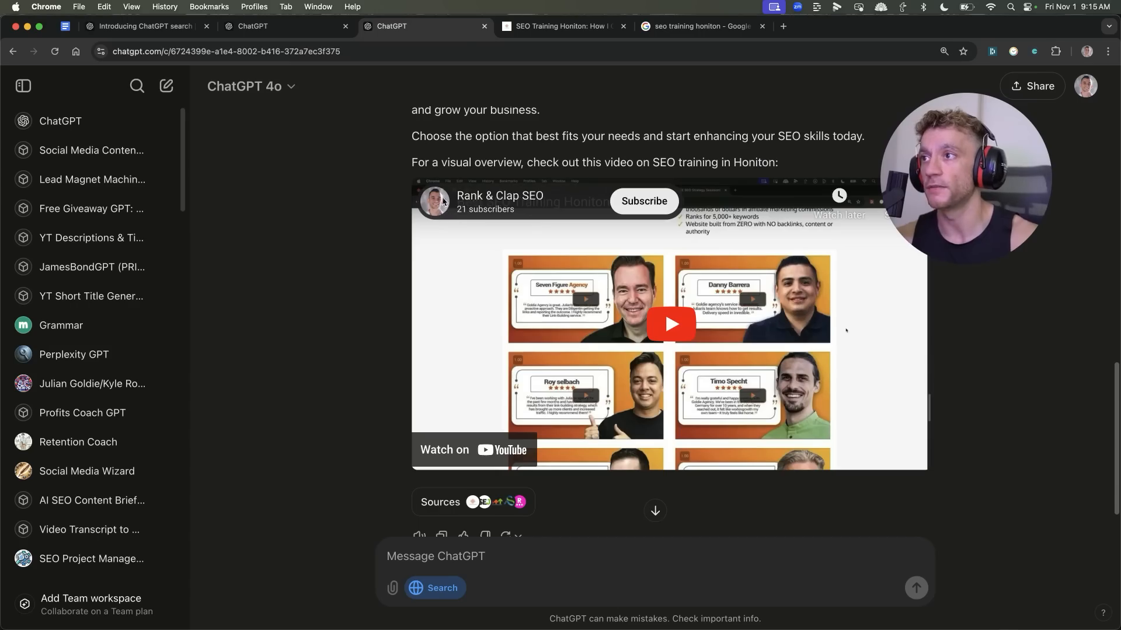
mouse_move(476, 198)
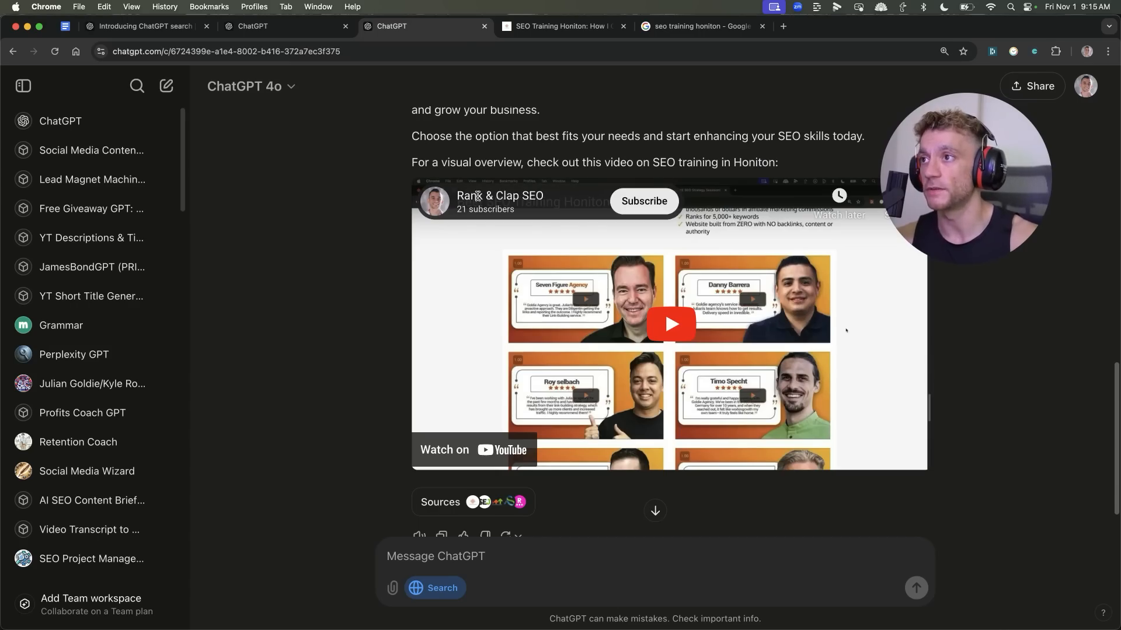
scroll("up", 3)
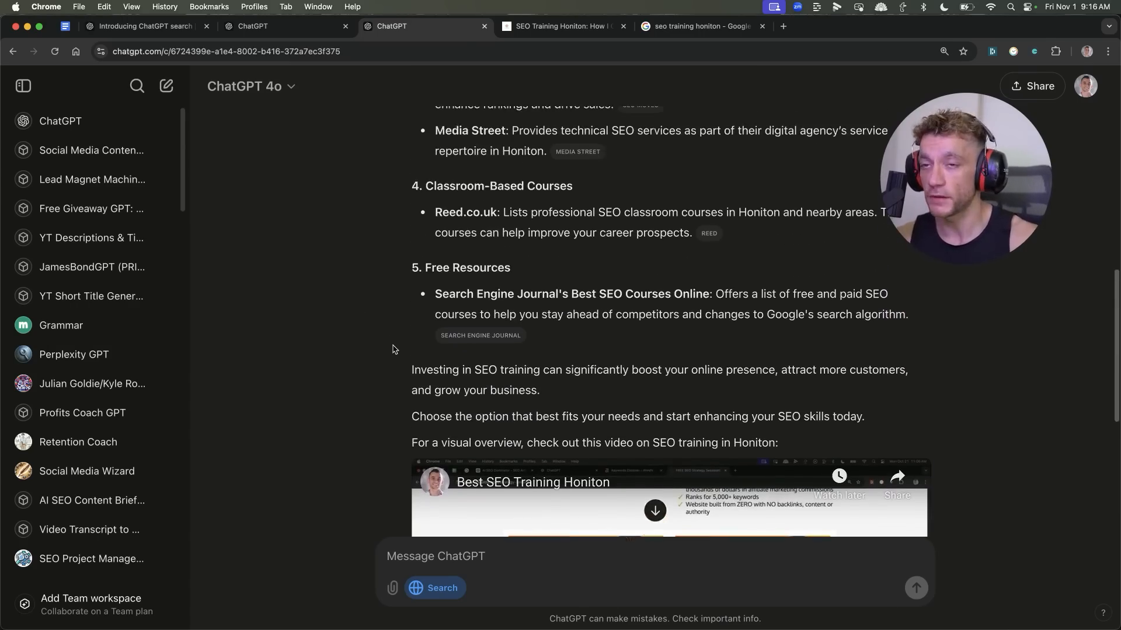
scroll("up", 3)
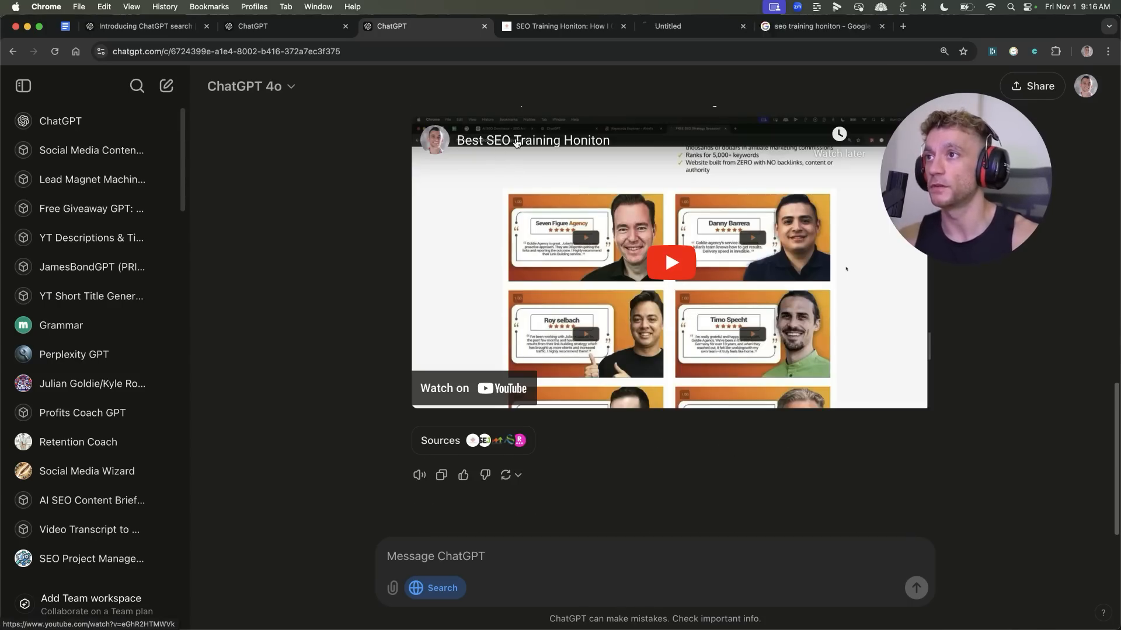
scroll("up", 3)
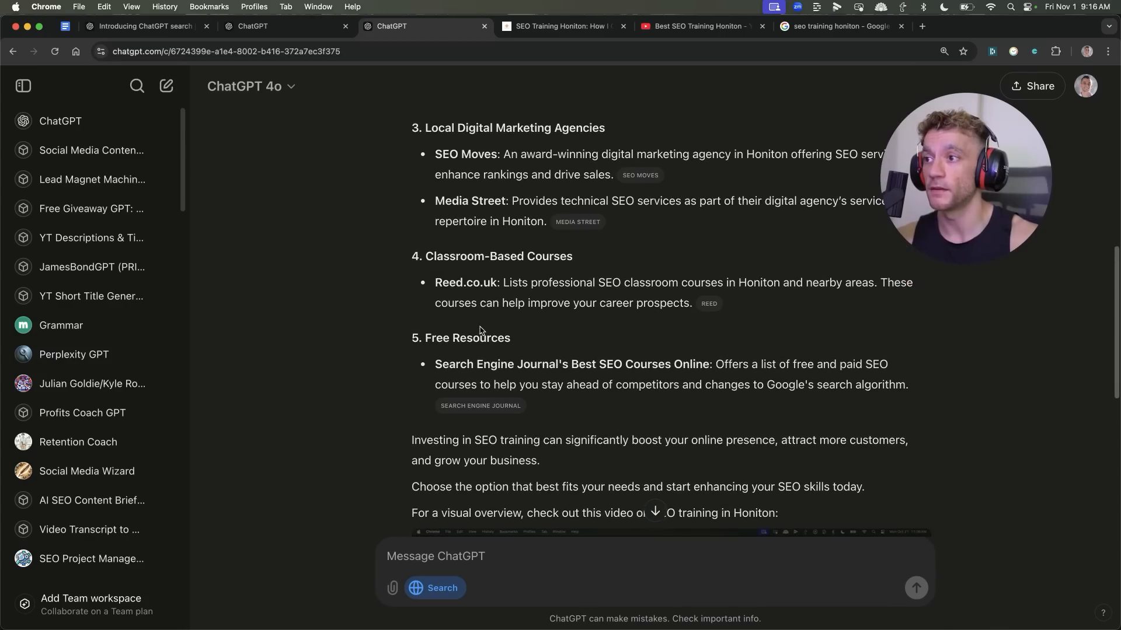
scroll("up", 3)
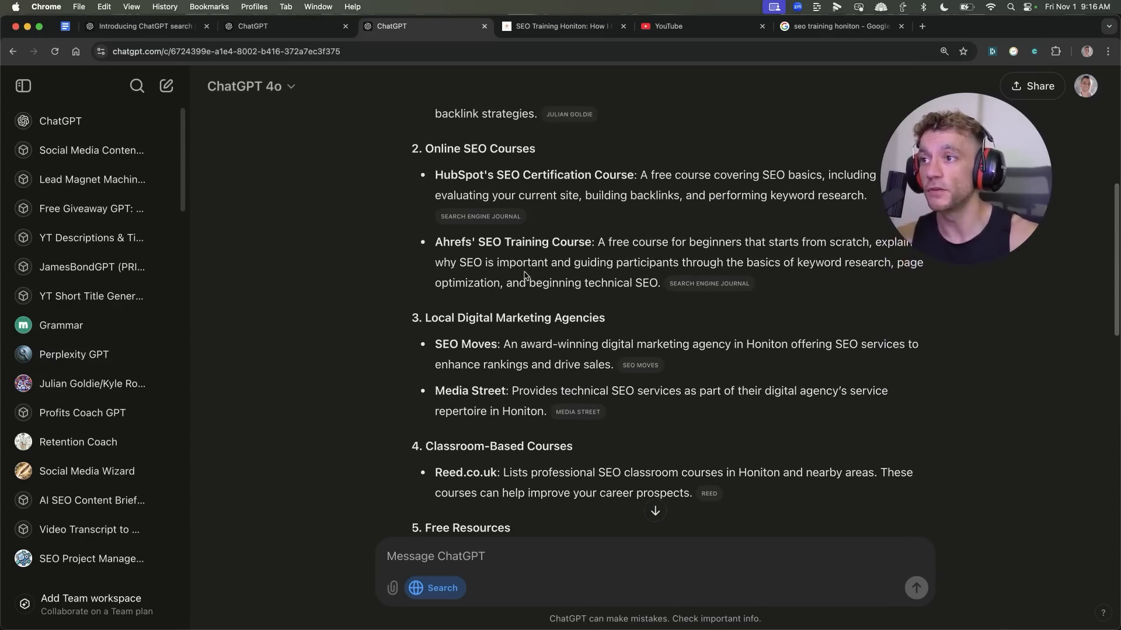
left_click(563, 25)
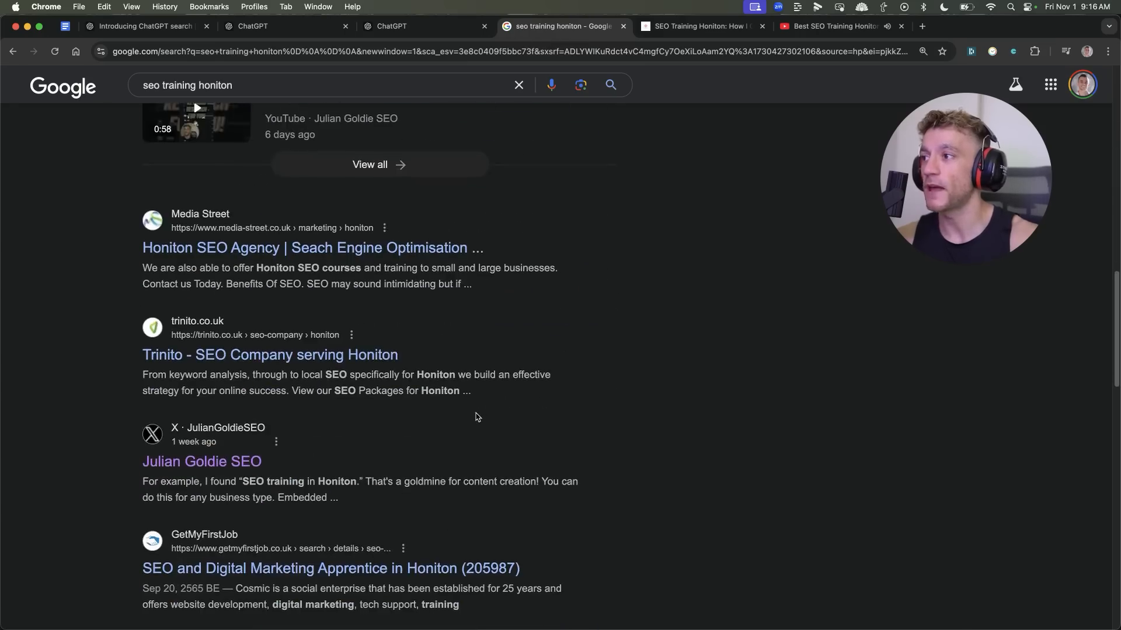
- Scroll Google's seo training honiton results down to the Videos section and back up
scroll("down", 3)
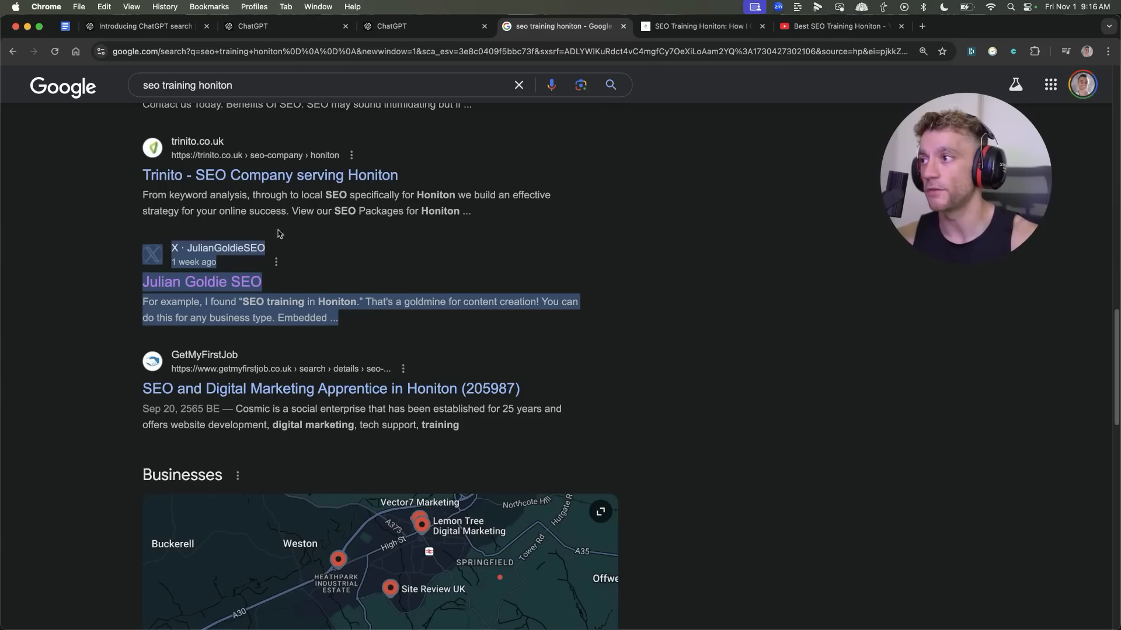
scroll("down", 3)
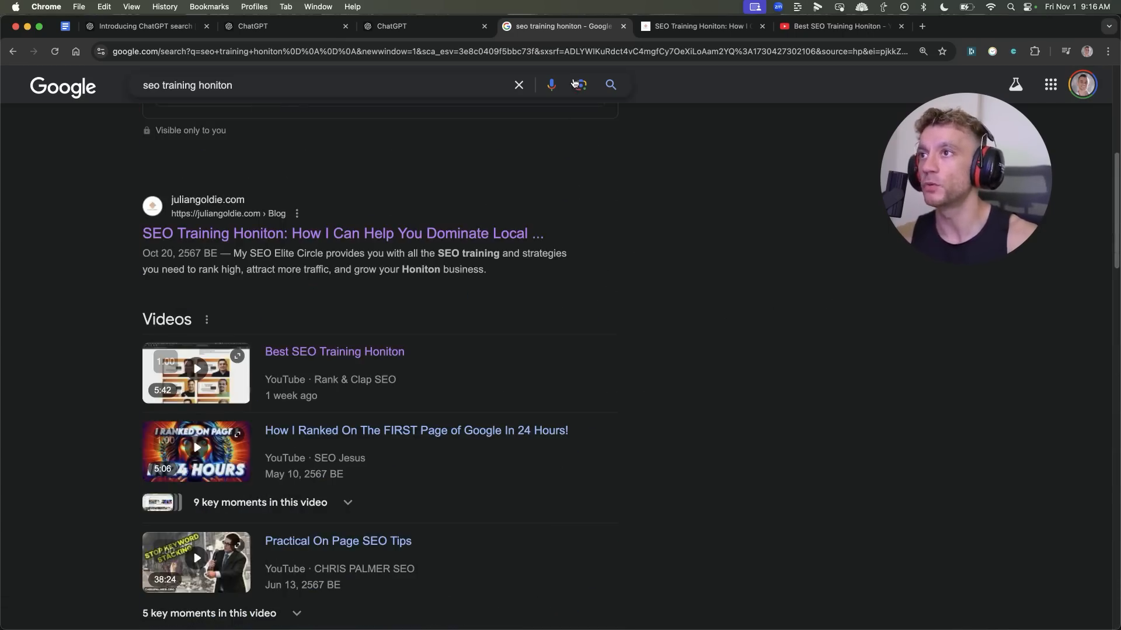
scroll("up", 3)
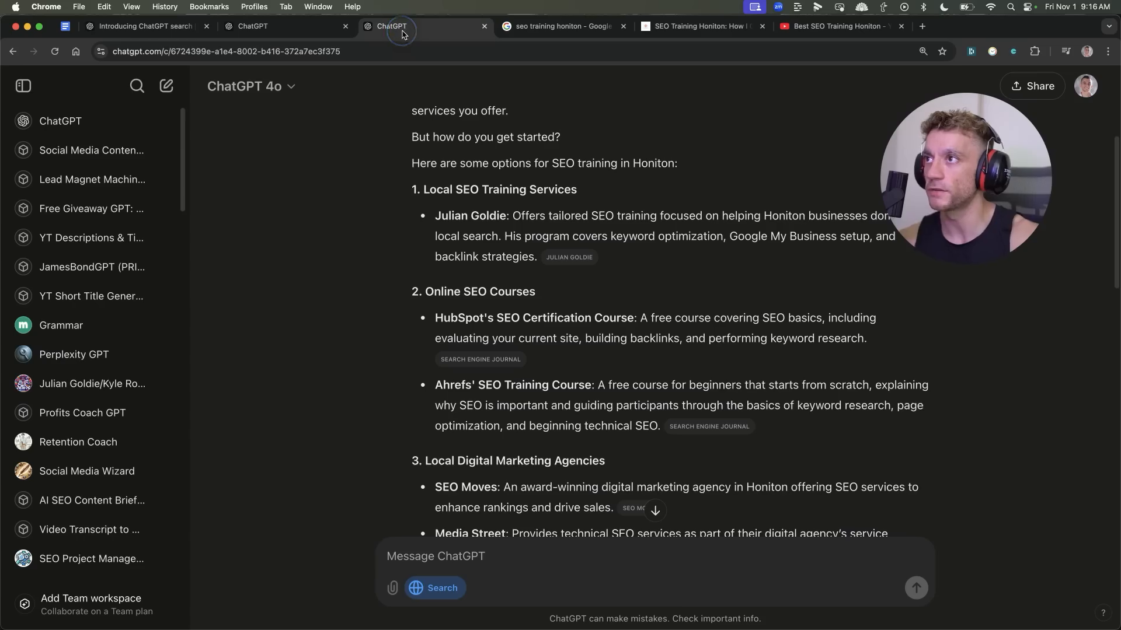
scroll("down", 3)
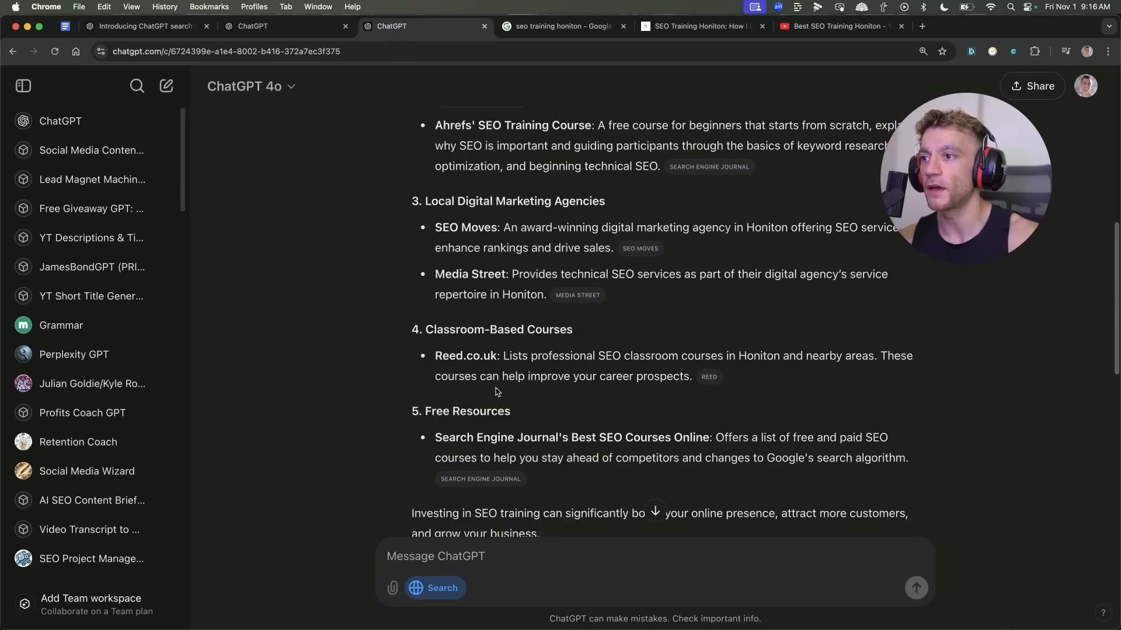
scroll("down", 3)
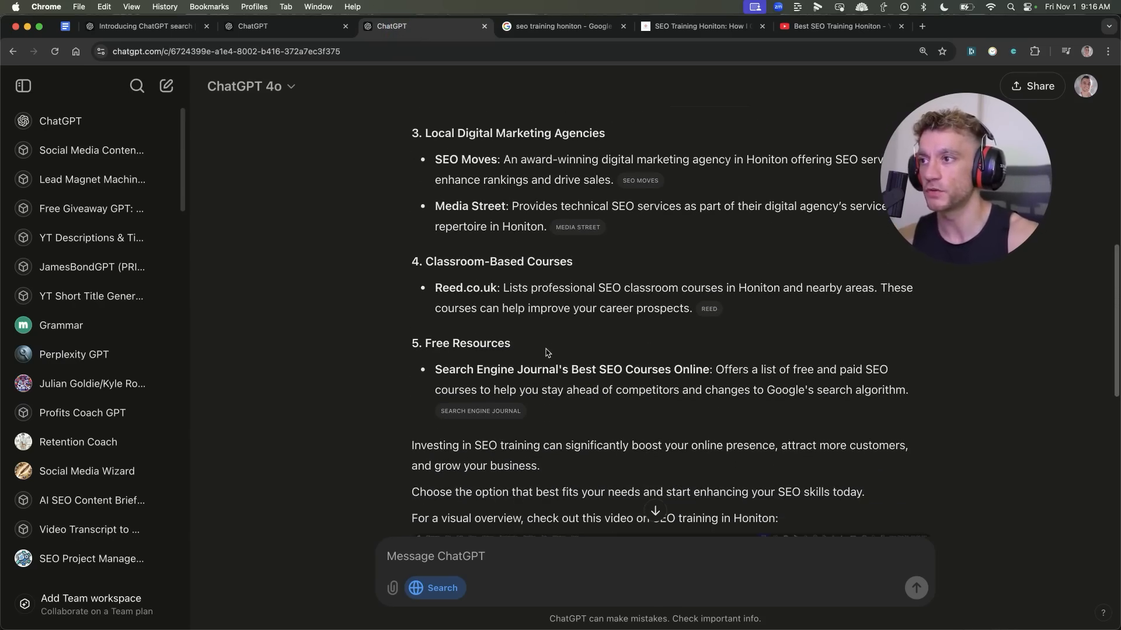
scroll("up", 3)
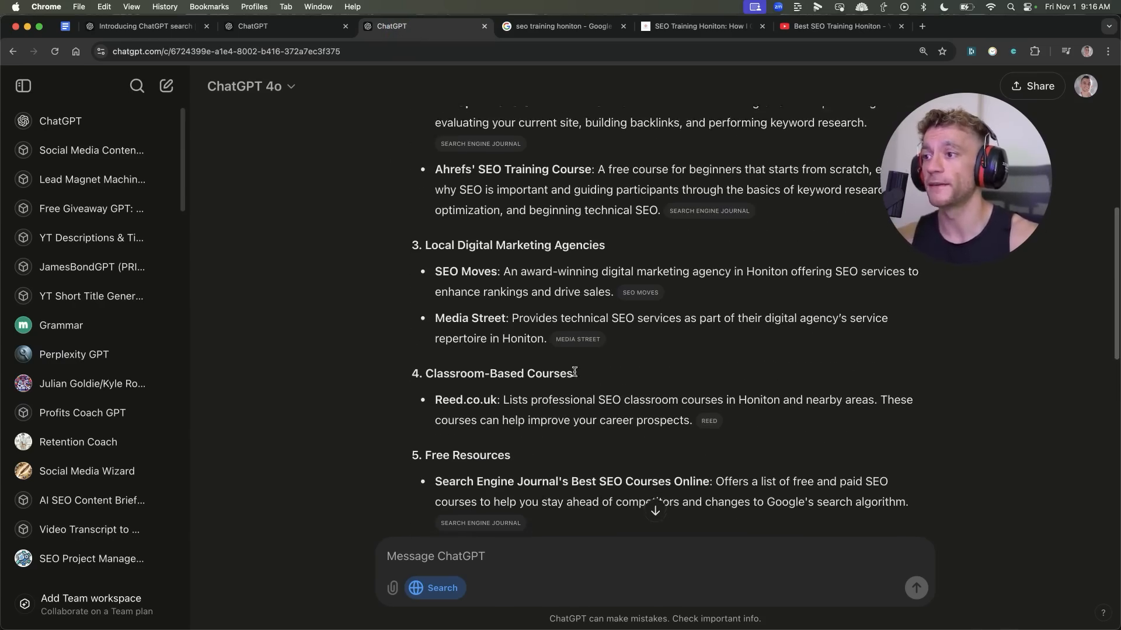
scroll("down", 3)
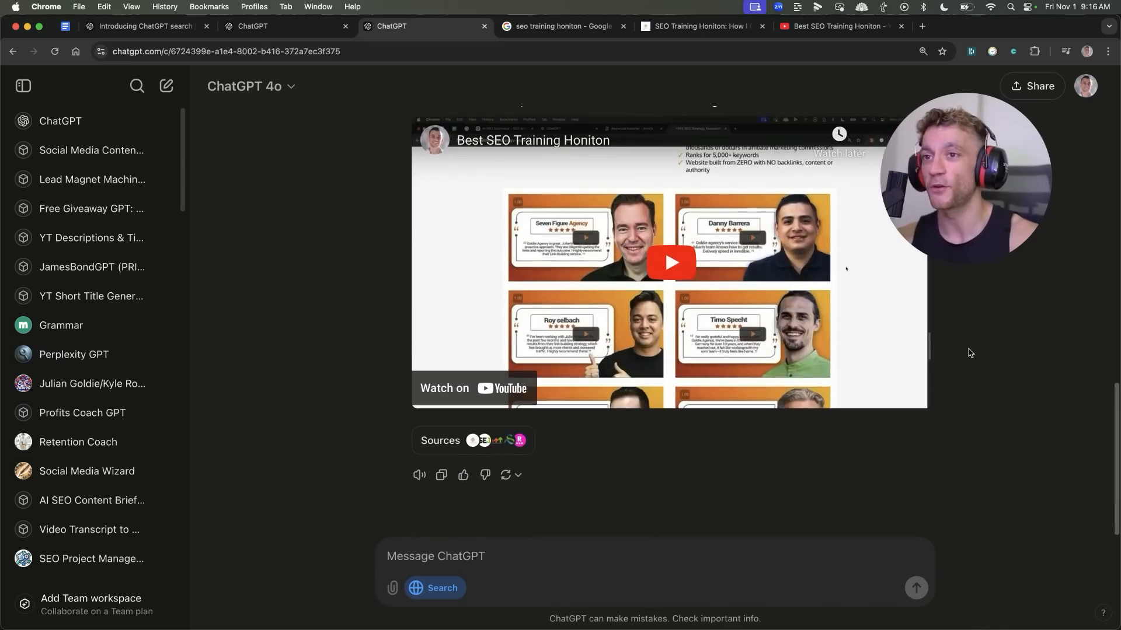
mouse_move(736, 384)
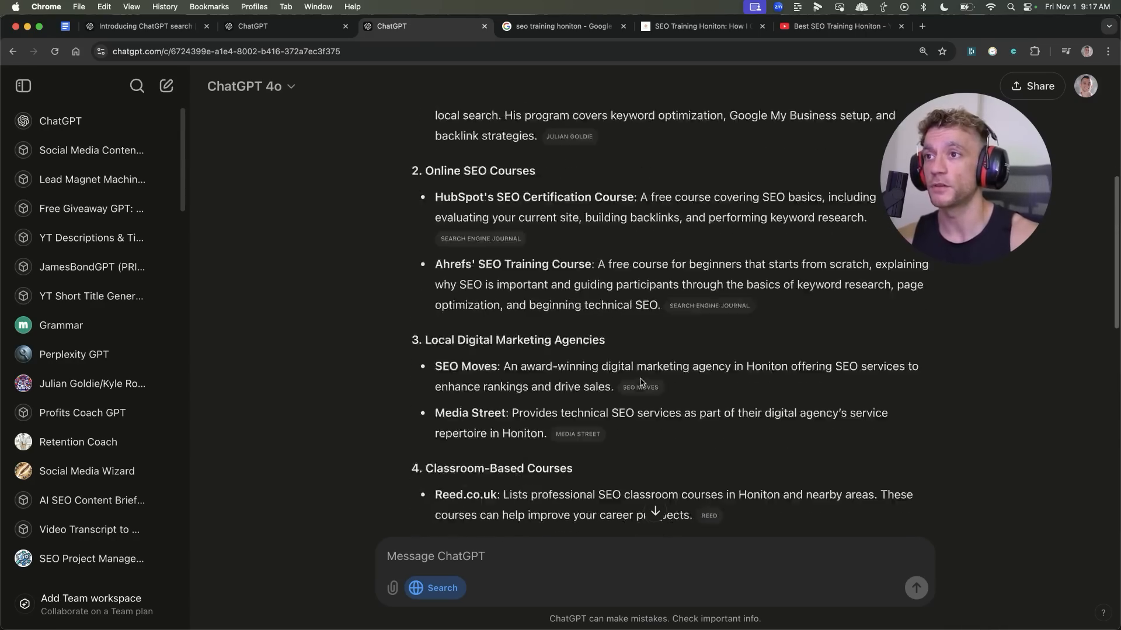
scroll("up", 3)
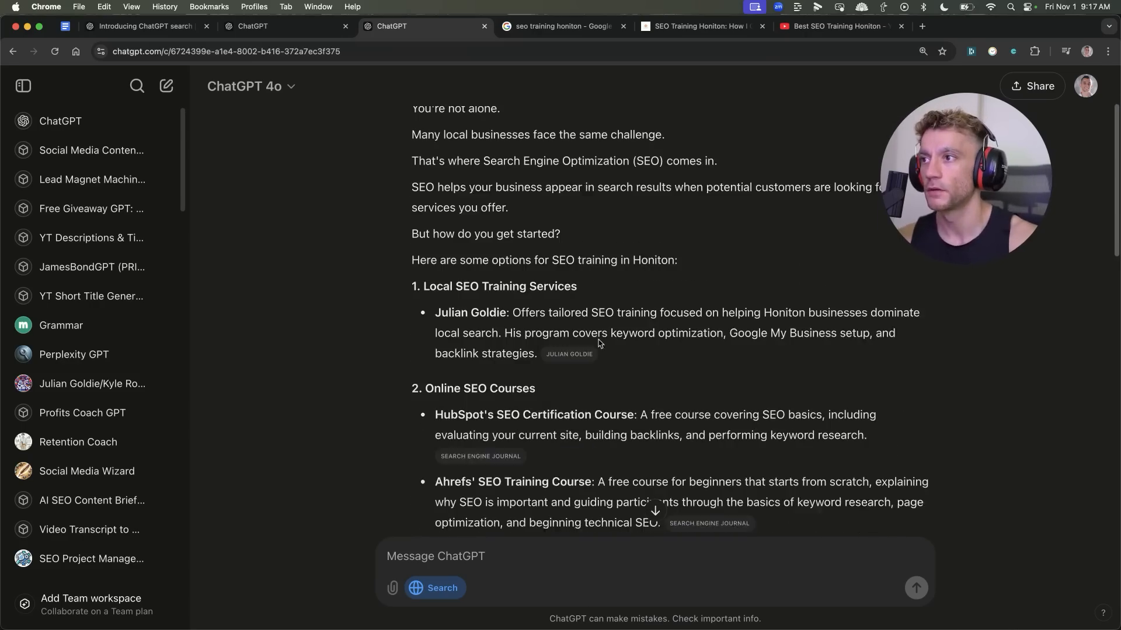
scroll("up", 3)
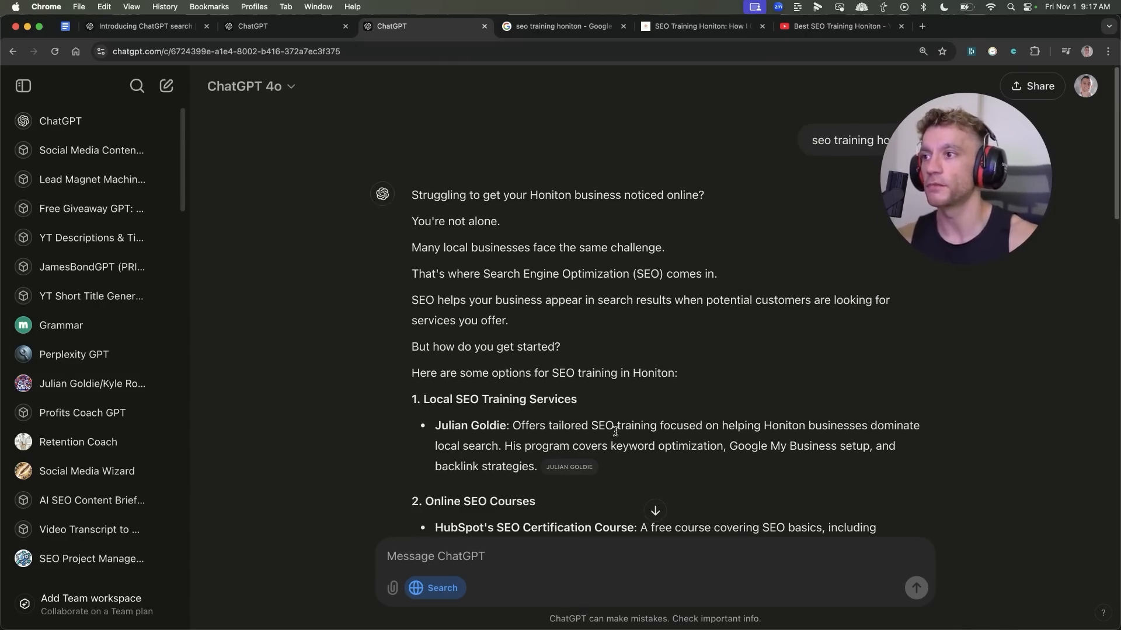
scroll("down", 3)
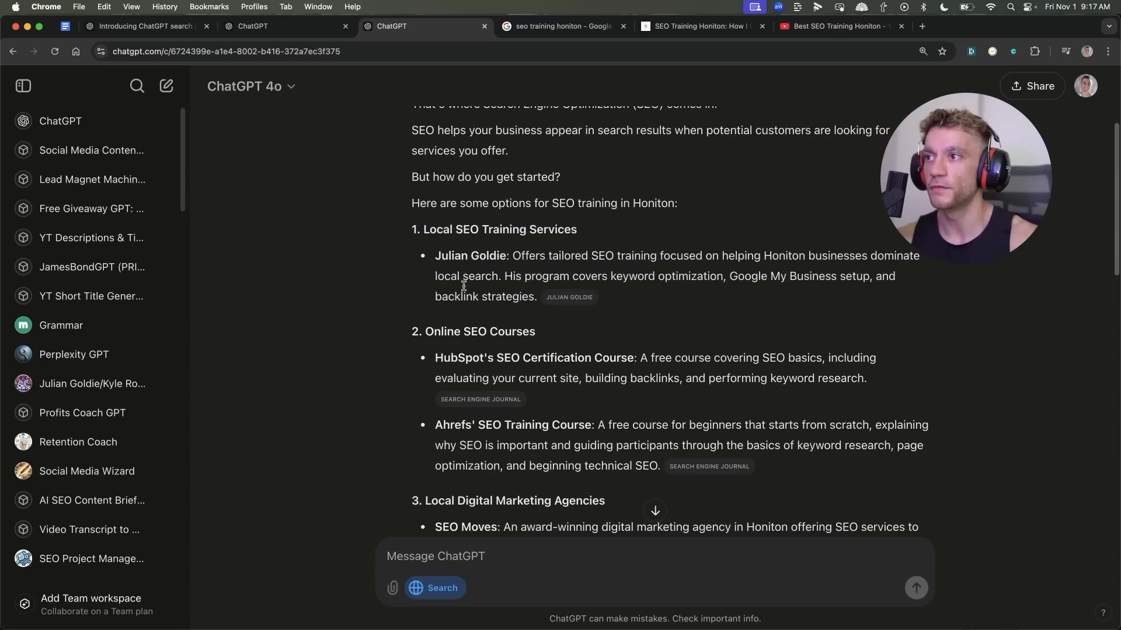
mouse_move(758, 324)
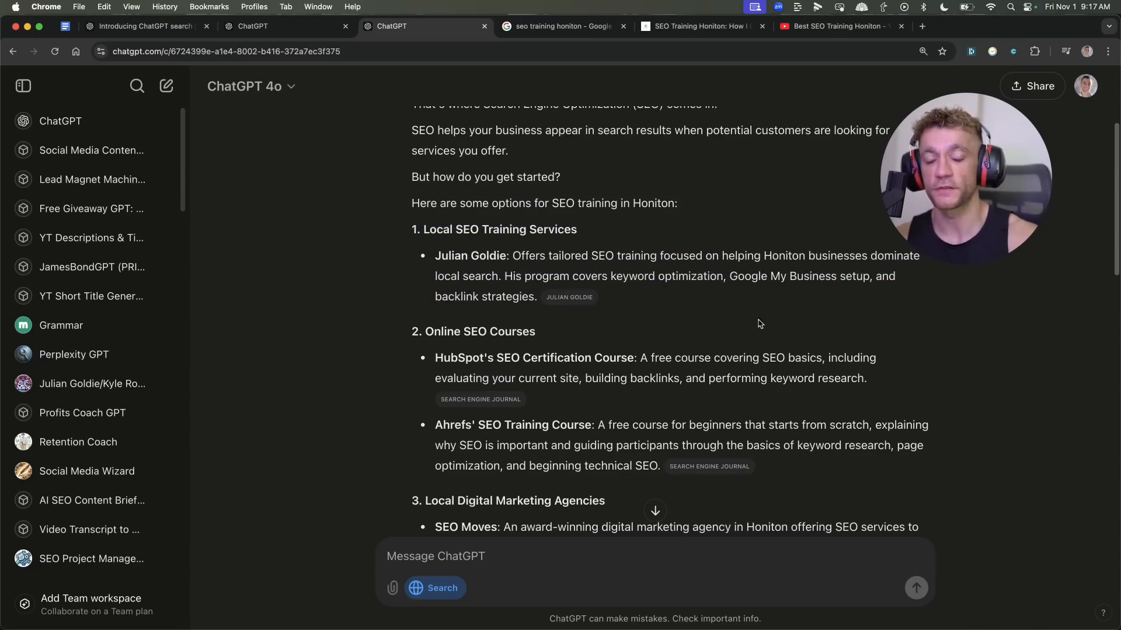
scroll("up", 3)
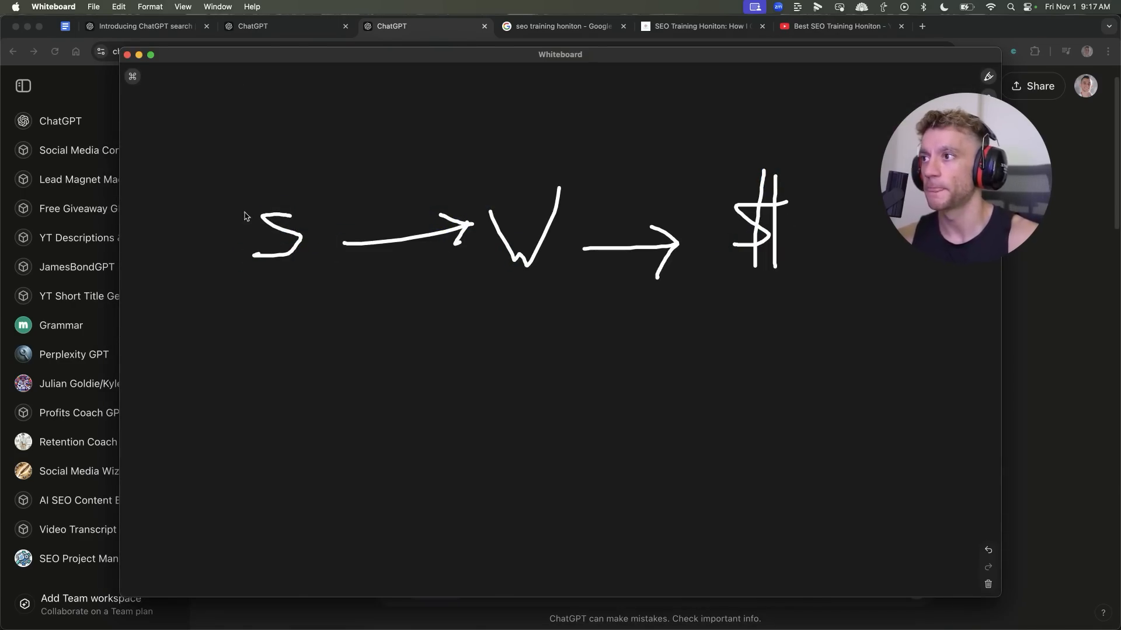
mouse_move(220, 351)
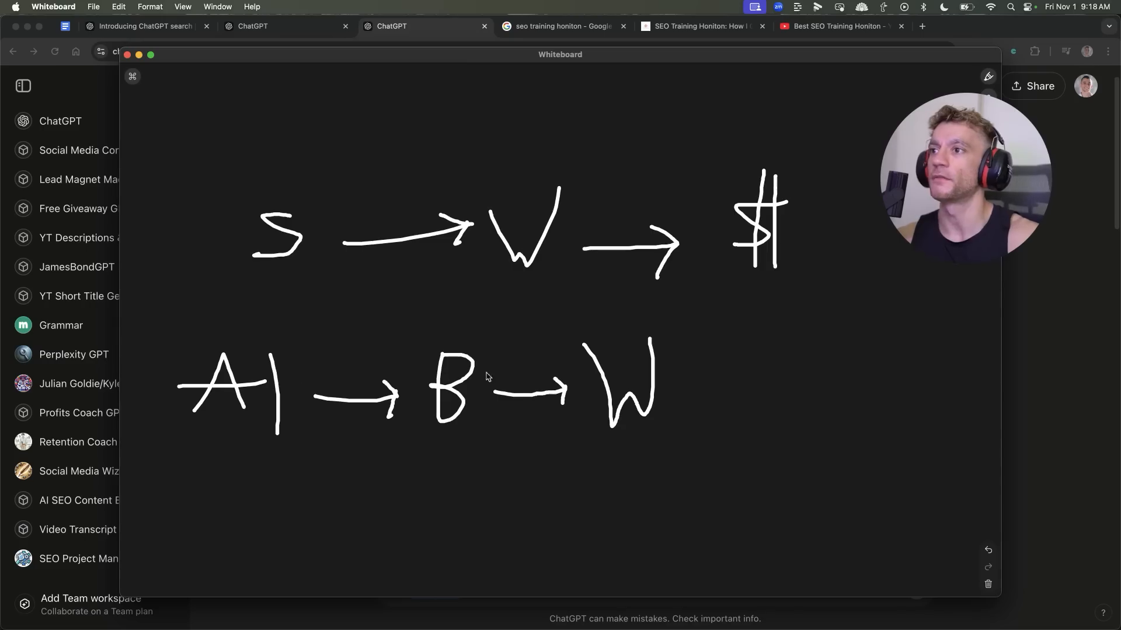
mouse_move(538, 264)
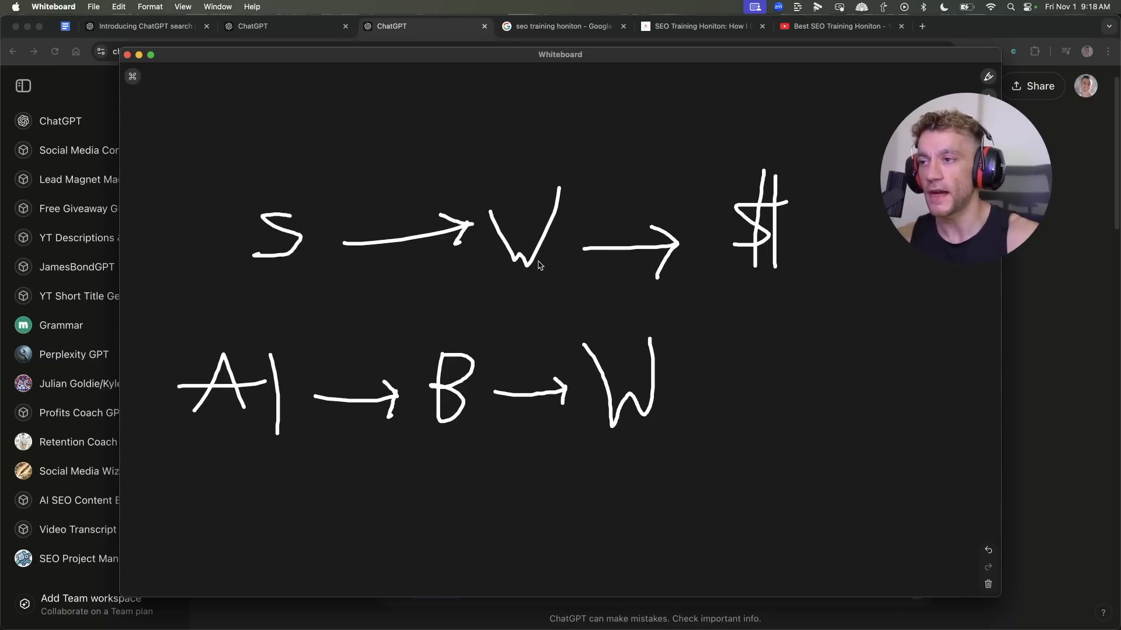
mouse_move(265, 332)
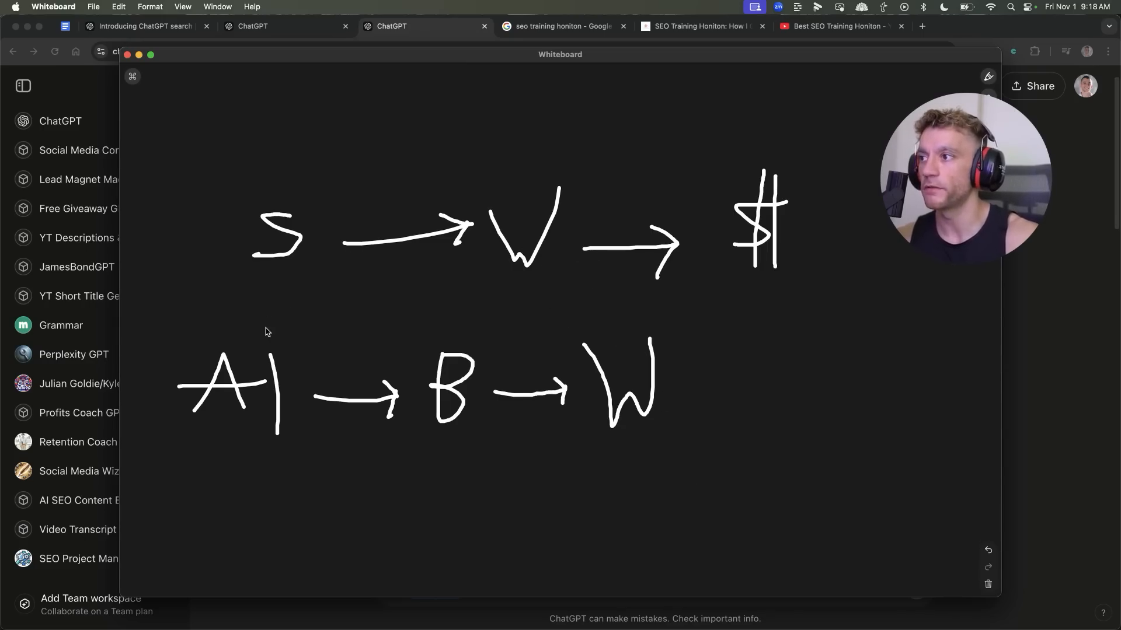
mouse_move(1004, 407)
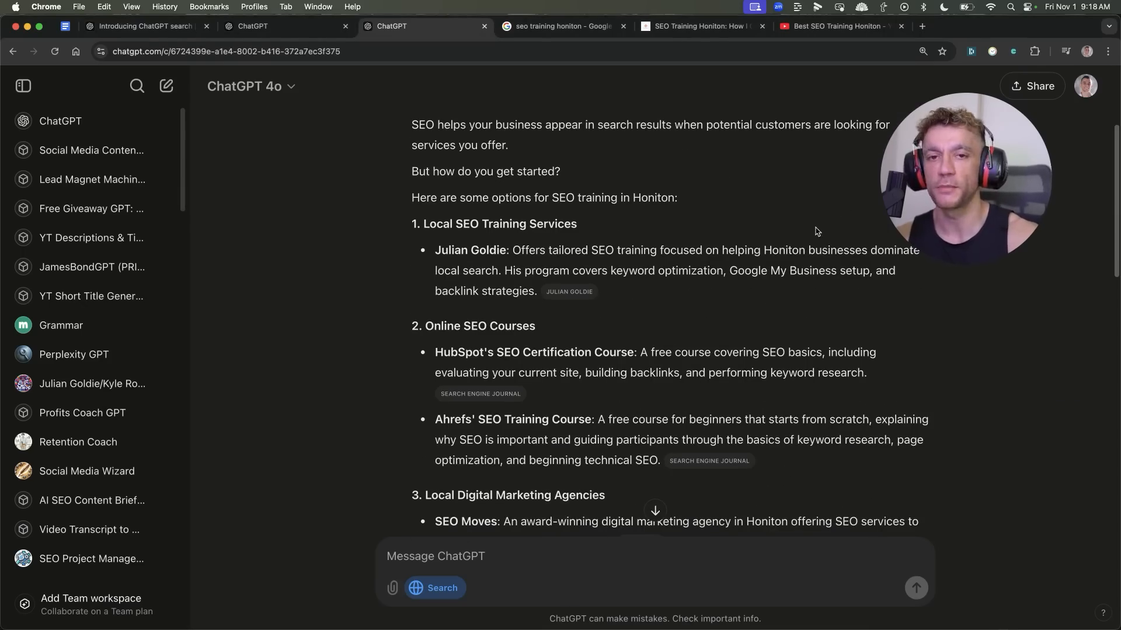
- Switch to Google's seo training honiton results and scroll past the Search Console card
left_click(564, 25)
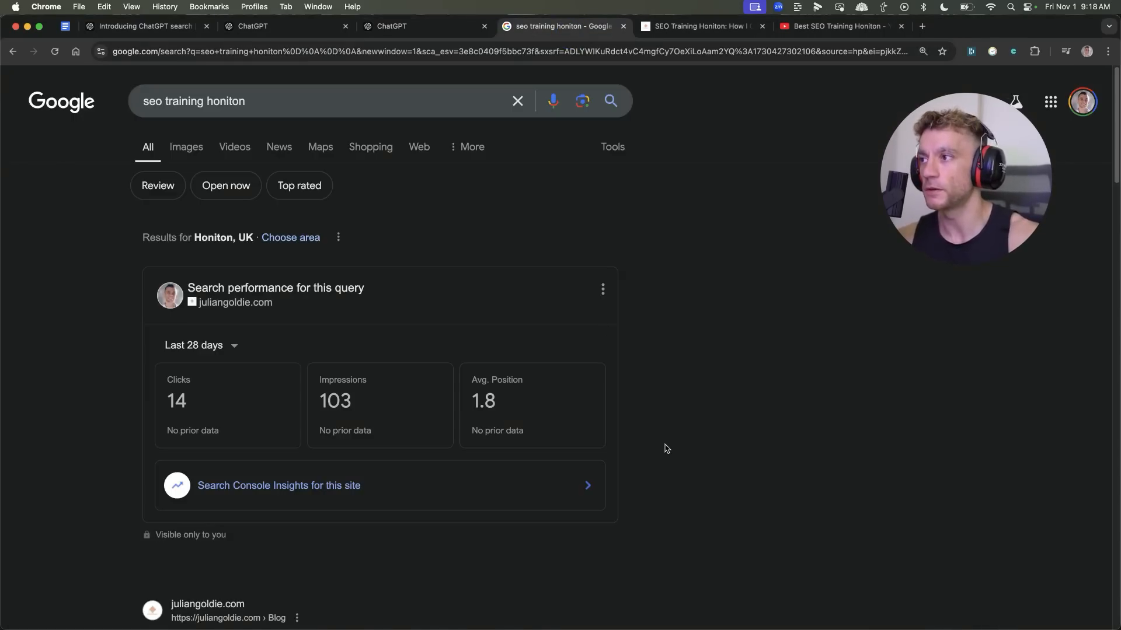
scroll("down", 3)
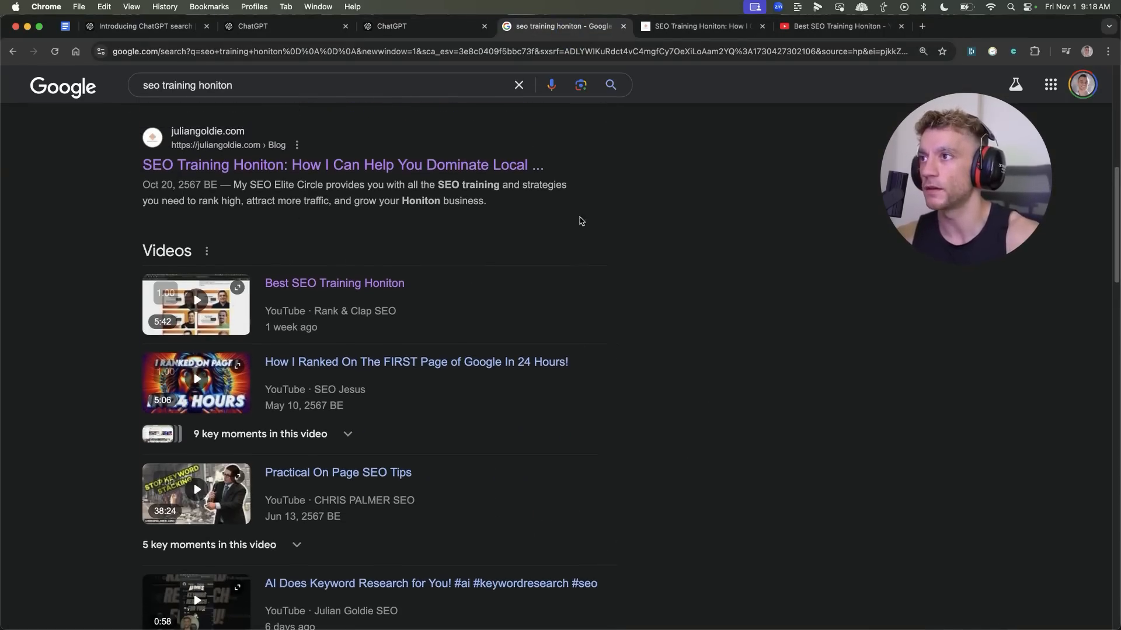
mouse_move(195, 184)
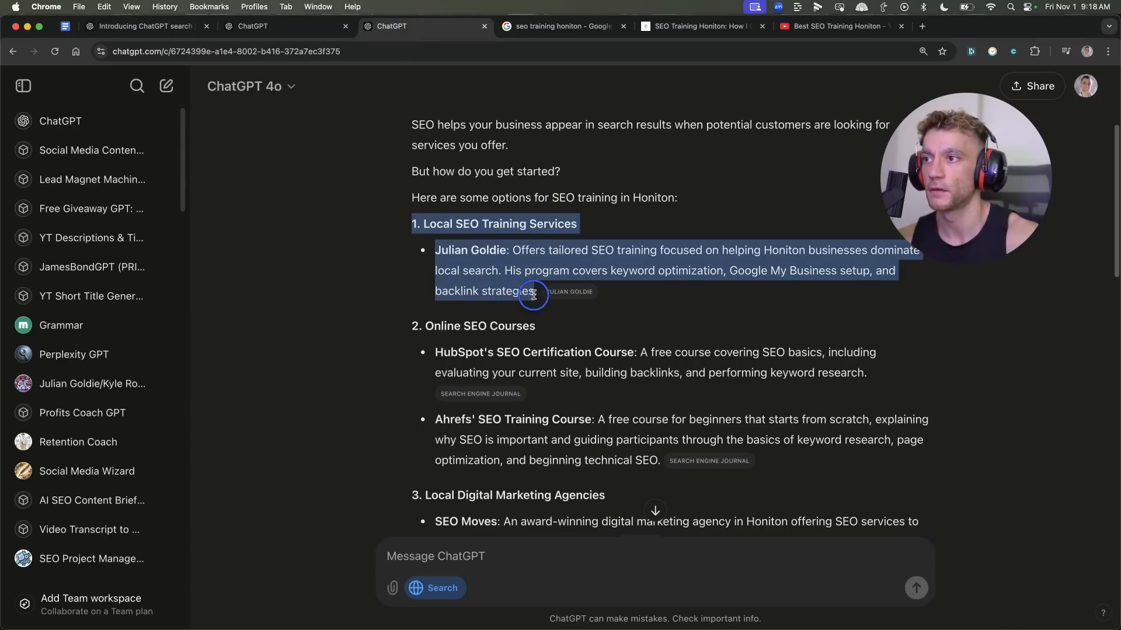
mouse_move(570, 293)
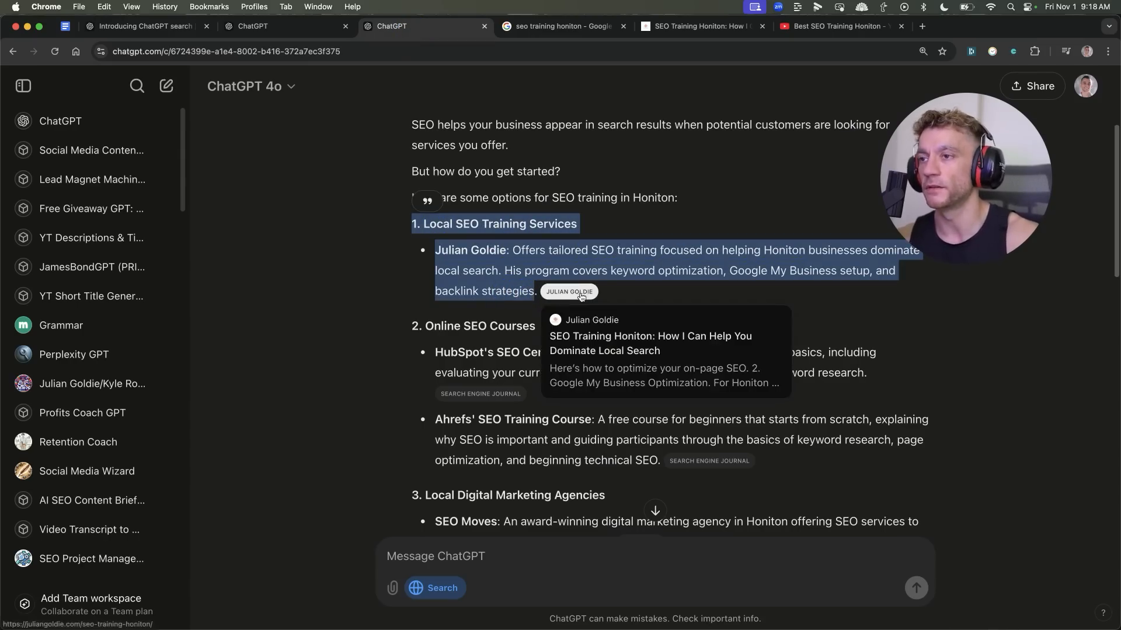
- Scroll ChatGPT's Honiton SEO training answer back up to the top
scroll("up", 3)
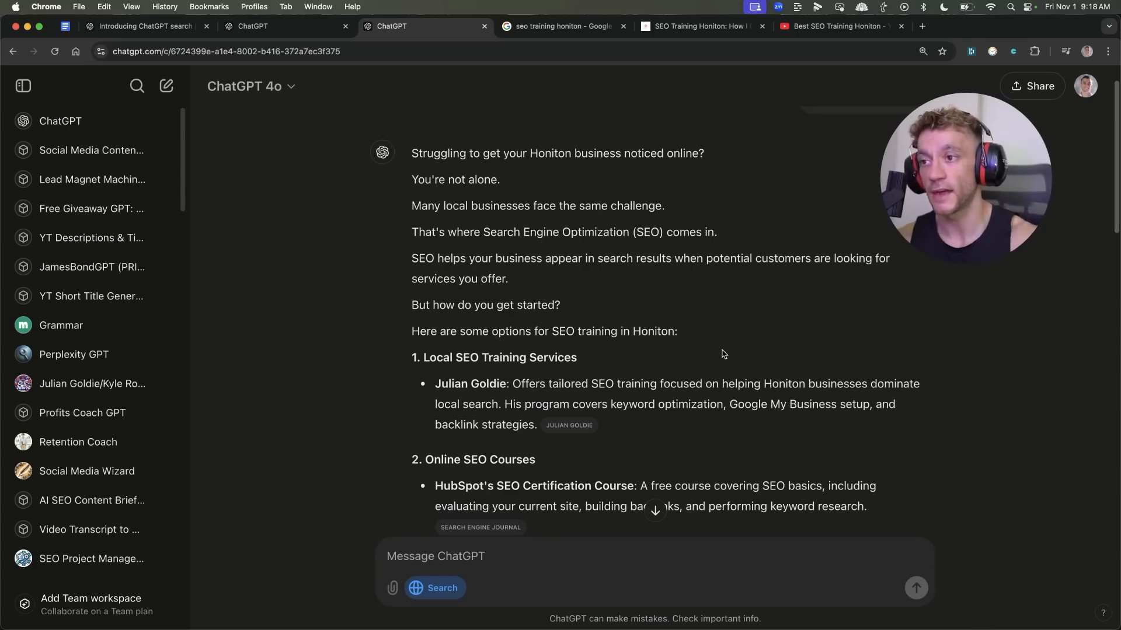
mouse_move(617, 283)
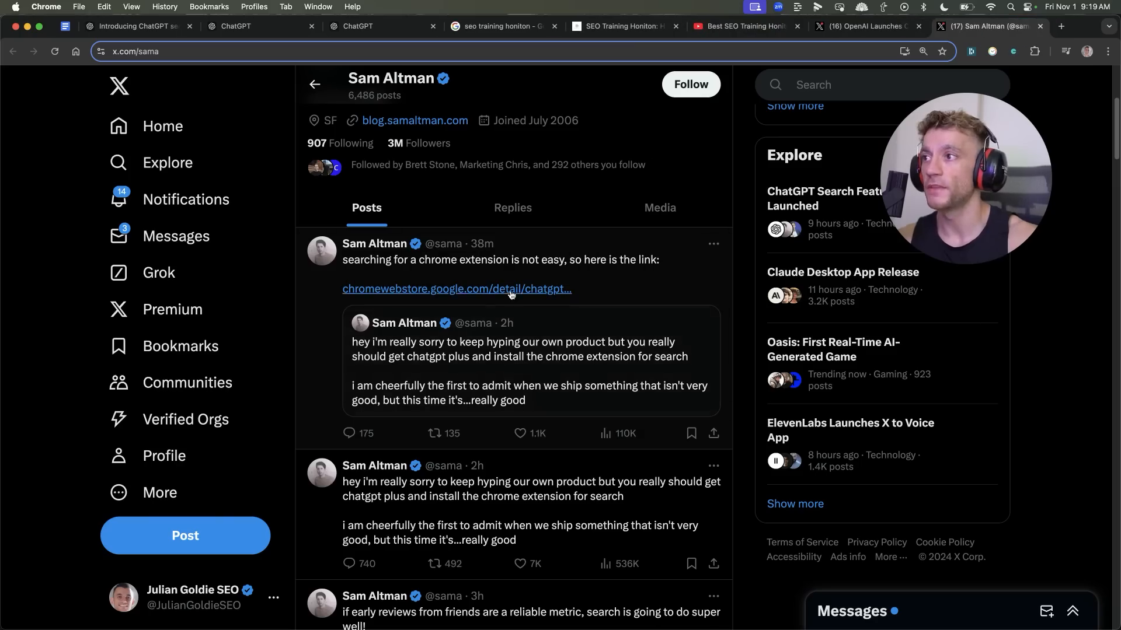
scroll("down", 3)
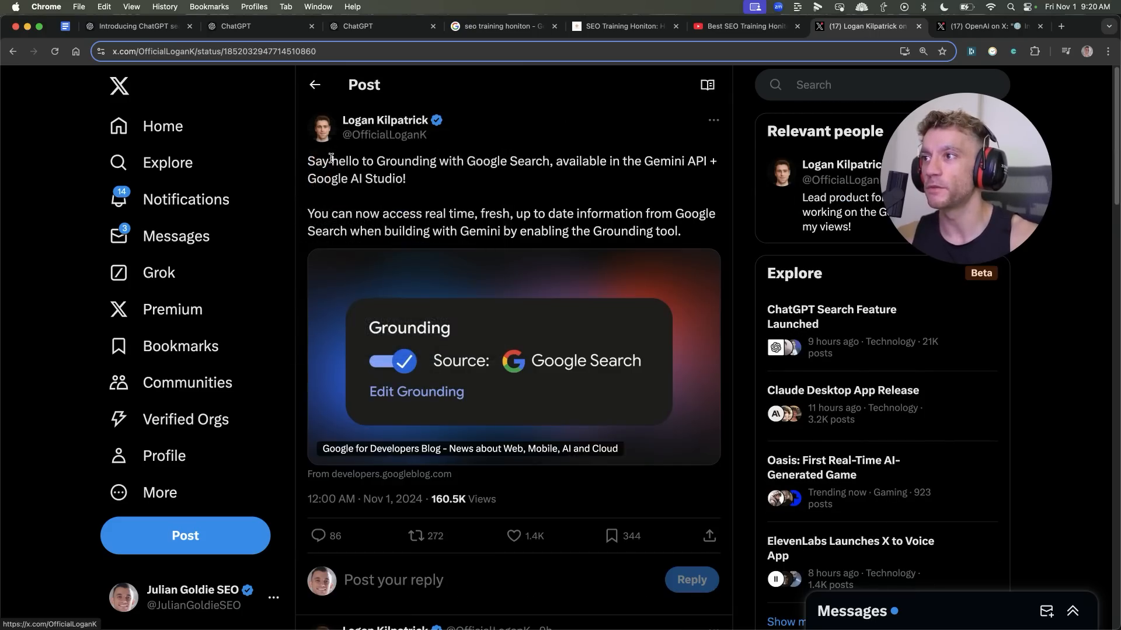
mouse_move(306, 159)
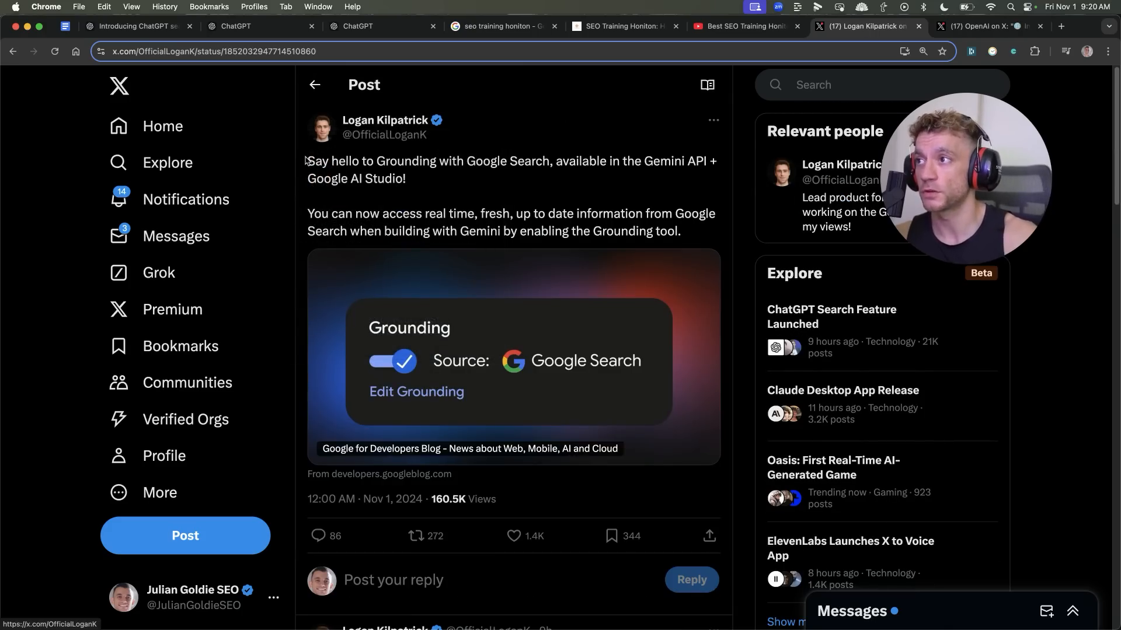
double_click(316, 161)
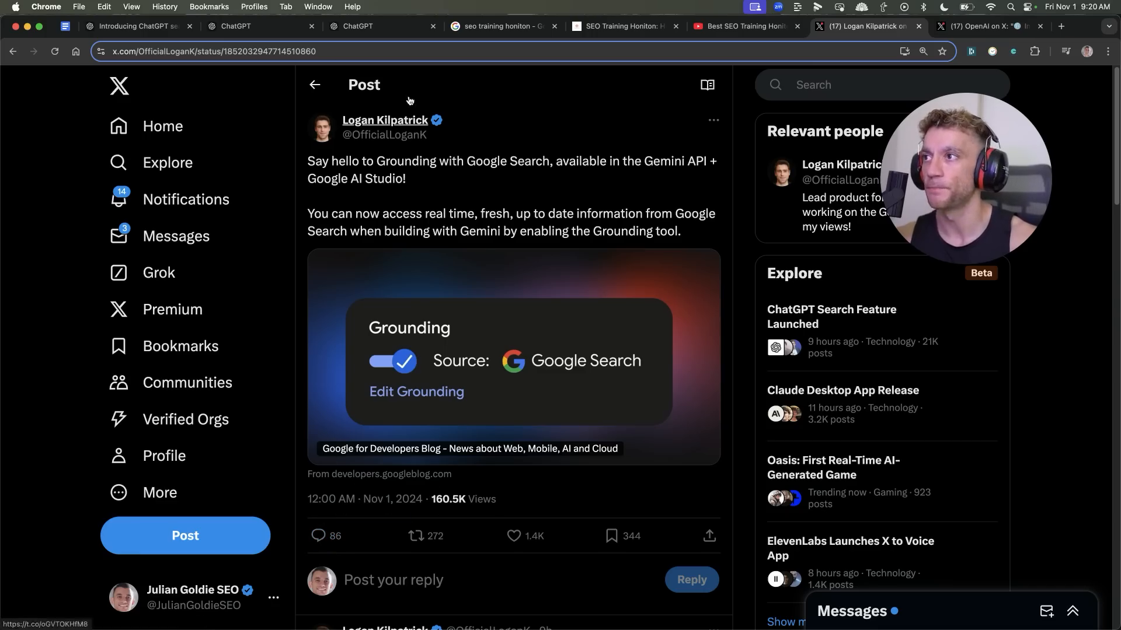
mouse_move(793, 137)
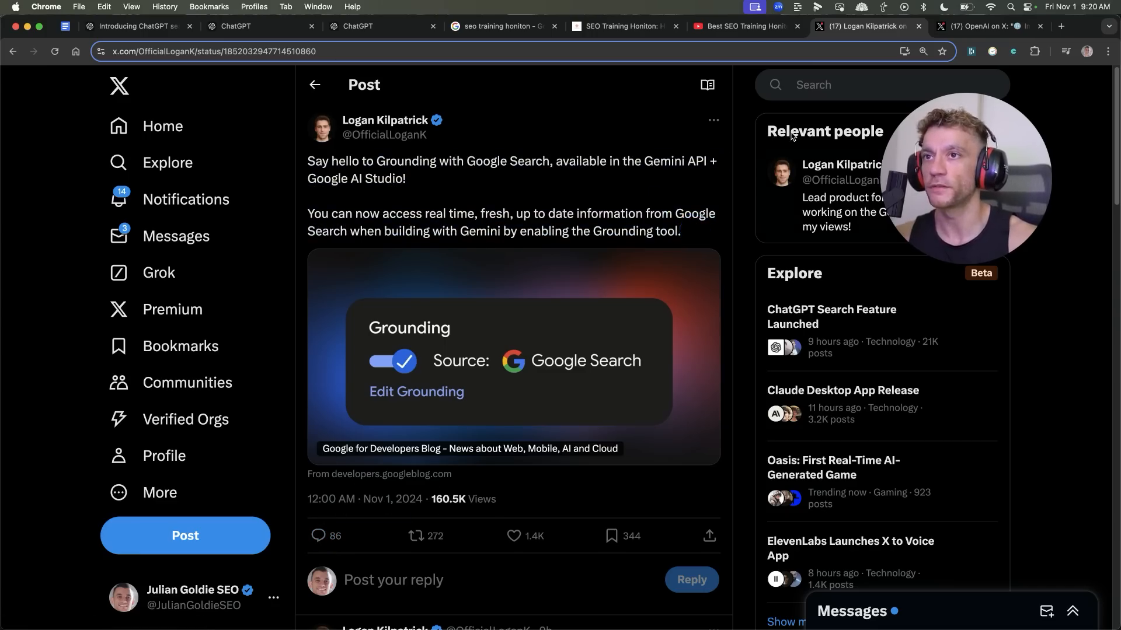
left_click(986, 25)
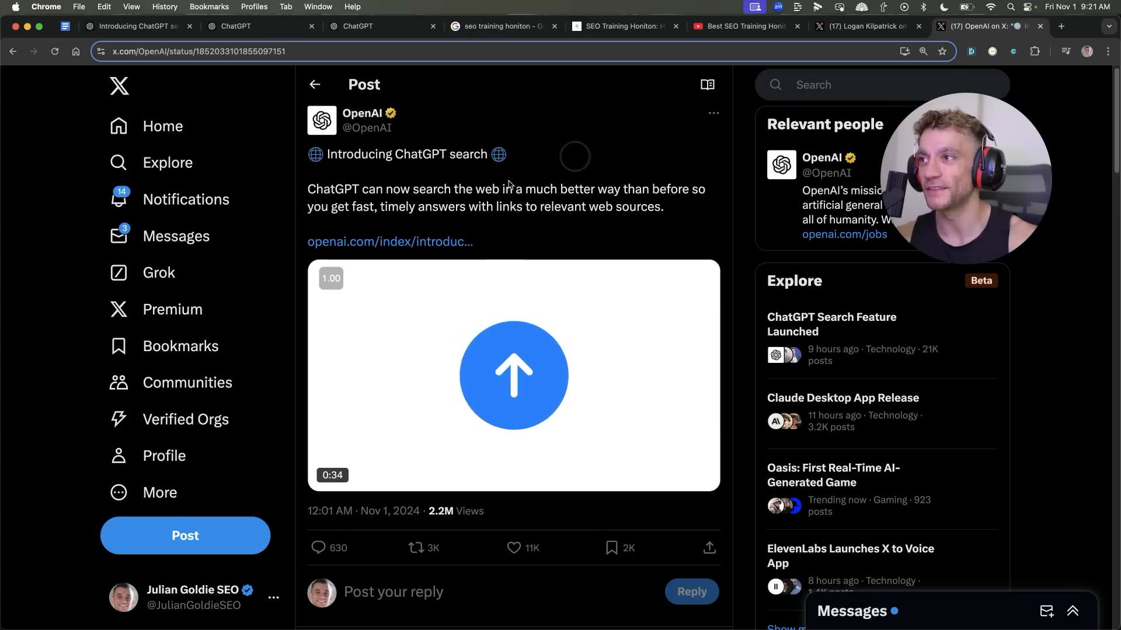
- Open the linked openai.com ChatGPT search announcement article and scroll through it
left_click(512, 375)
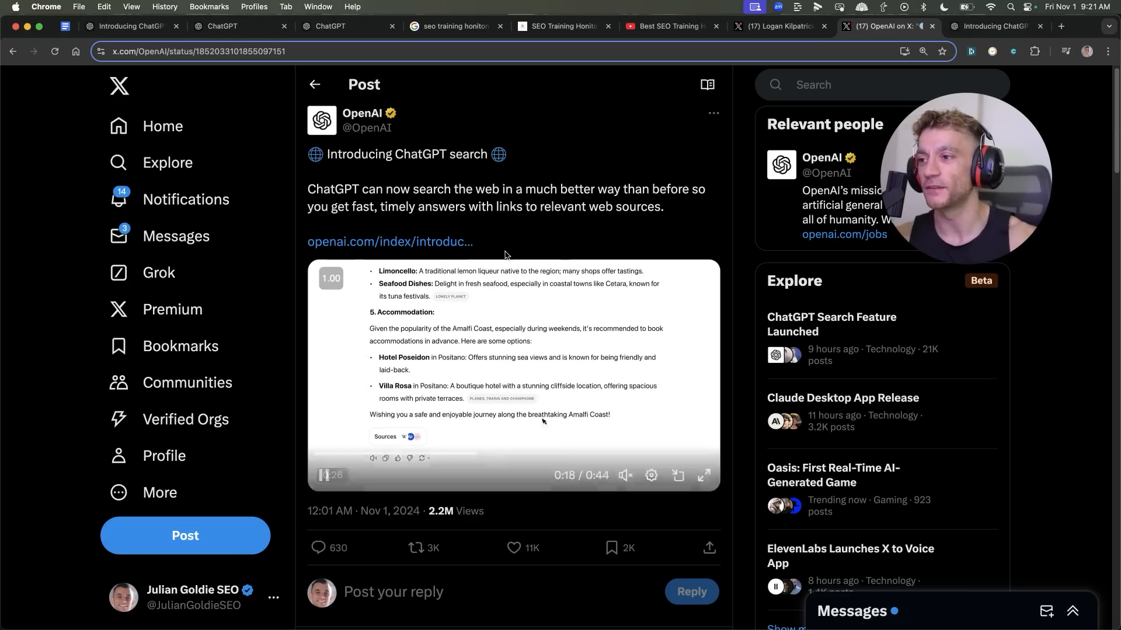
scroll("down", 3)
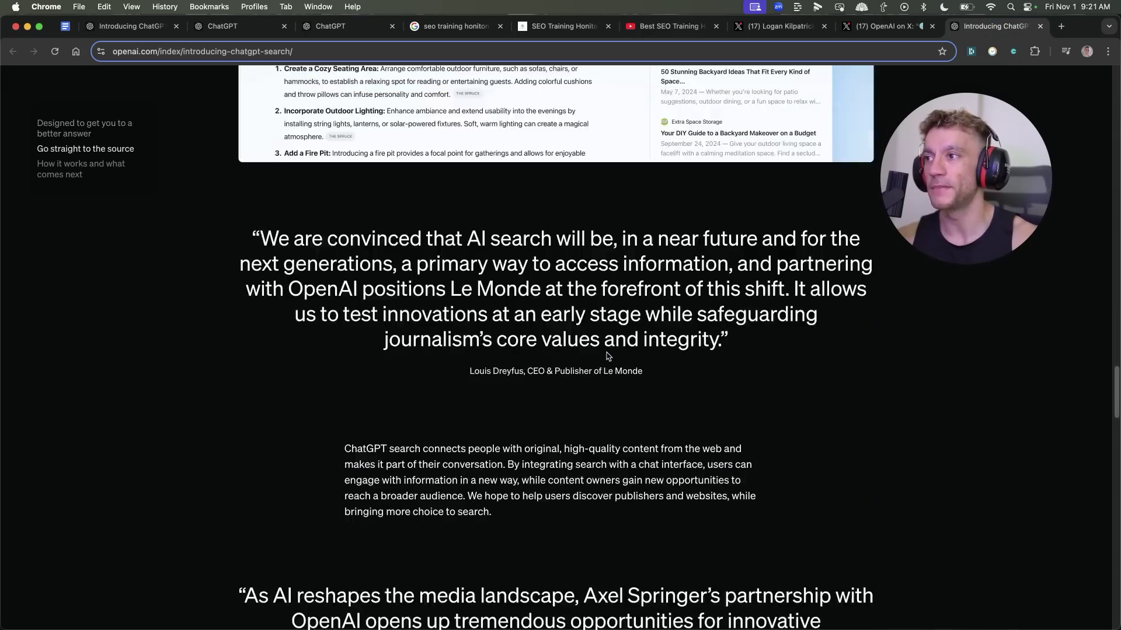
scroll("up", 3)
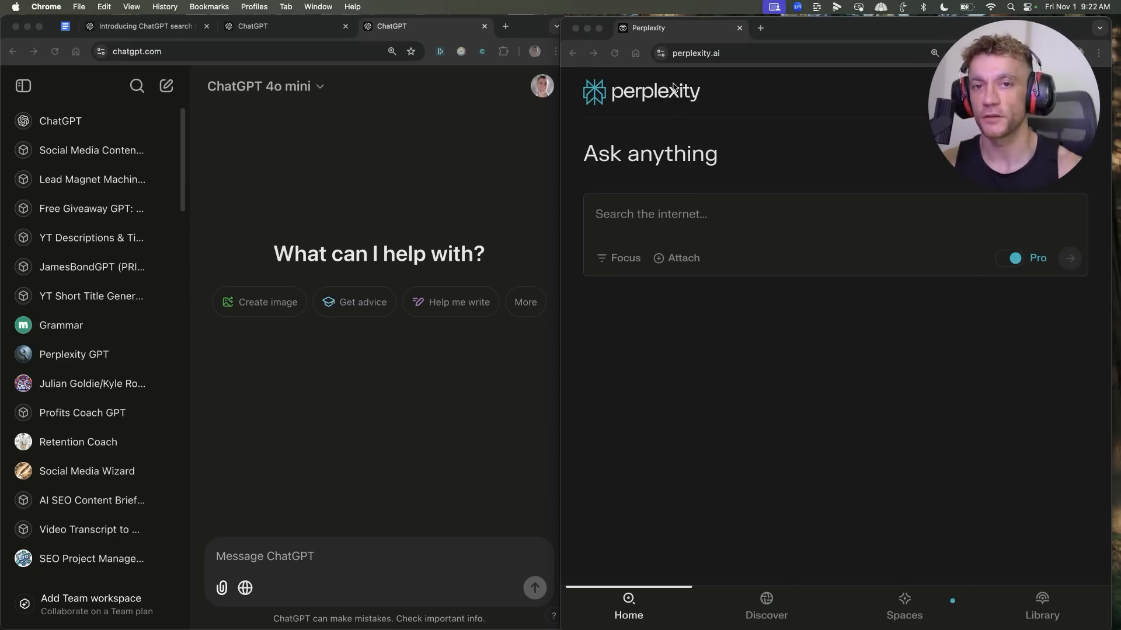
mouse_move(662, 428)
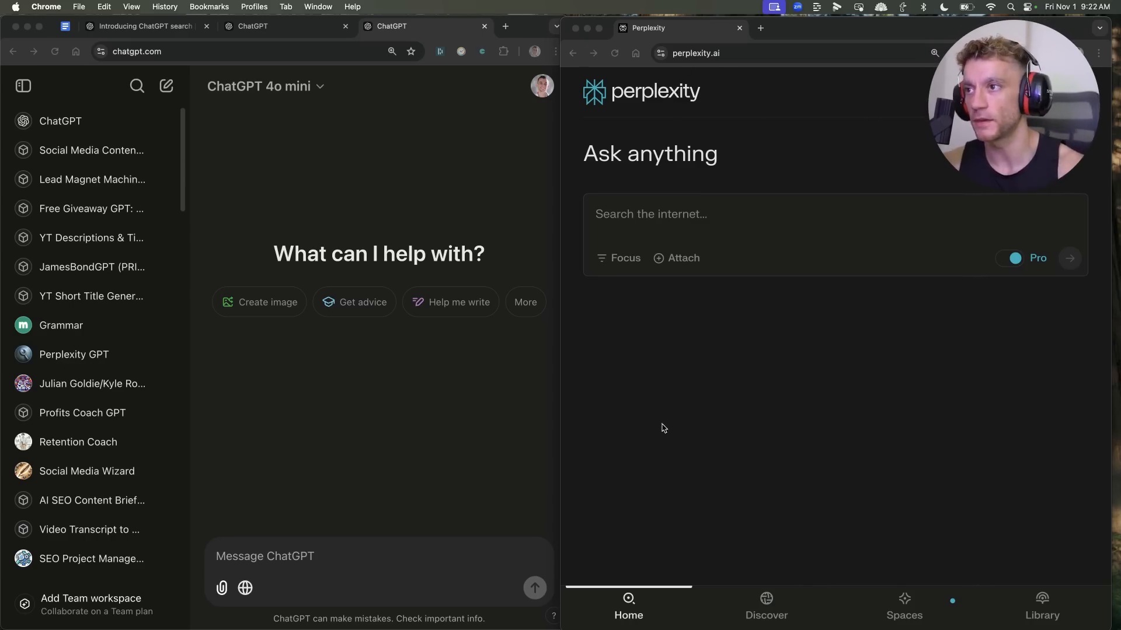
mouse_move(540, 230)
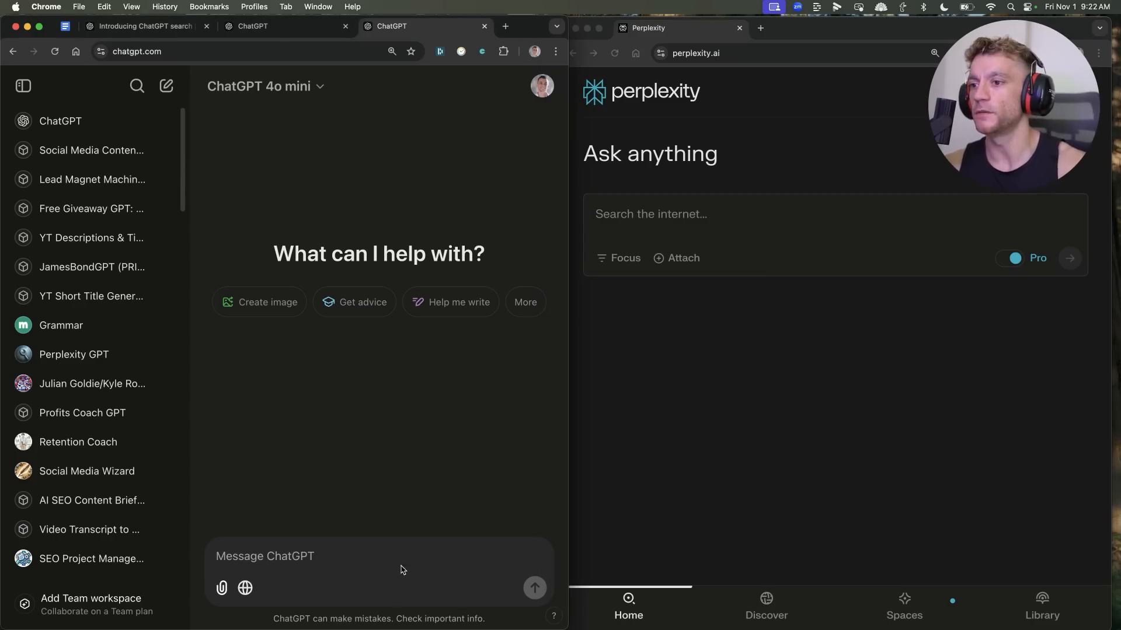
- Enter the query 'seo training honiton', retyping it after a half-typed first attempt
type("seo training honit")
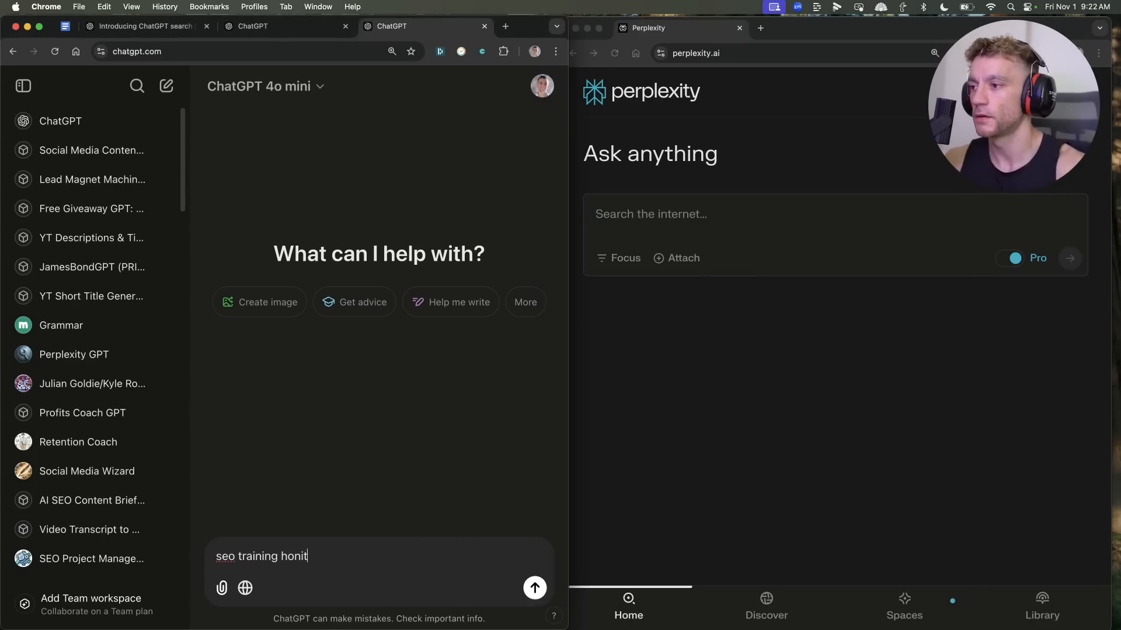
key("Return")
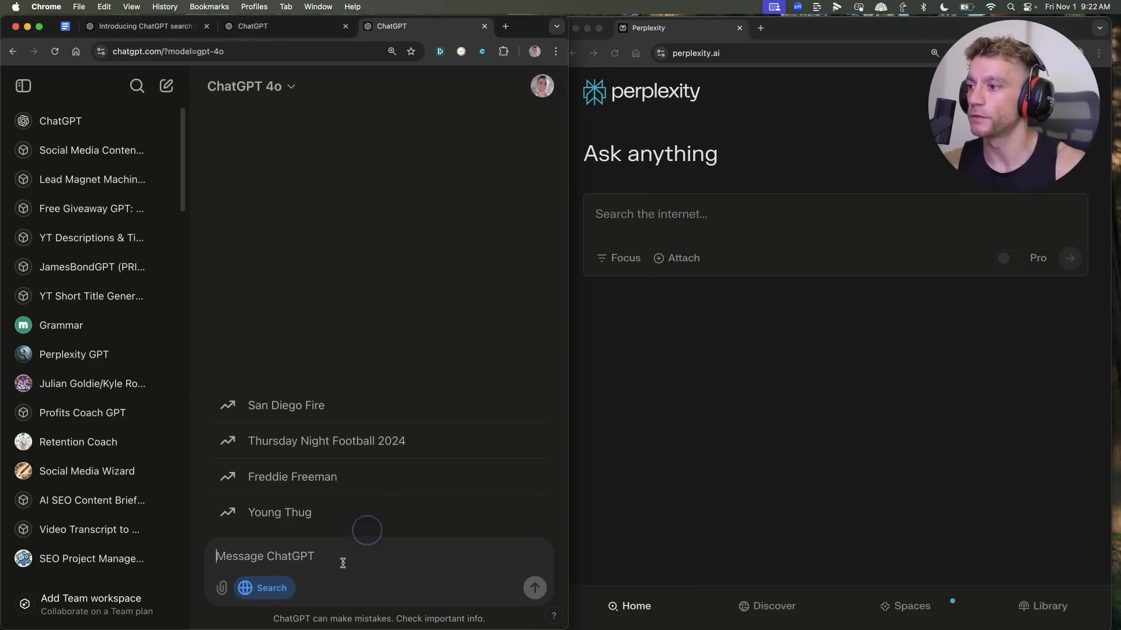
type("seo training honiton")
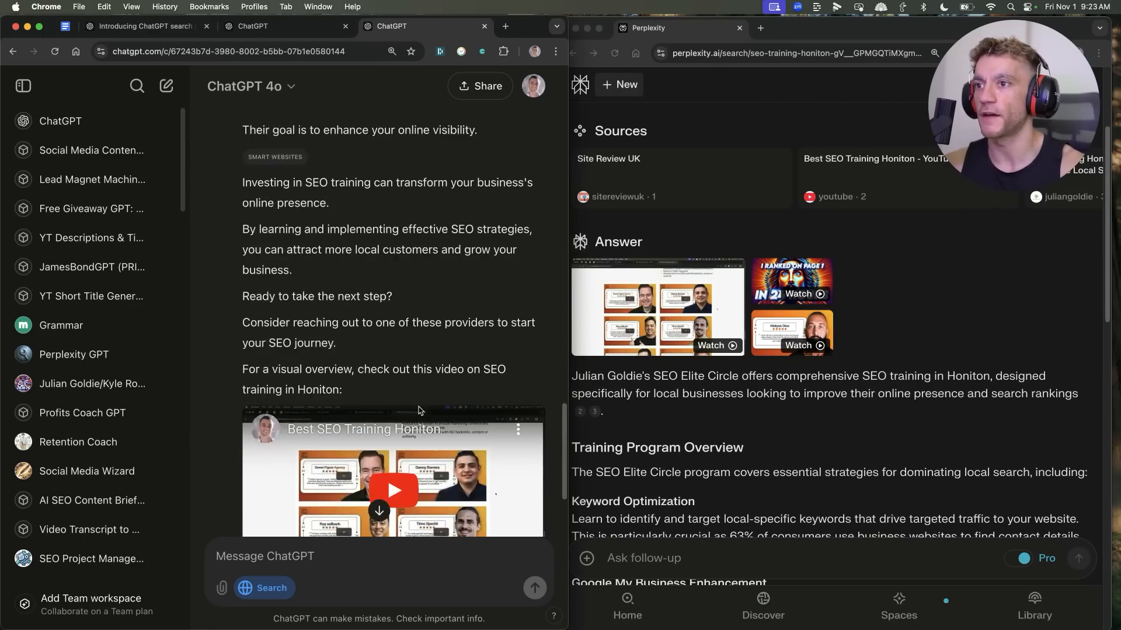
- Scroll Perplexity's answer through Expected Results and Alternative Training Options, then back to Sources
scroll("up", 3)
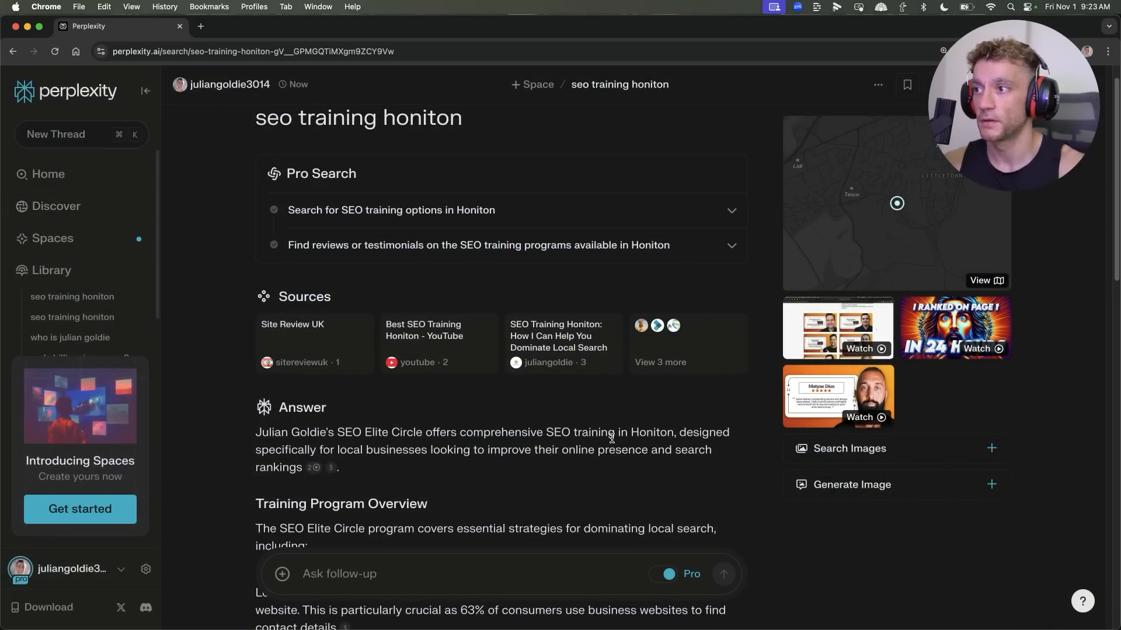
mouse_move(63, 256)
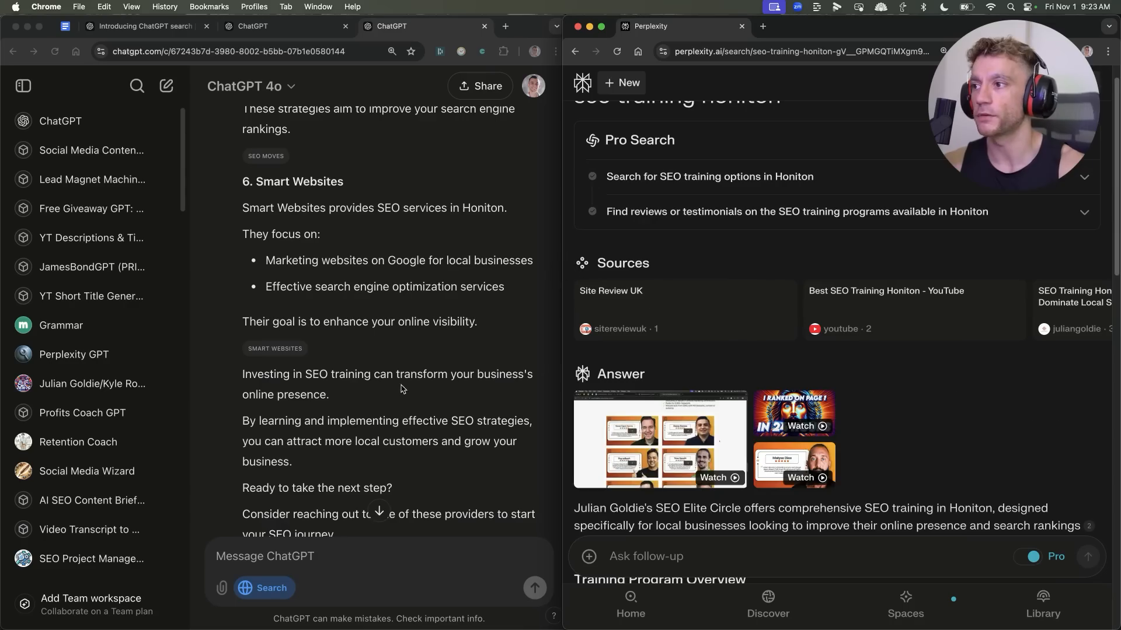
scroll("up", 3)
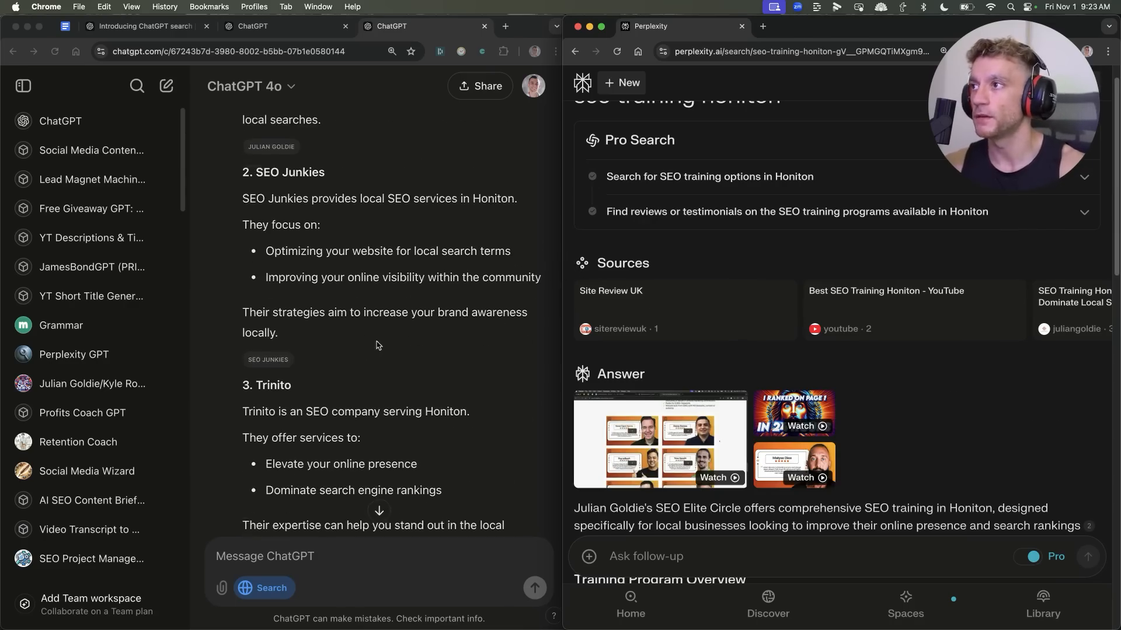
scroll("up", 3)
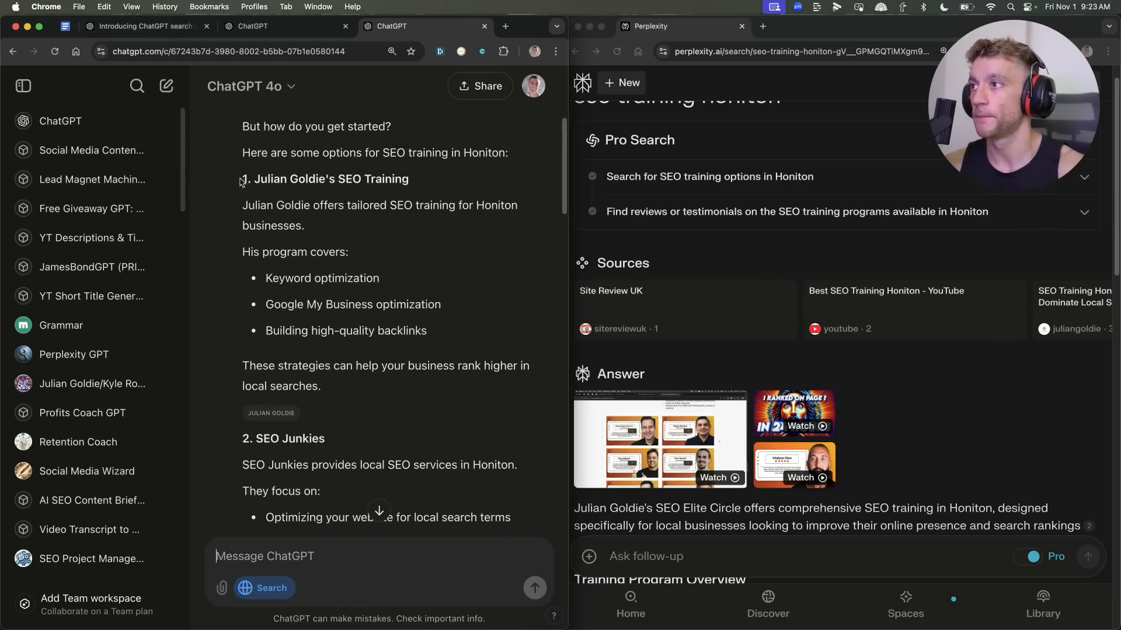
scroll("down", 3)
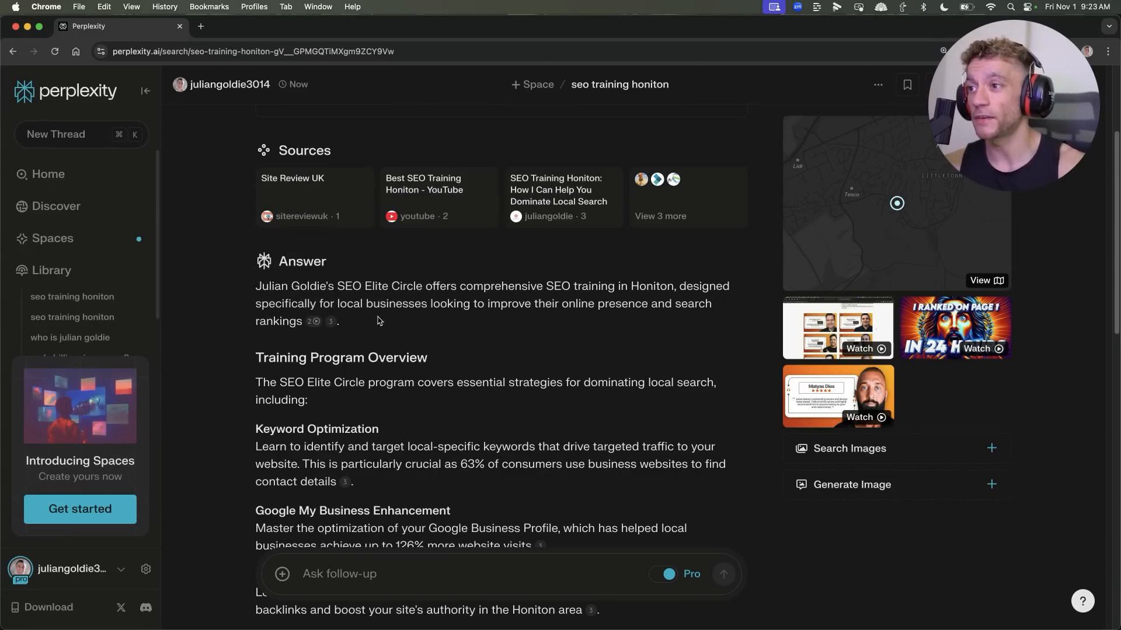
mouse_move(378, 401)
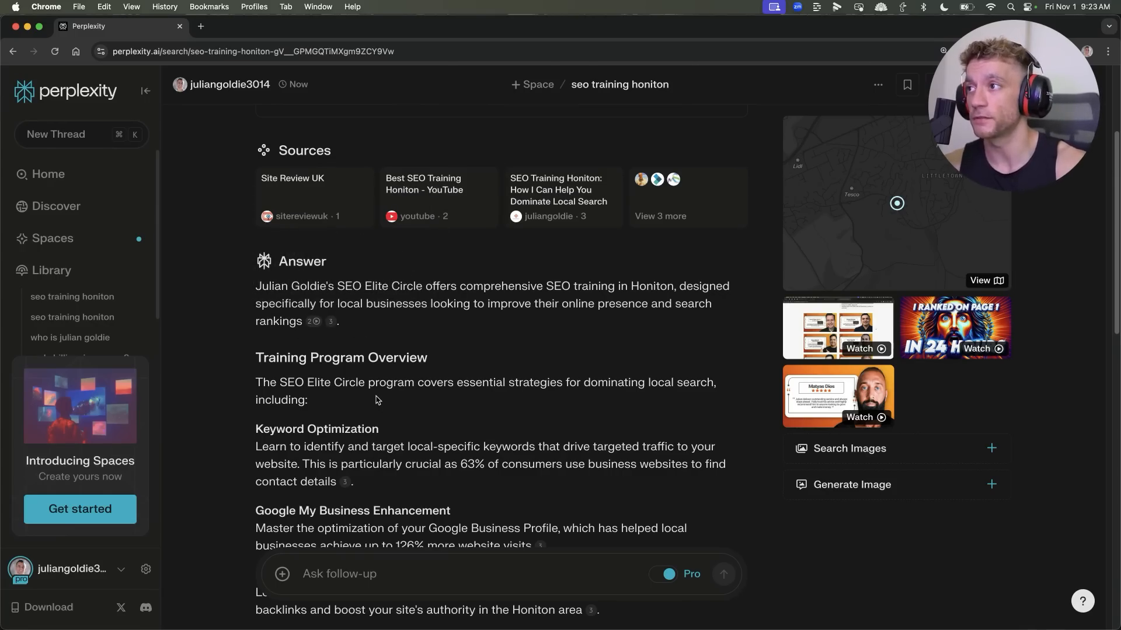
scroll("down", 3)
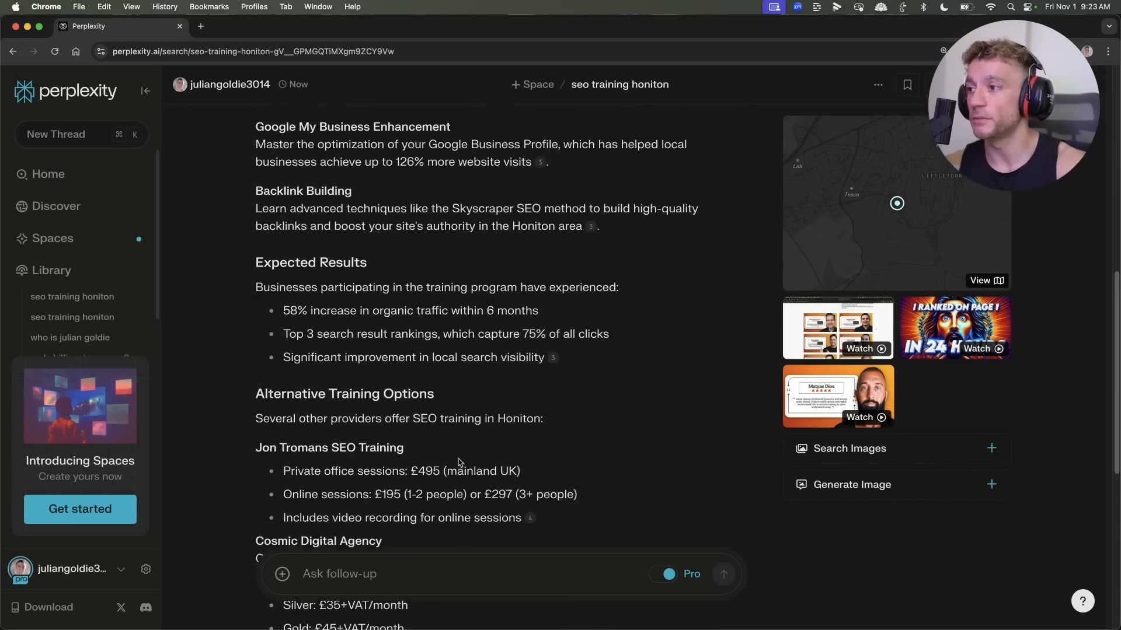
scroll("up", 3)
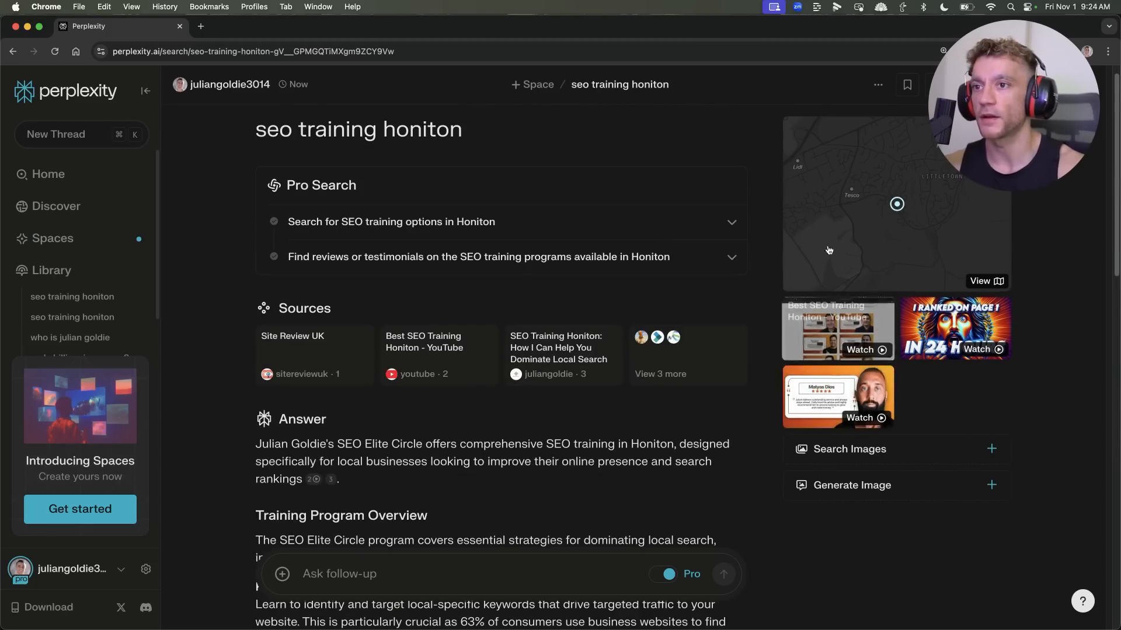
scroll("down", 3)
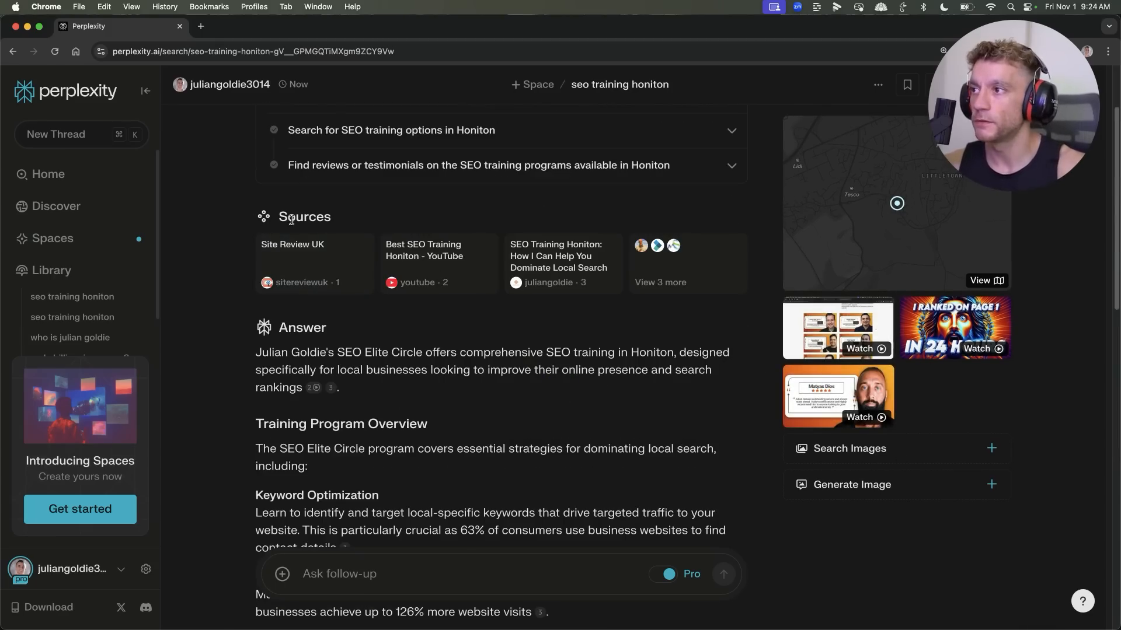
mouse_move(350, 286)
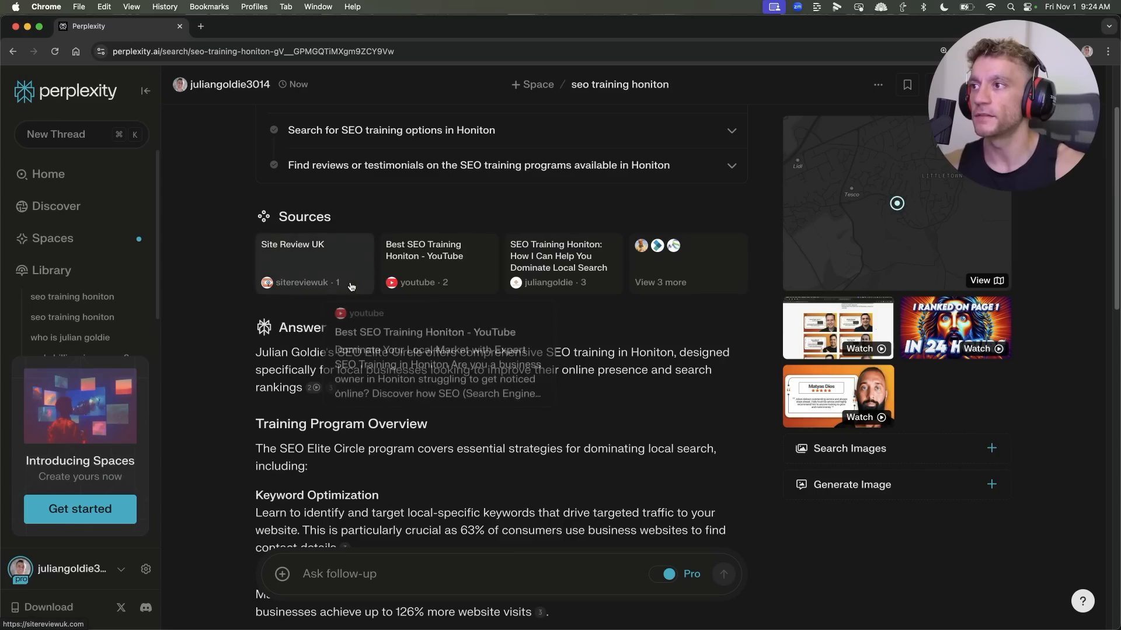
mouse_move(287, 270)
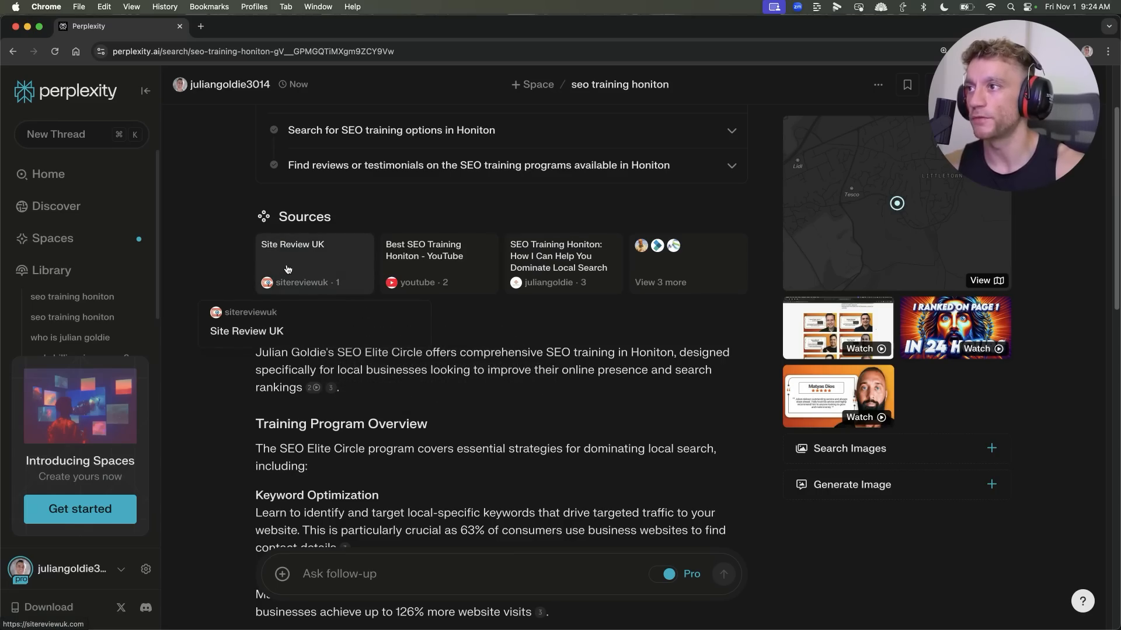
mouse_move(562, 262)
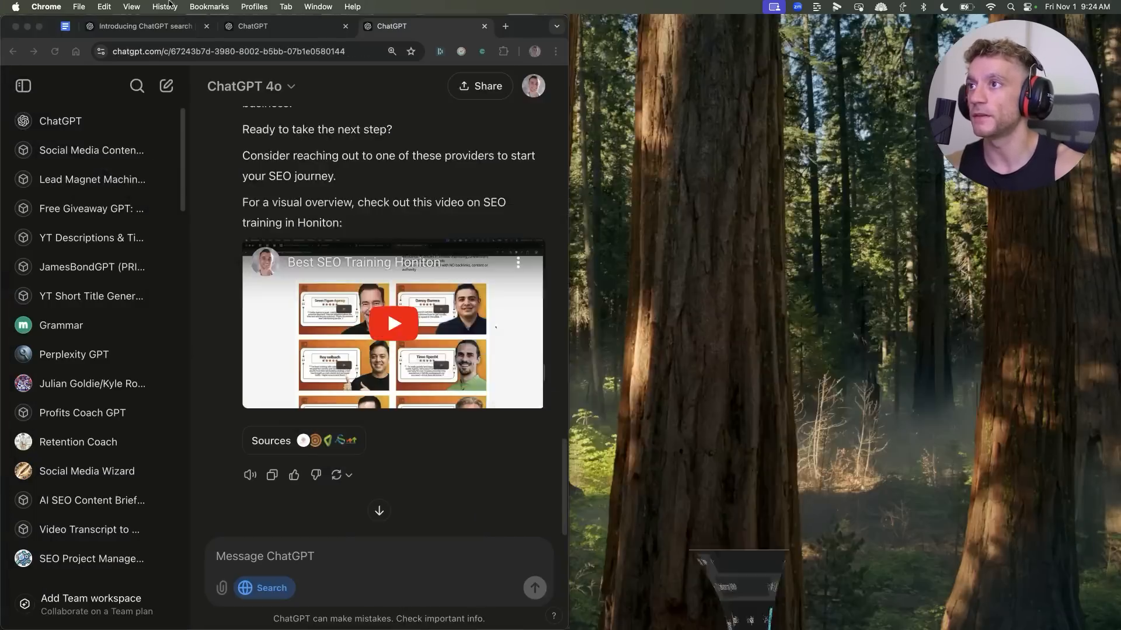
- Scroll through ChatGPT's Honiton answer, which lists Julian Goldie's training first
scroll("up", 3)
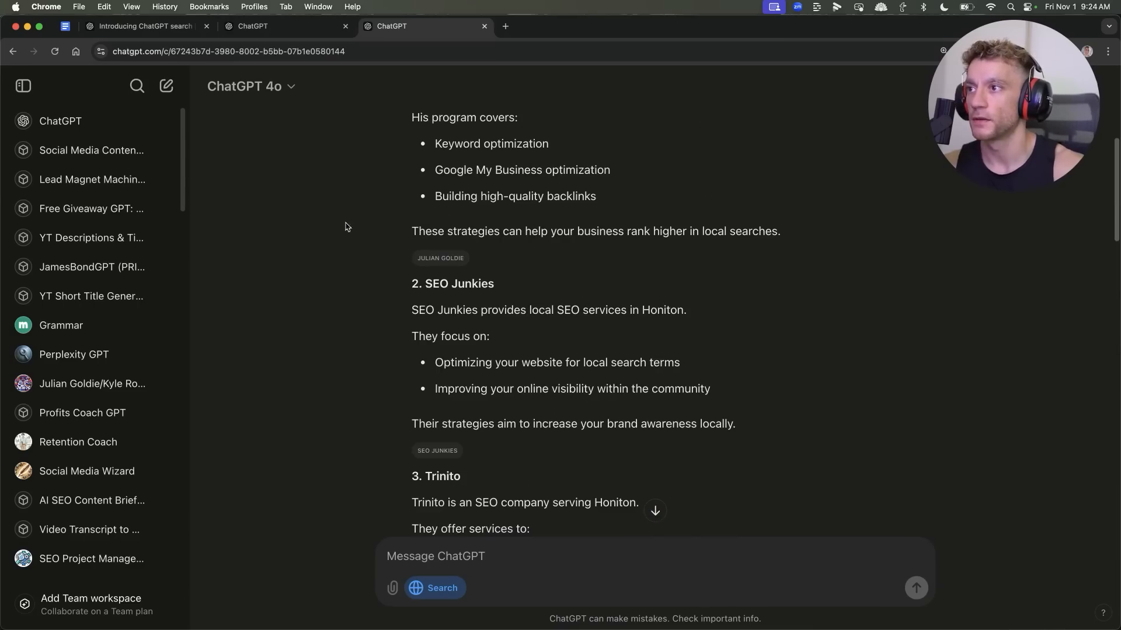
scroll("down", 3)
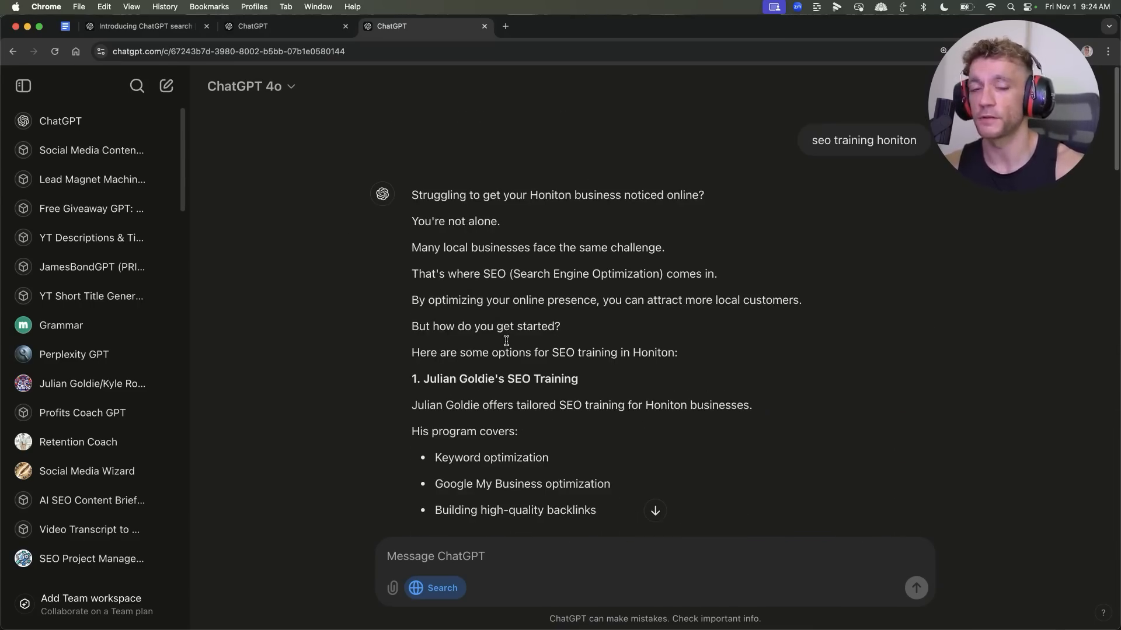
scroll("down", 3)
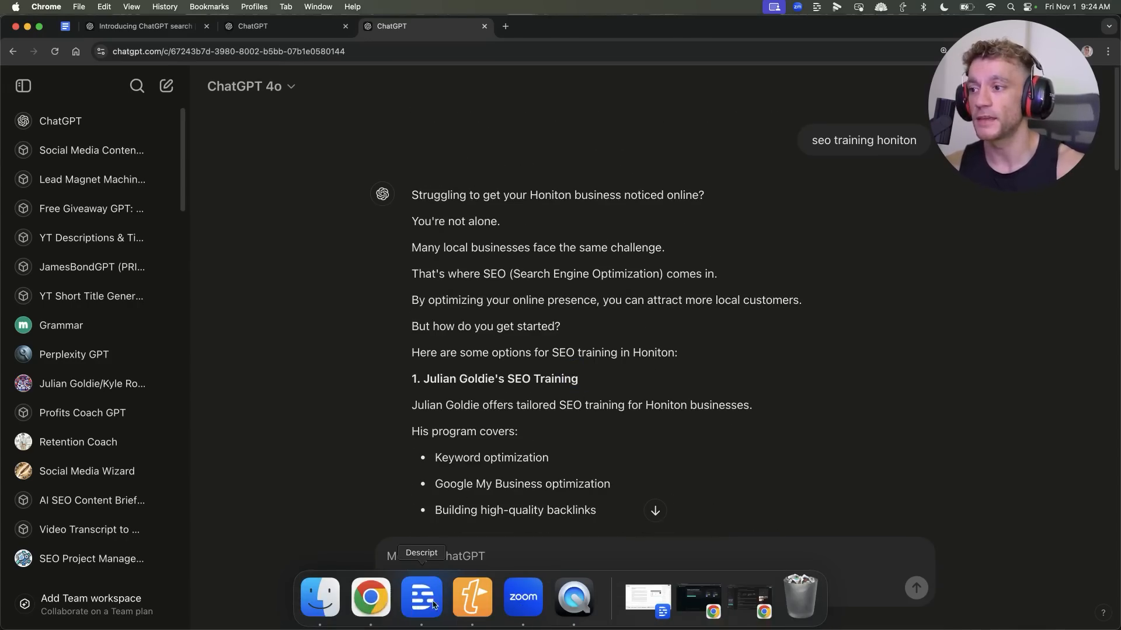
mouse_move(427, 449)
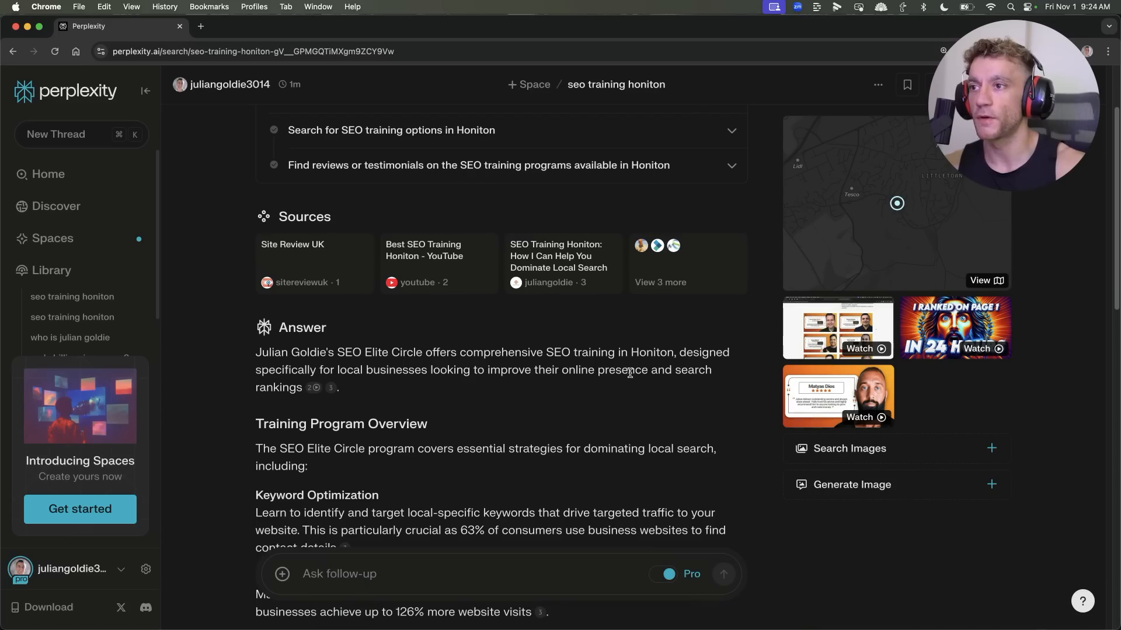
- Scroll Perplexity's Honiton answer through the alternative providers to the end
scroll("down", 3)
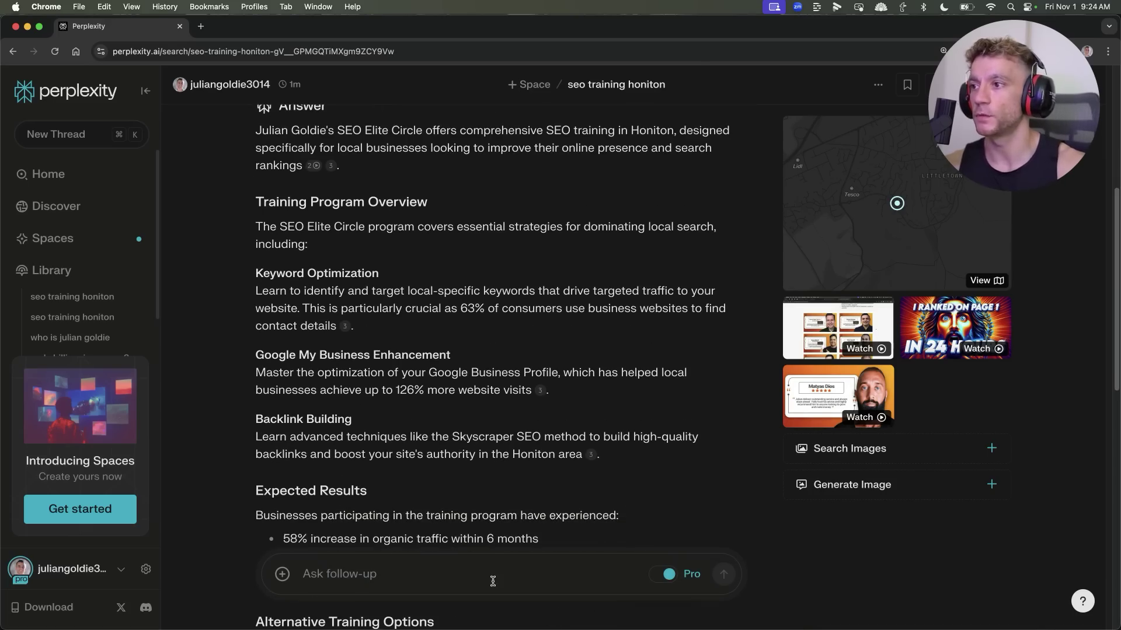
scroll("down", 3)
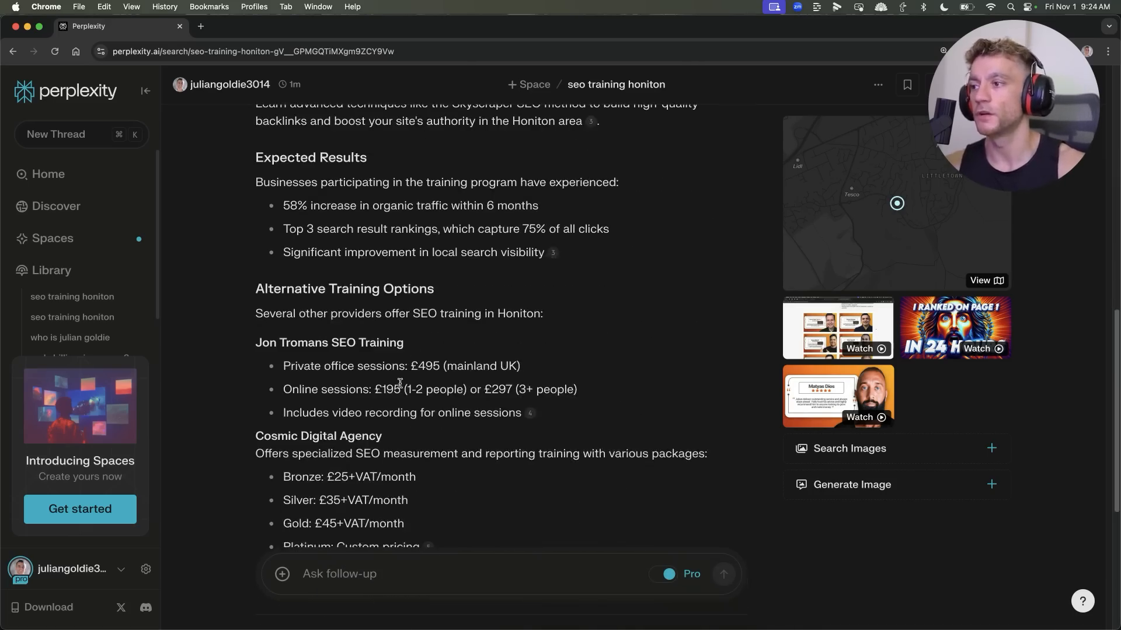
scroll("down", 3)
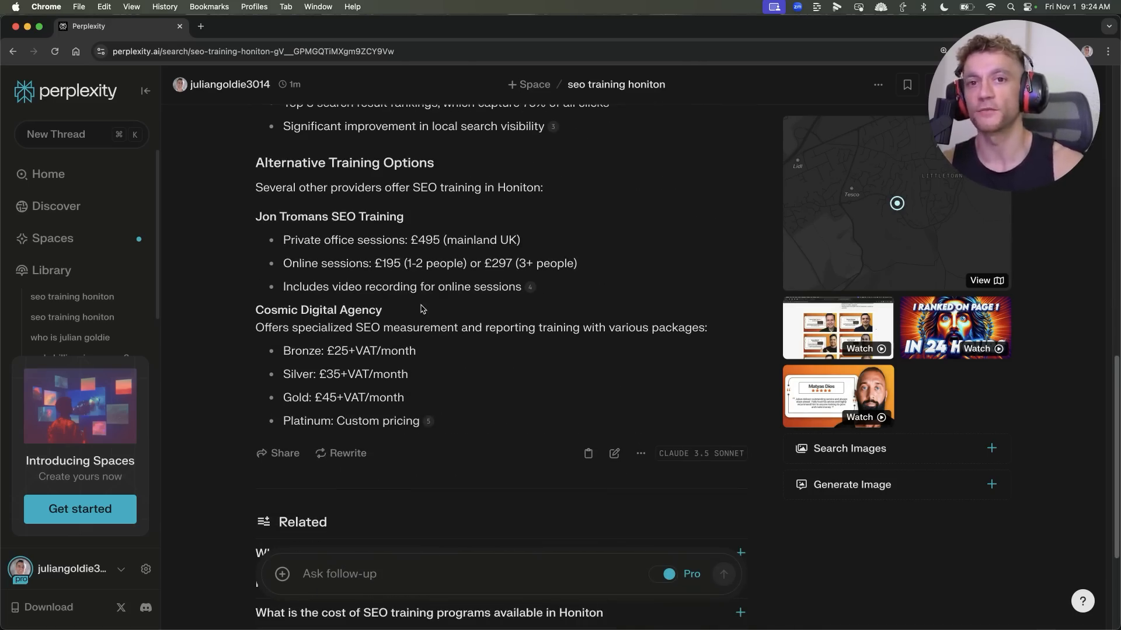
mouse_move(477, 357)
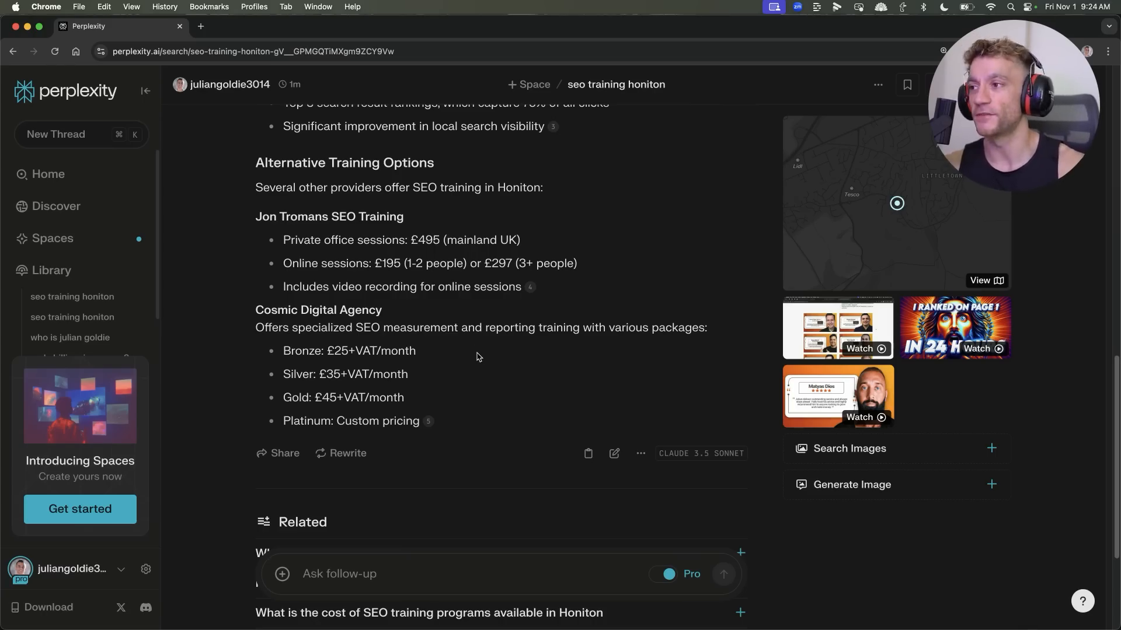
scroll("up", 3)
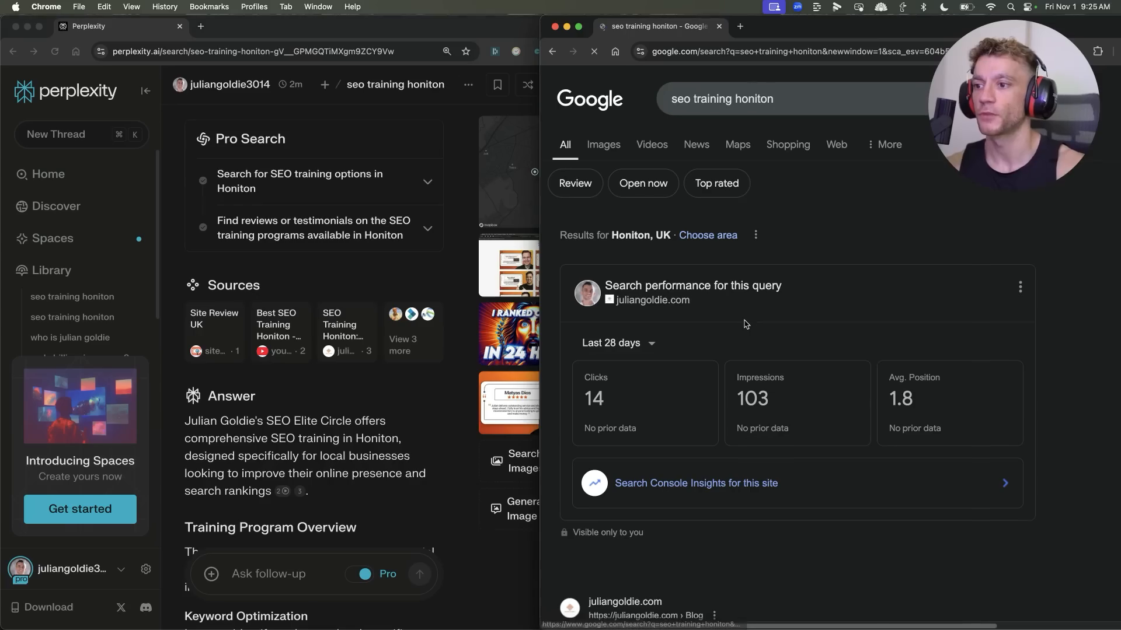
- Scroll down Google's Honiton results to compare them against Perplexity's answer
scroll("down", 3)
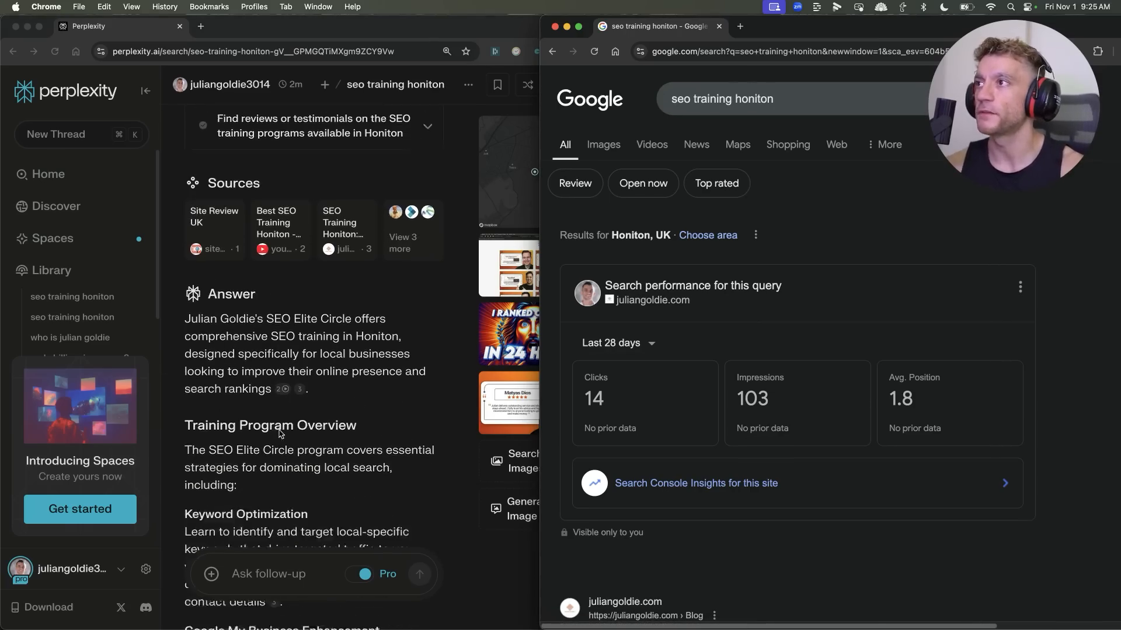
scroll("down", 3)
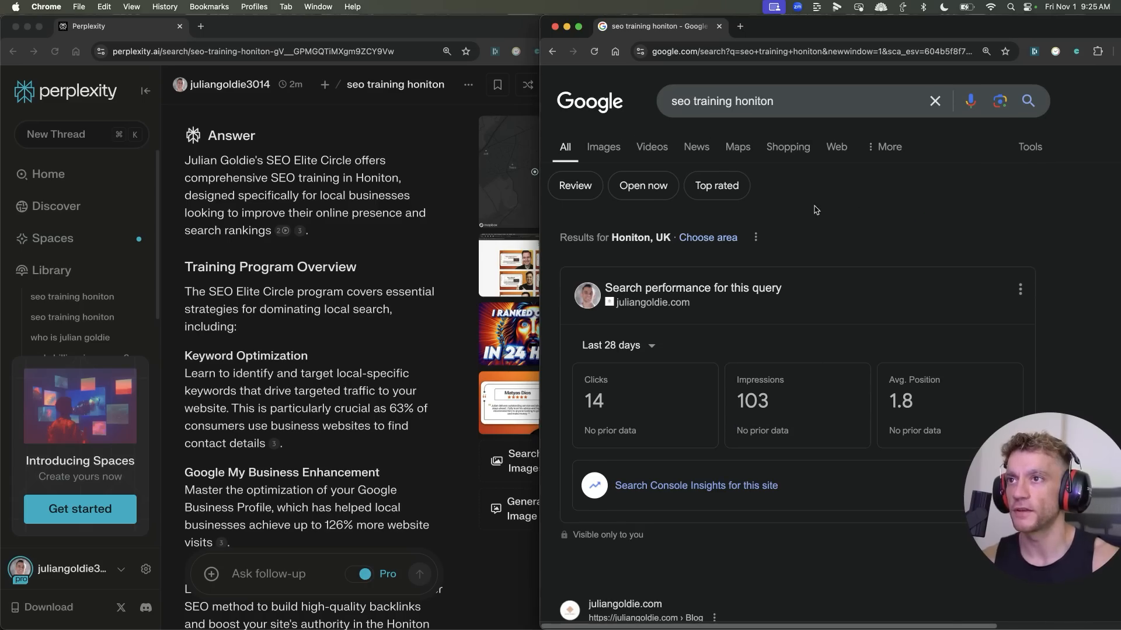
mouse_move(701, 154)
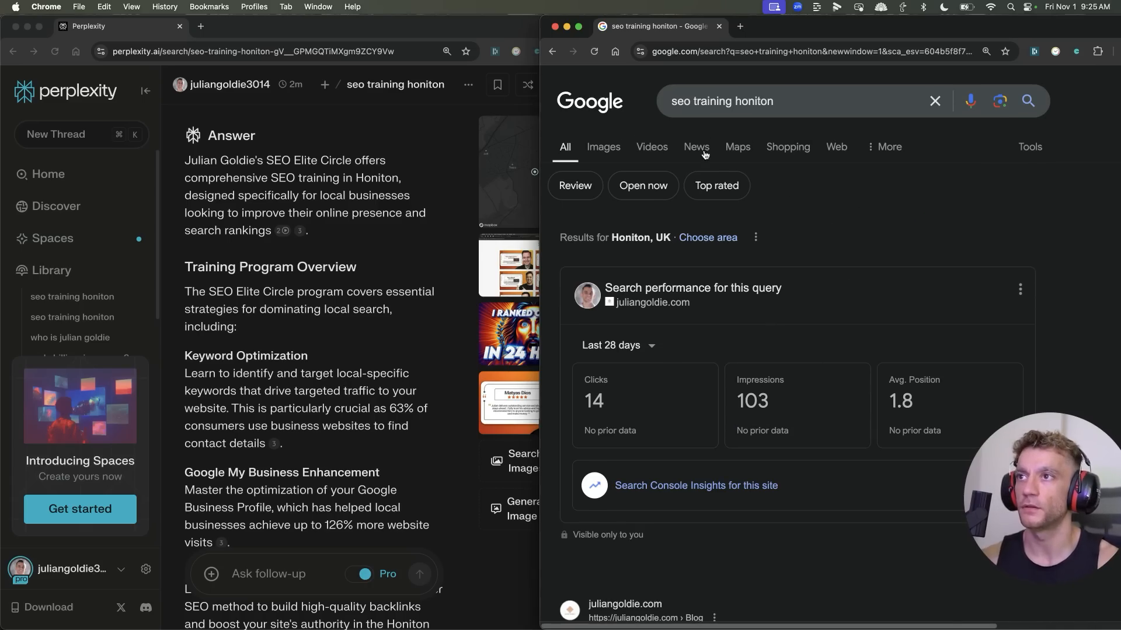
scroll("down", 3)
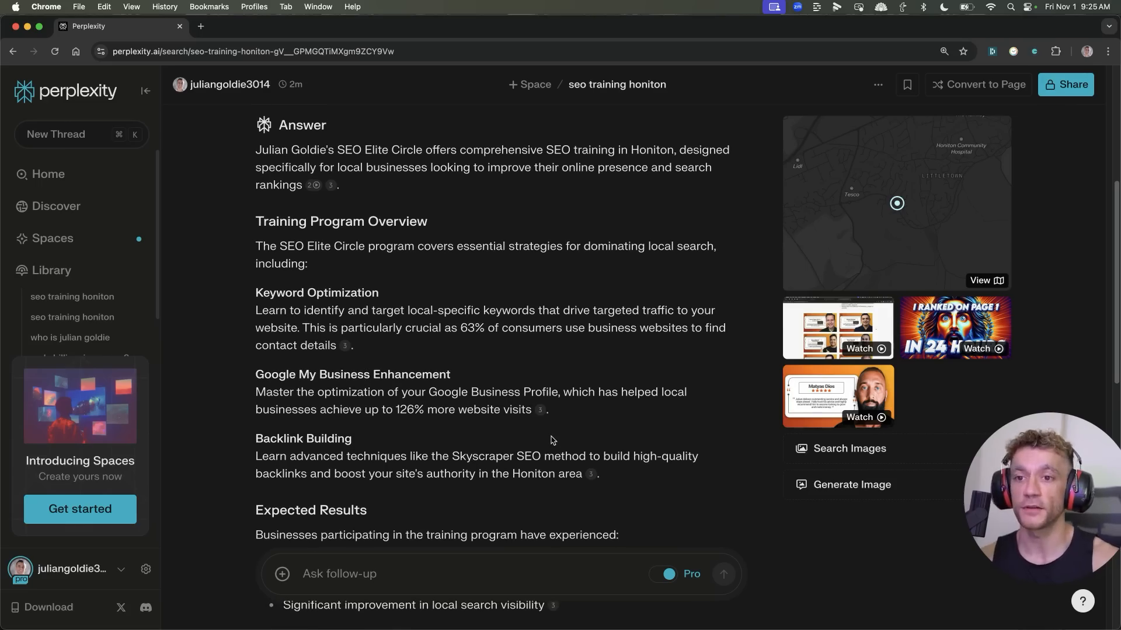
mouse_move(629, 455)
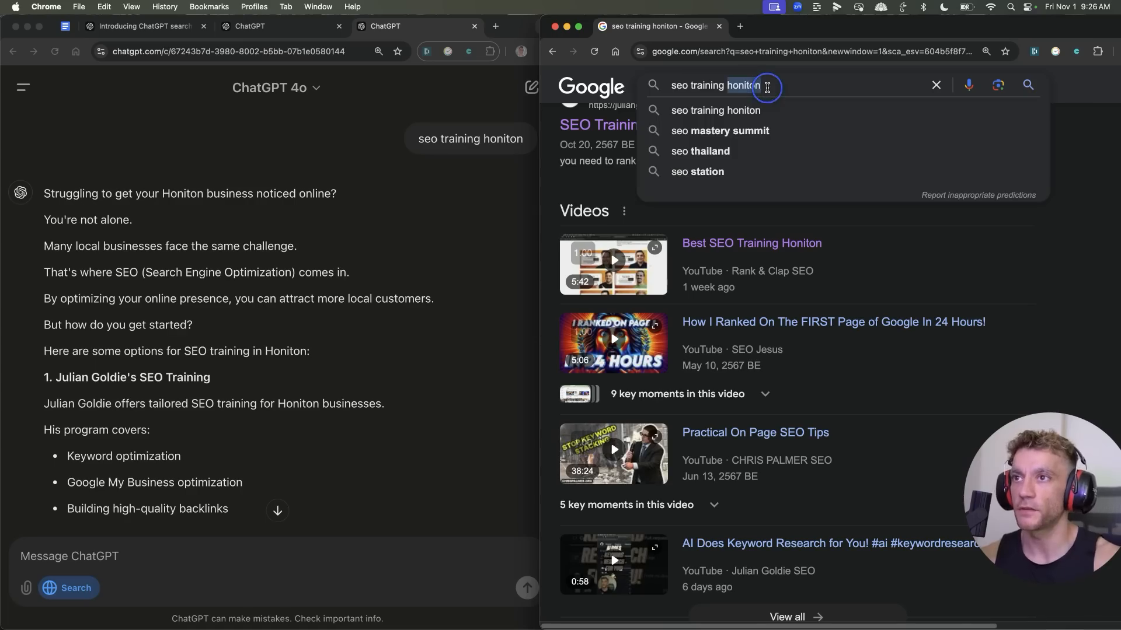
- Search Google for 'what is seo' and compare its AI Overview against ChatGPT's answer
type("what is")
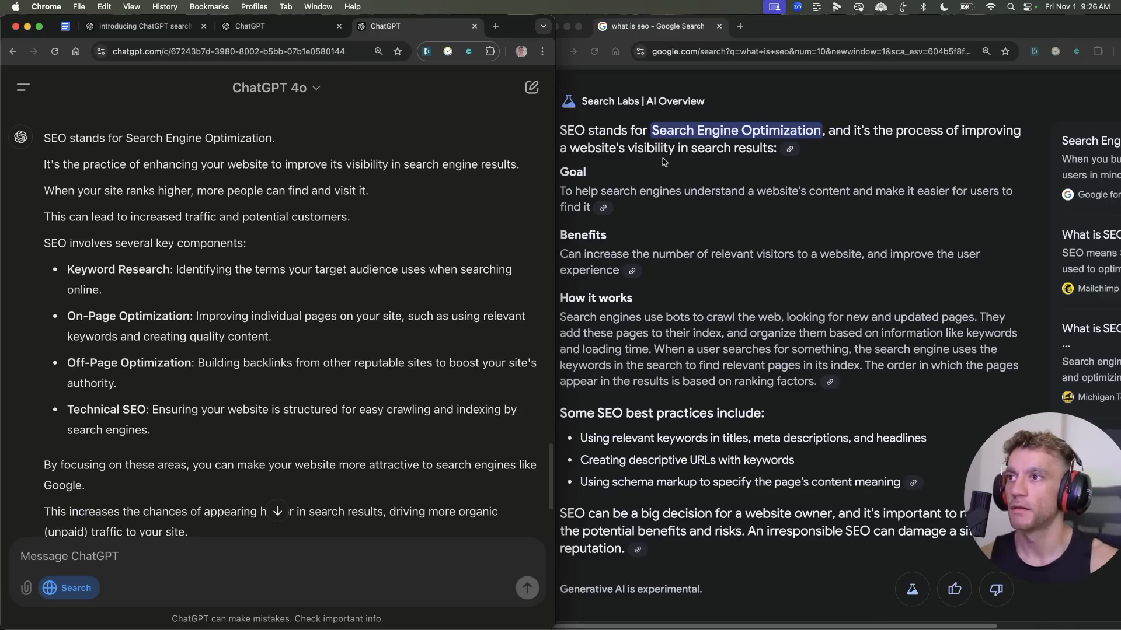
mouse_move(632, 191)
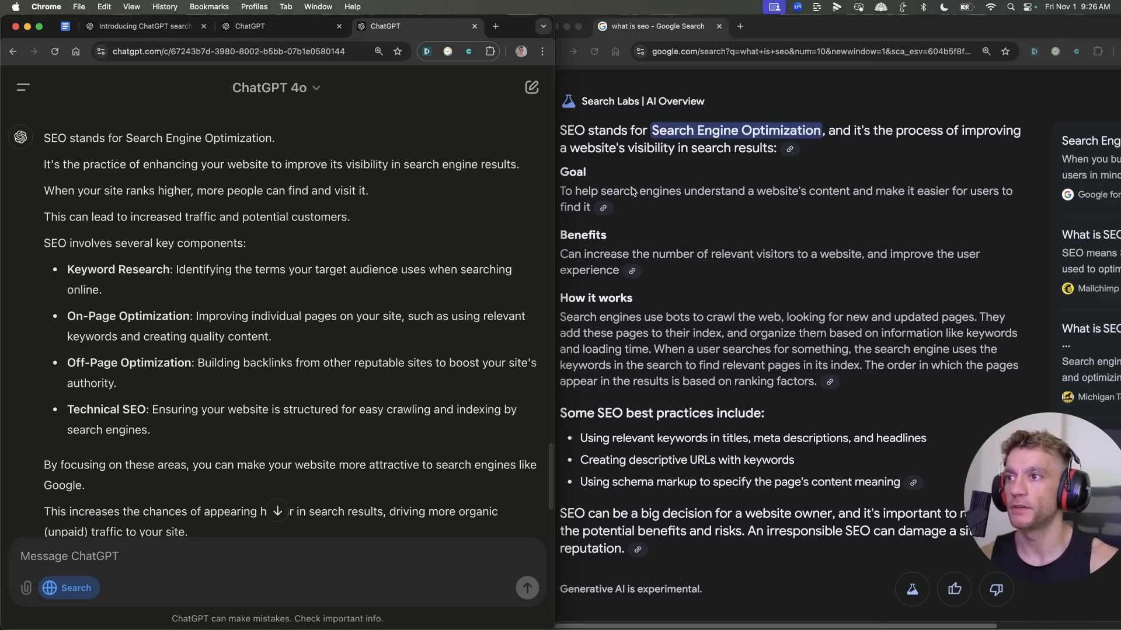
left_click(650, 195)
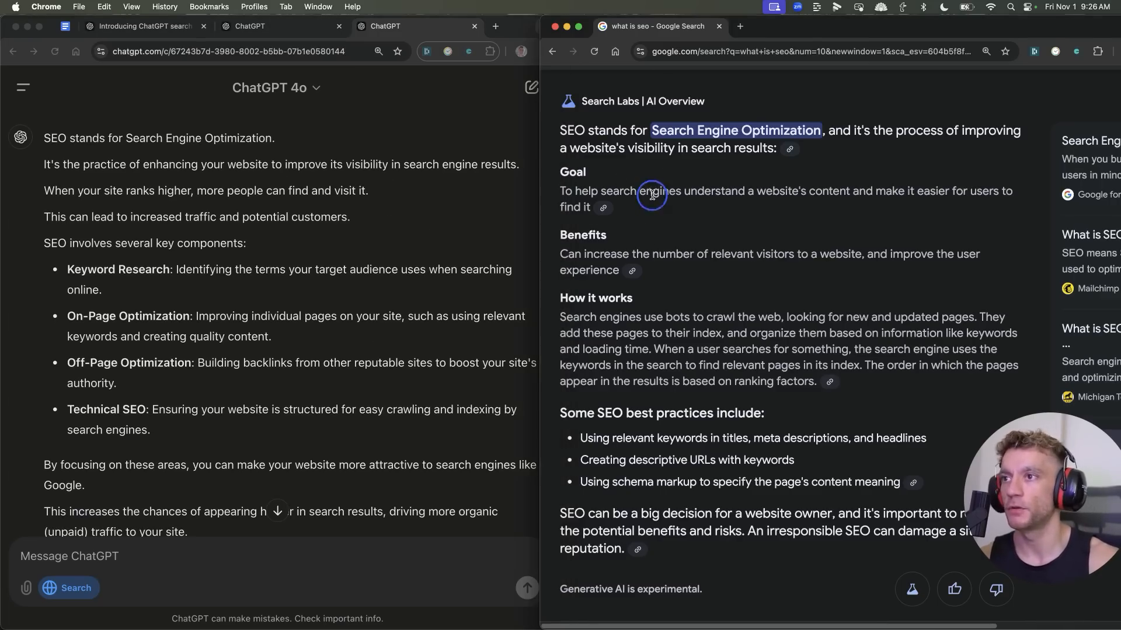
mouse_move(787, 124)
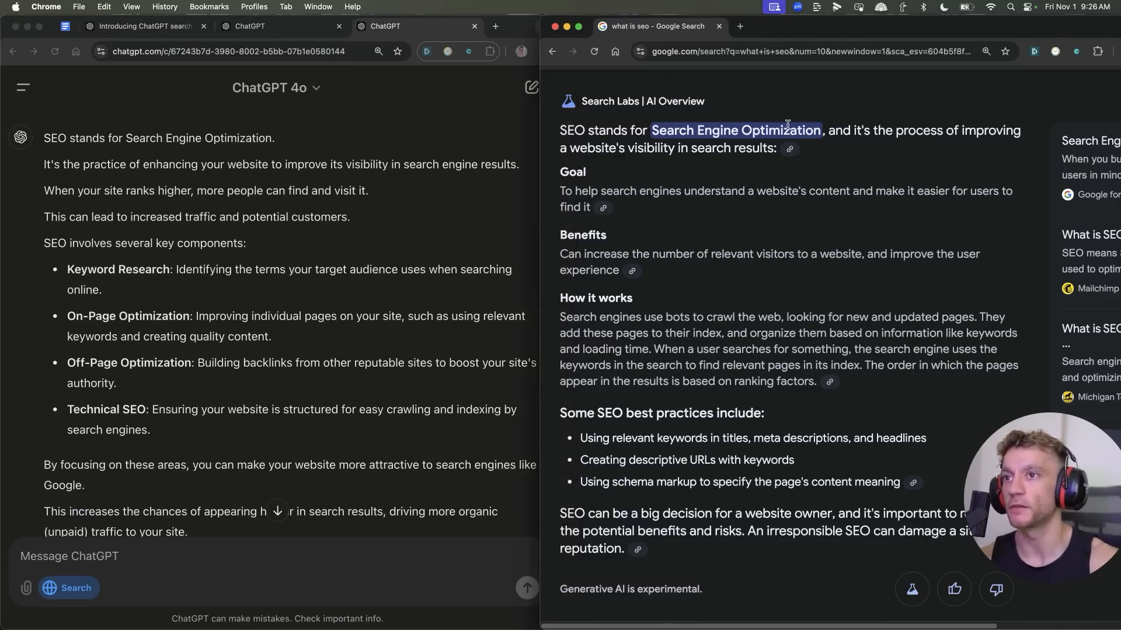
mouse_move(822, 389)
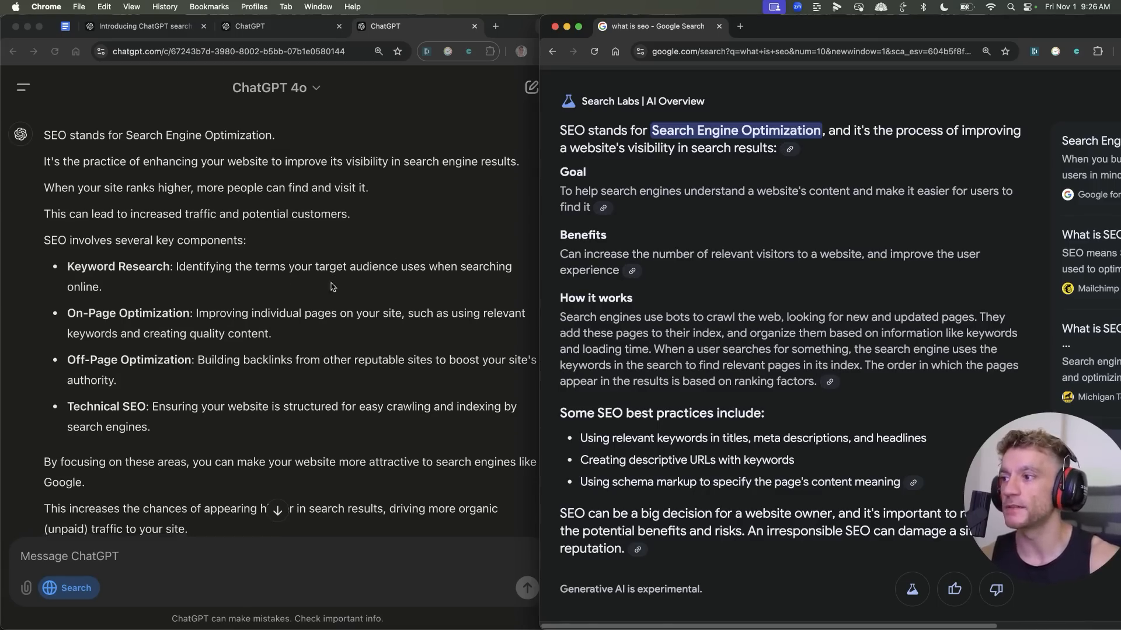
scroll("down", 3)
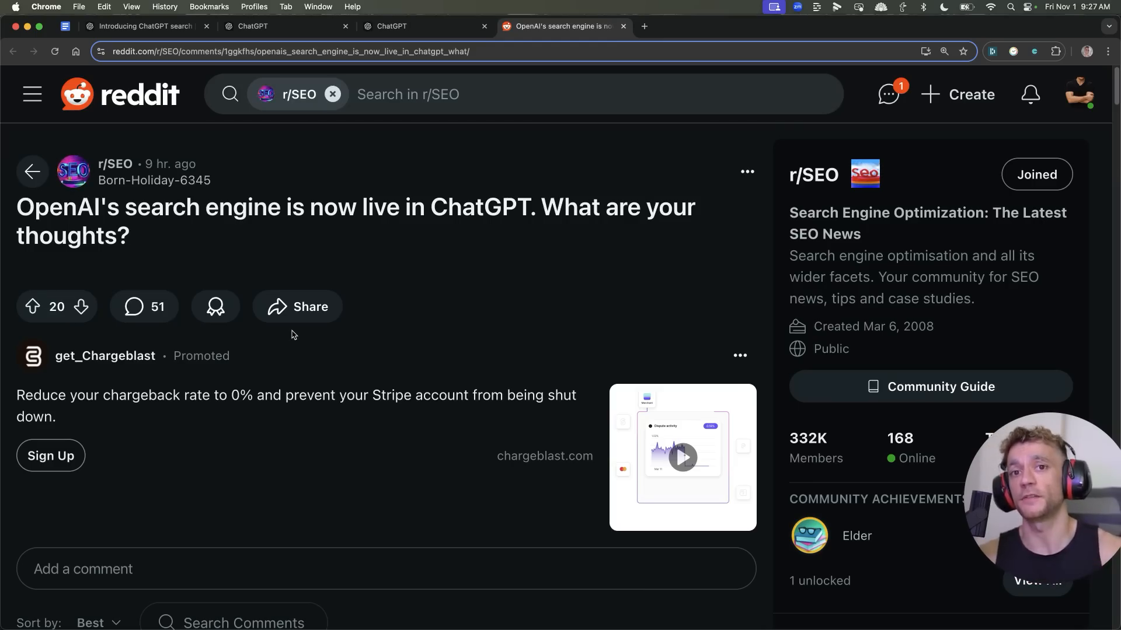
mouse_move(357, 179)
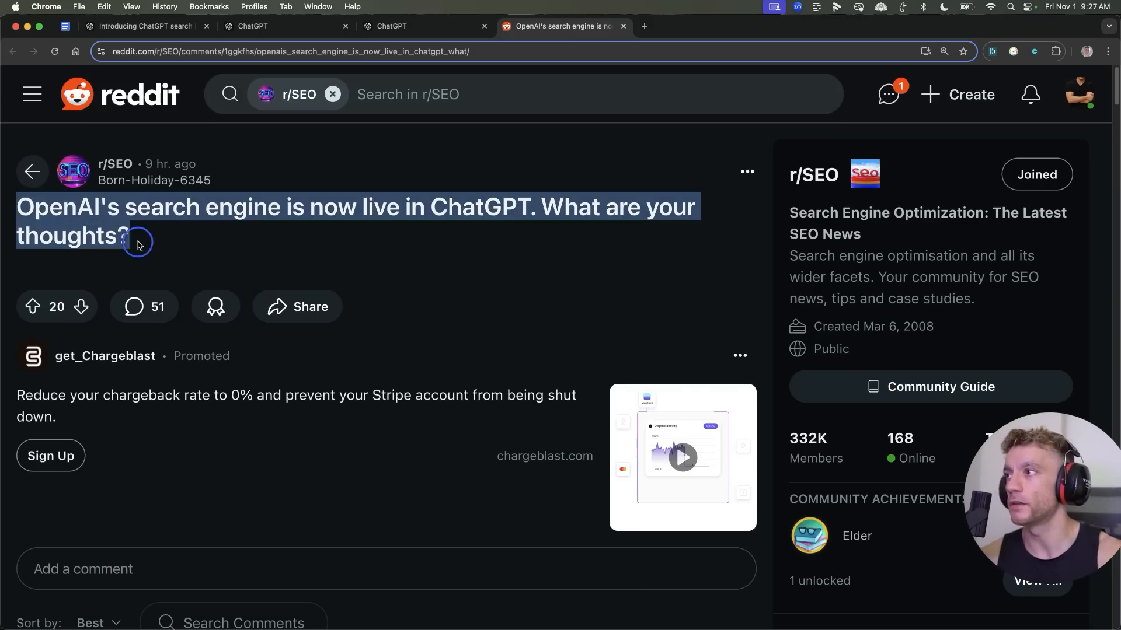
mouse_move(425, 26)
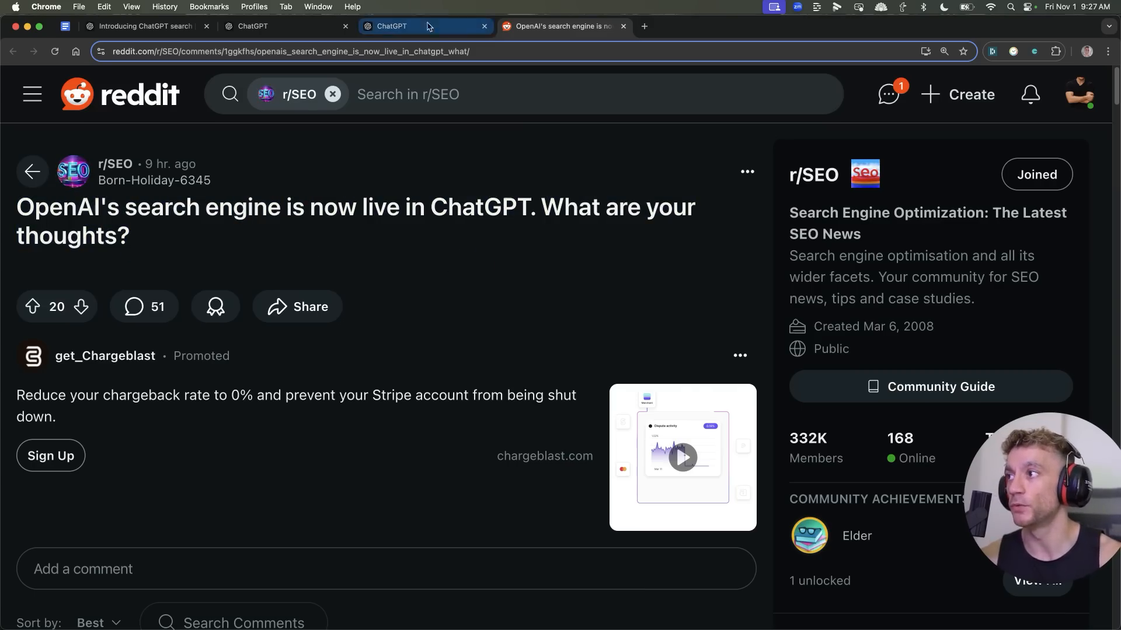
- Read the r/SEO comments on ChatGPT's search engine, highlighting key lines
scroll("down", 3)
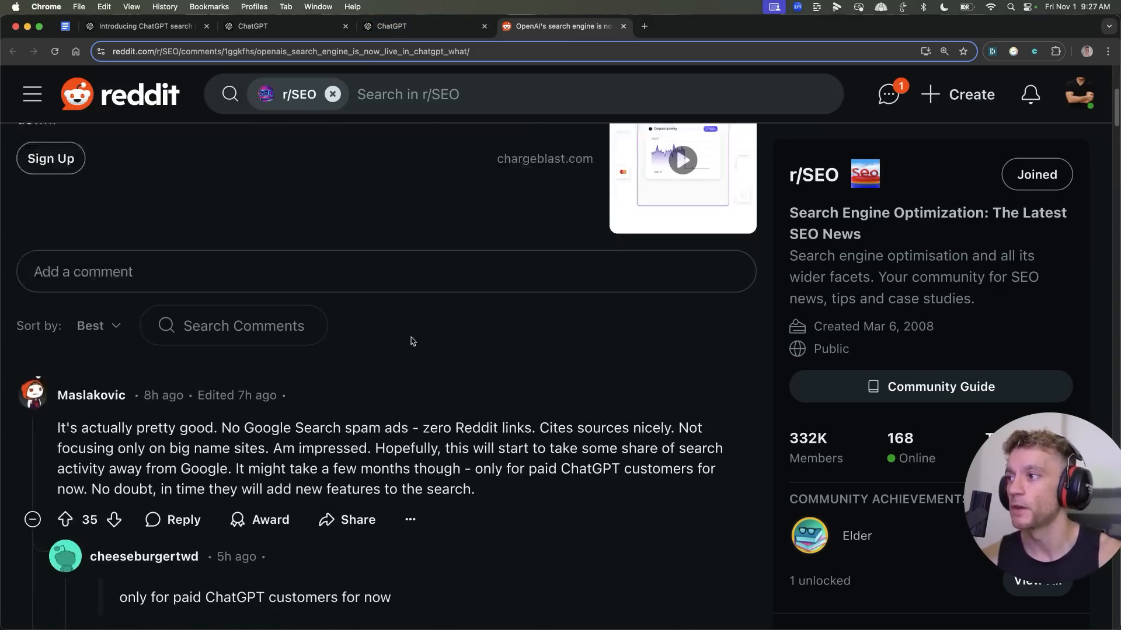
scroll("down", 3)
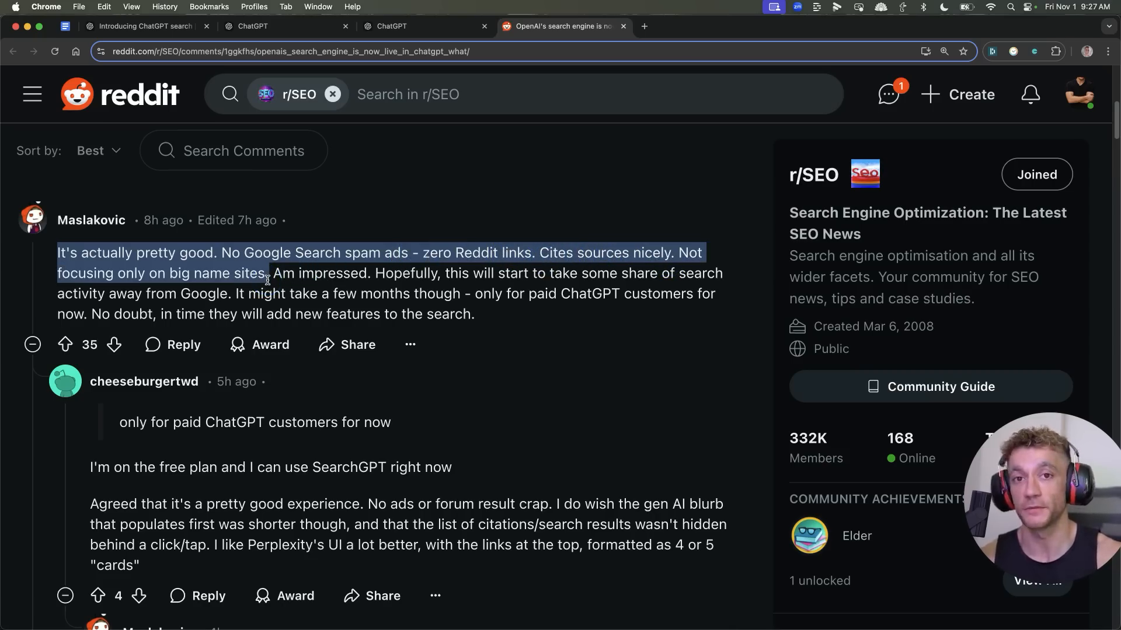
left_click(299, 254)
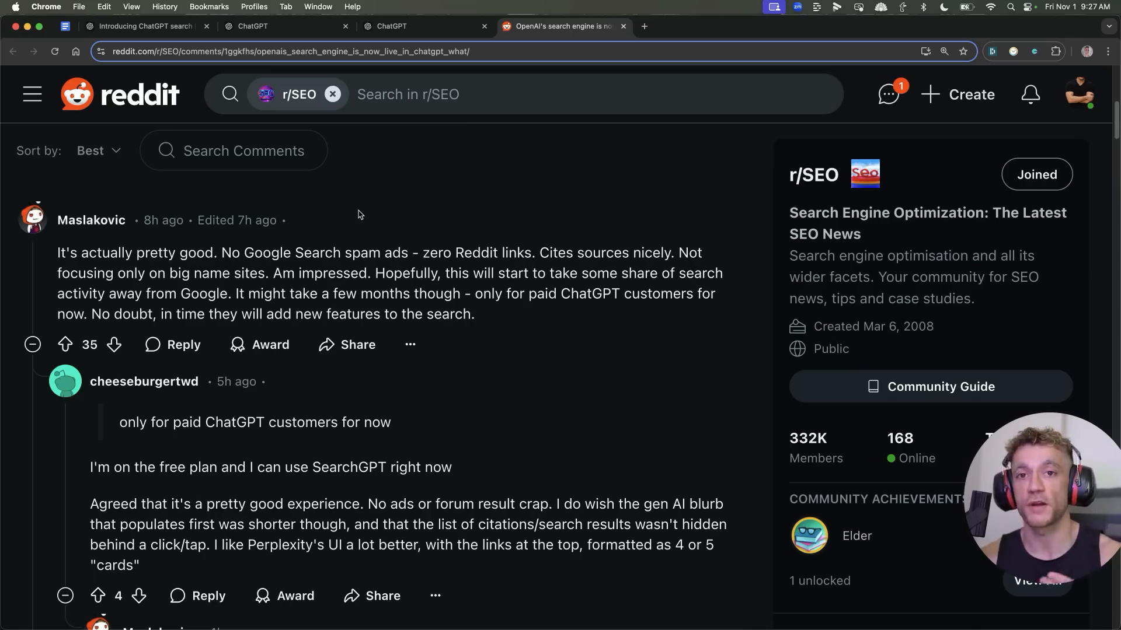
mouse_move(534, 250)
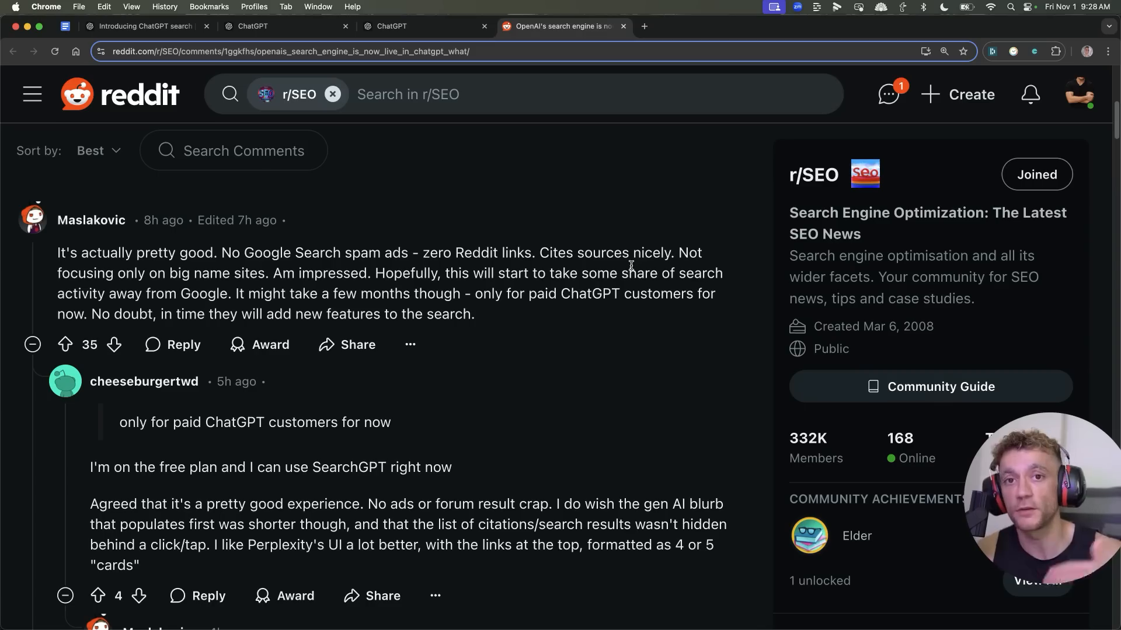
scroll("down", 3)
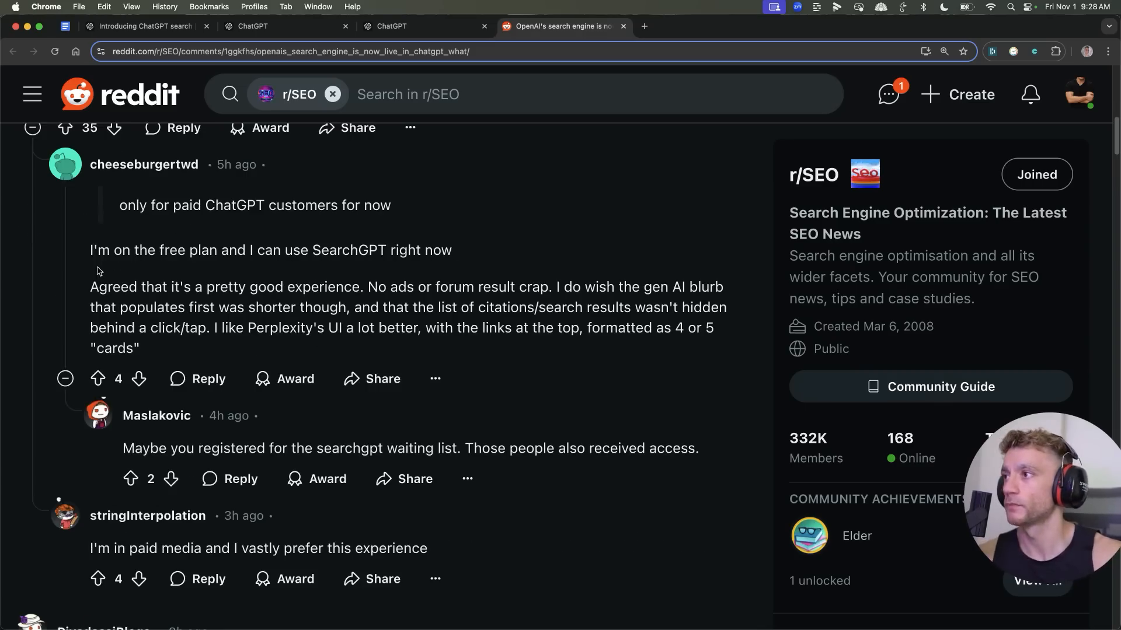
left_click_drag(119, 205, 452, 250)
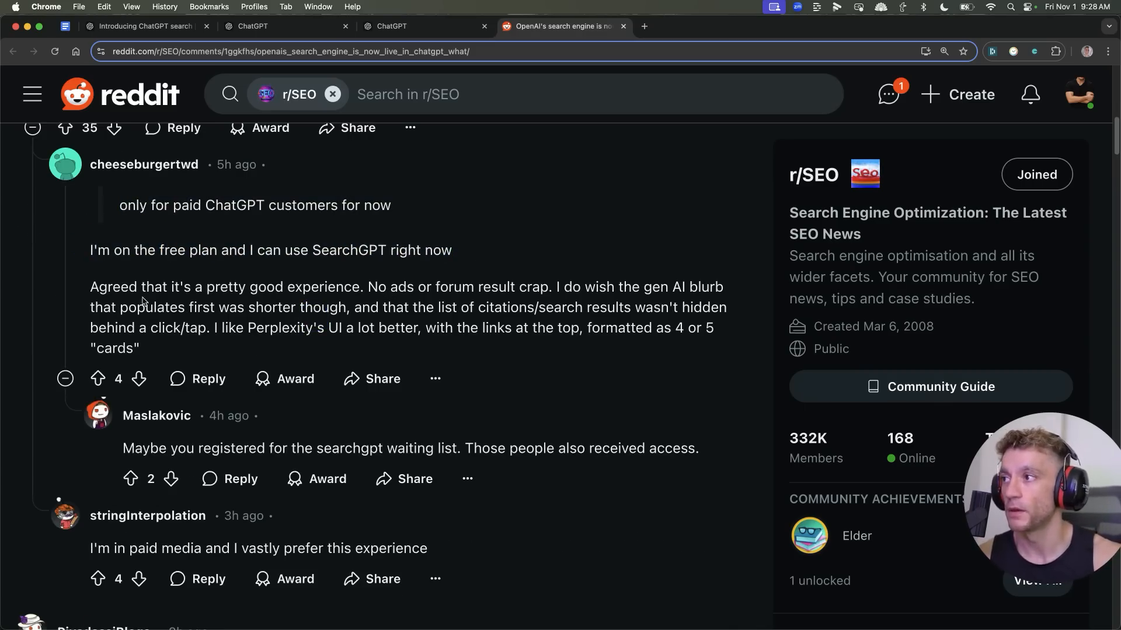
double_click(388, 287)
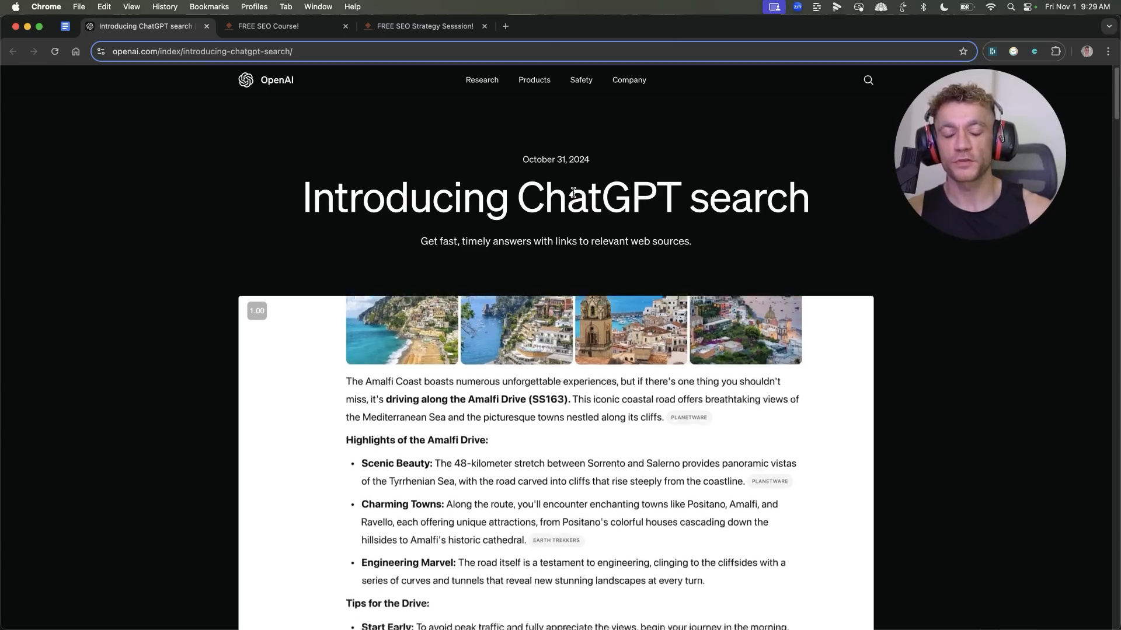
- Scroll through the announcement's rollout details, then back up to the demo area
scroll("down", 3)
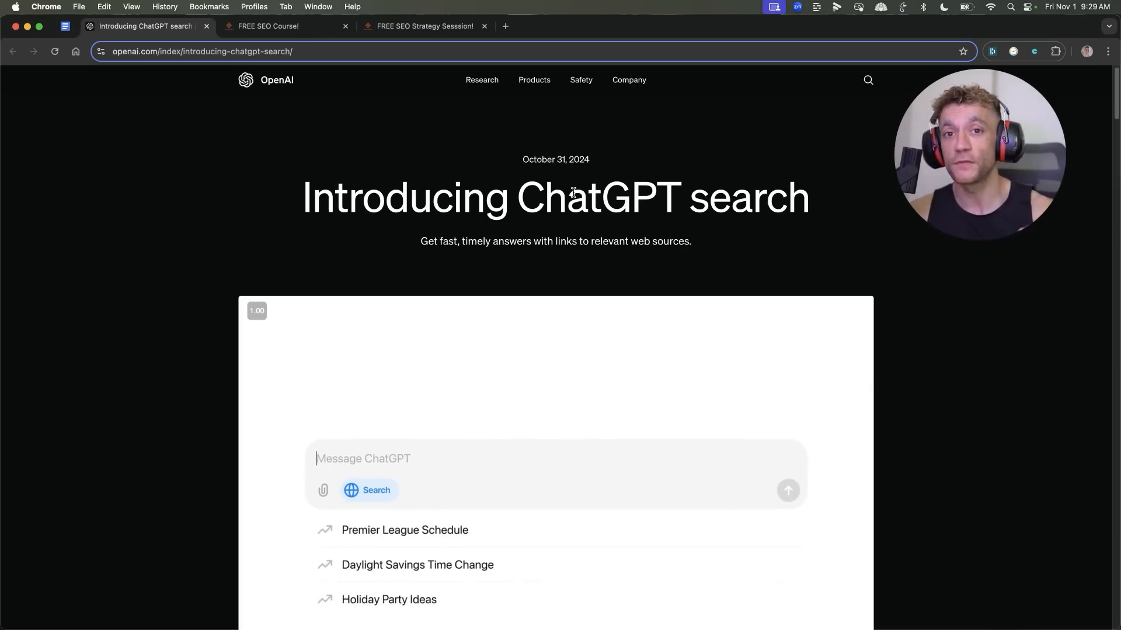
scroll("down", 3)
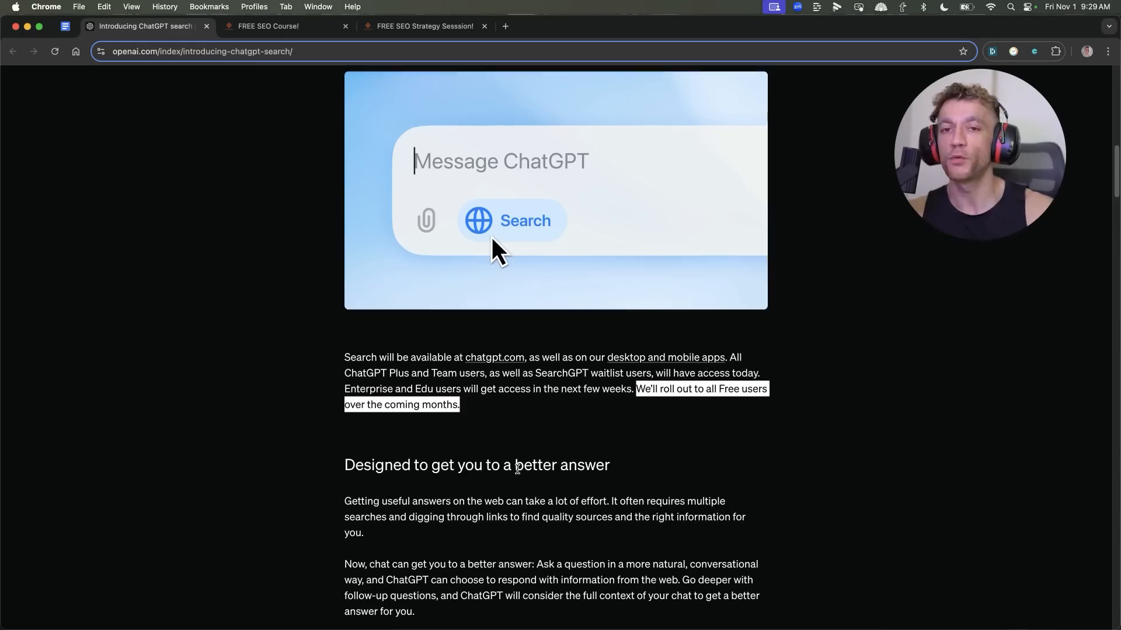
scroll("down", 3)
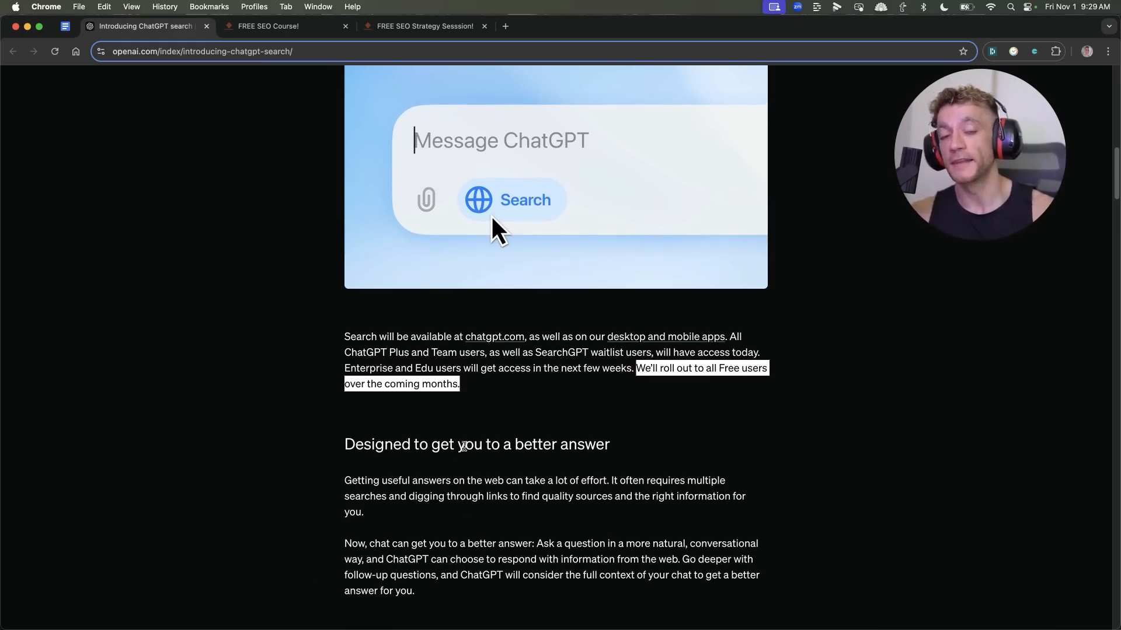
scroll("down", 3)
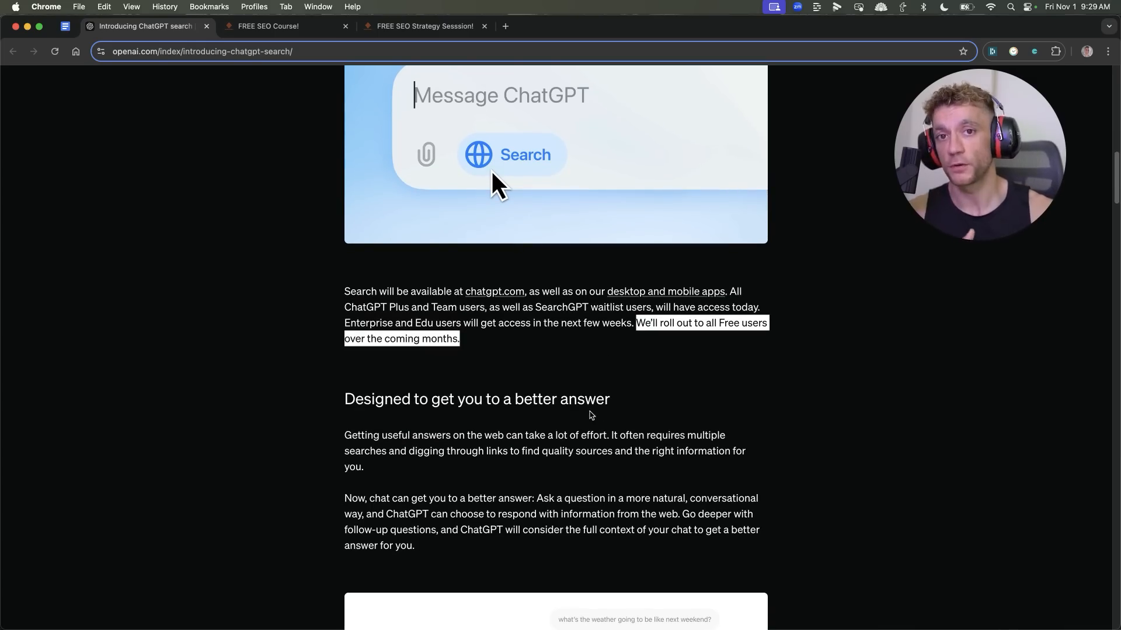
scroll("down", 3)
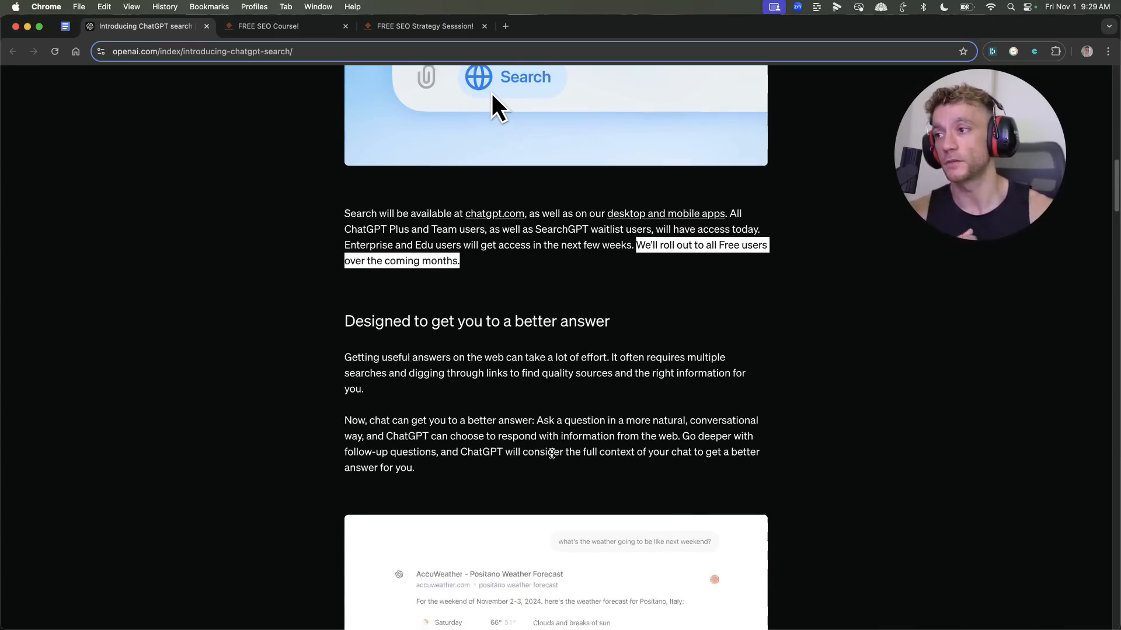
scroll("down", 3)
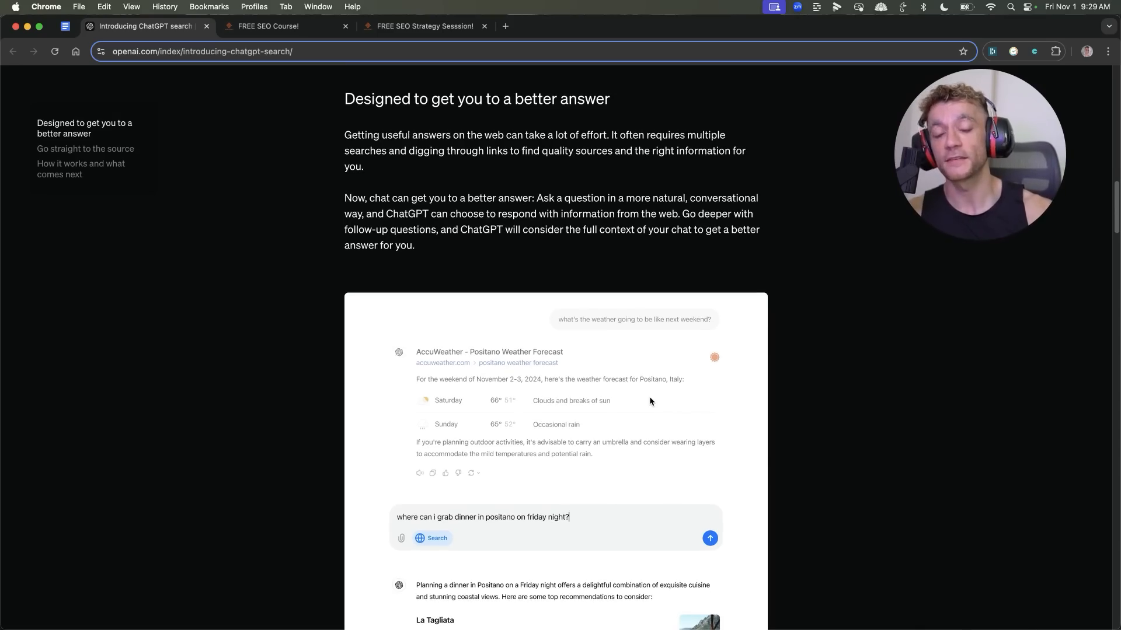
scroll("down", 3)
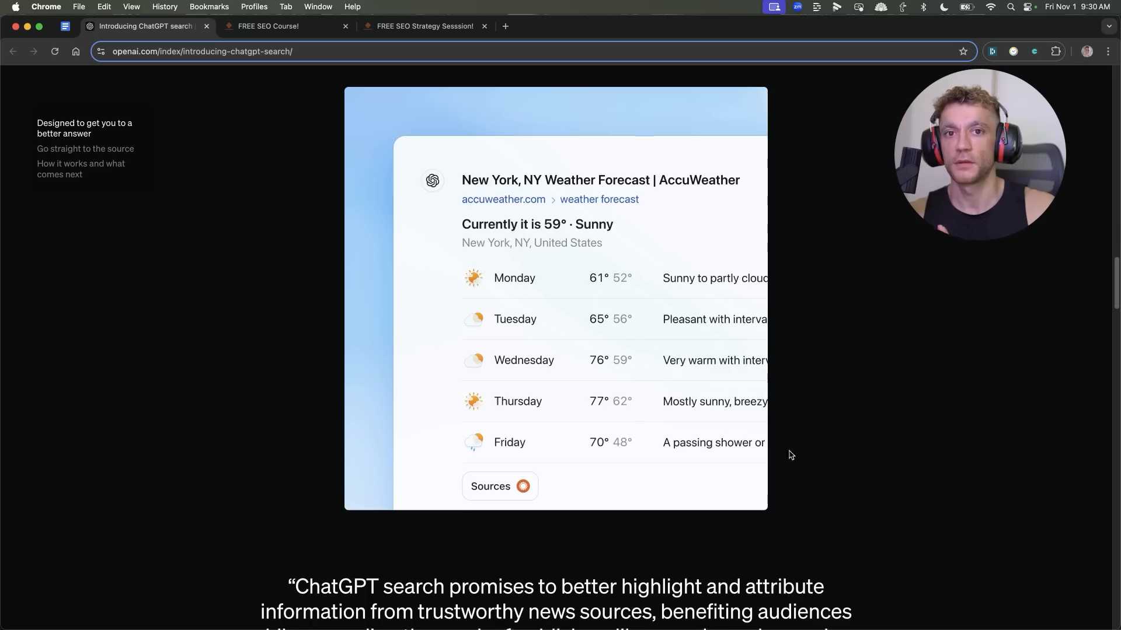
scroll("down", 3)
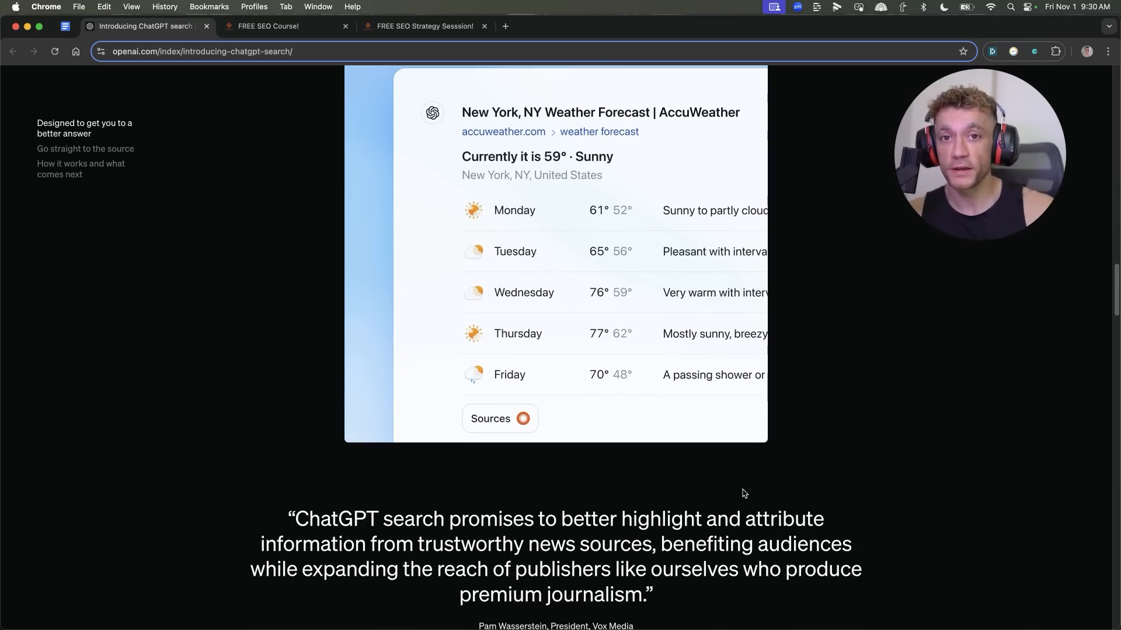
scroll("down", 3)
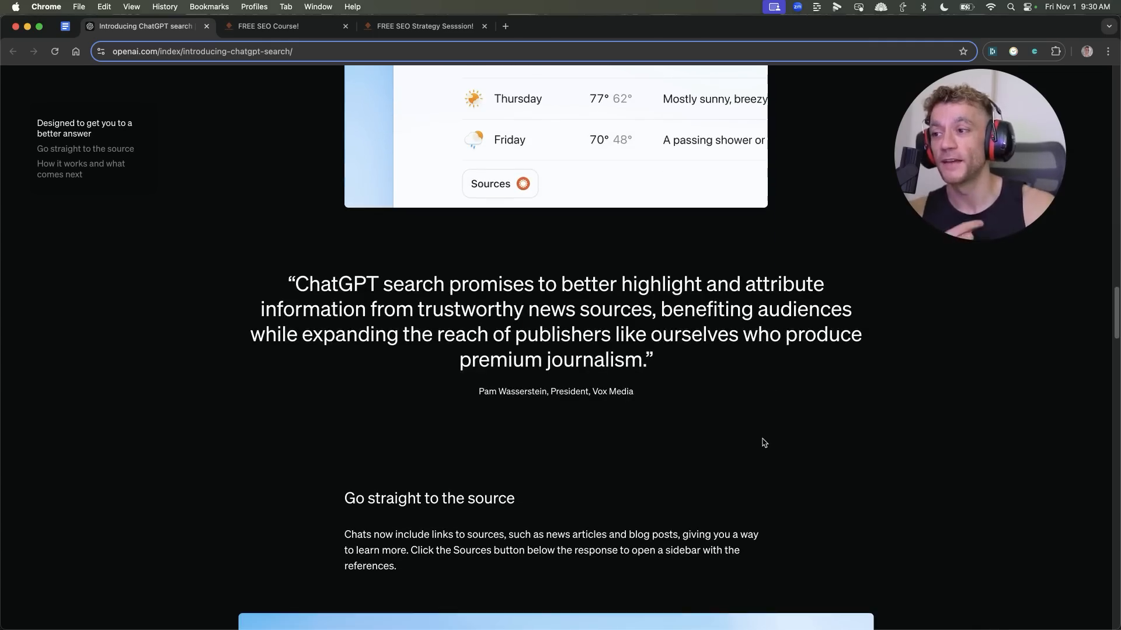
mouse_move(734, 459)
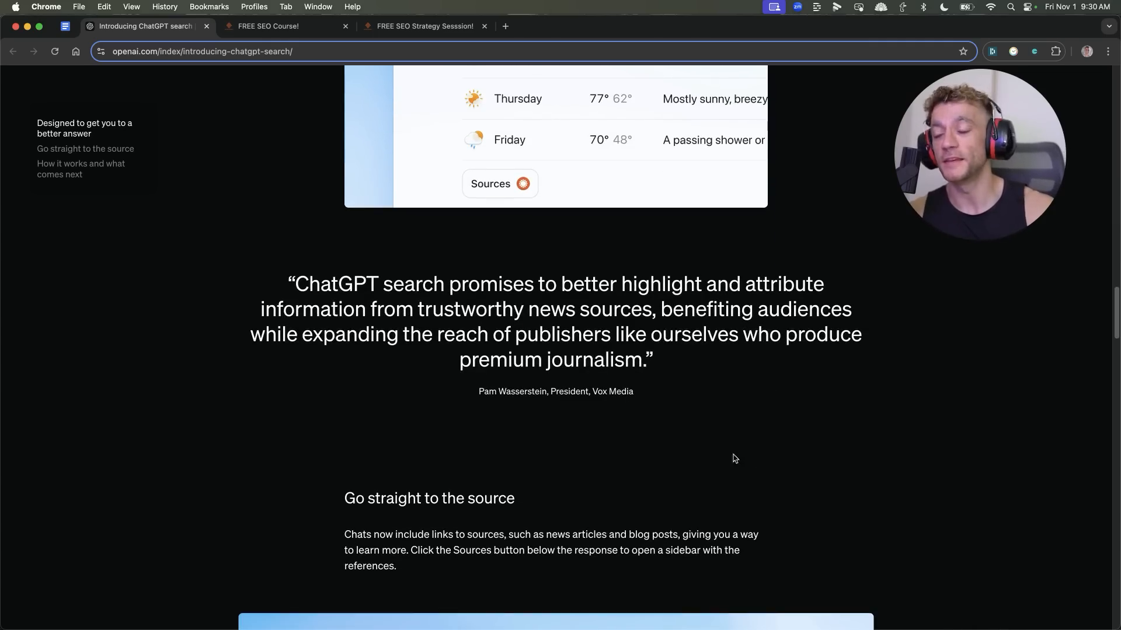
scroll("up", 3)
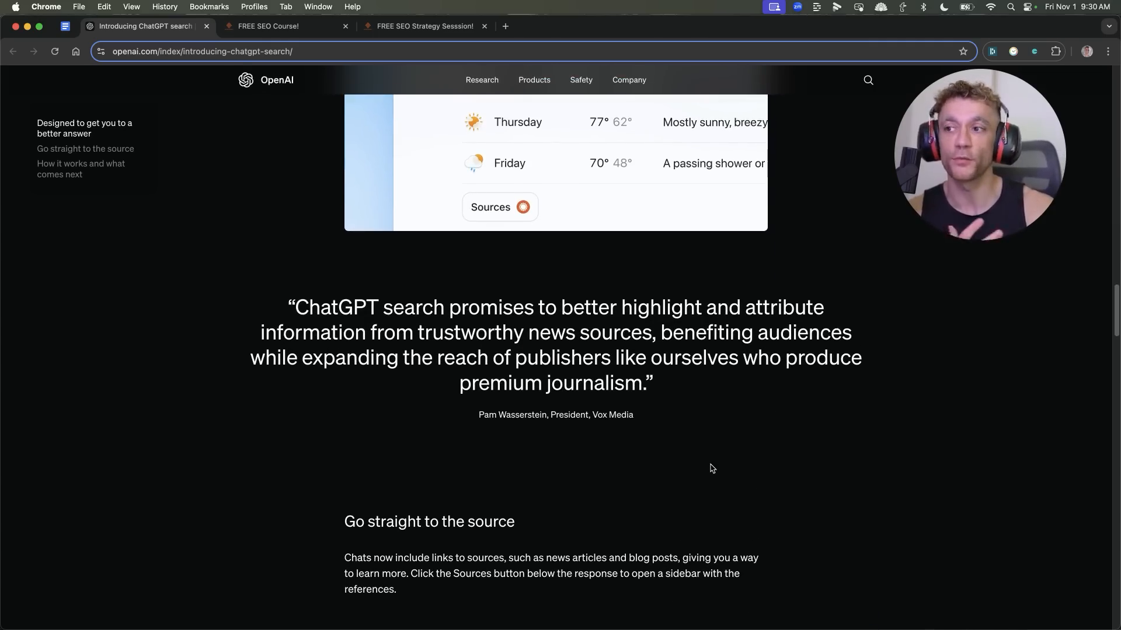
scroll("up", 3)
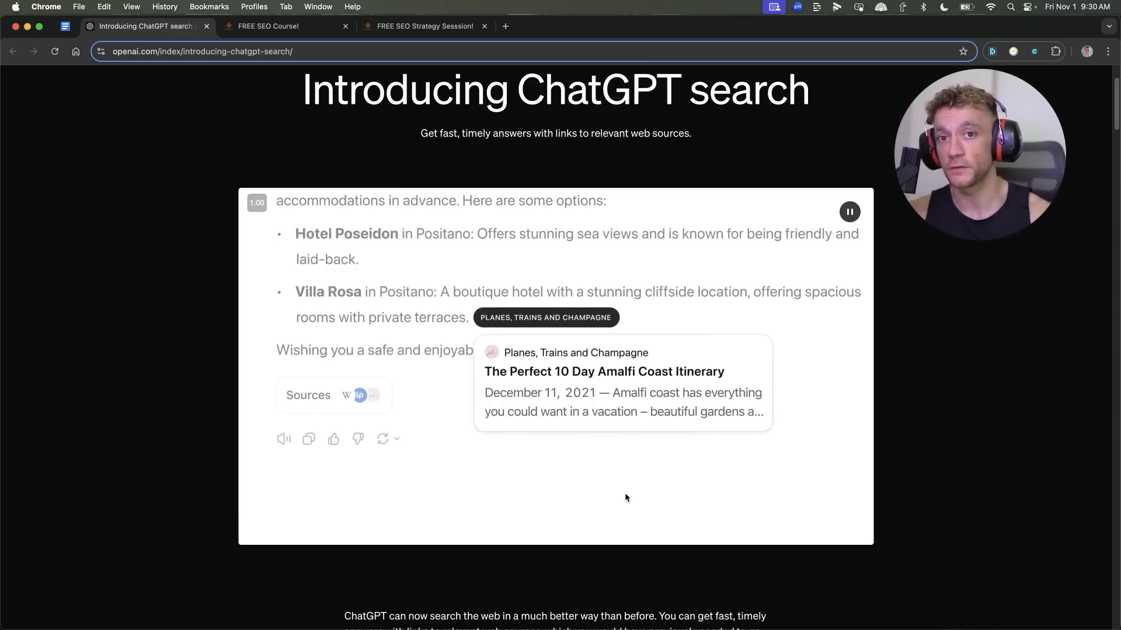
- Review the demo searches 'where can i grab dinner in' and next weekend's weather
type("where can i grab dinner in")
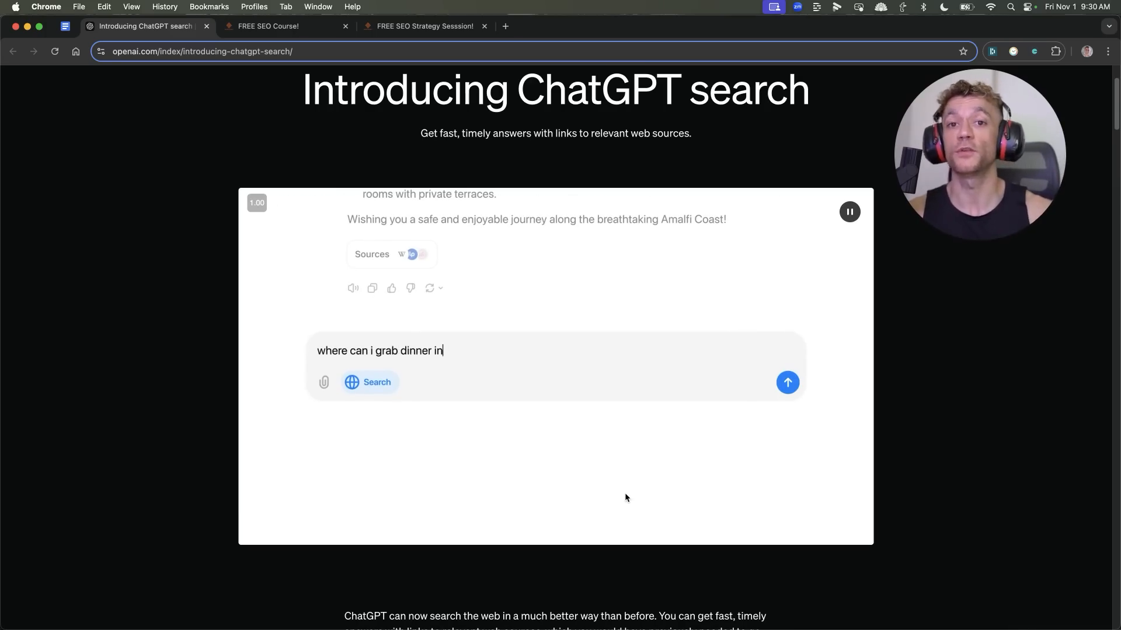
left_click(787, 382)
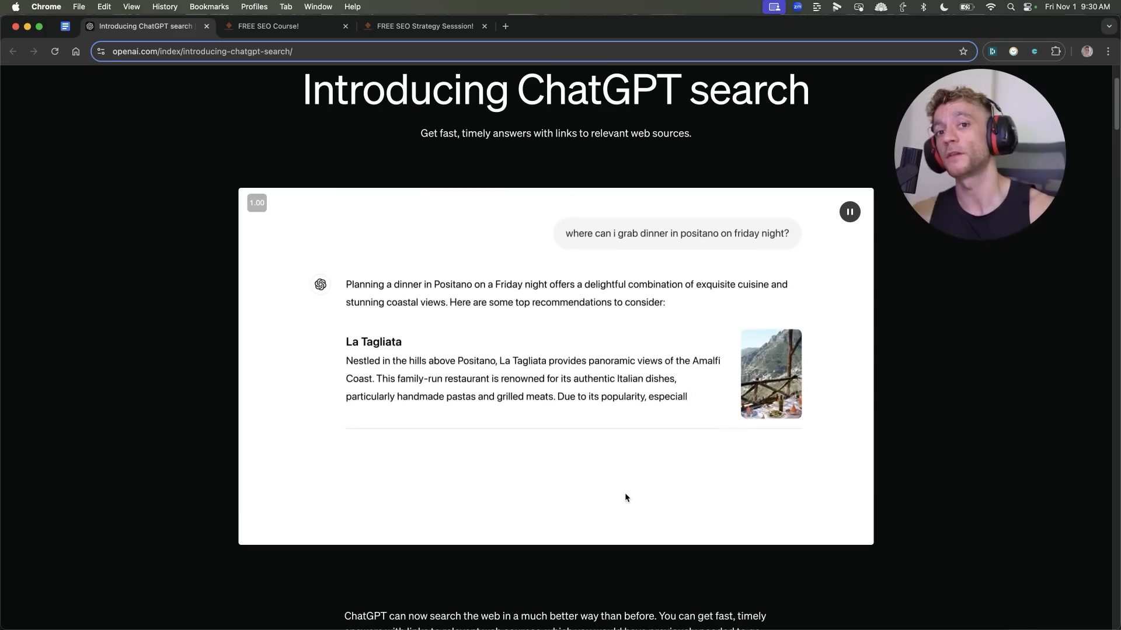
scroll("down", 3)
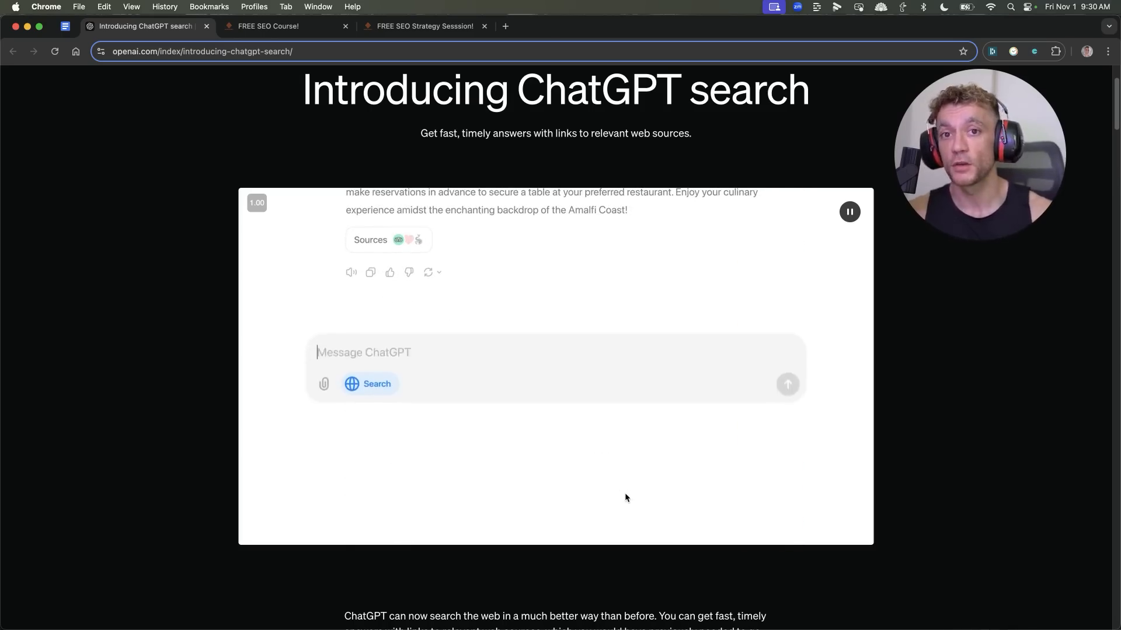
type("what's the weather going to be like next weekend?")
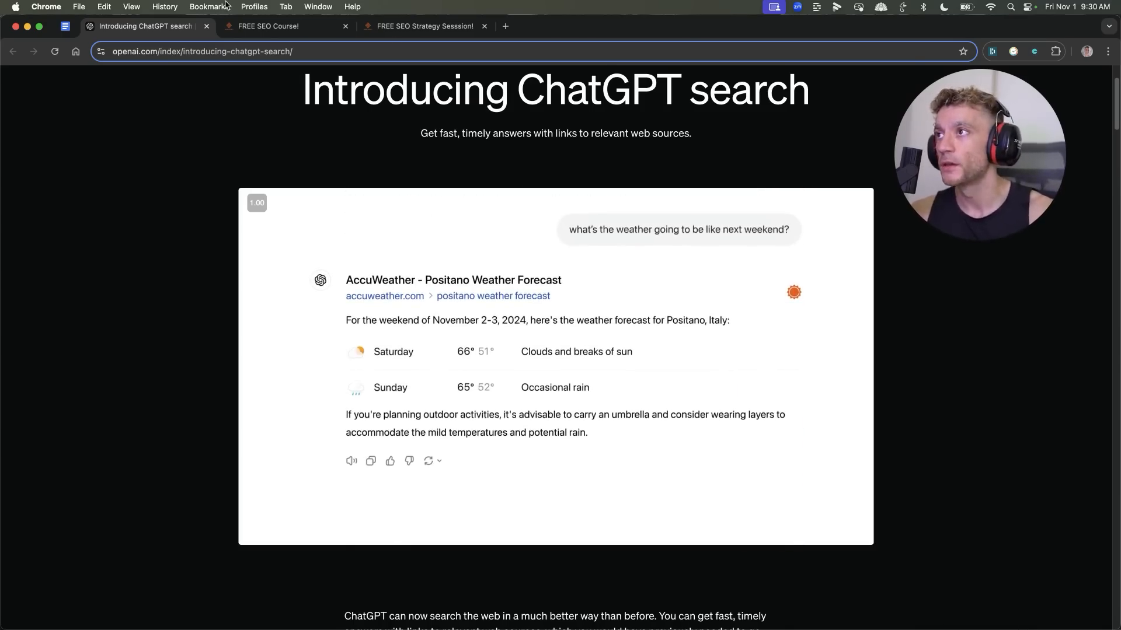
left_click(286, 26)
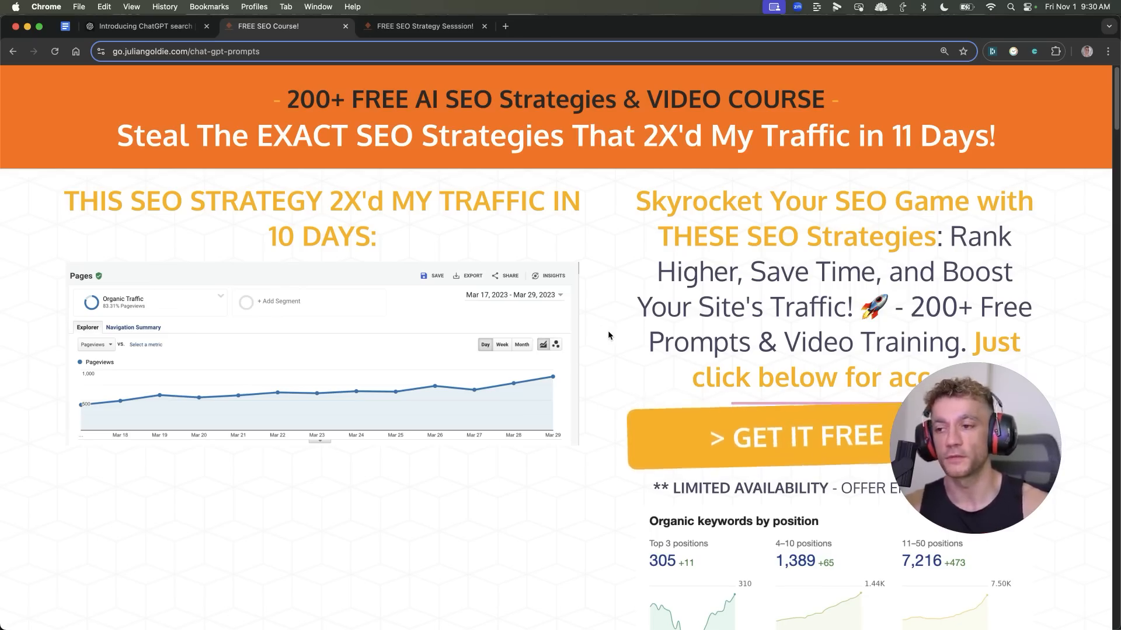
- Scroll down the free AI SEO course page to its training outline and back
scroll("down", 3)
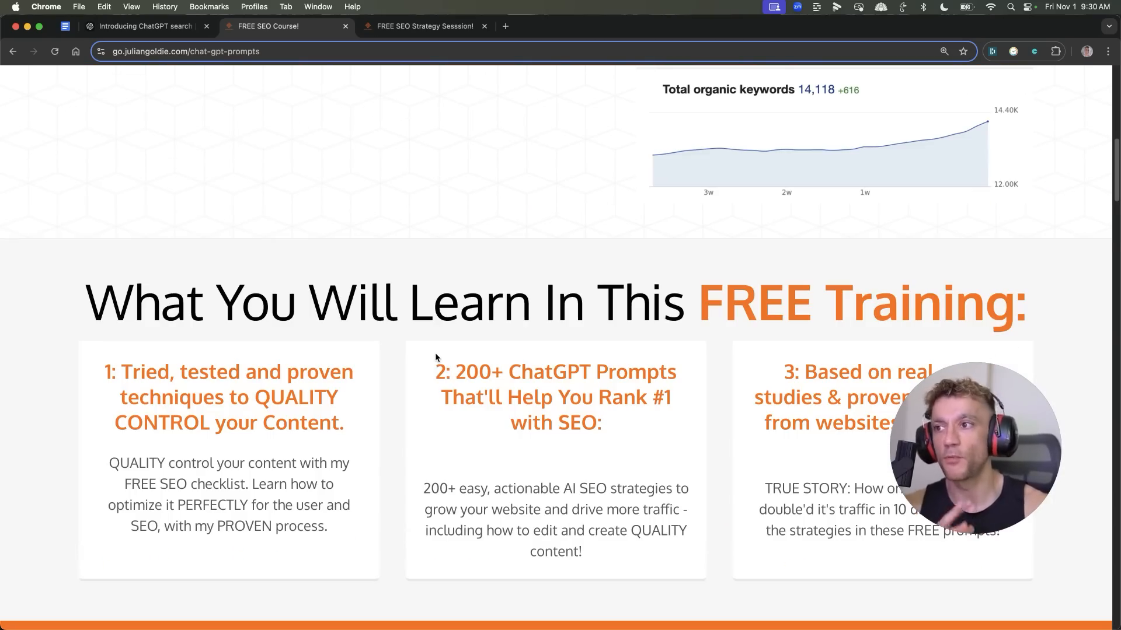
scroll("up", 3)
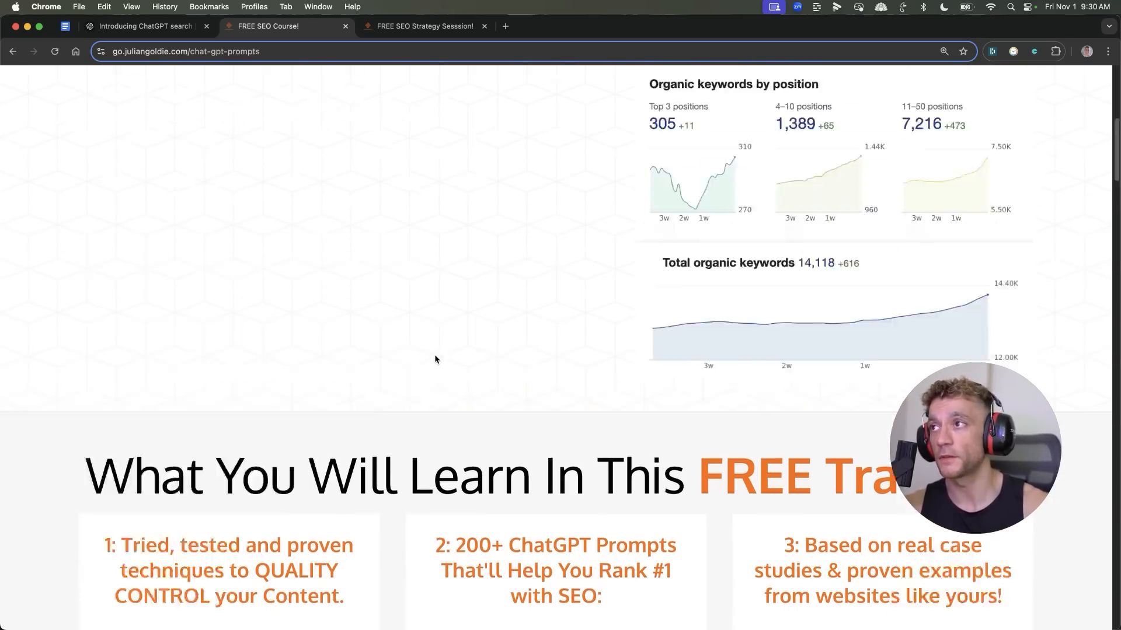
left_click(424, 26)
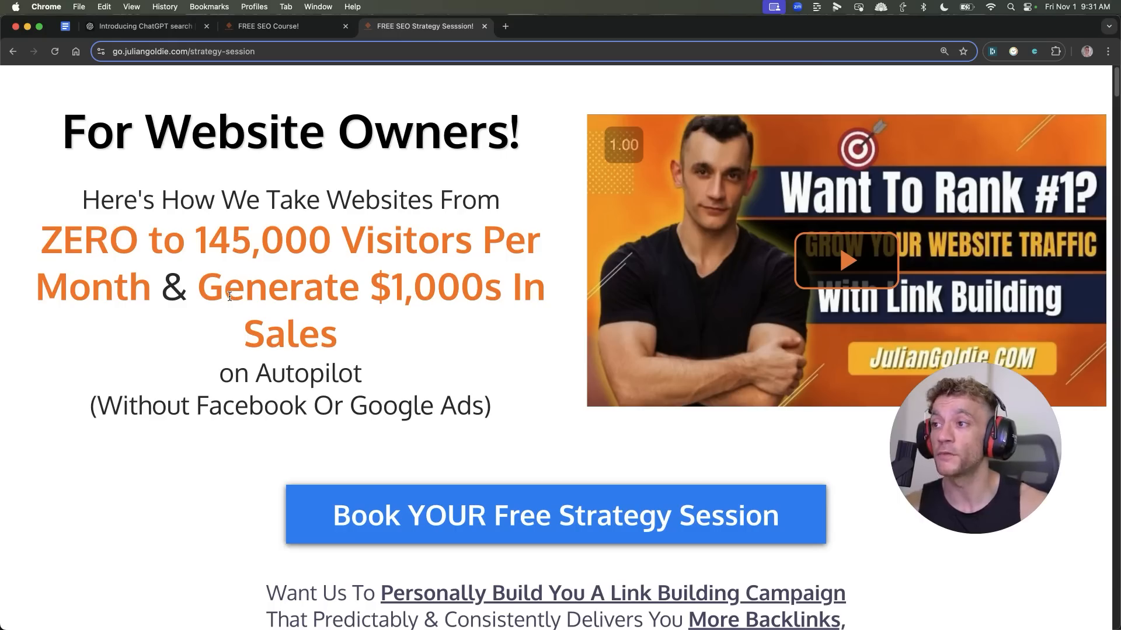
mouse_move(520, 348)
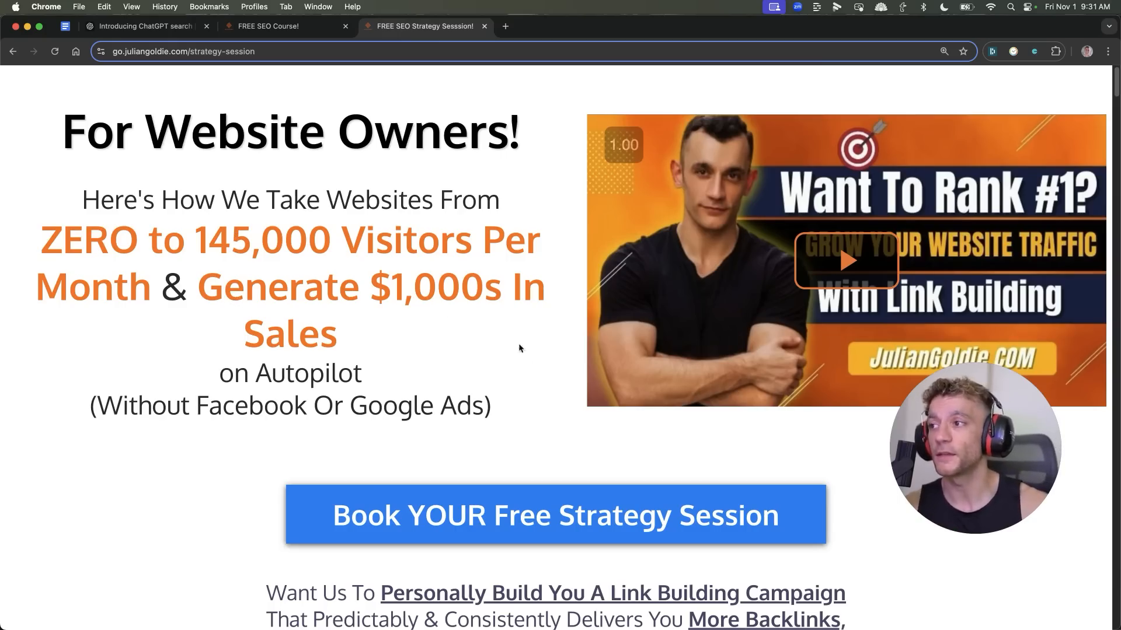
- Scroll through the six benefit cards to the booking offer, then return to the top
scroll("down", 3)
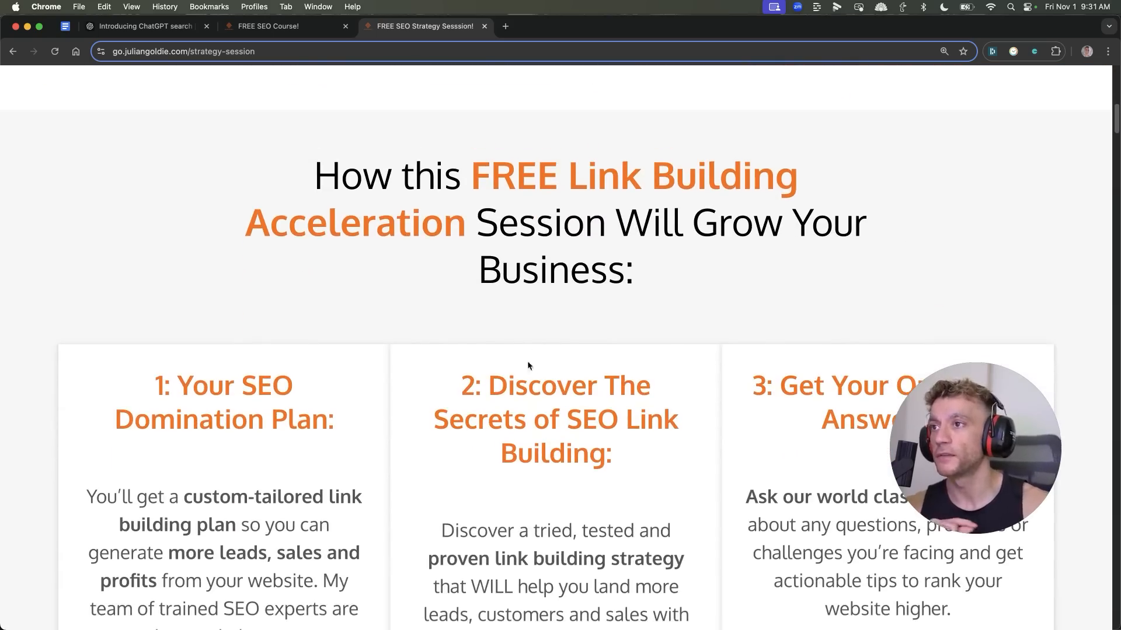
scroll("down", 3)
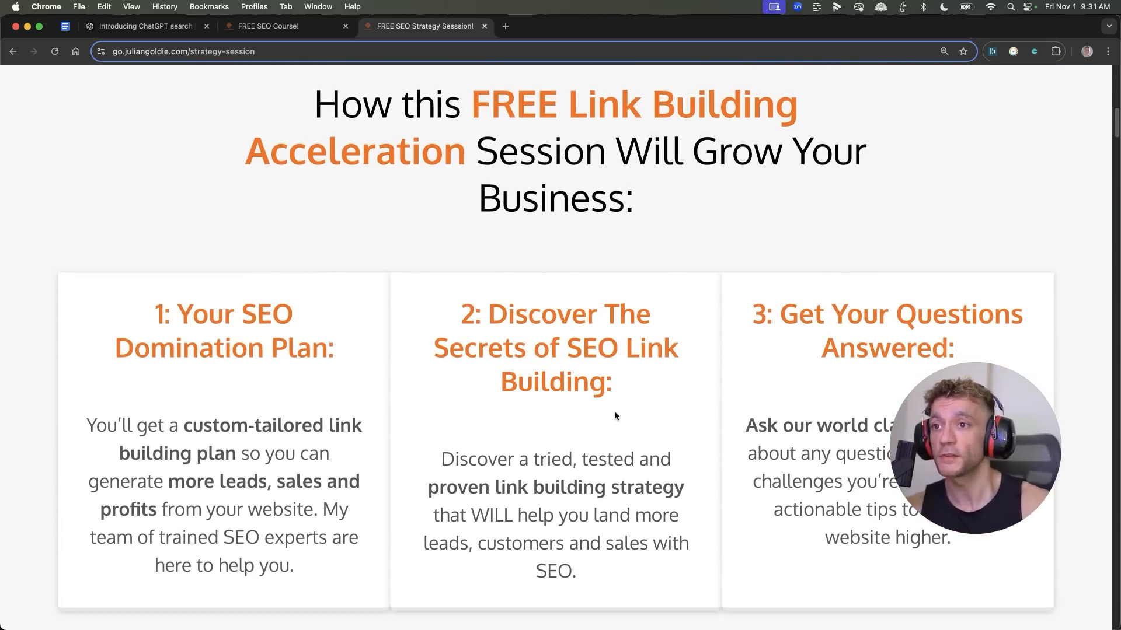
scroll("down", 3)
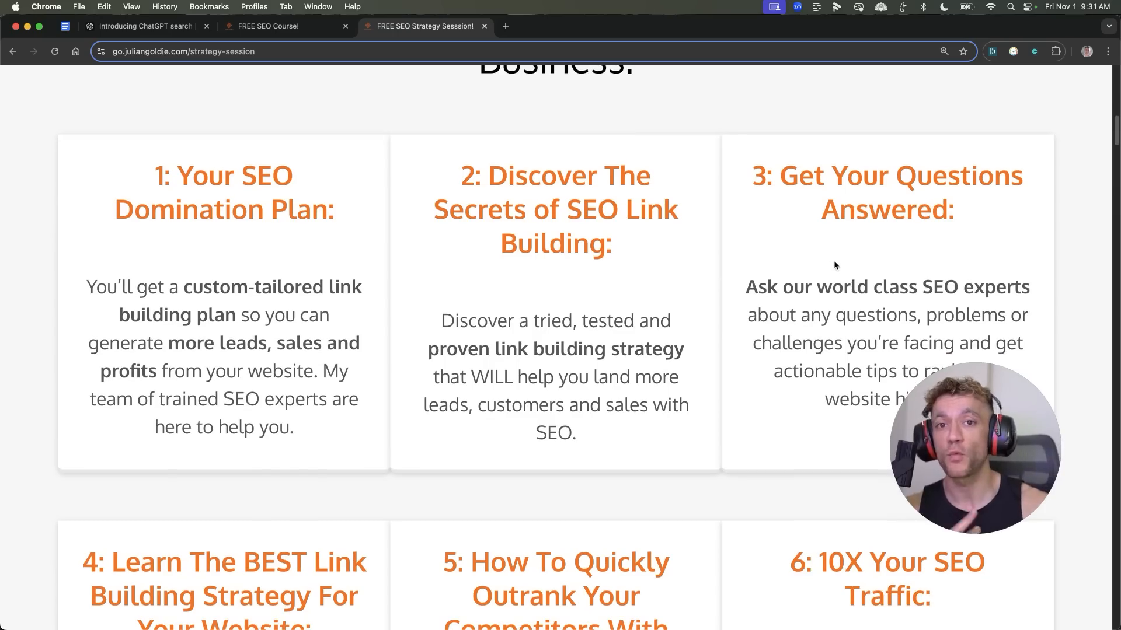
scroll("down", 3)
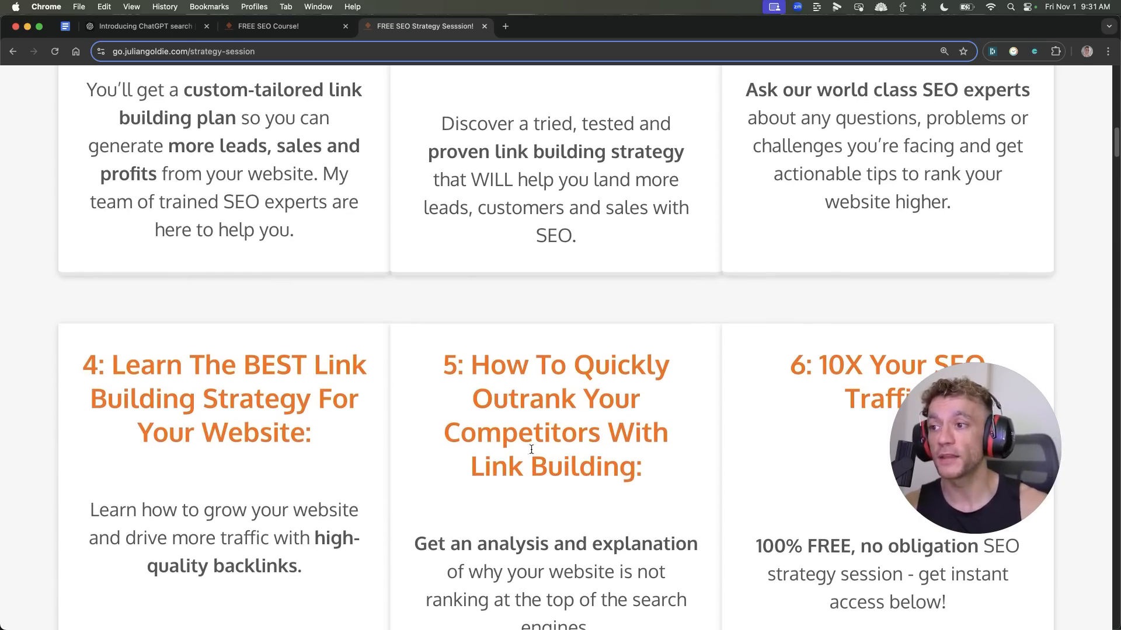
scroll("down", 3)
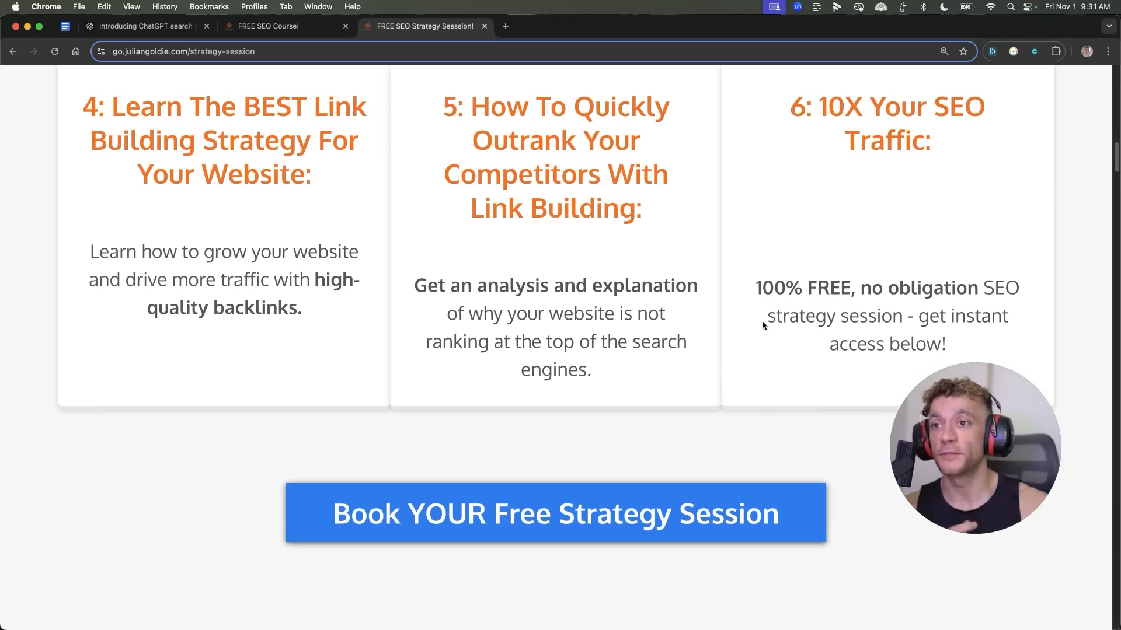
scroll("up", 3)
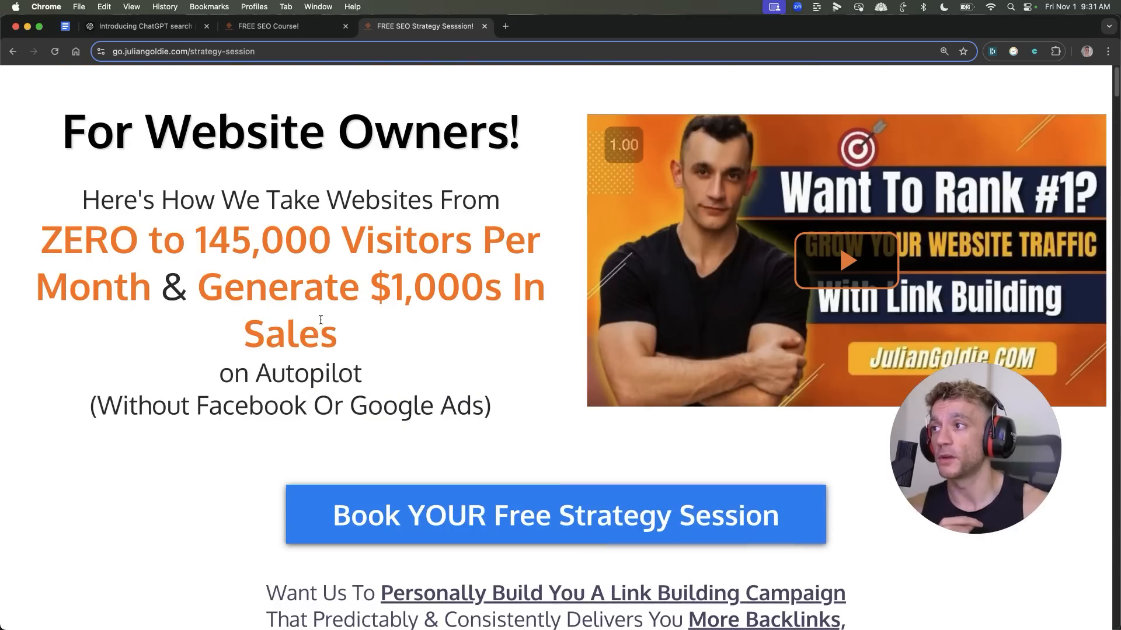